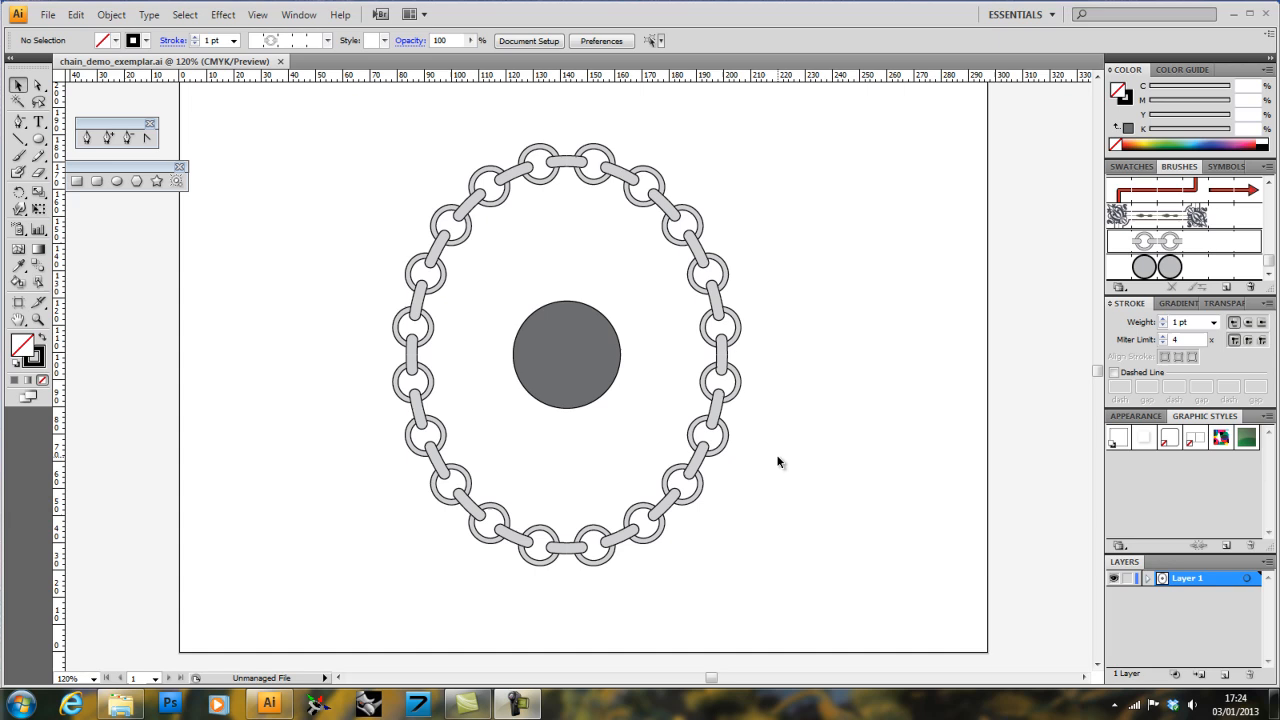
mouse_move(60, 100)
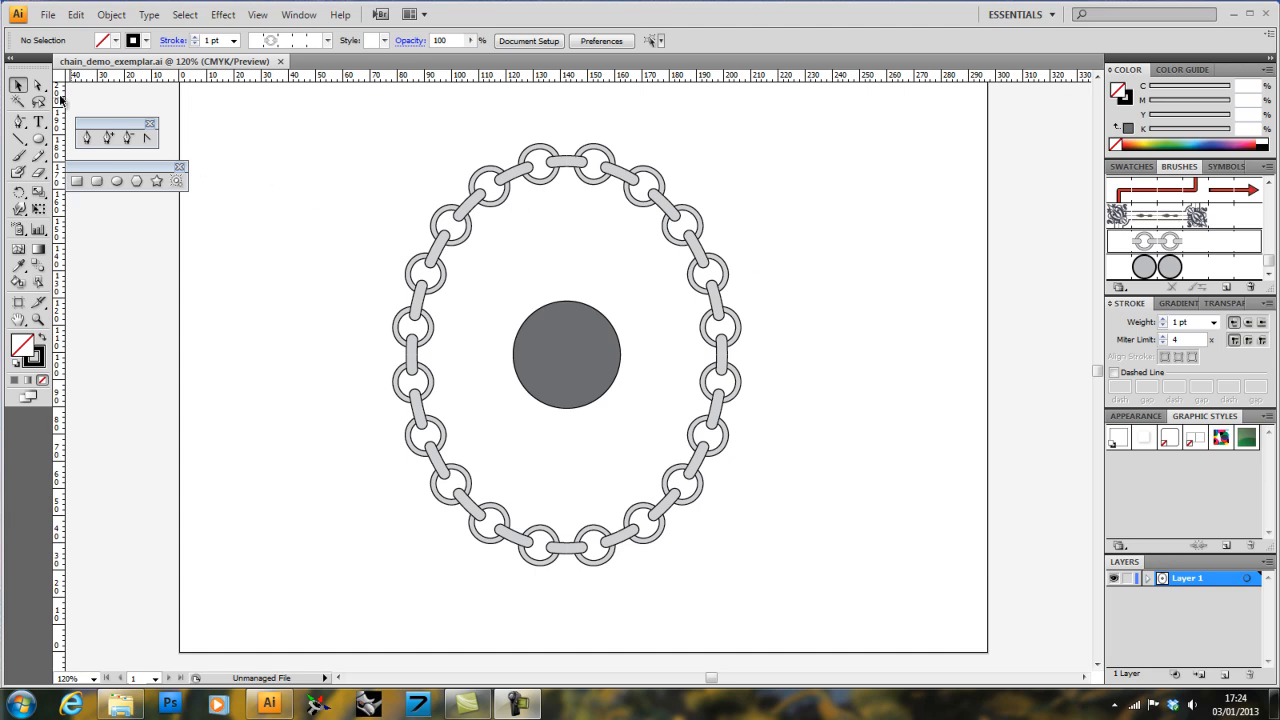
mouse_move(308, 263)
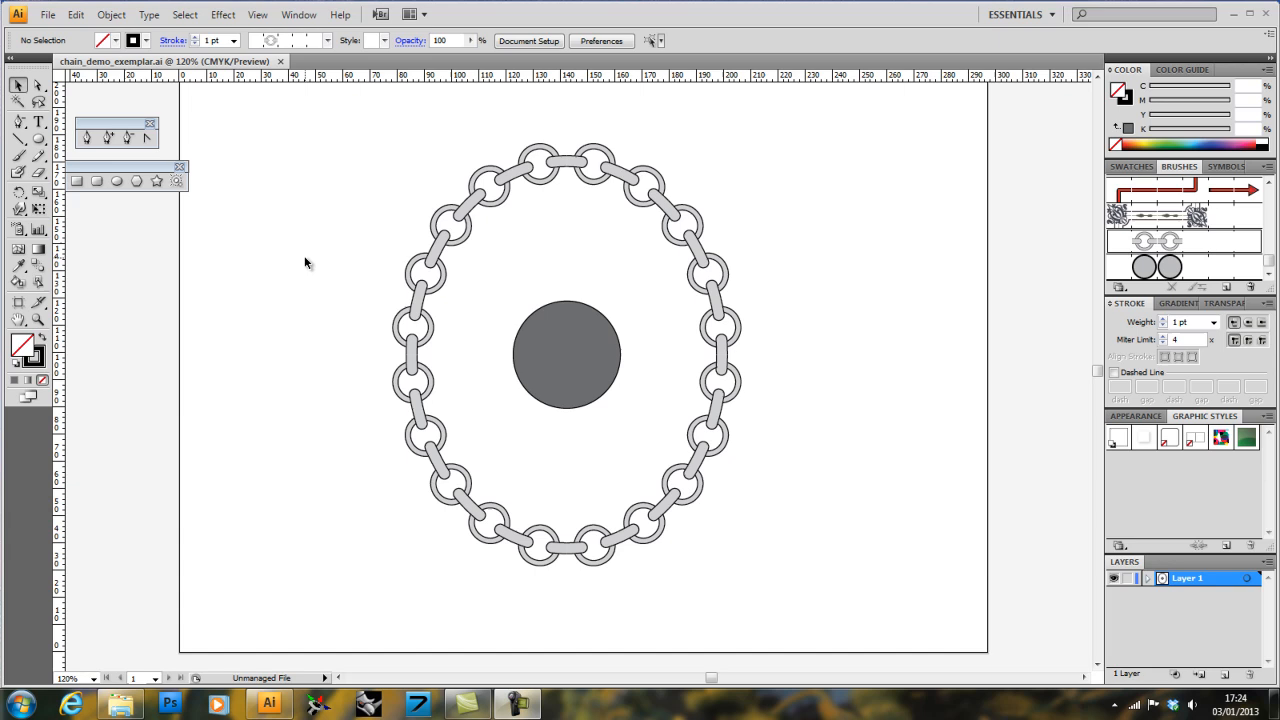
mouse_move(370, 292)
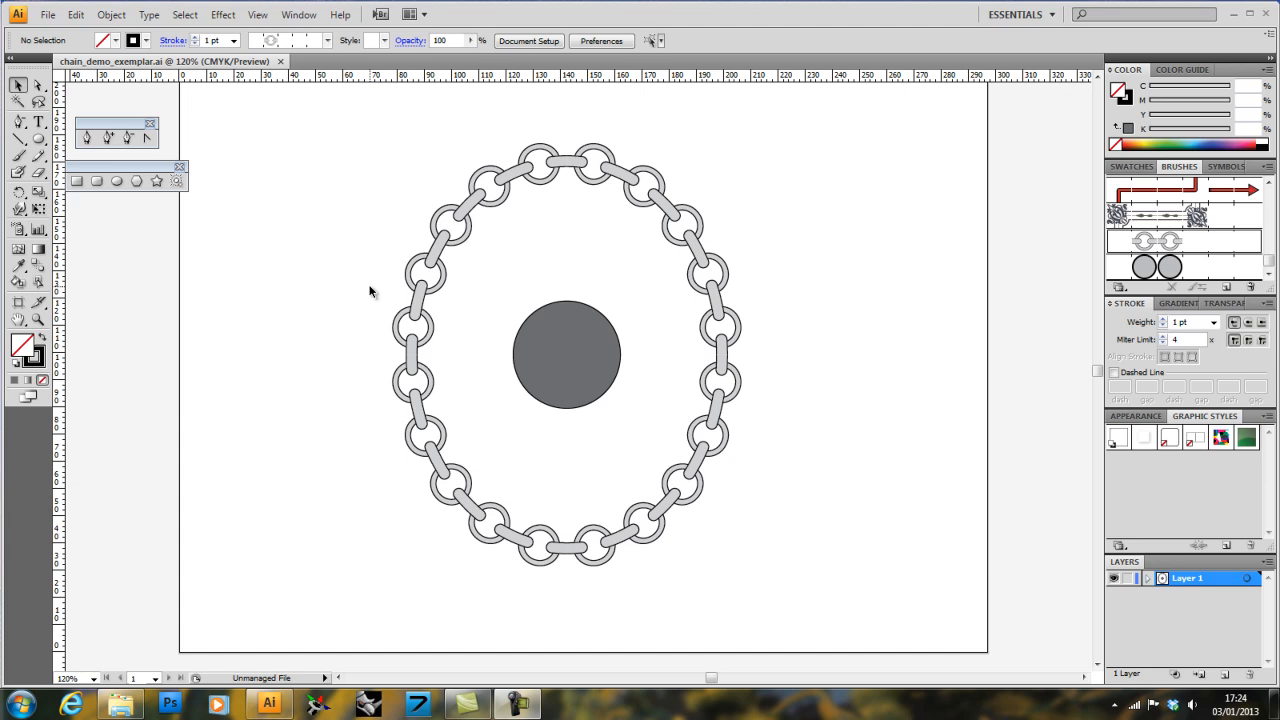
mouse_move(344, 222)
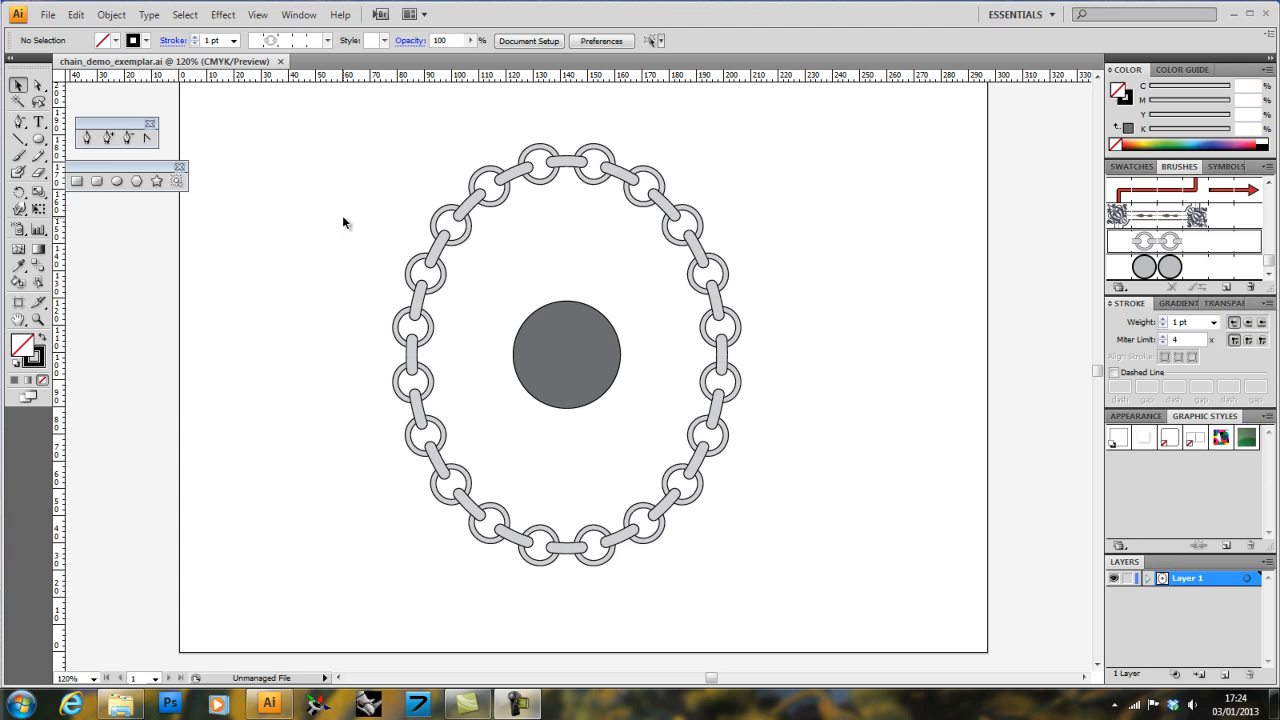
mouse_move(685, 141)
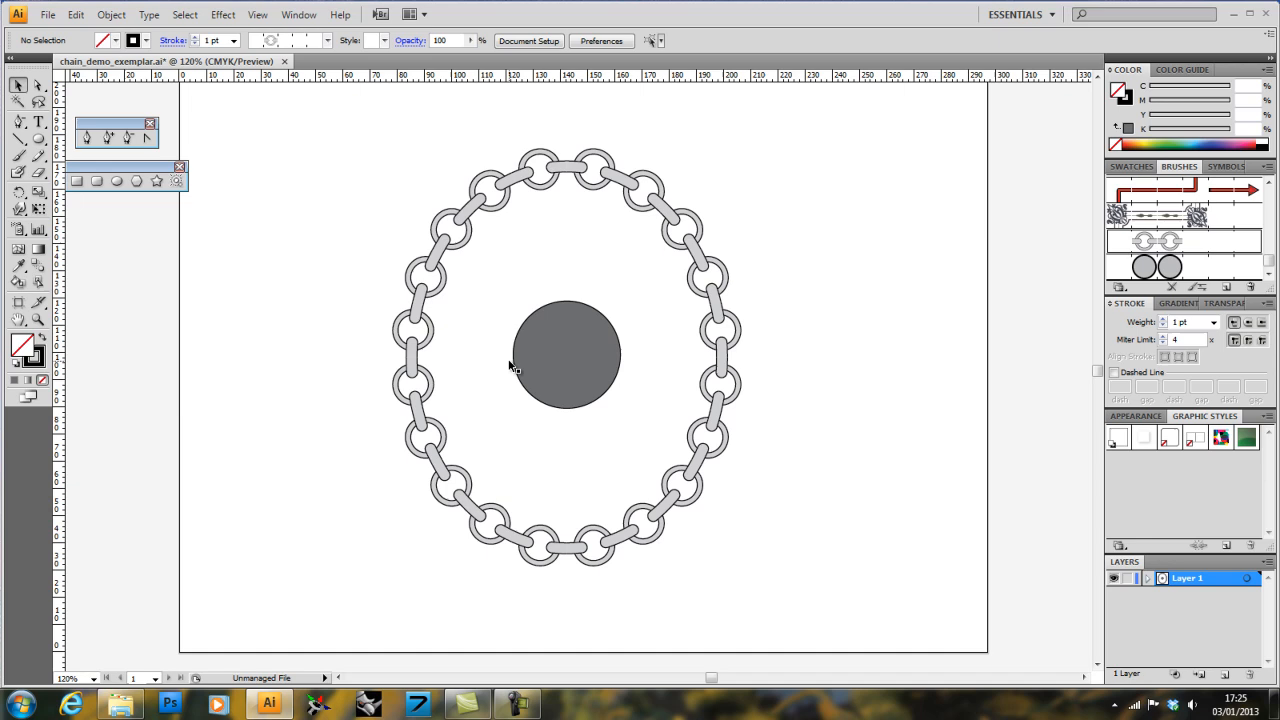
Step: Try a 3 pt stroke on the beaded gray circle, settle on 0.75 pt, then deselect
click(565, 355)
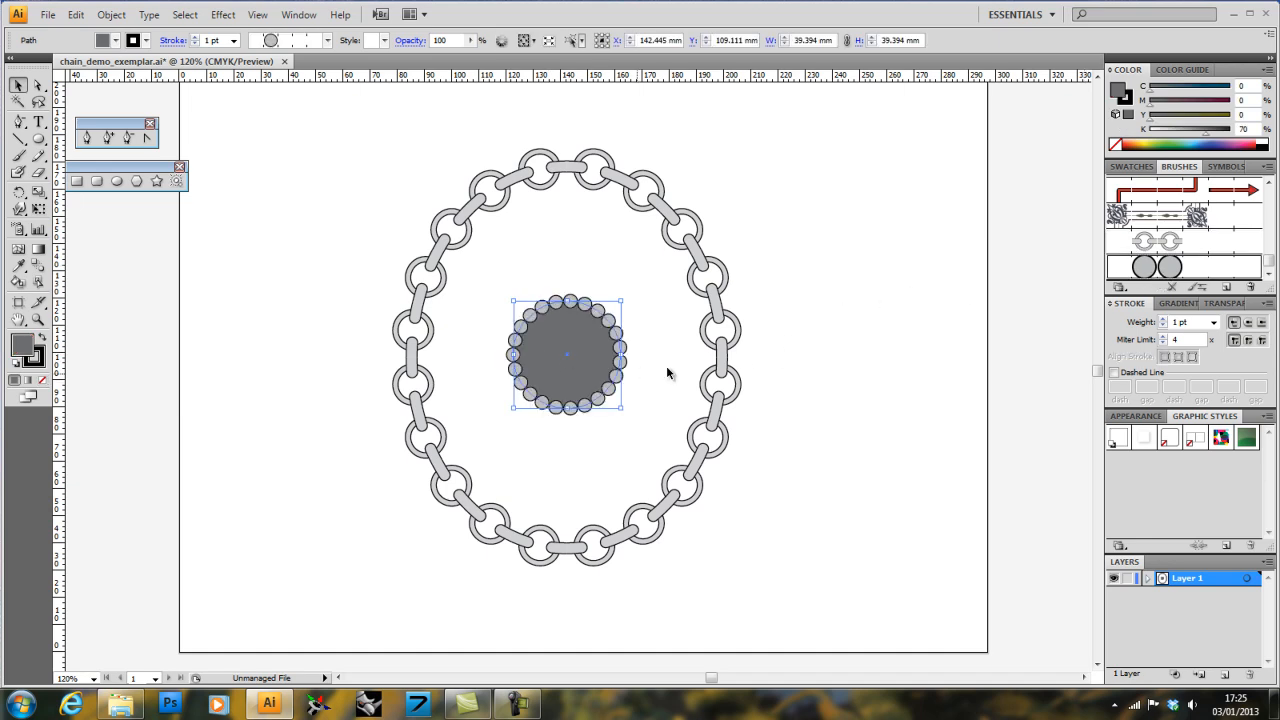
click(1216, 321)
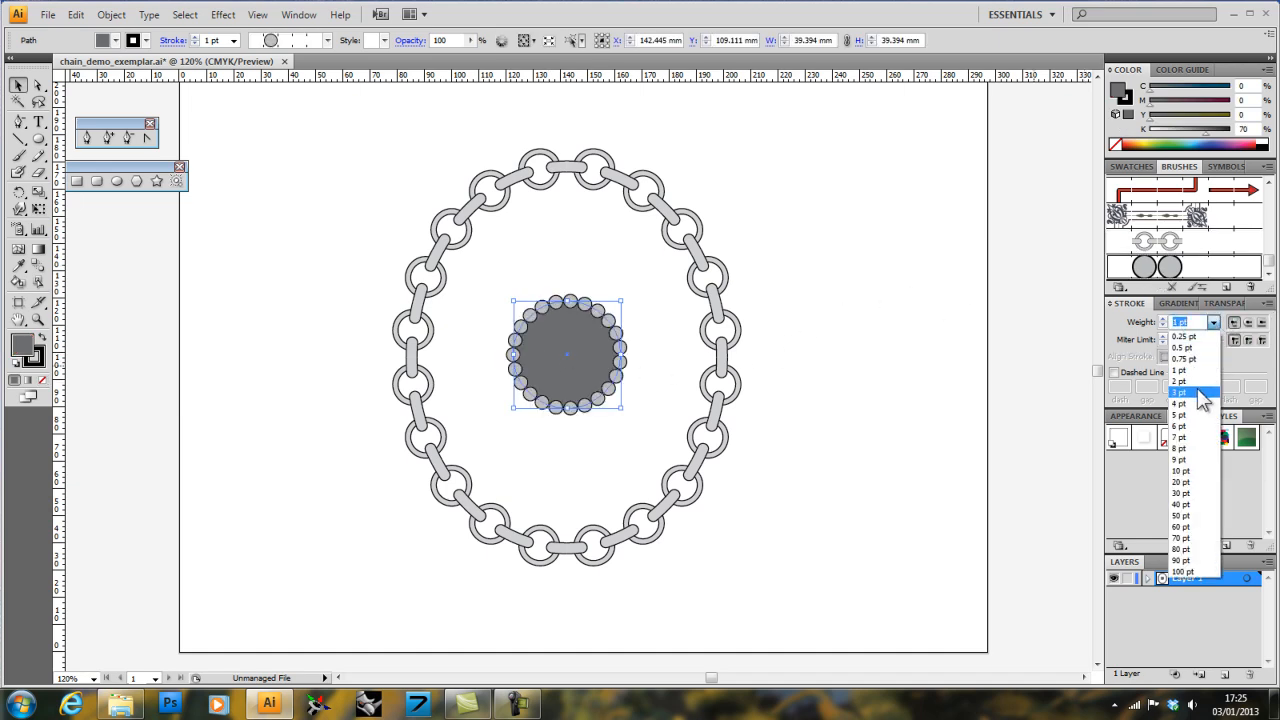
click(1180, 392)
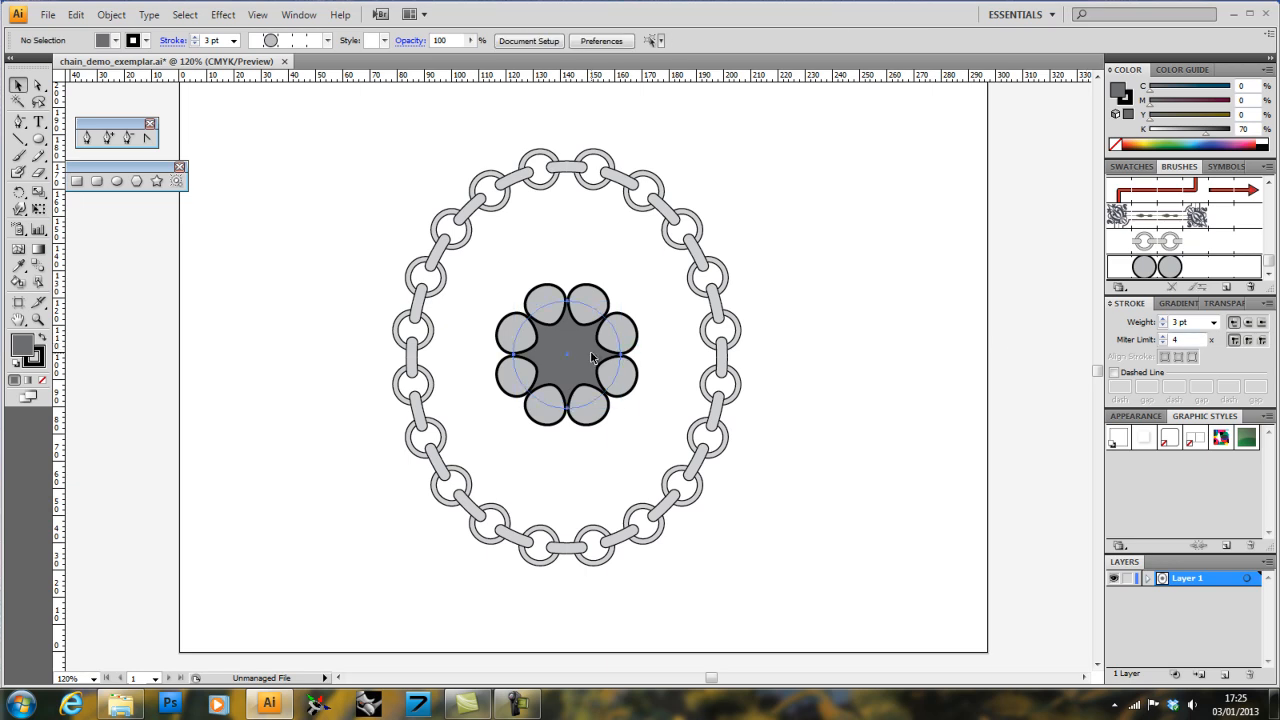
click(567, 355)
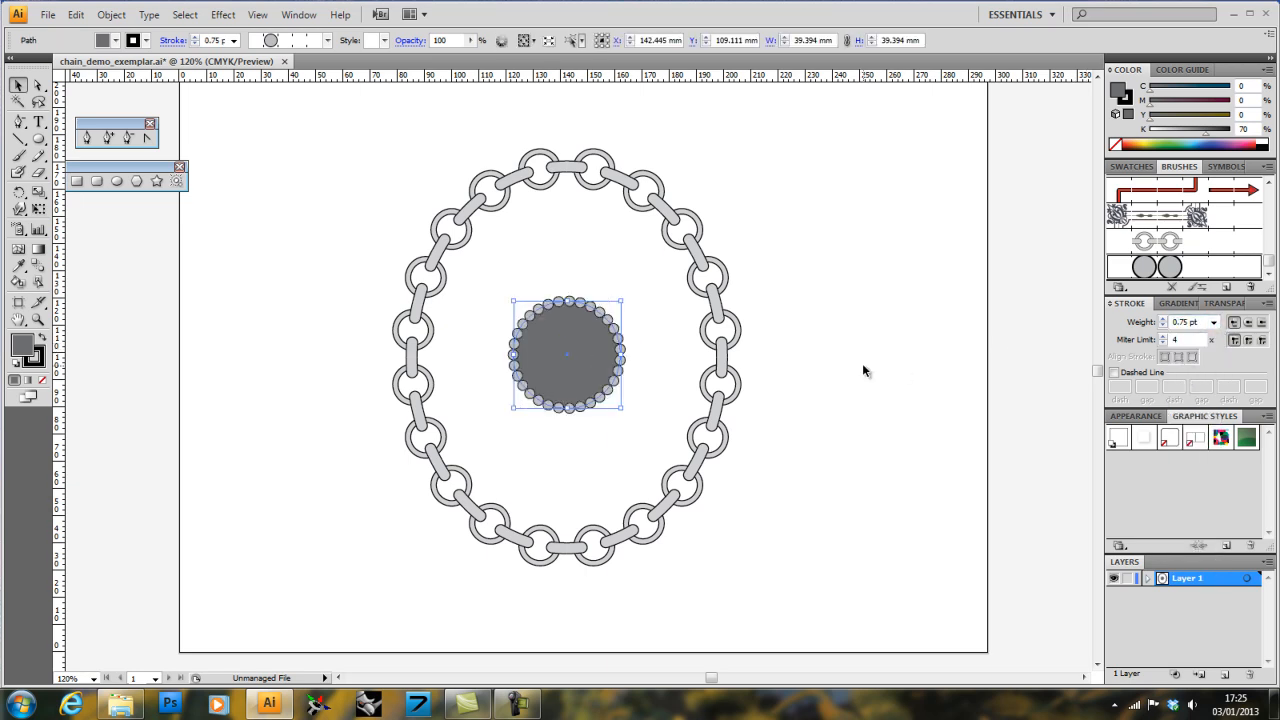
click(545, 428)
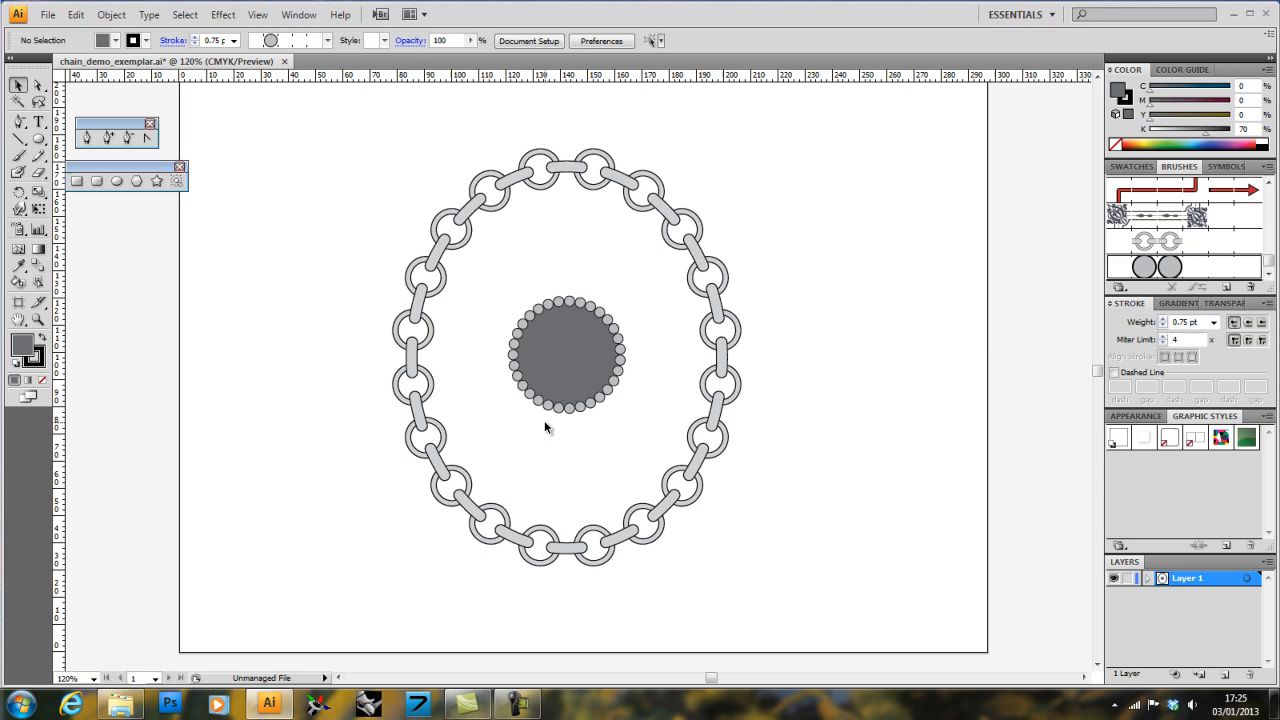
mouse_move(398, 257)
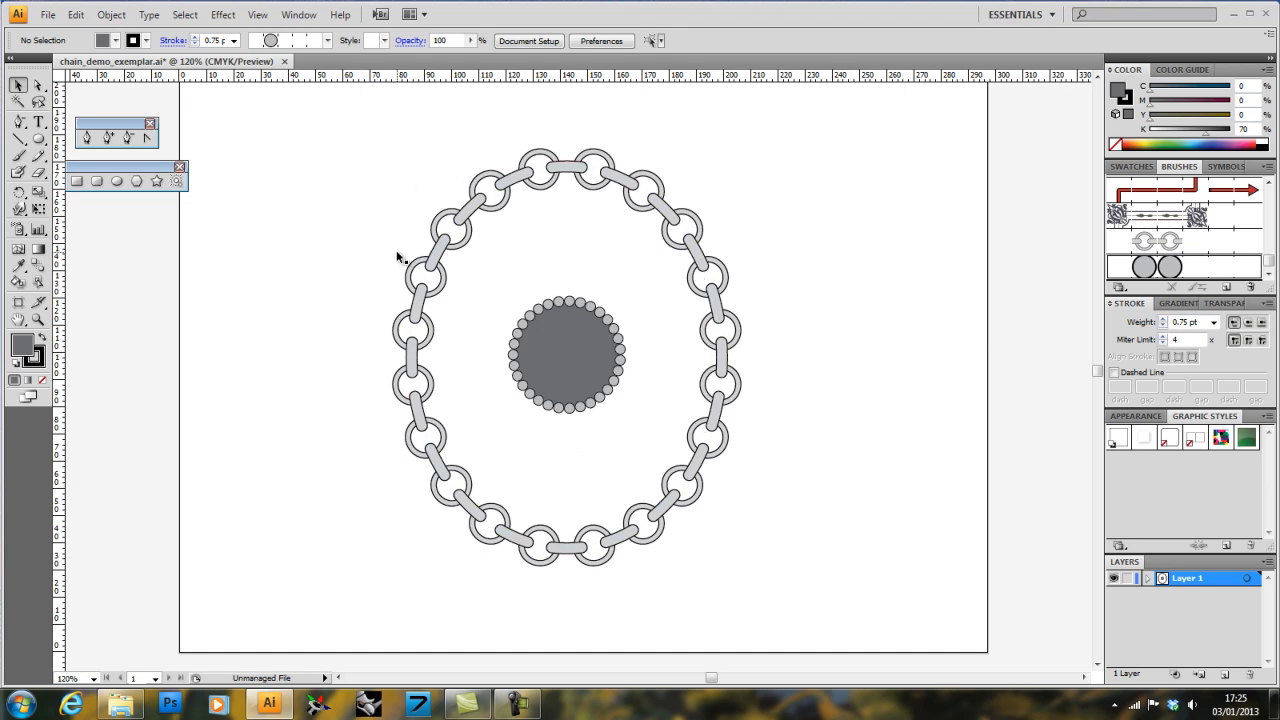
mouse_move(418, 230)
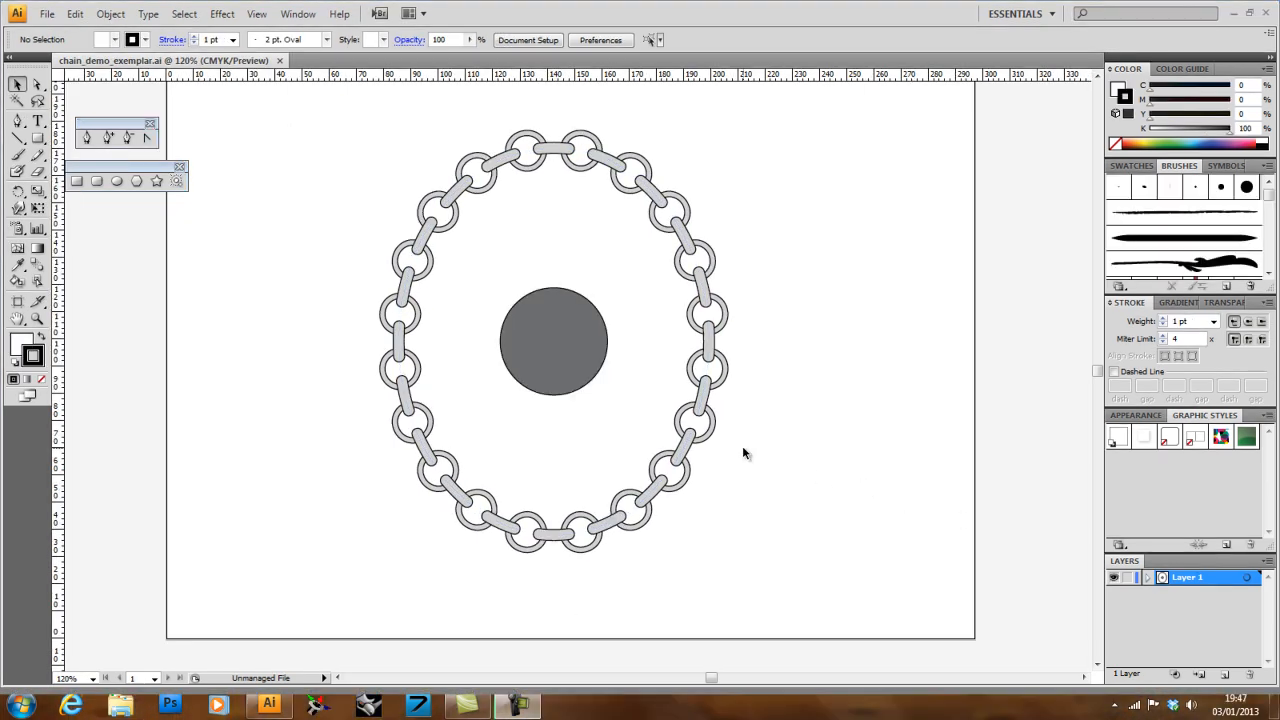
mouse_move(655, 278)
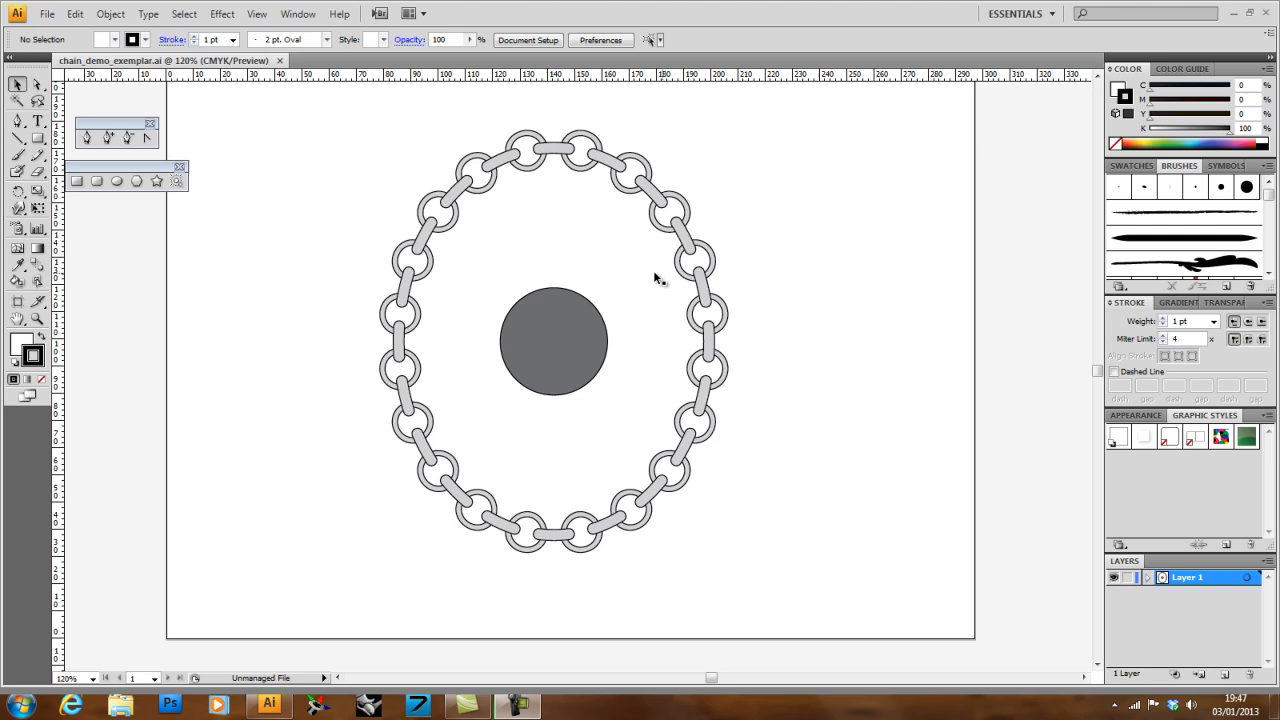
mouse_move(1205, 237)
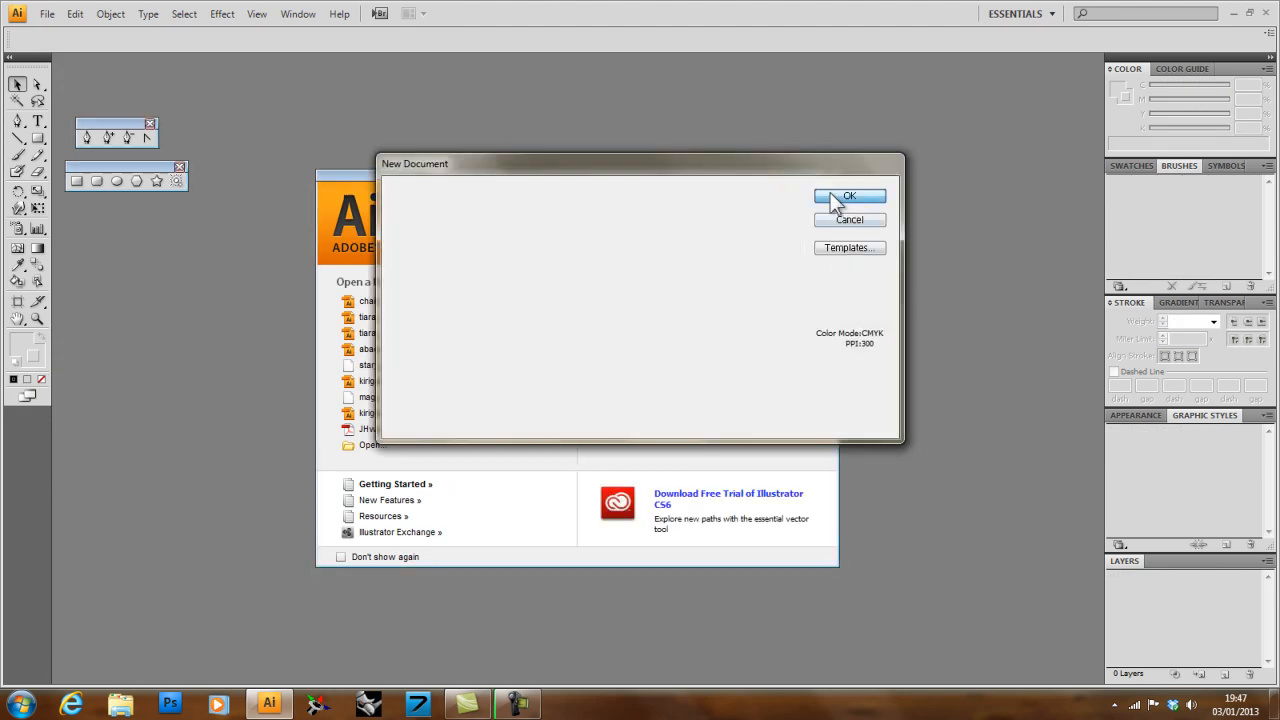
Step: Create the blank Untitled-1 document, then preview New Pattern Brush options and cancel them
click(849, 196)
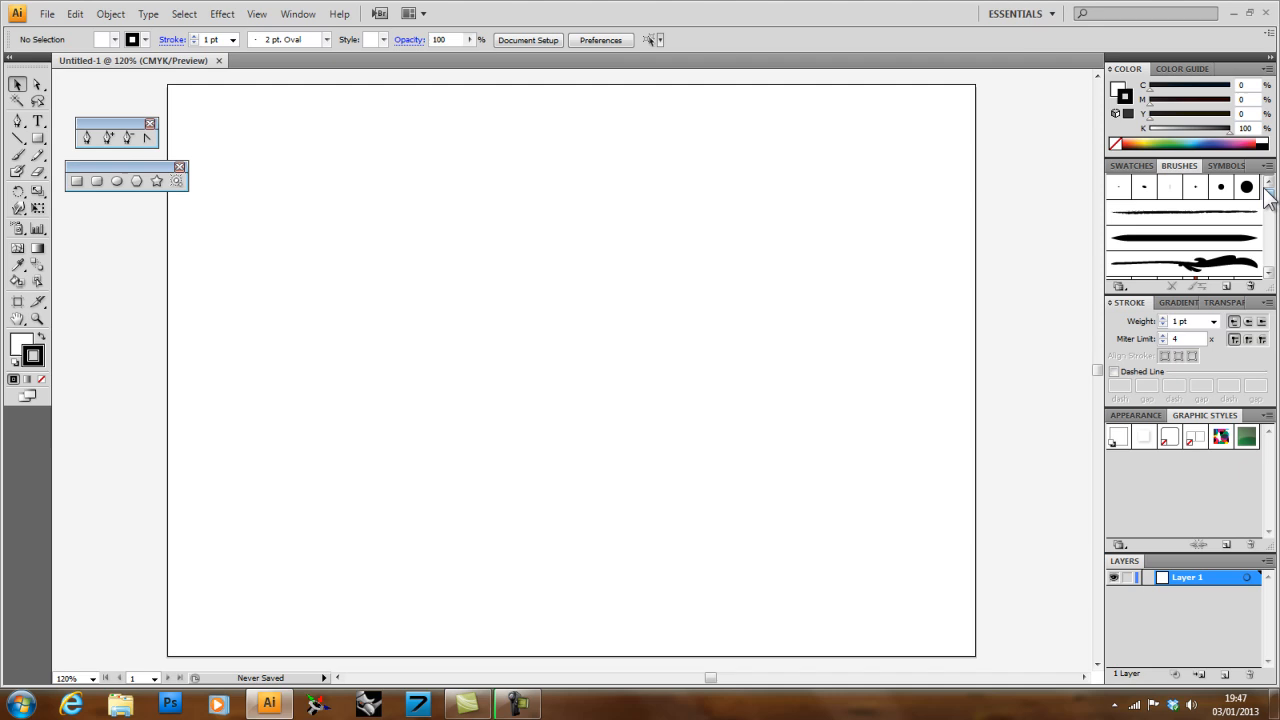
click(1268, 172)
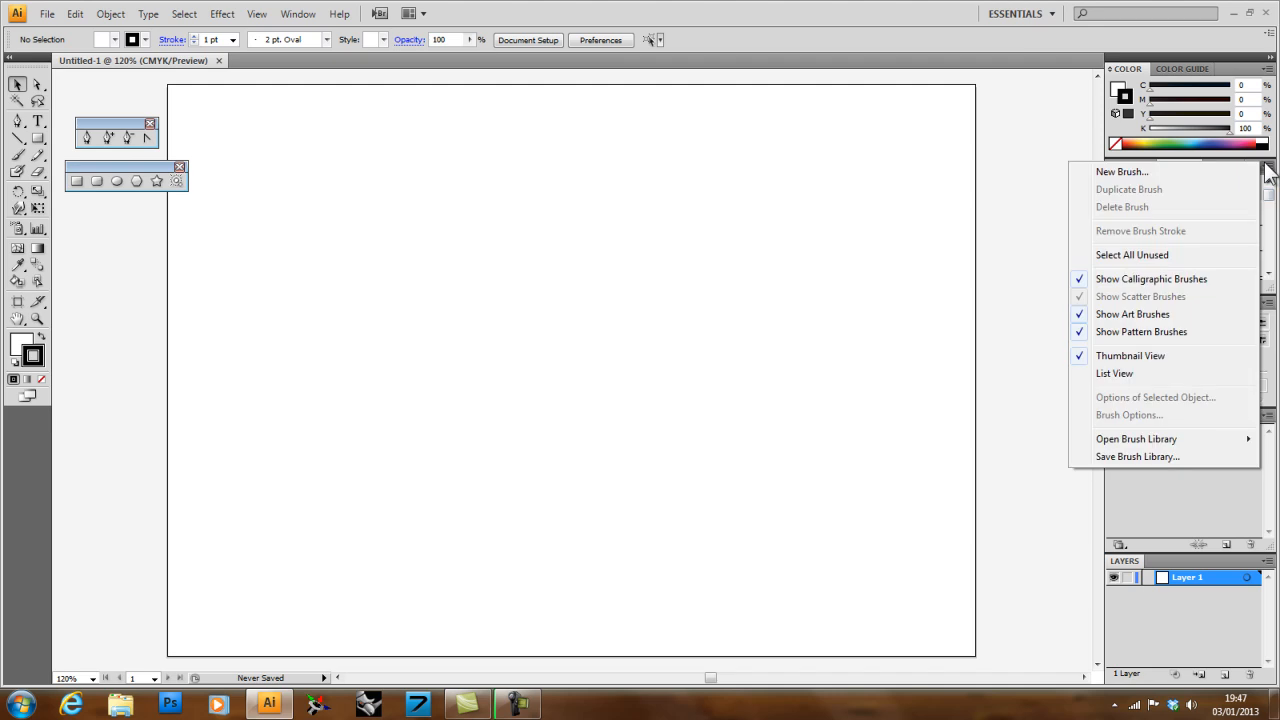
mouse_move(1145, 178)
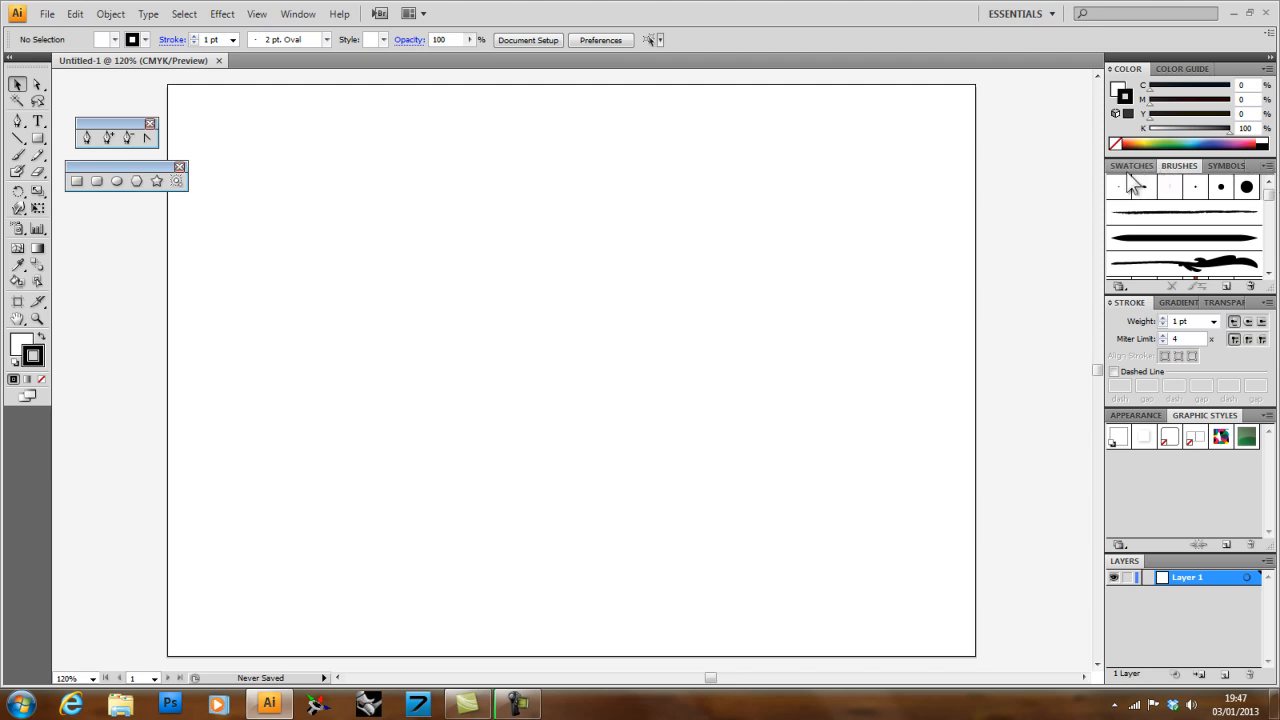
click(1268, 166)
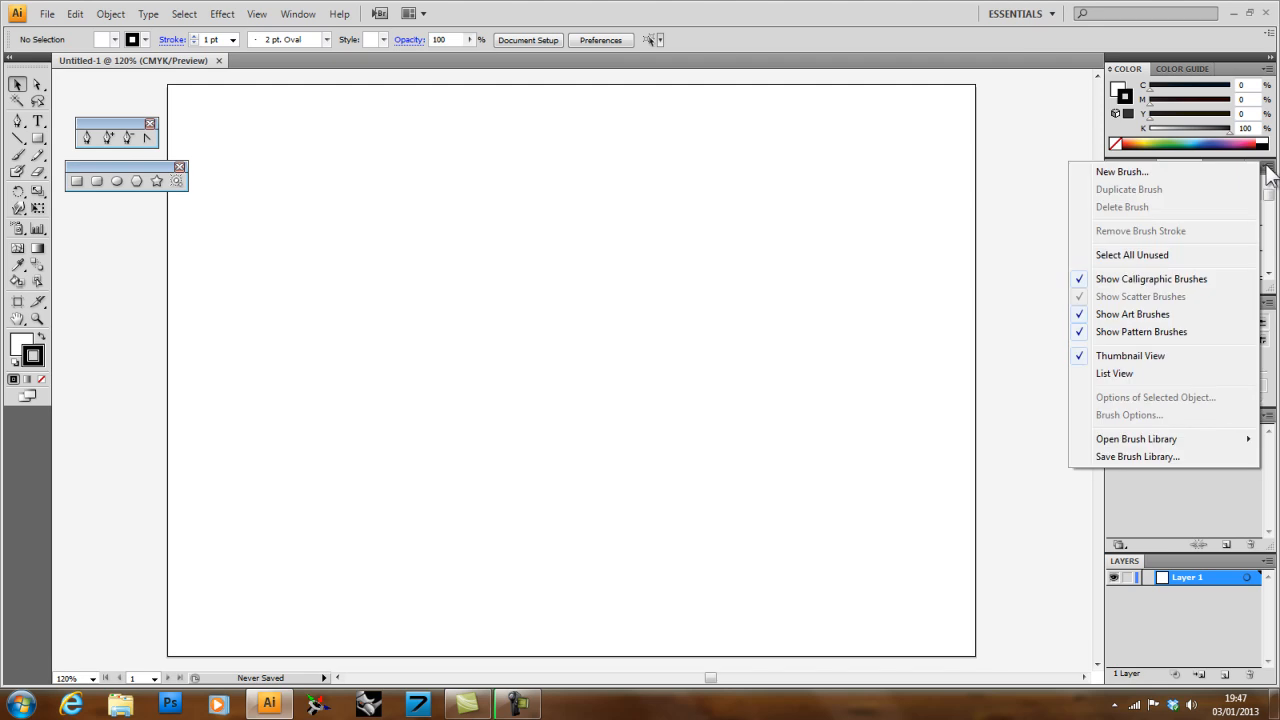
click(1121, 171)
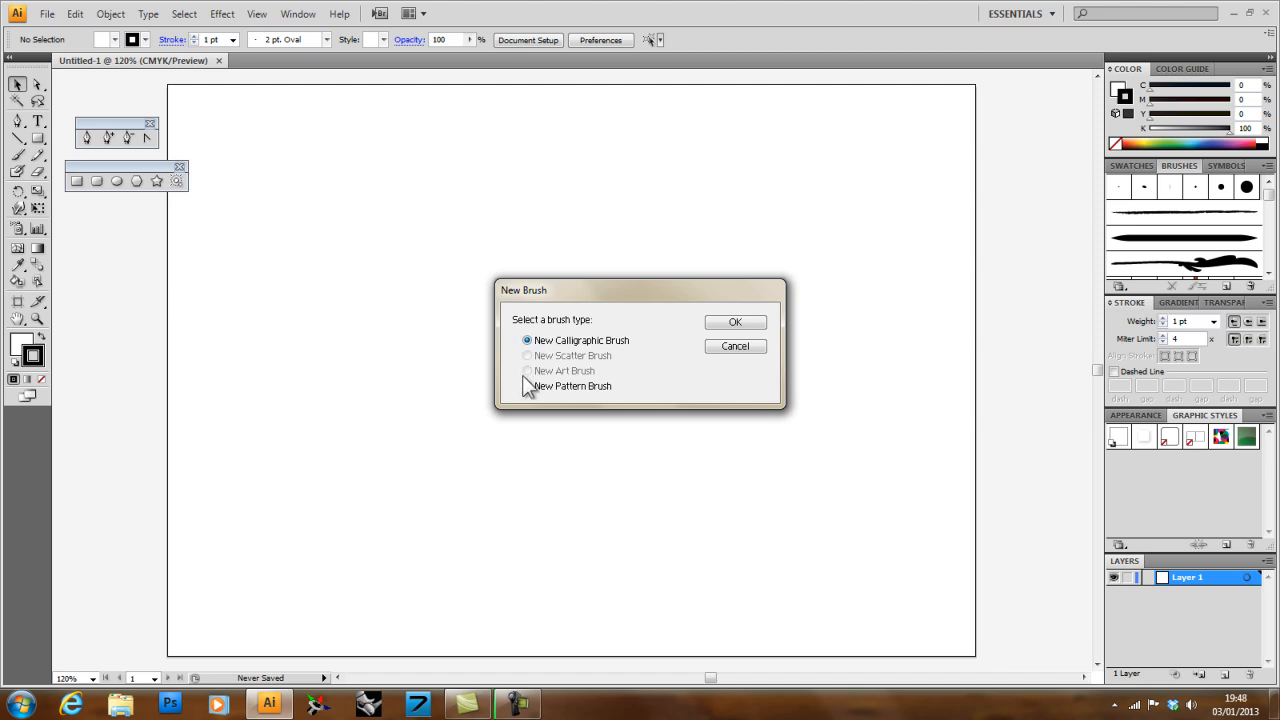
mouse_move(583, 447)
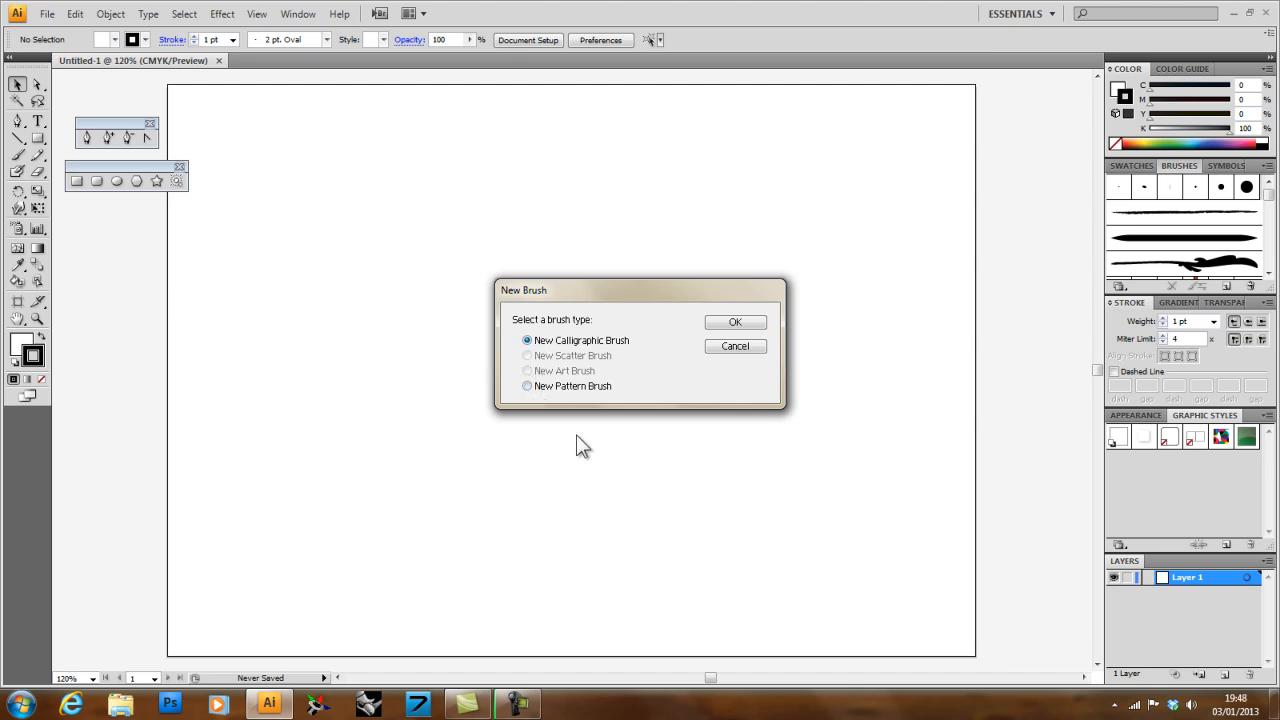
mouse_move(527, 387)
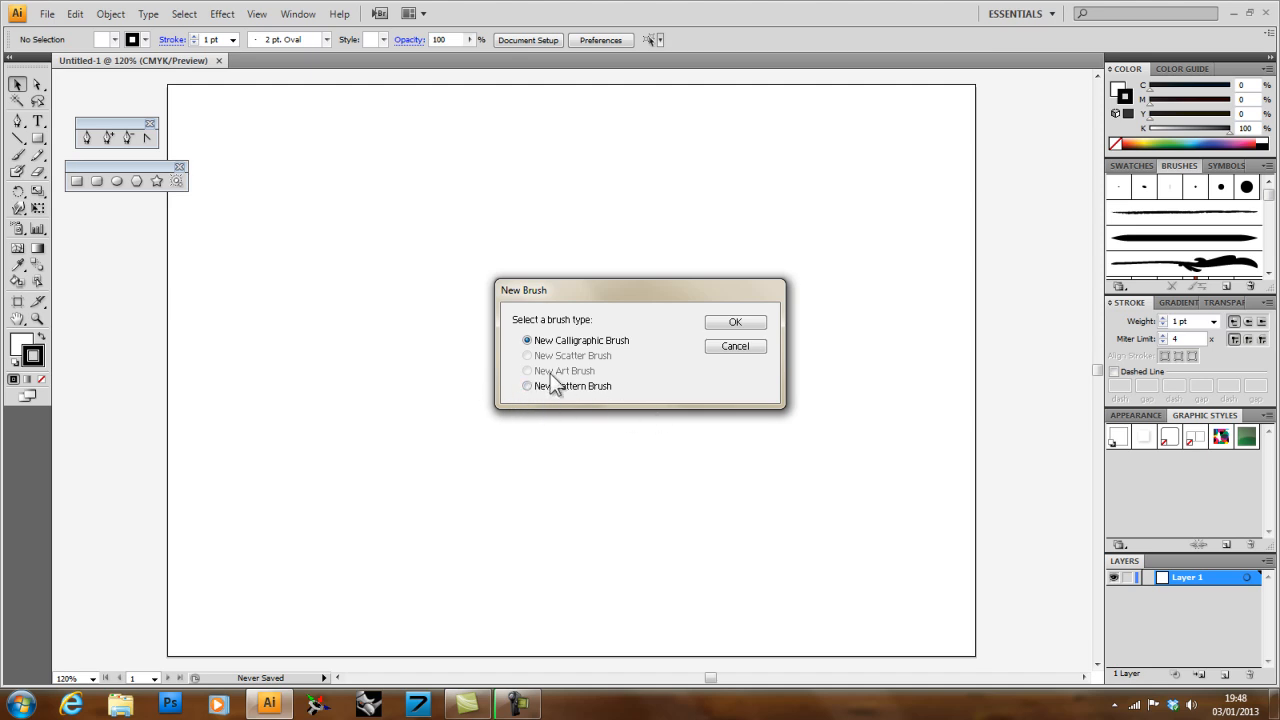
mouse_move(583, 350)
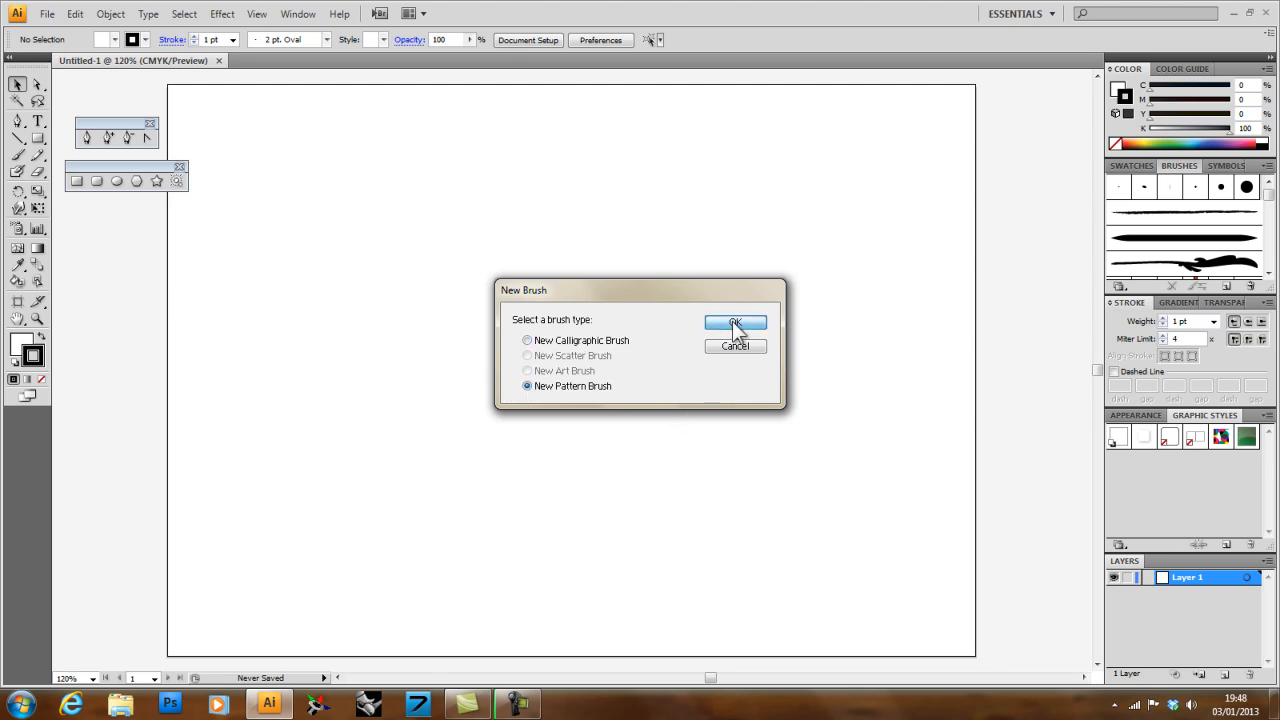
click(735, 324)
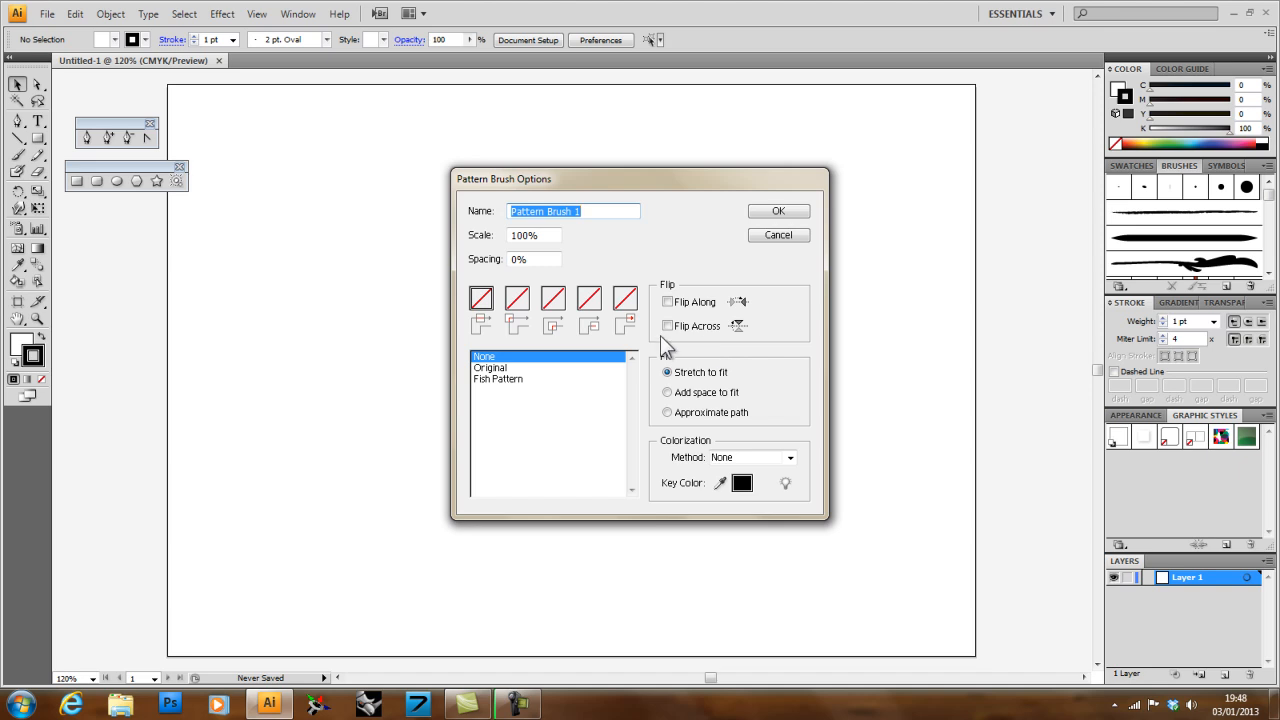
mouse_move(480, 333)
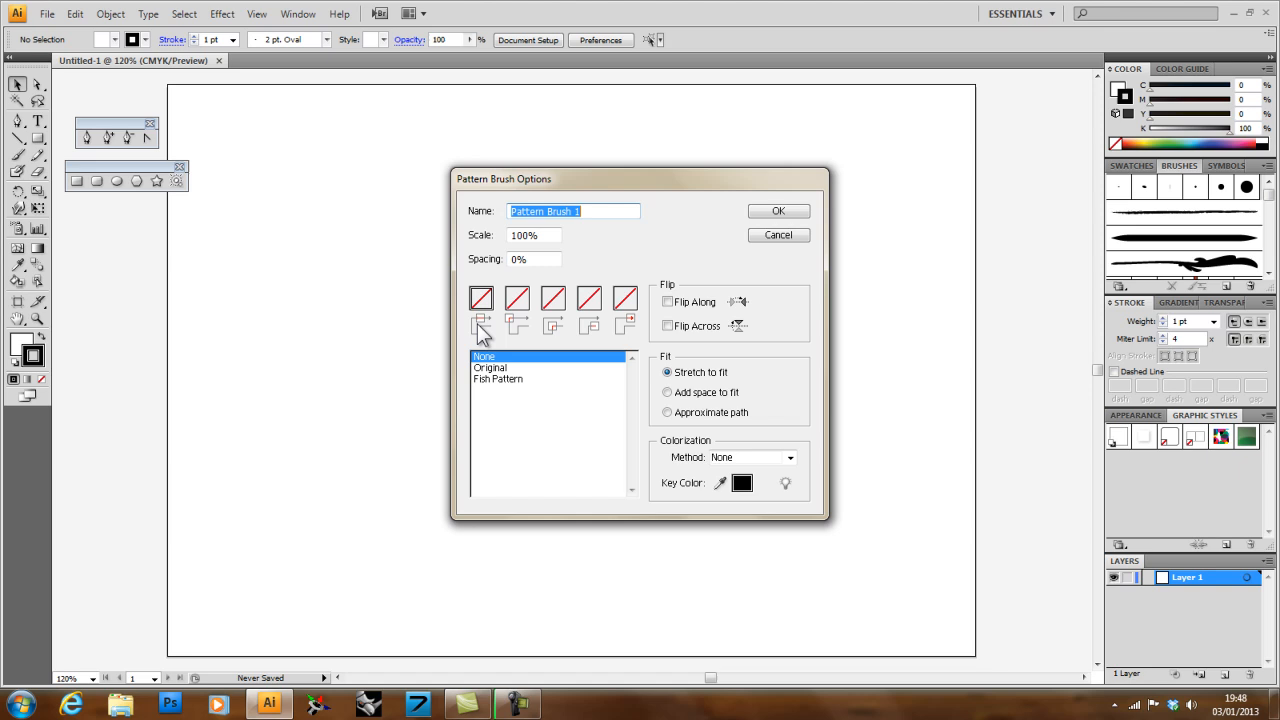
click(778, 234)
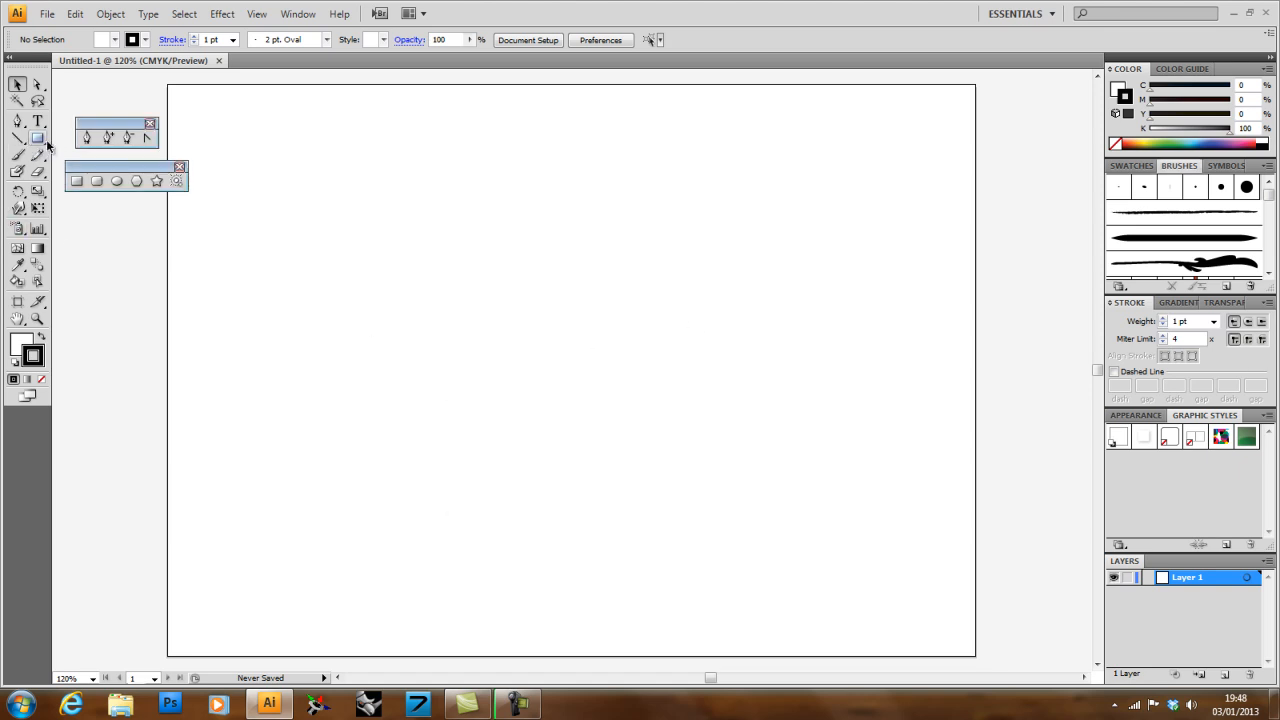
Step: Draw an ellipse in the lower middle of the page and apply the Gothic border brush
drag(570, 340, 760, 550)
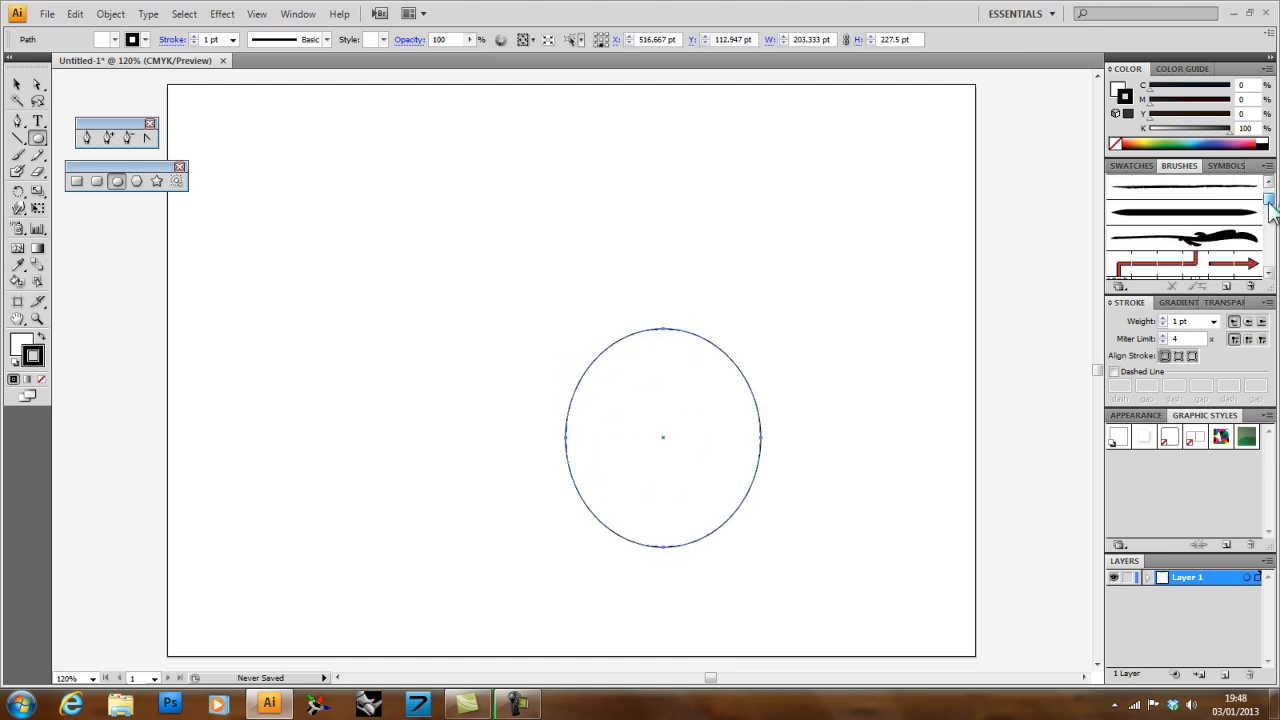
scroll(down, 3)
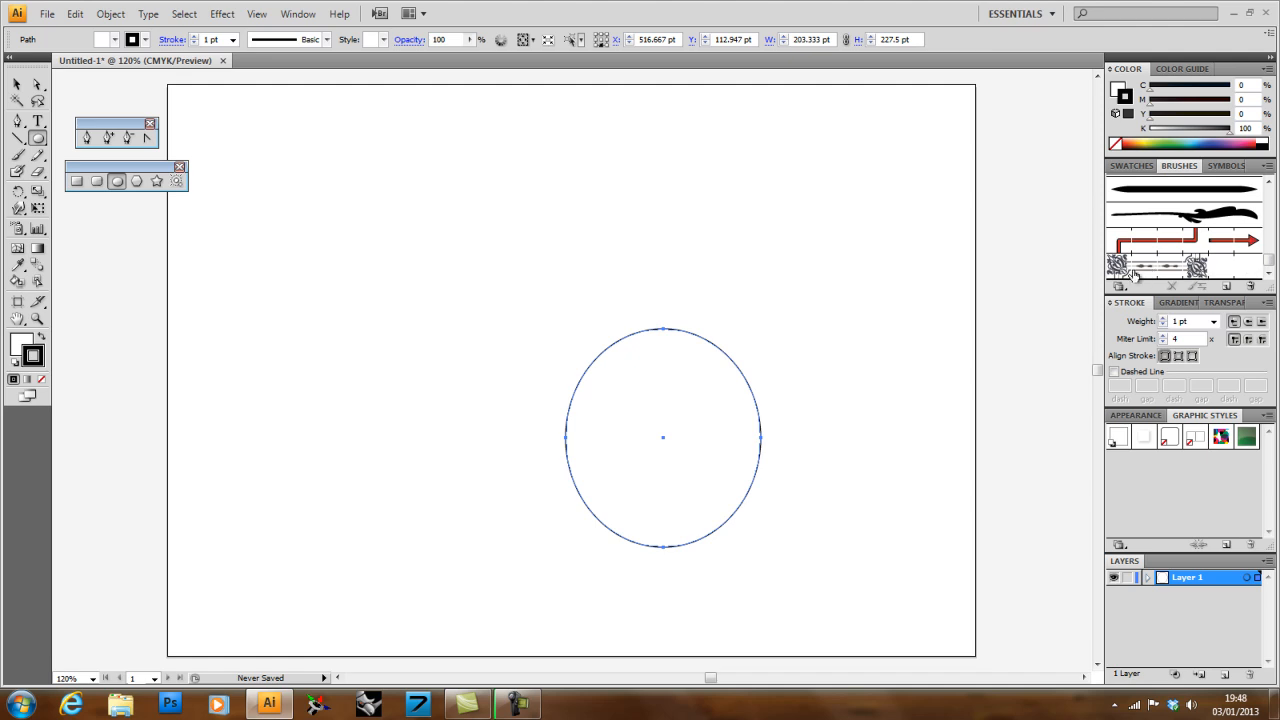
mouse_move(660, 330)
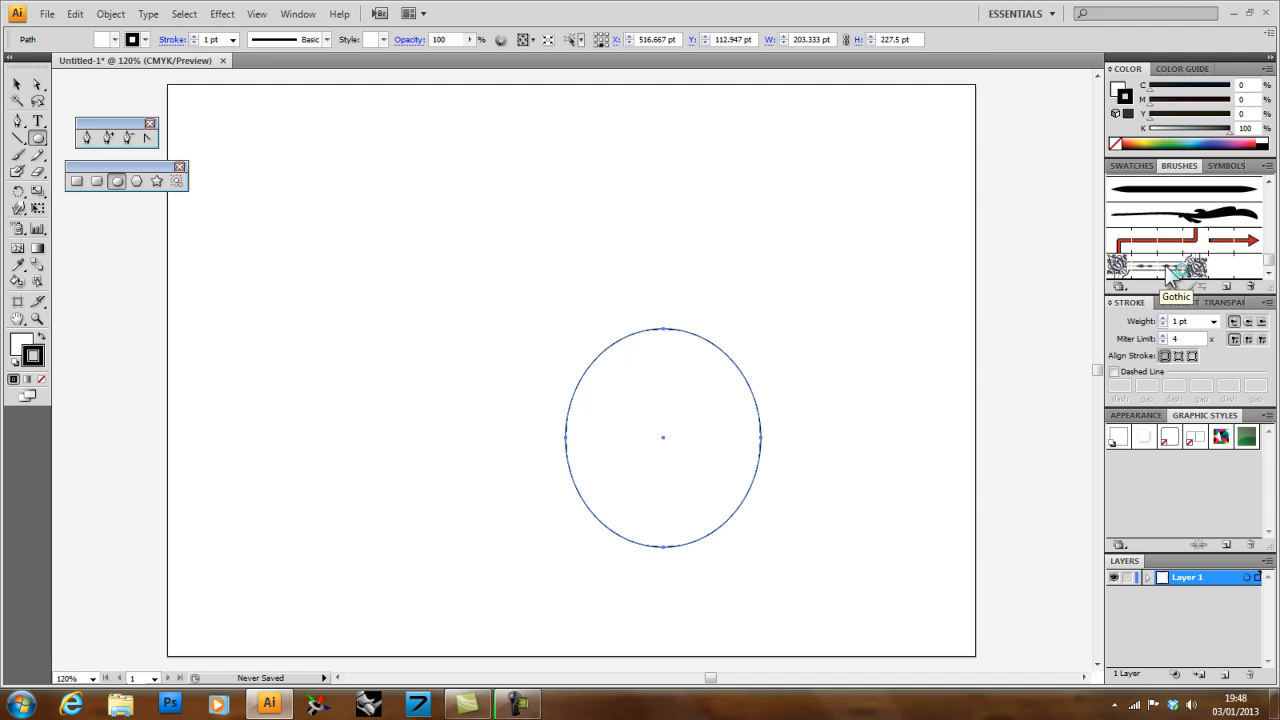
click(1180, 270)
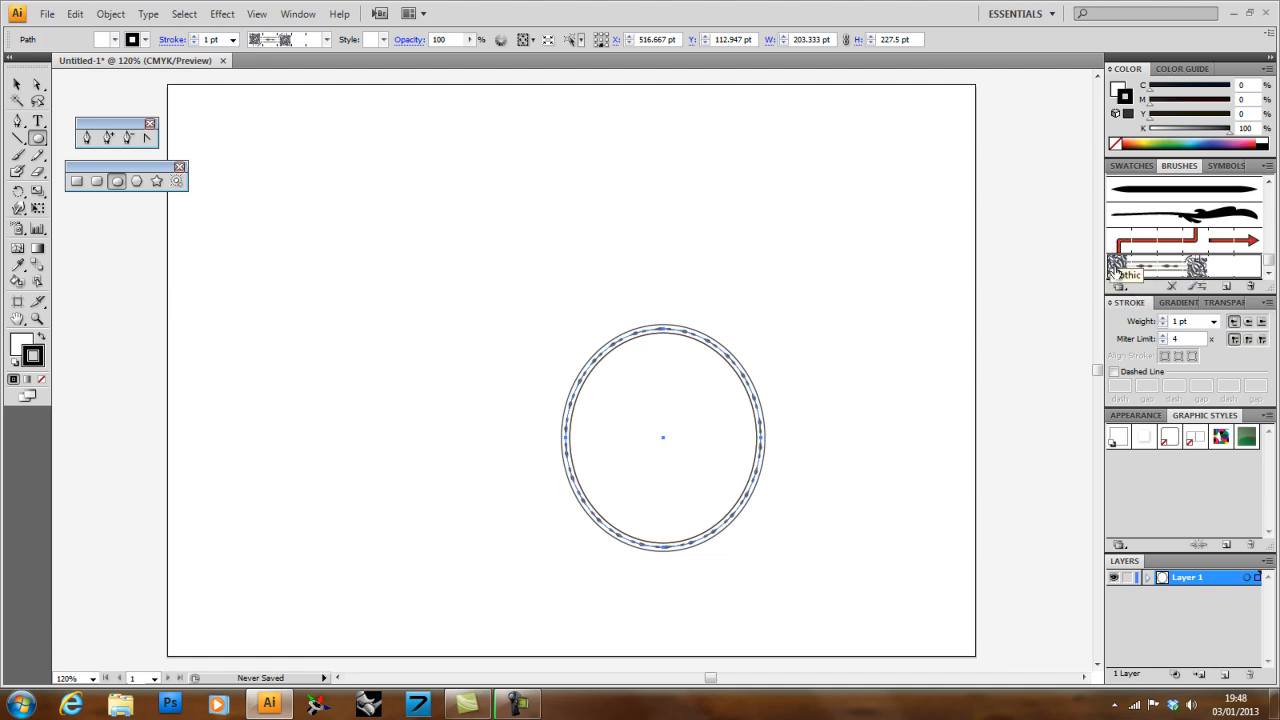
mouse_move(1145, 278)
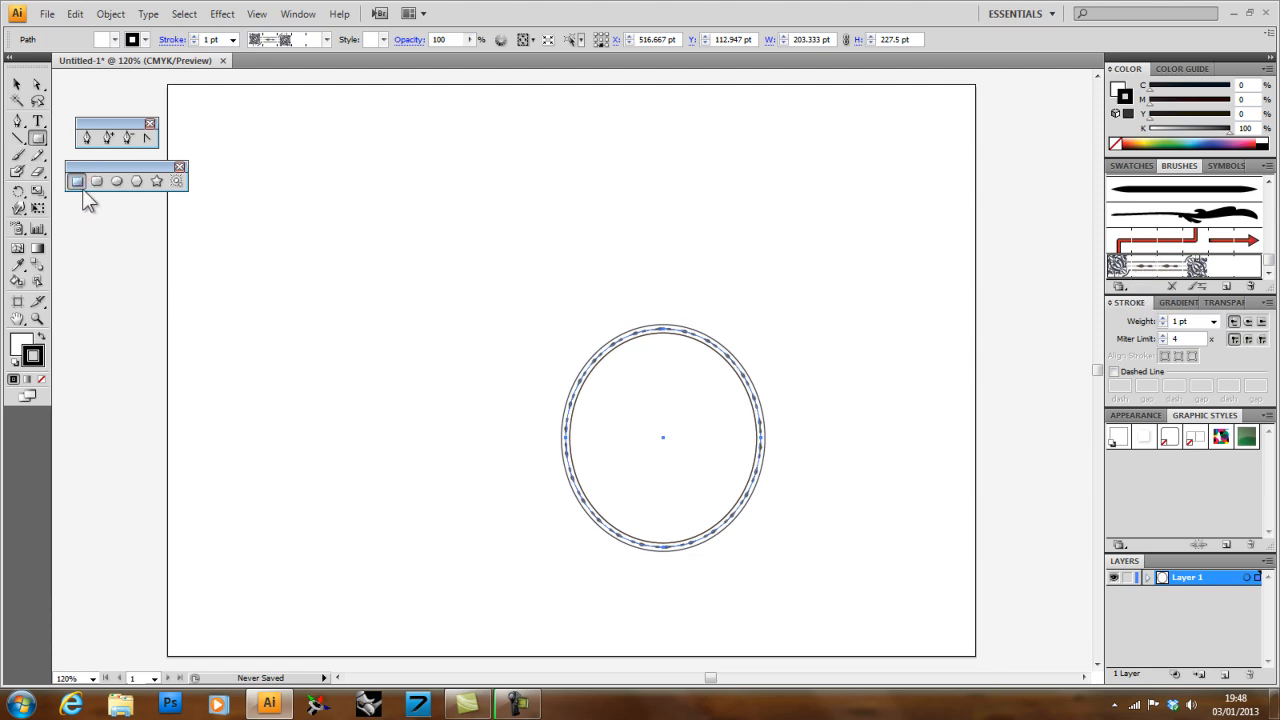
Step: Draw a Gothic-bordered rectangle, then select and delete both shapes
drag(358, 205, 494, 418)
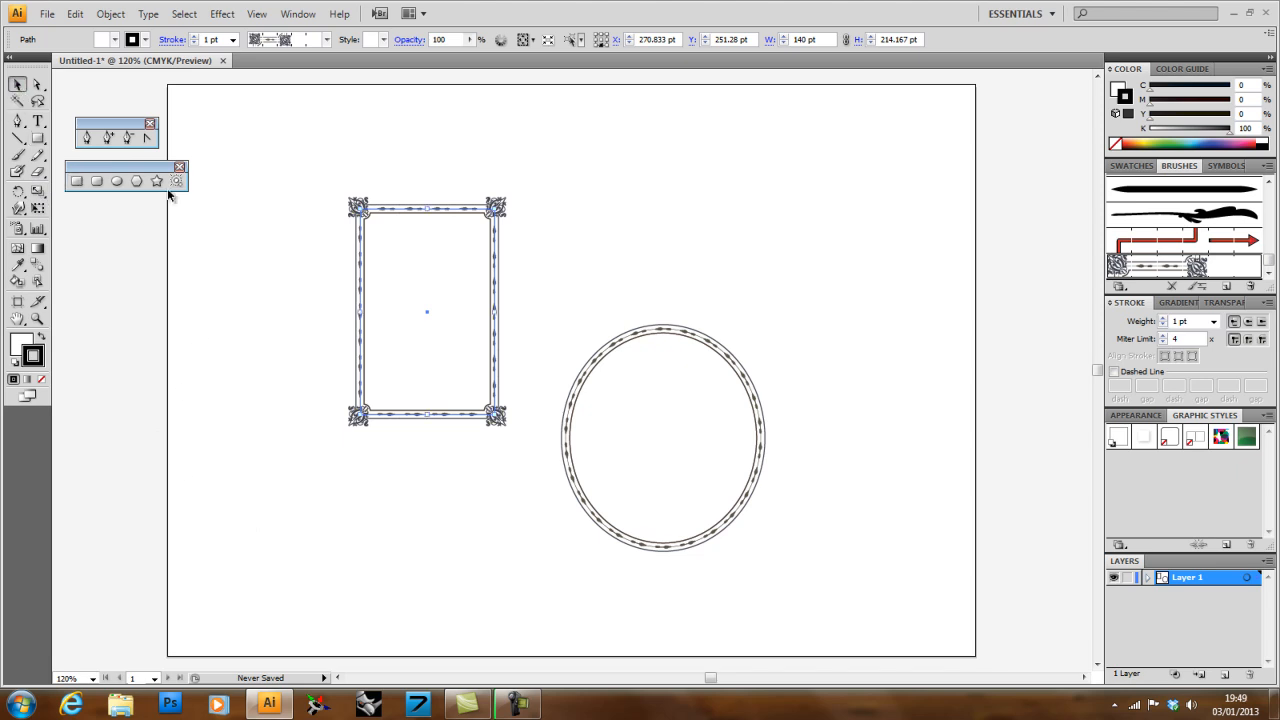
click(662, 437)
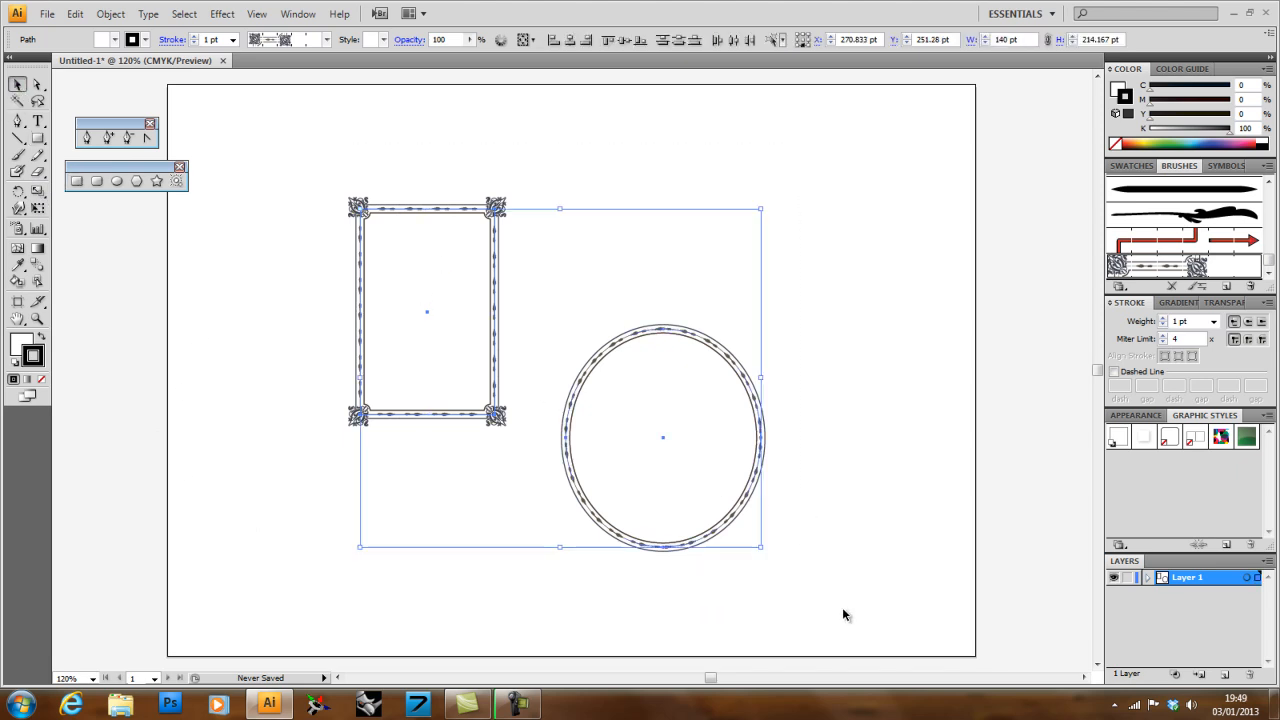
key(Delete)
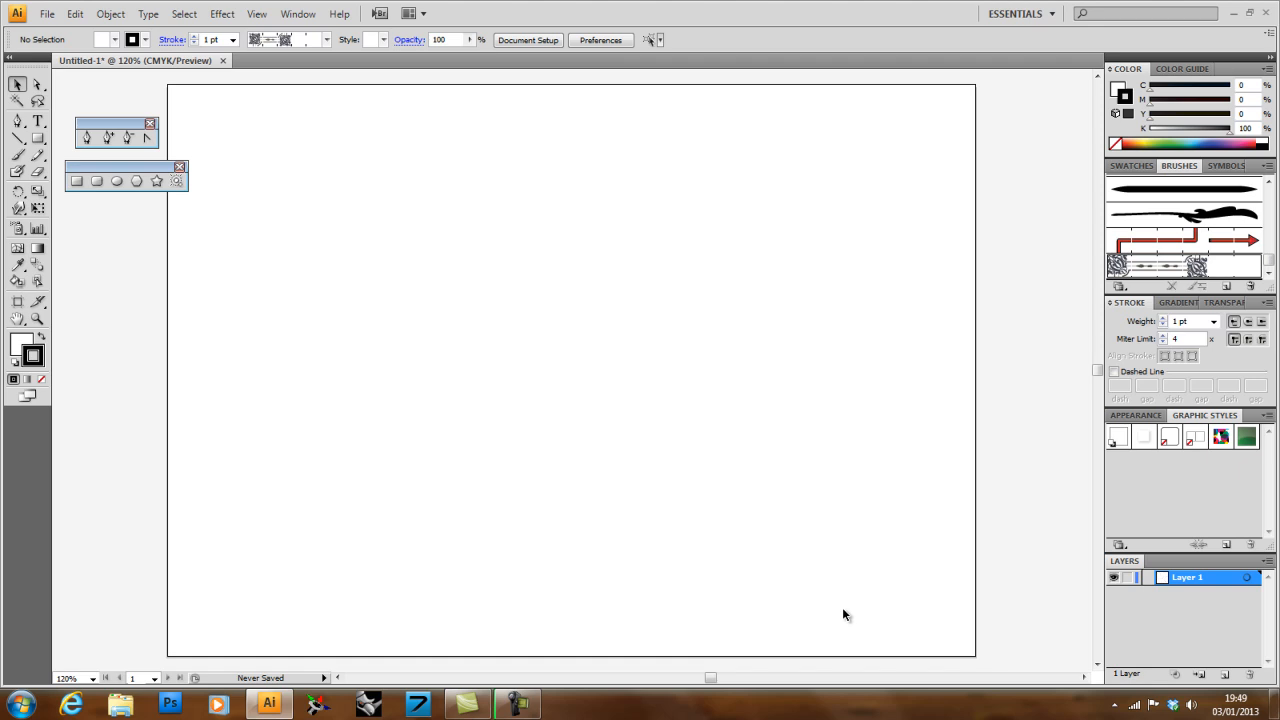
mouse_move(378, 247)
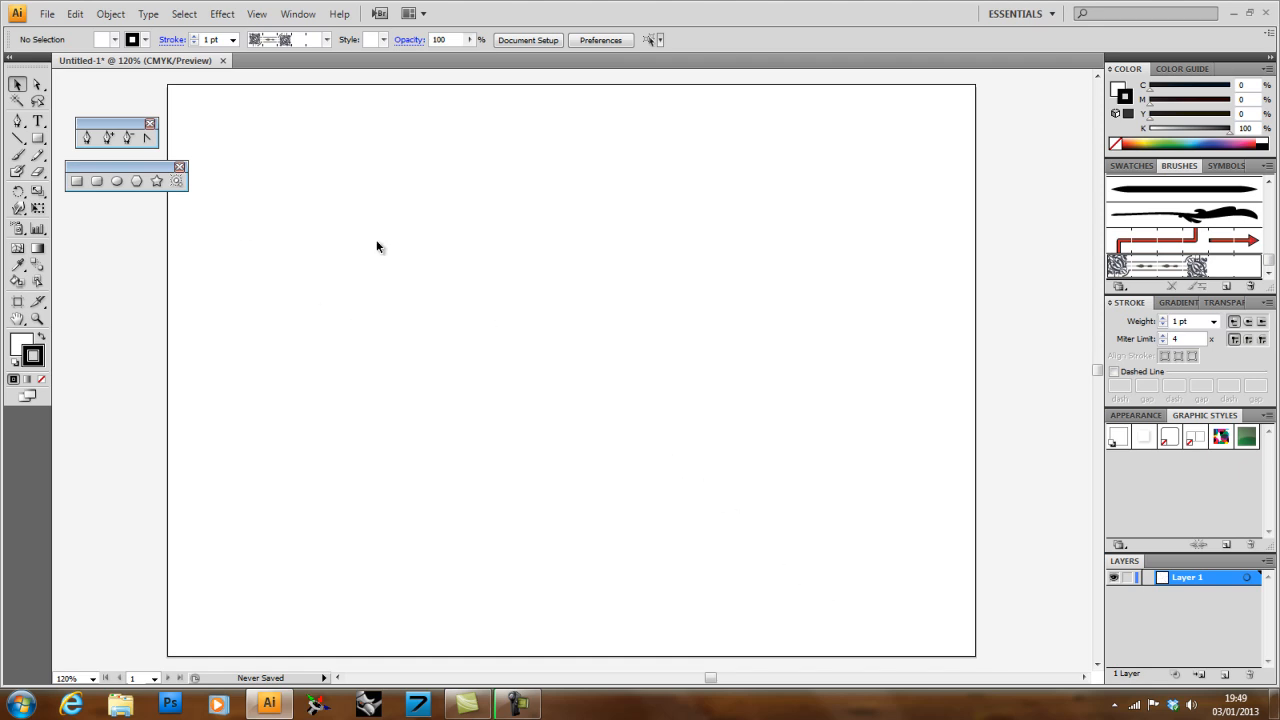
mouse_move(281, 231)
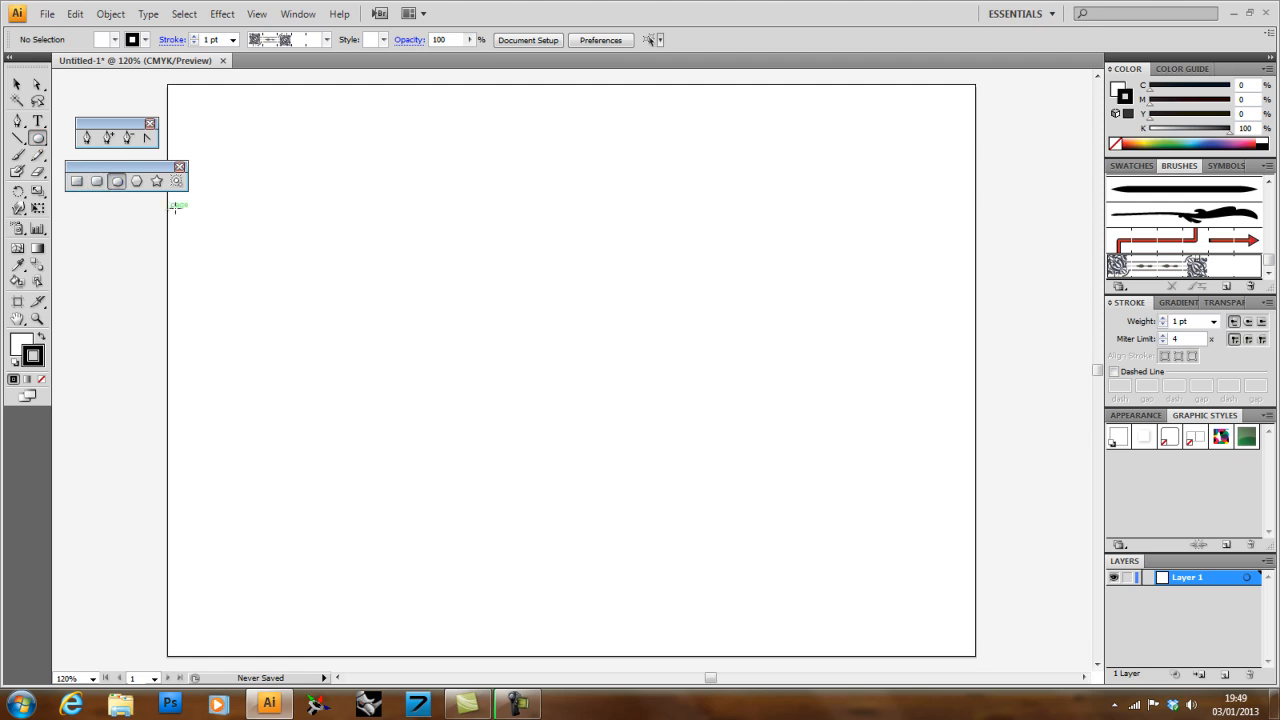
Step: Close the torn-off shape tools panel and show the Rectangle Tool flyout
click(179, 166)
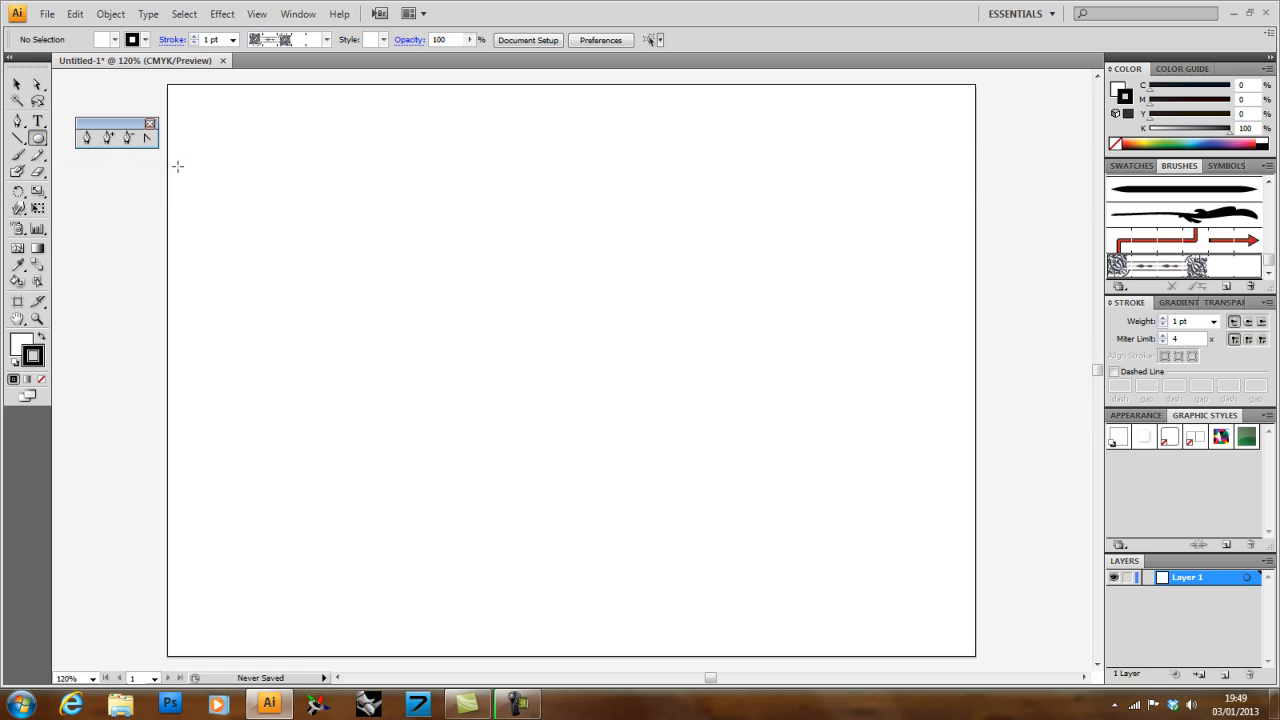
click(18, 138)
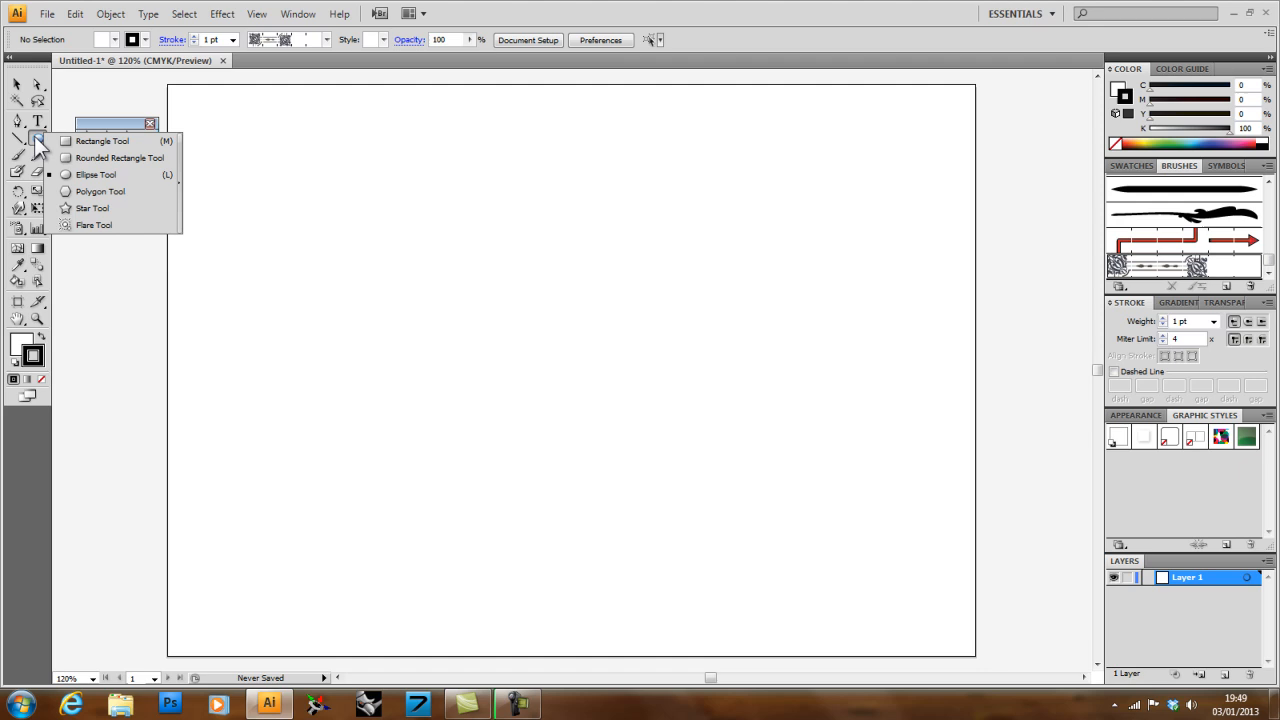
mouse_move(185, 218)
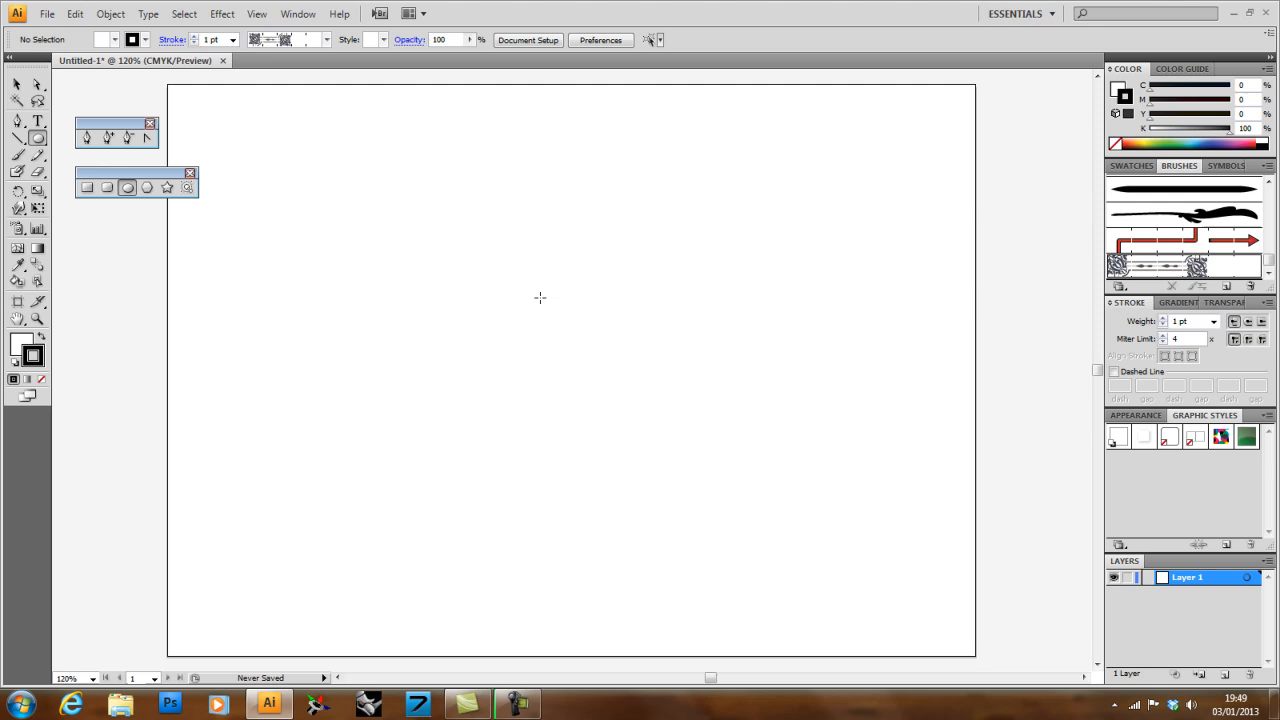
Step: Draw a 10 pt circle near the artboard centre and give it a 20% gray fill
drag(540, 298, 585, 340)
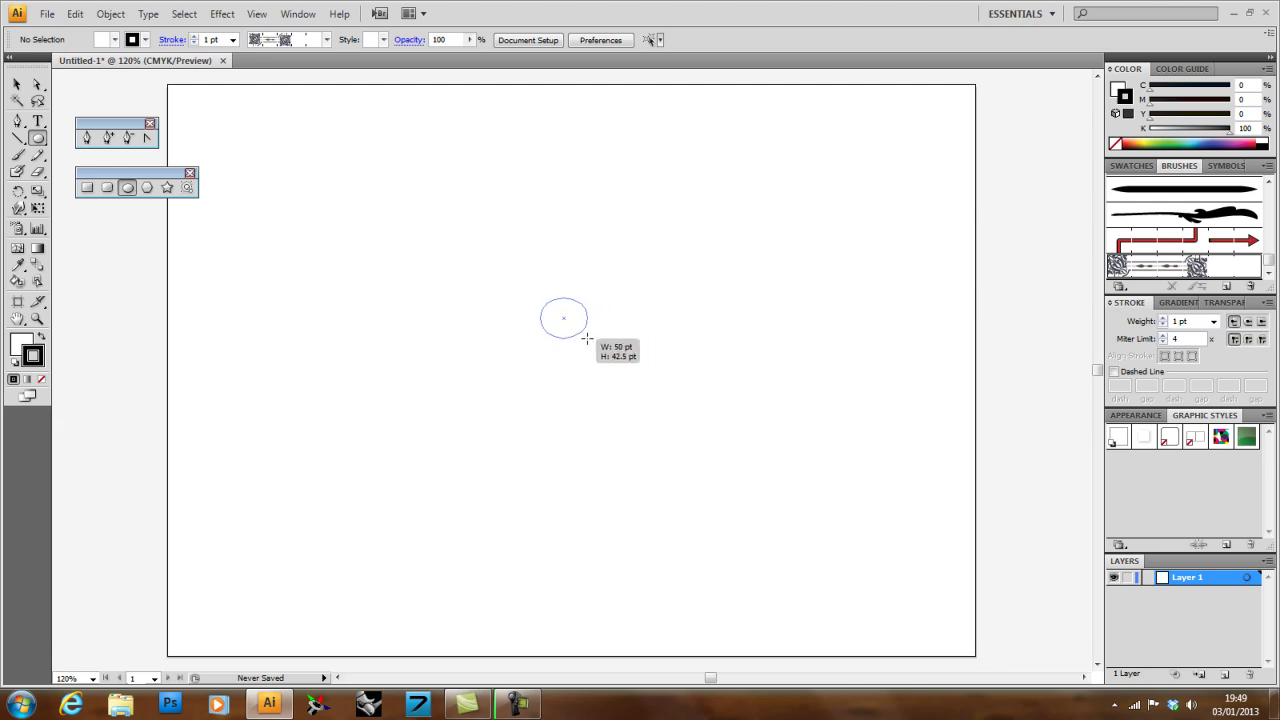
drag(563, 318, 628, 382)
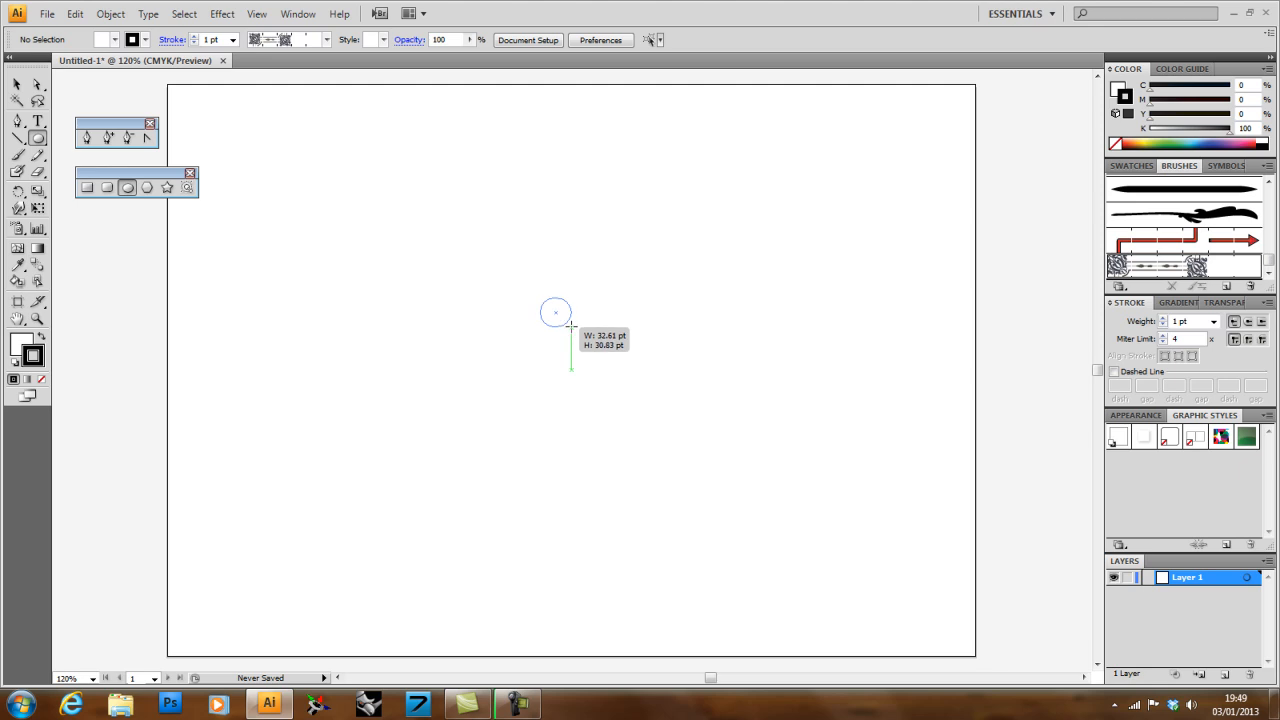
drag(555, 312, 610, 370)
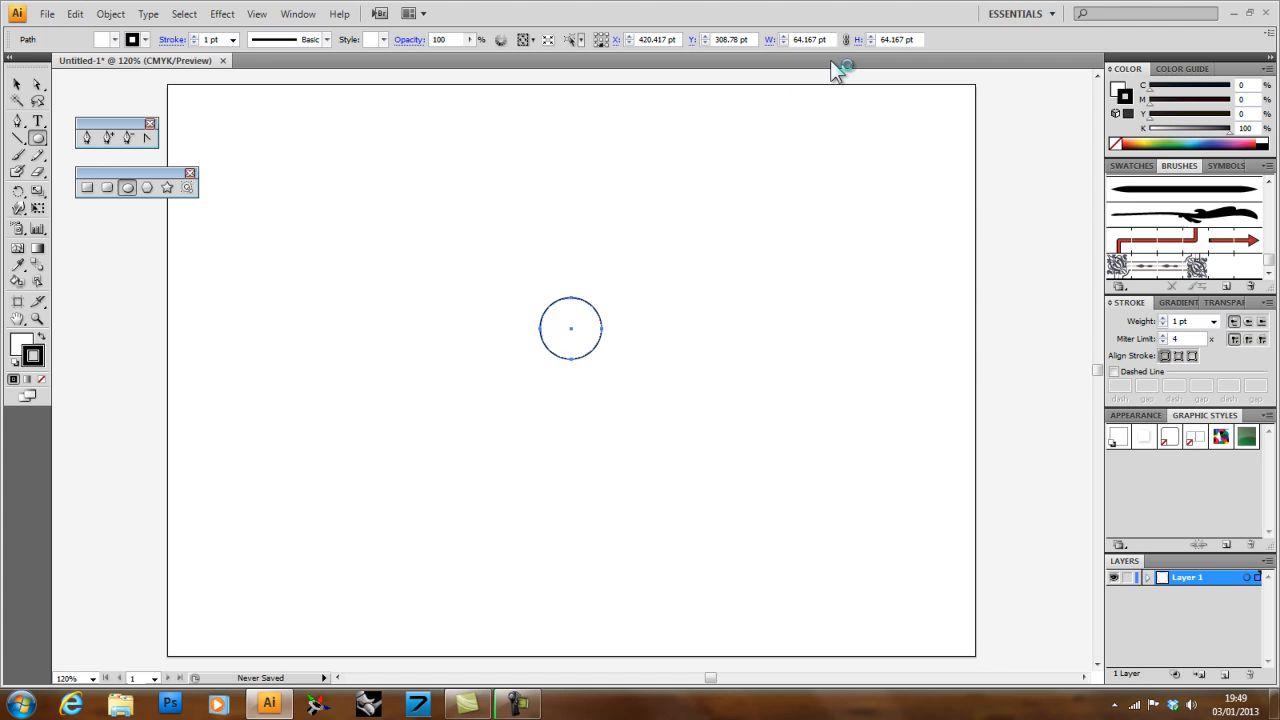
mouse_move(835, 45)
text(10)
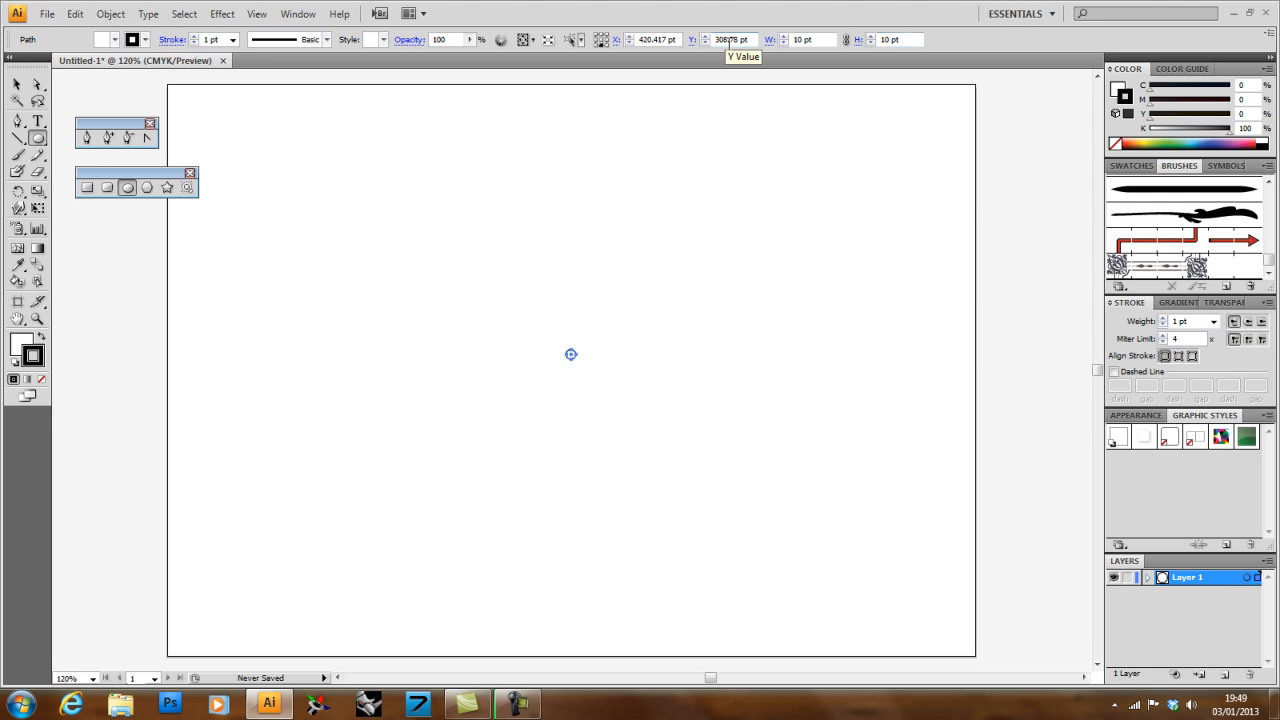
mouse_move(555, 289)
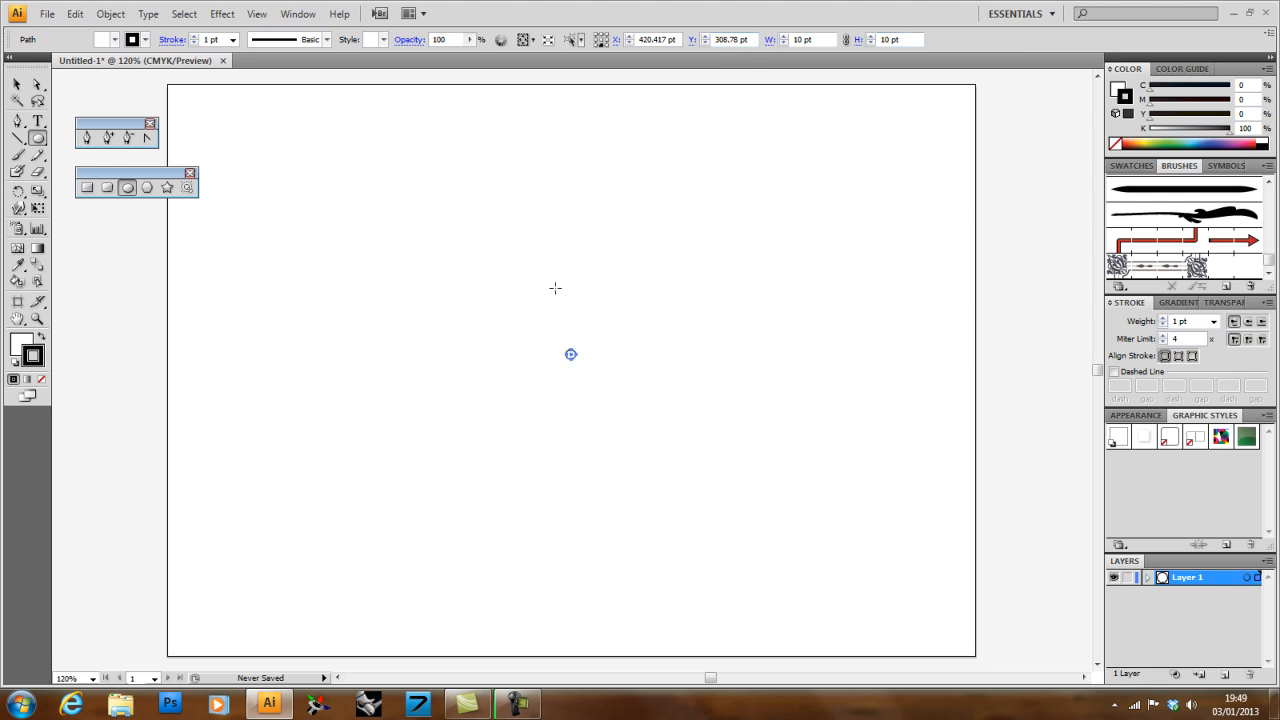
mouse_move(570, 352)
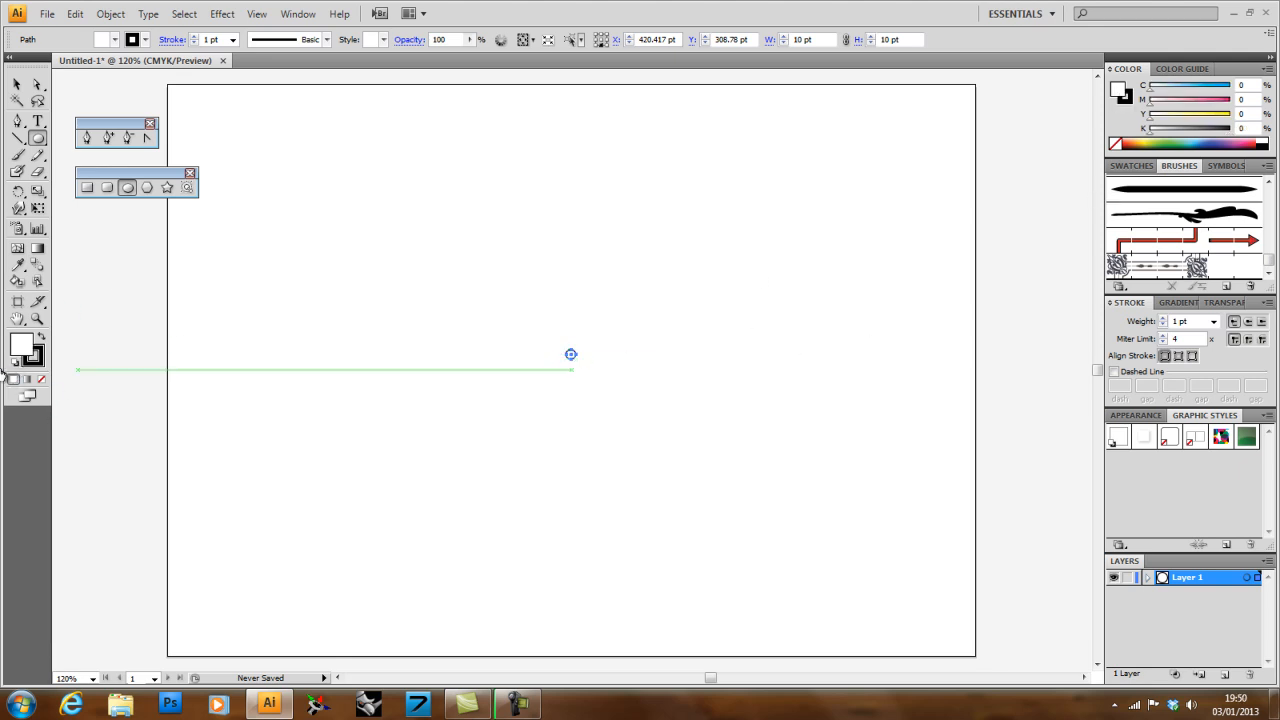
click(1131, 165)
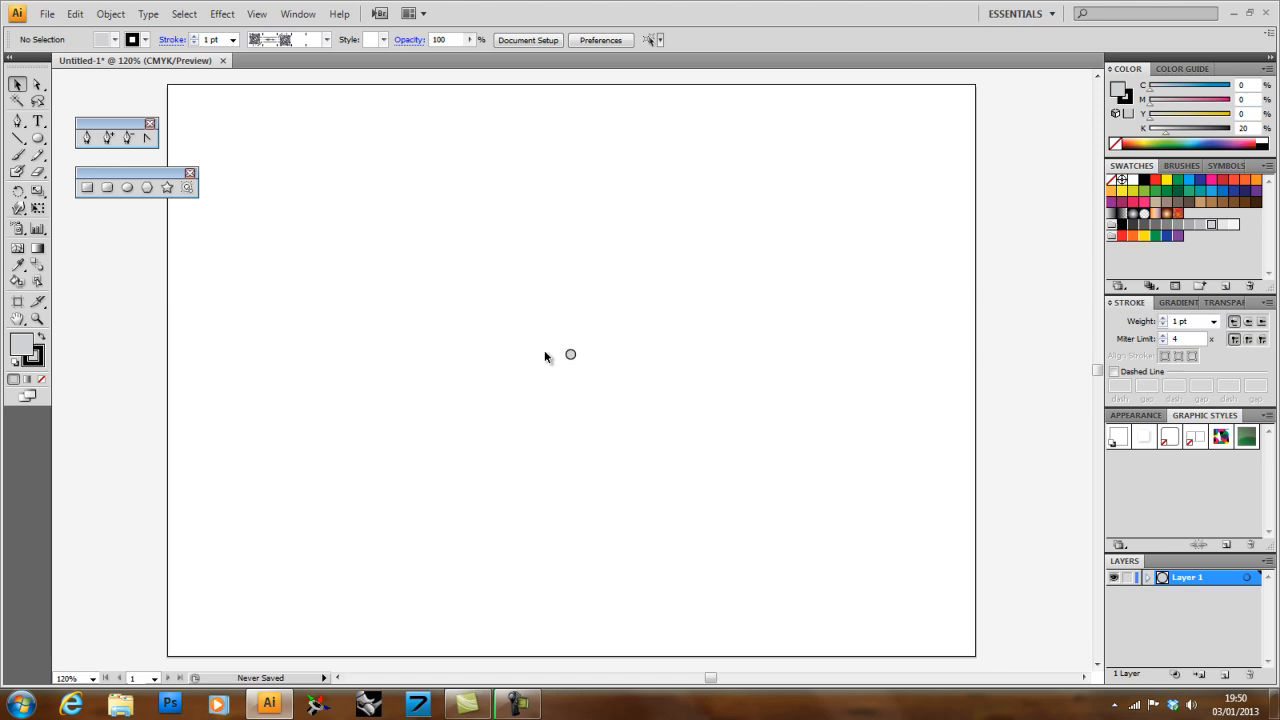
mouse_move(697, 352)
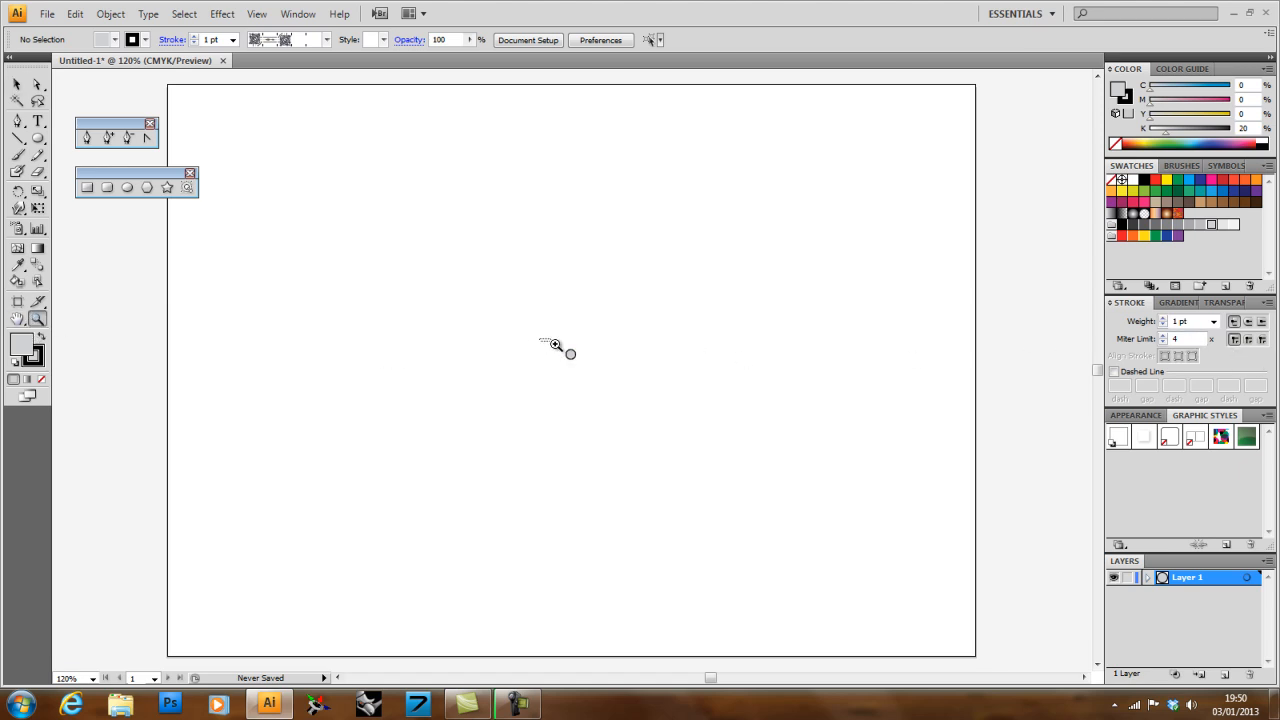
Step: Zoom in, set the circle's stroke weight to 0.5 pt, and nudge it down-left
drag(543, 343, 597, 377)
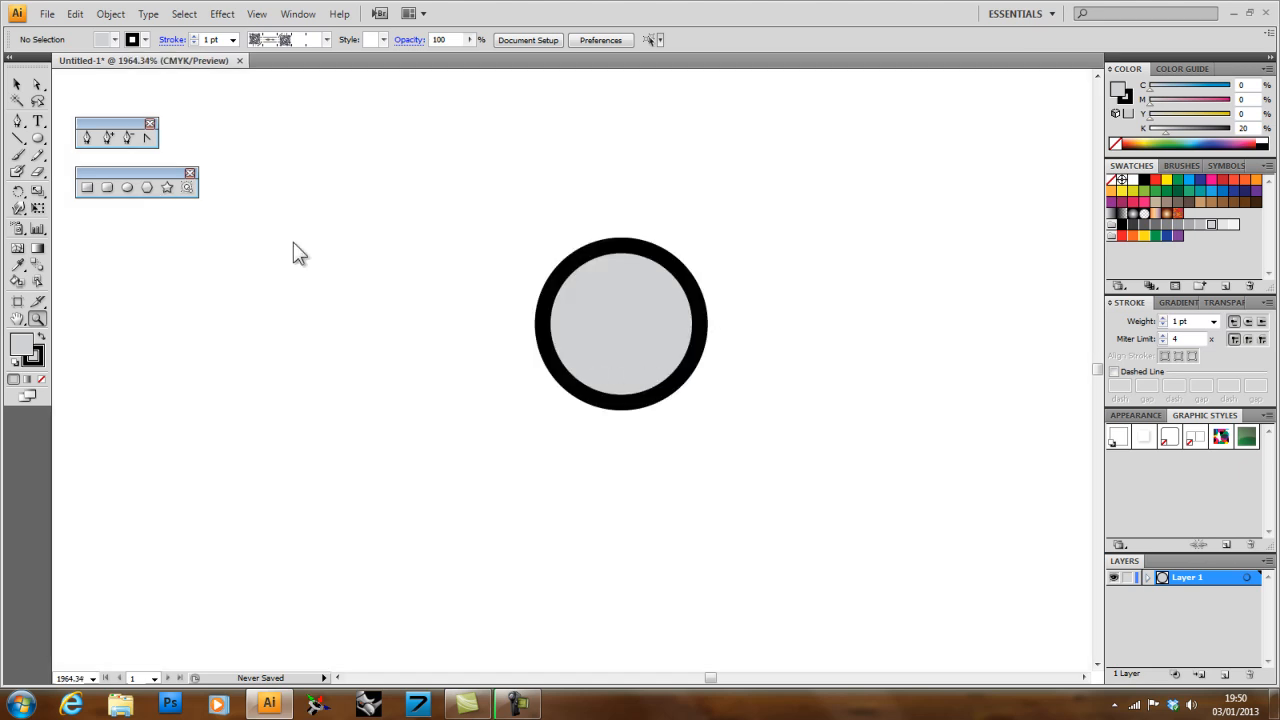
click(620, 323)
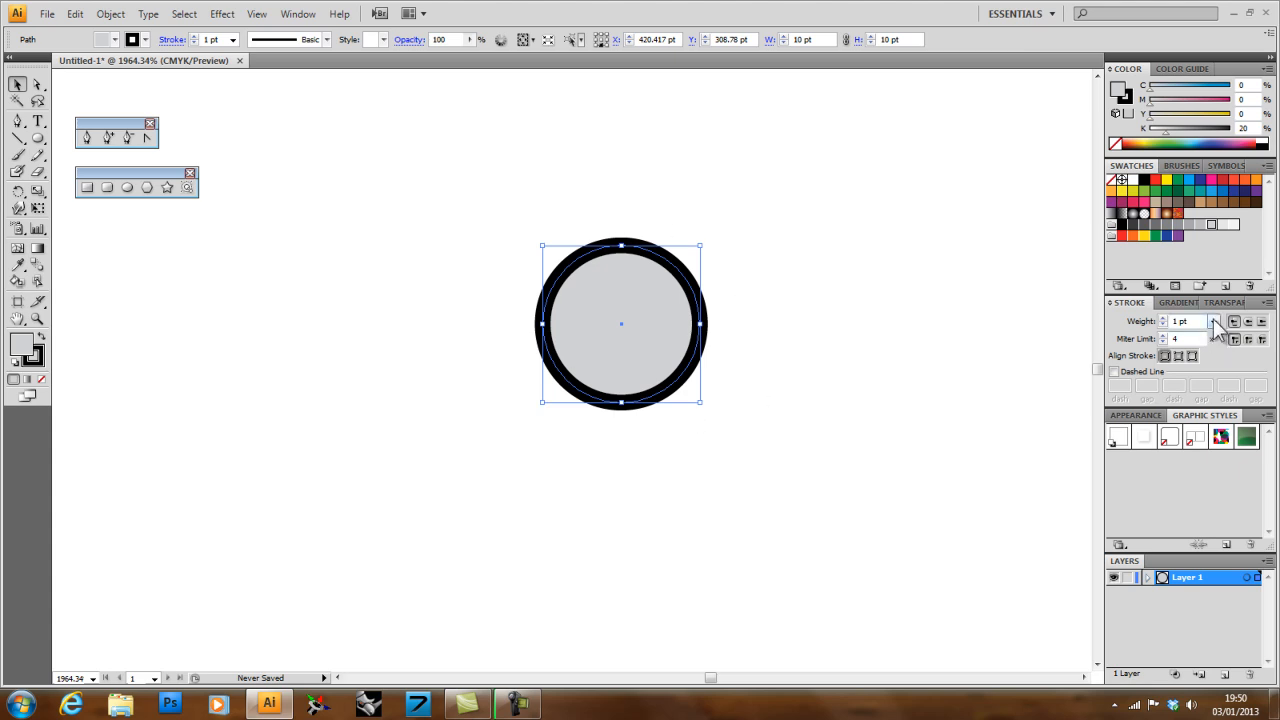
click(1213, 321)
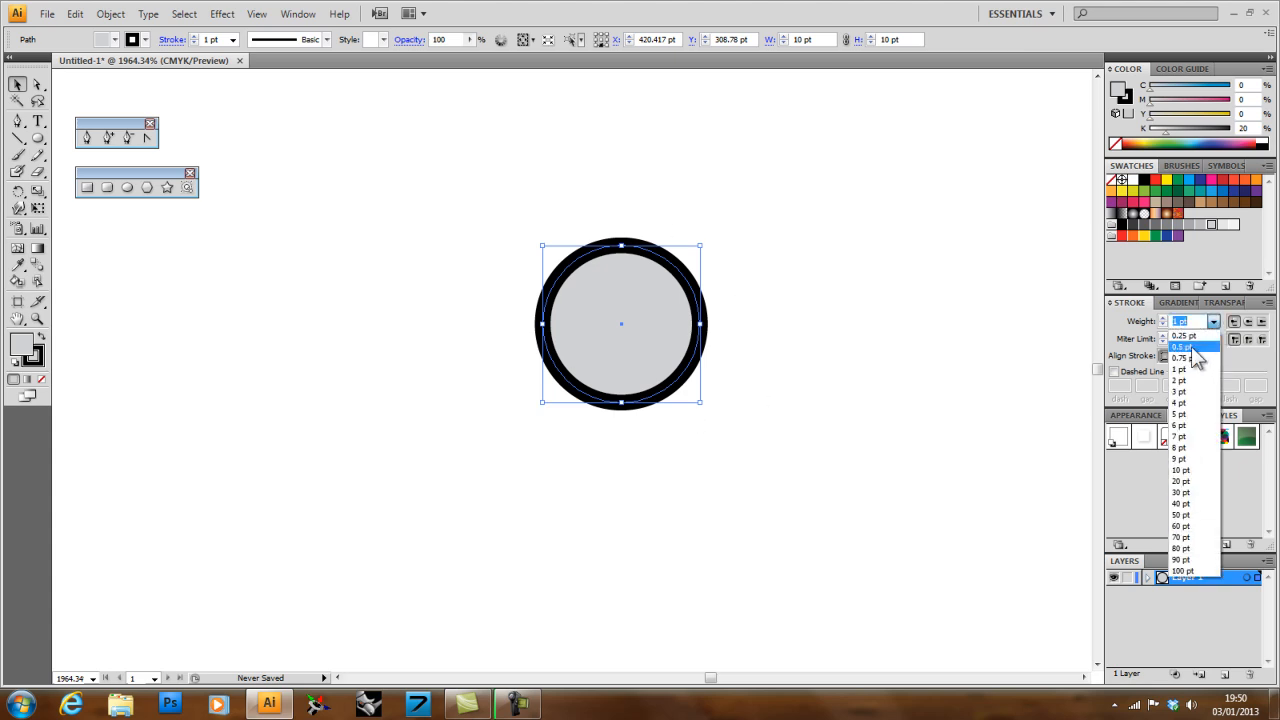
click(1184, 347)
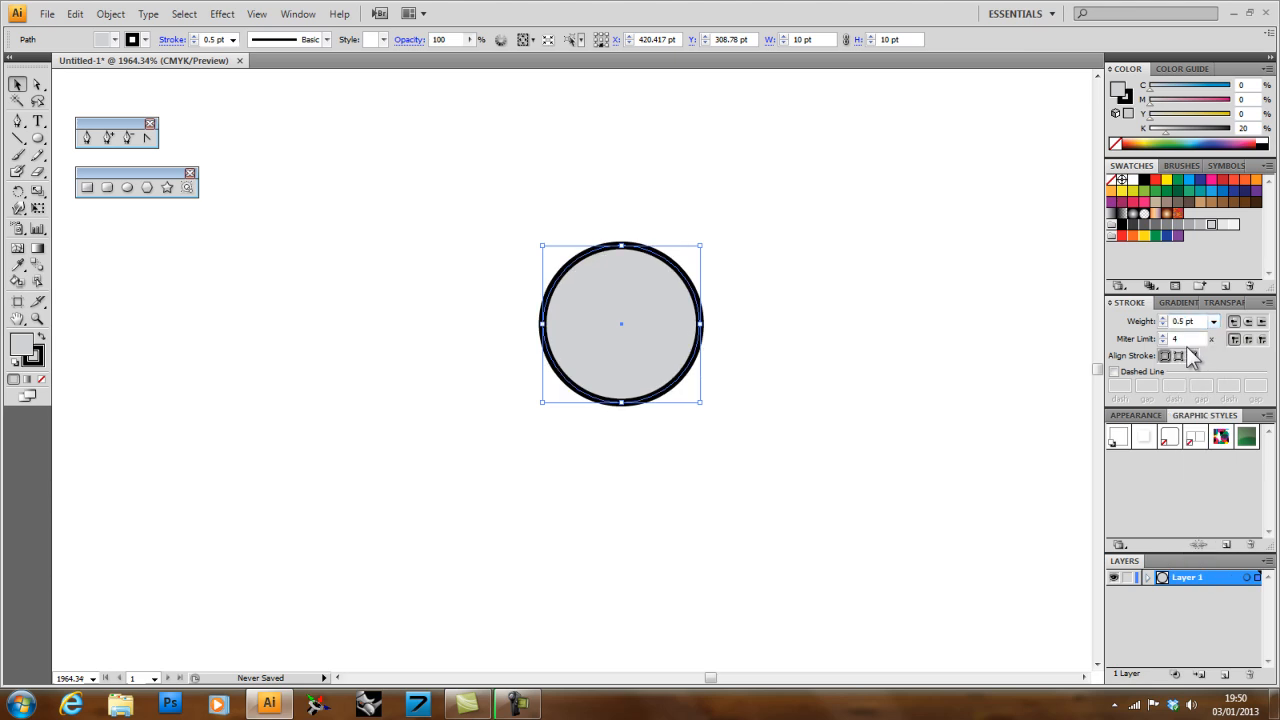
drag(620, 323, 558, 365)
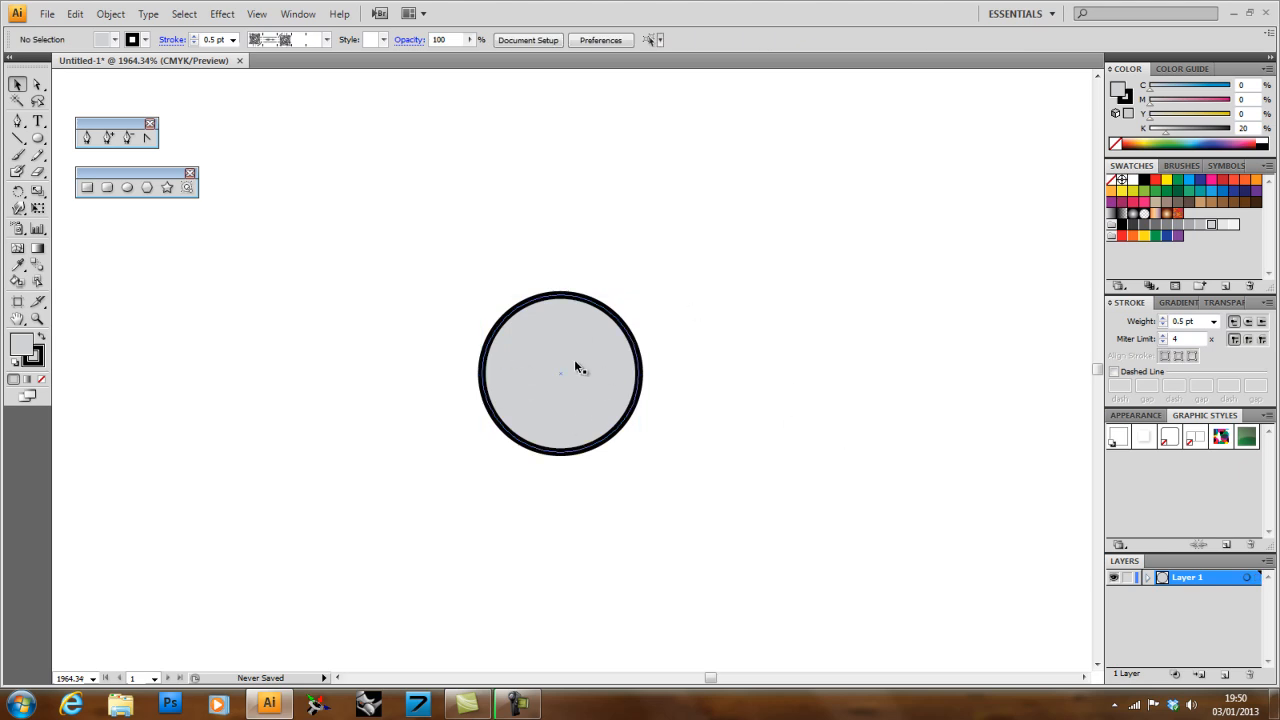
click(560, 372)
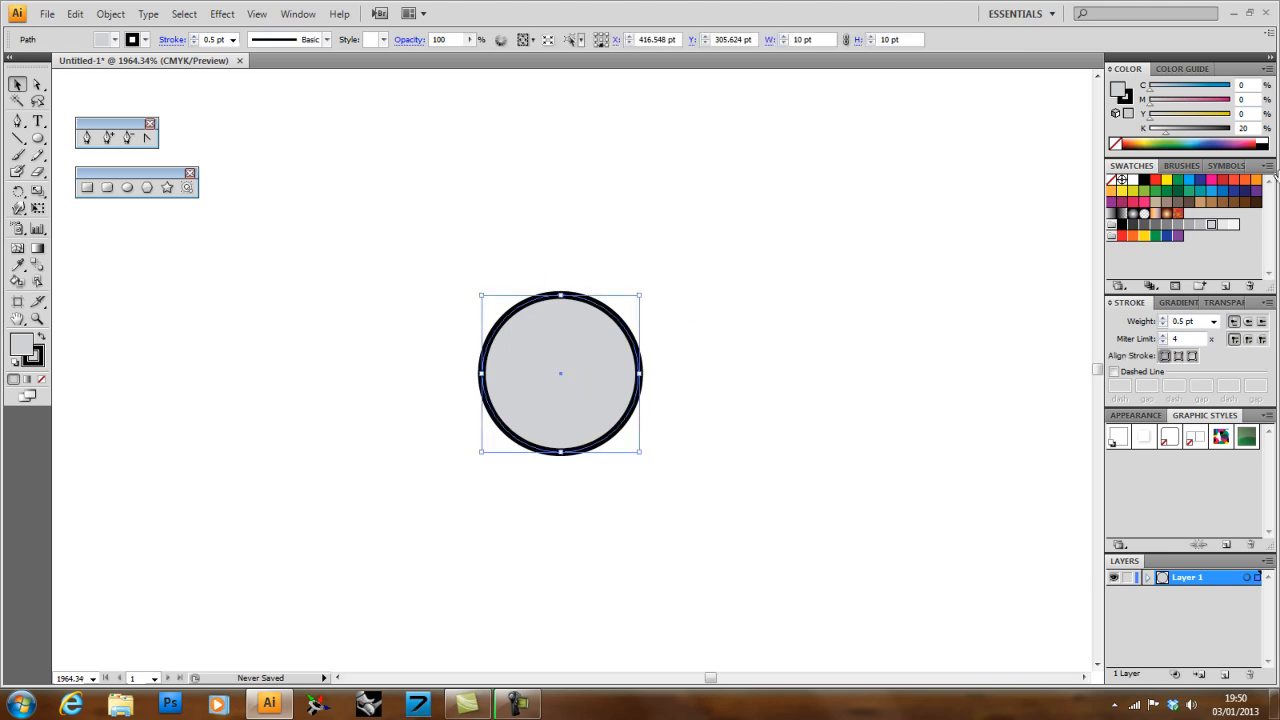
Step: Create a new pattern brush from the gray circle, named Pattern Brush 1
click(1180, 165)
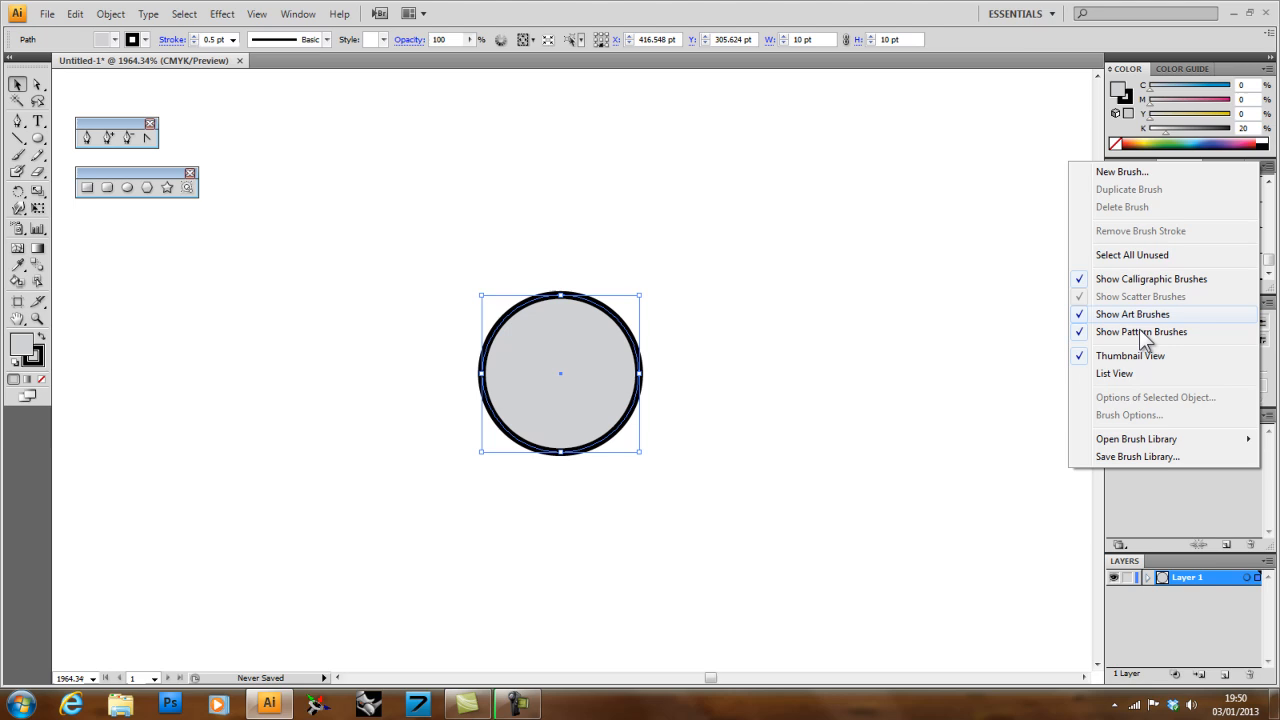
mouse_move(1122, 171)
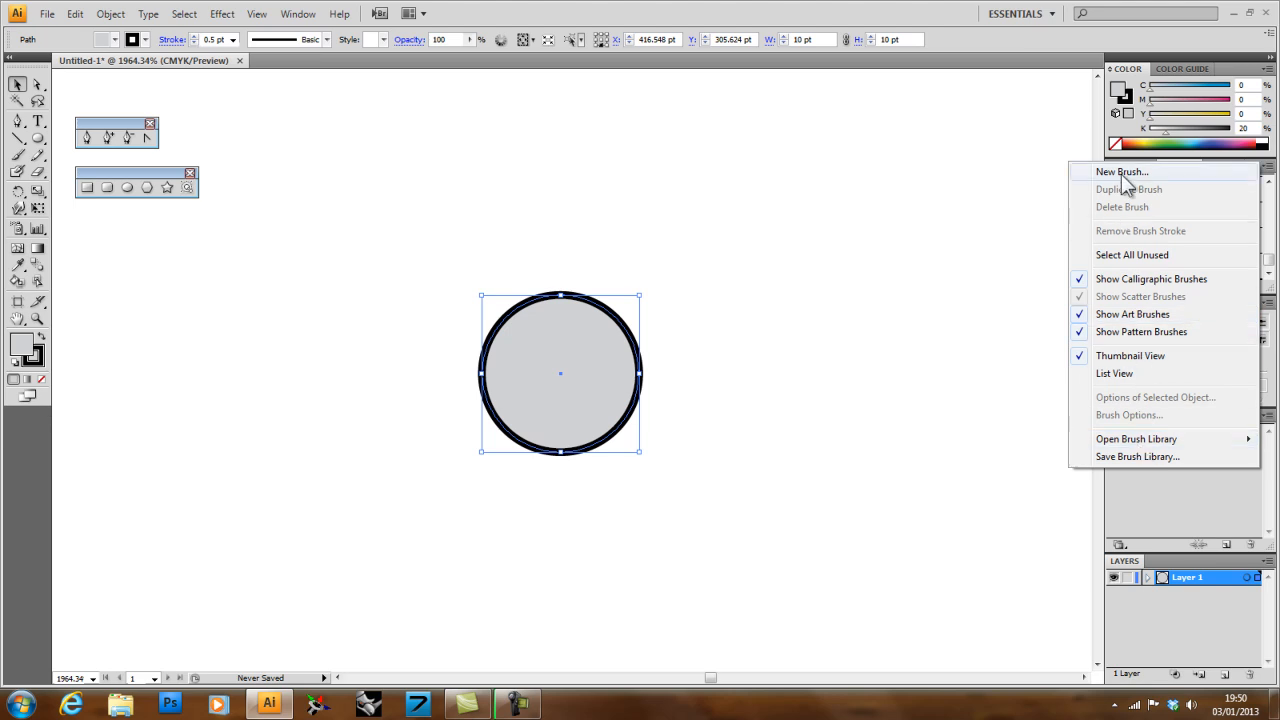
click(1121, 171)
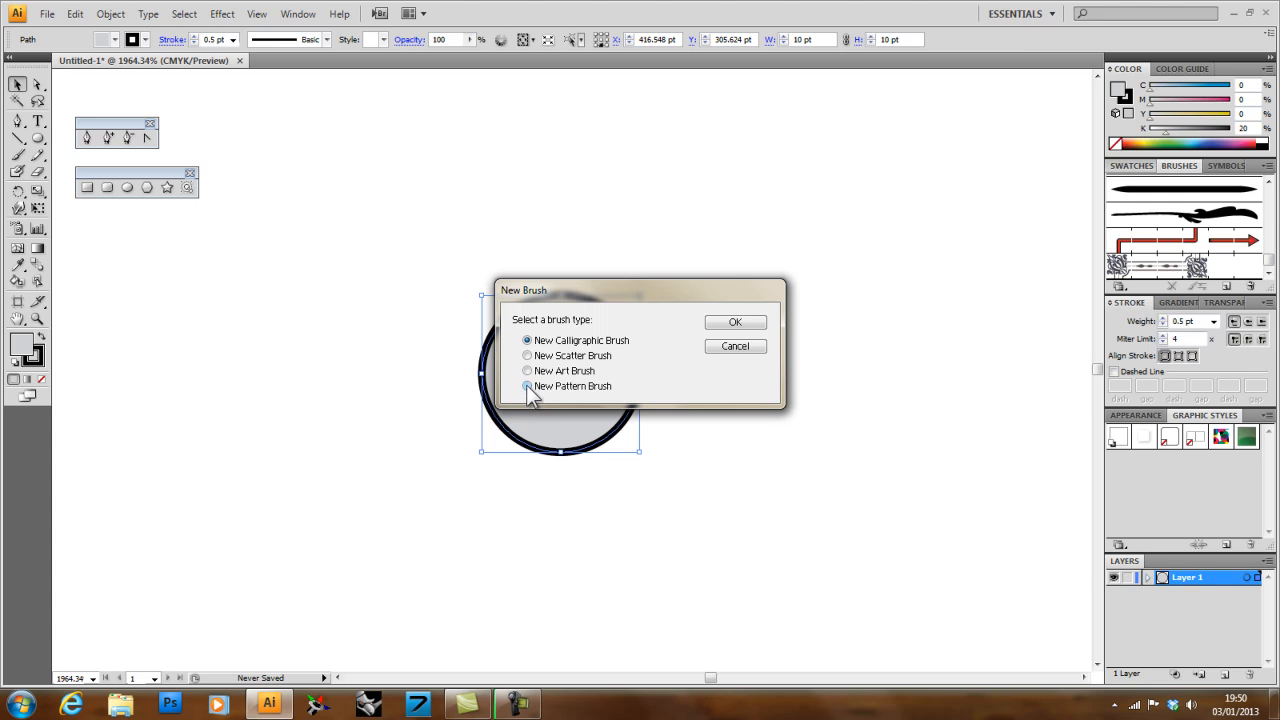
click(735, 321)
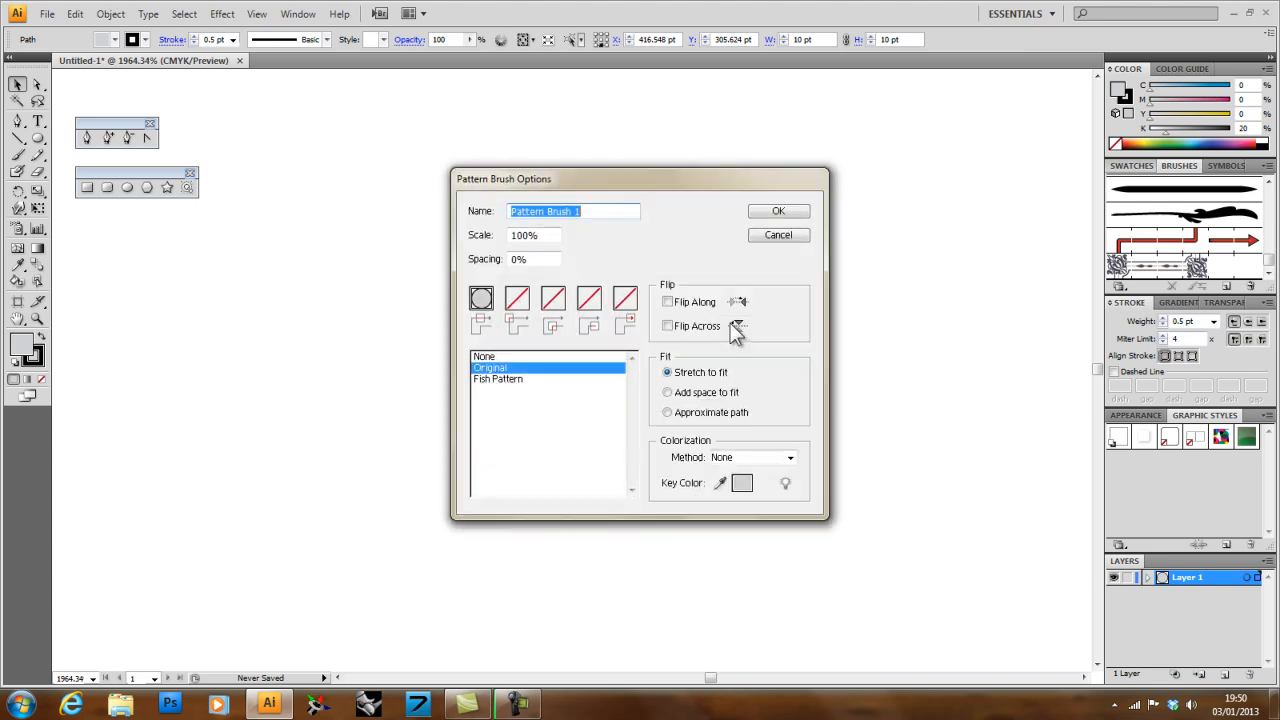
mouse_move(525, 345)
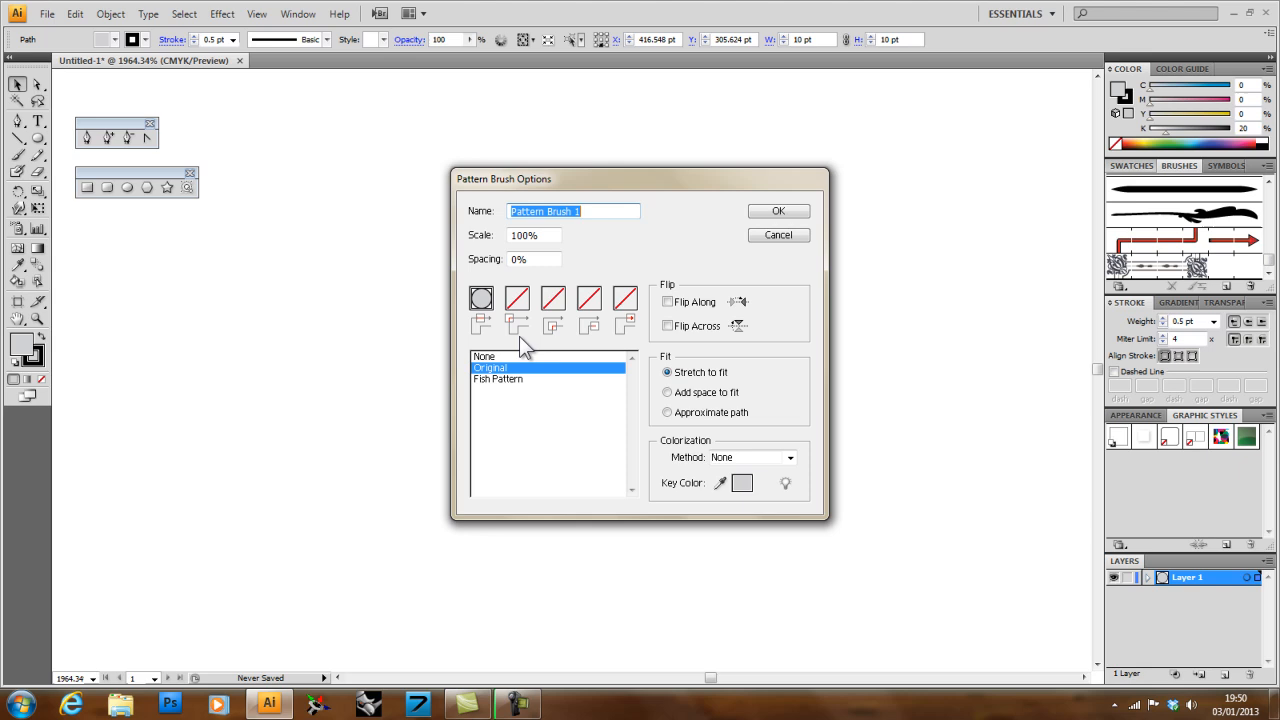
mouse_move(480, 215)
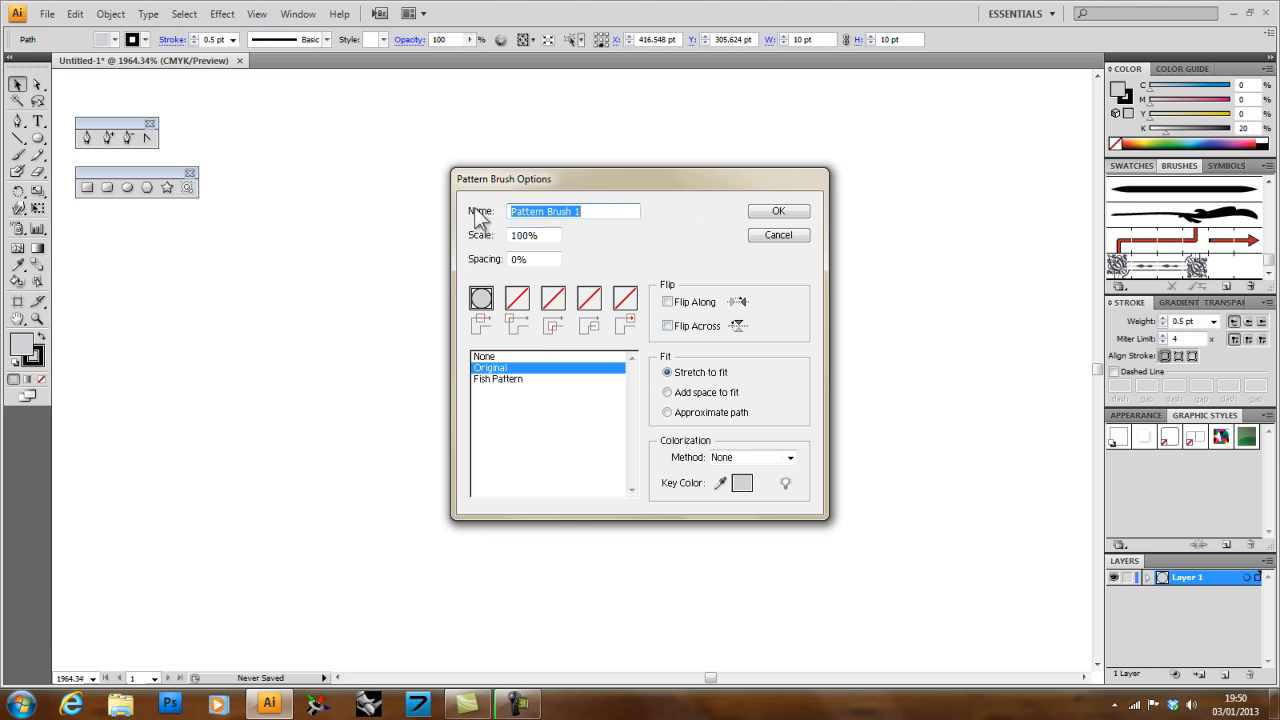
mouse_move(498, 330)
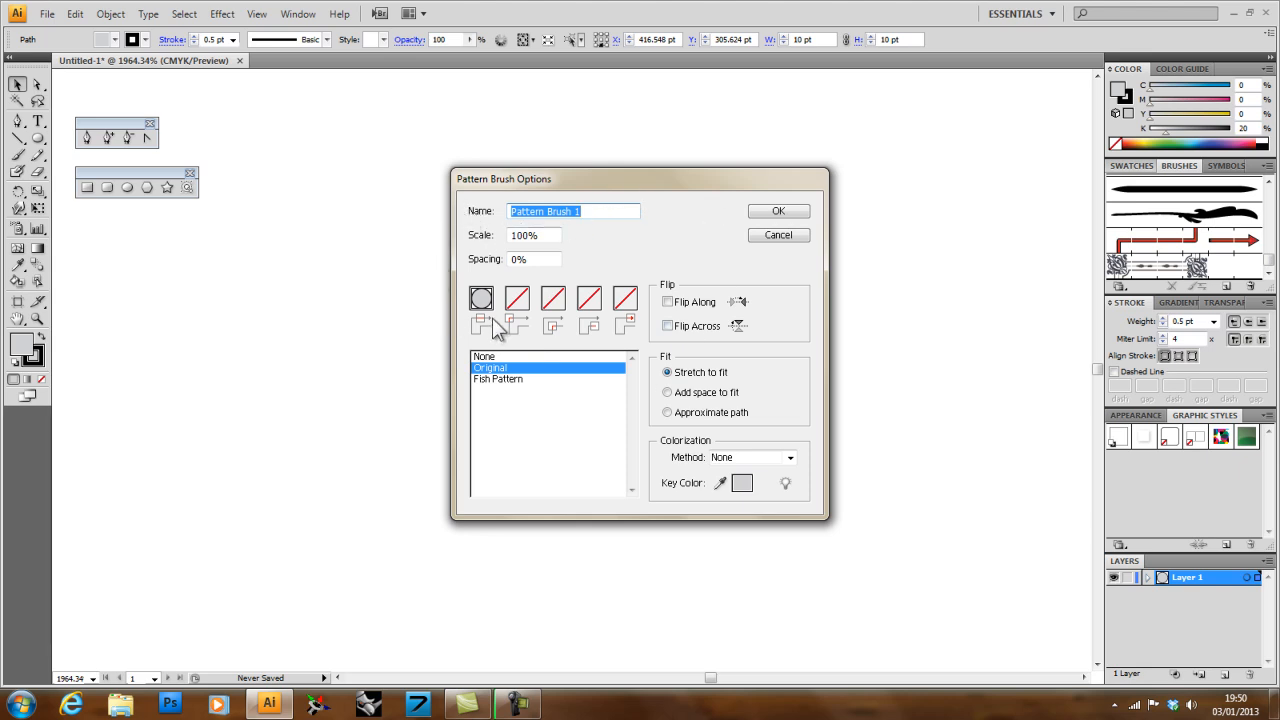
mouse_move(690, 230)
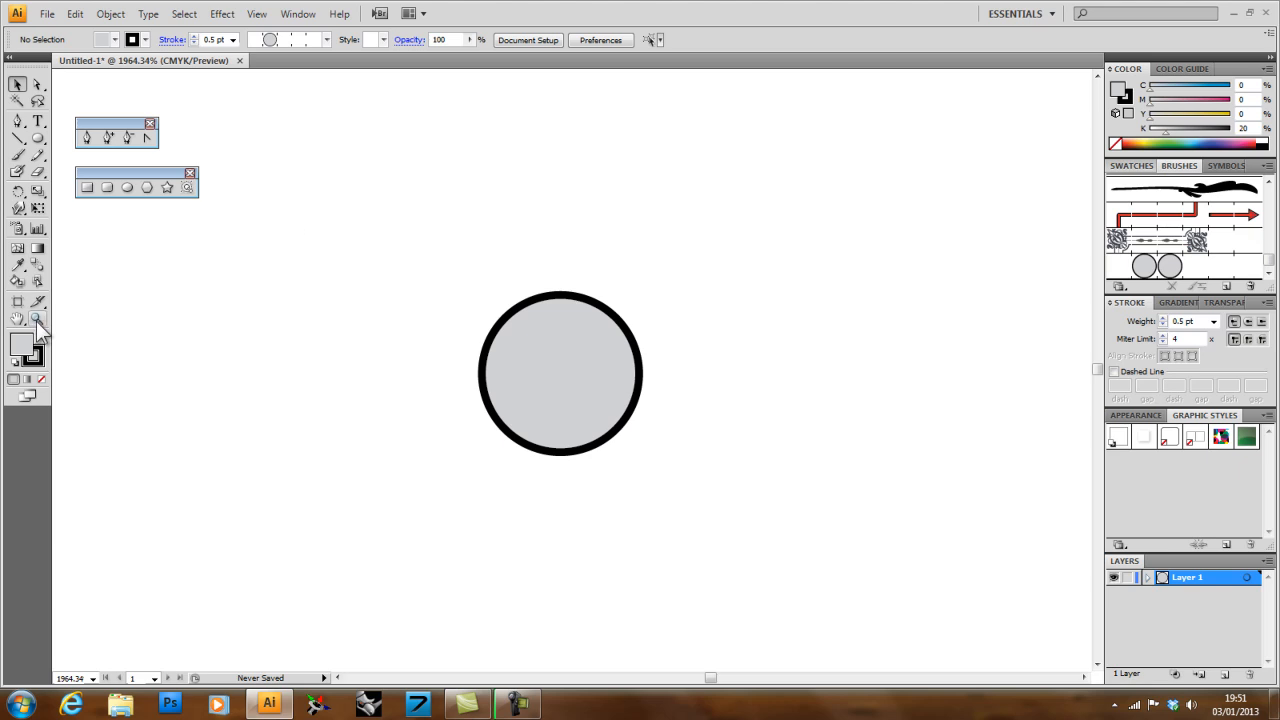
mouse_move(37, 318)
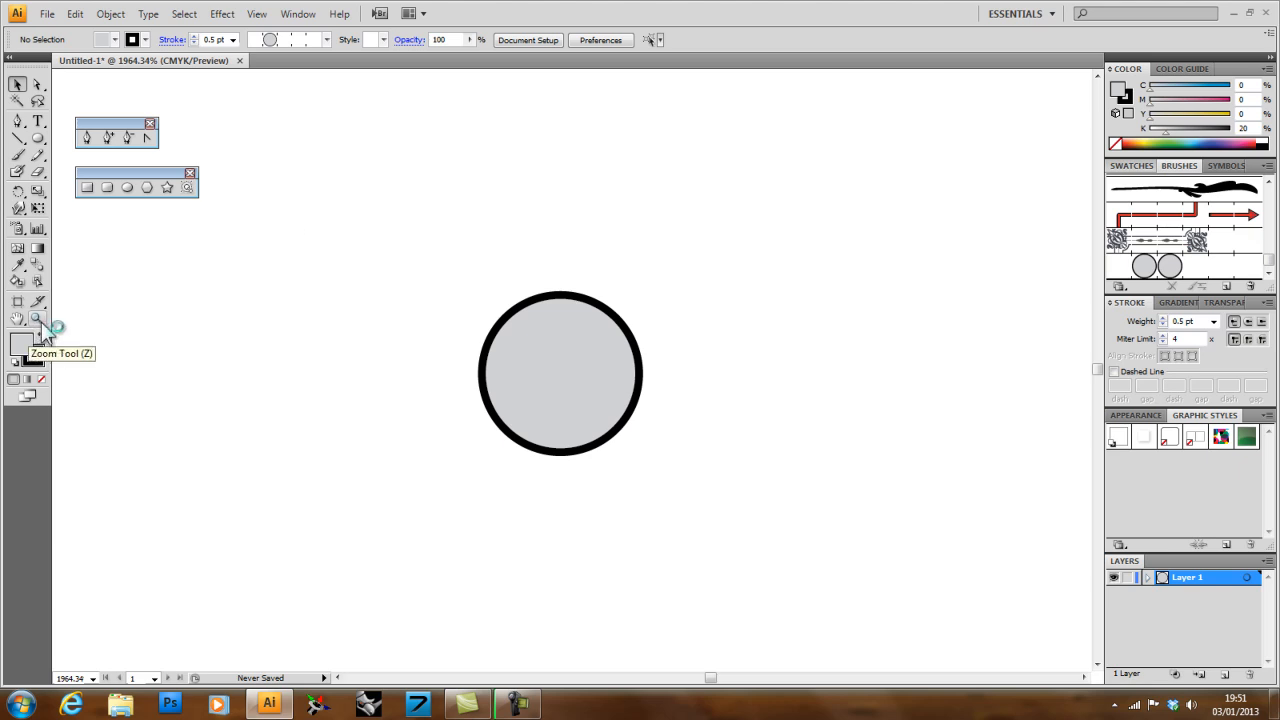
Step: View the artboard at 100% and deselect the hexagon to preview its bead-chain outline
click(570, 370)
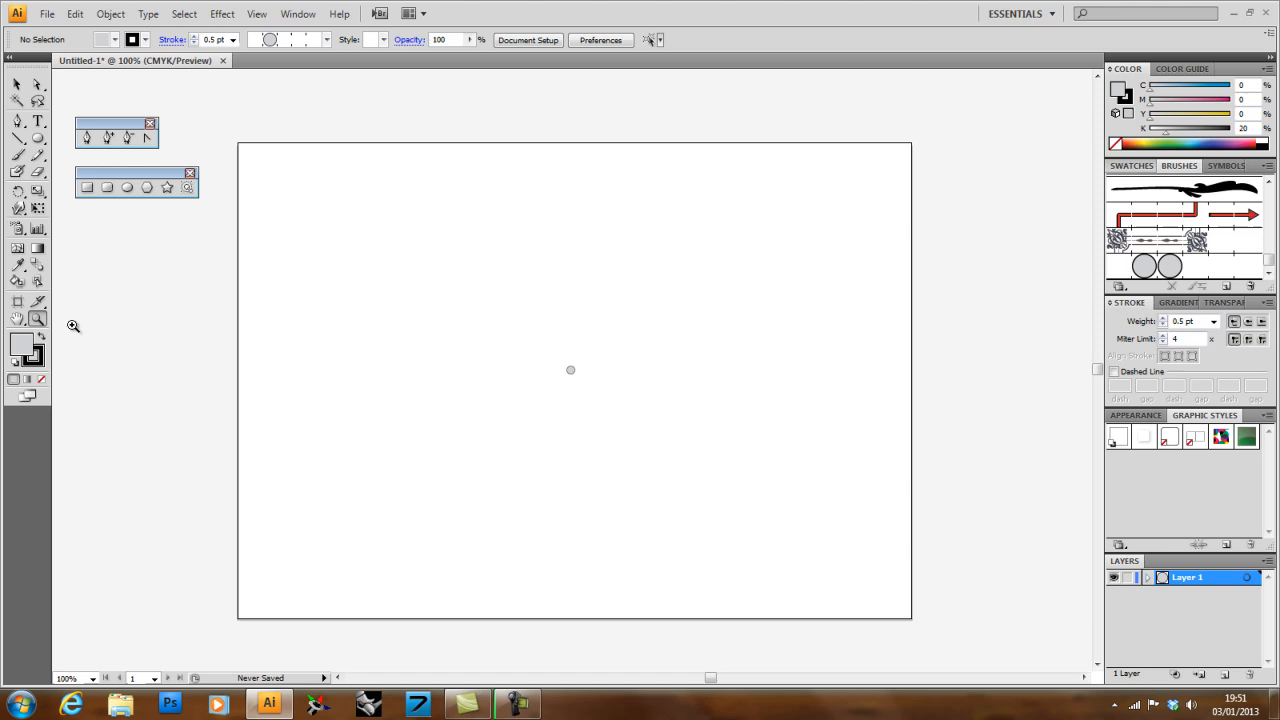
mouse_move(10, 160)
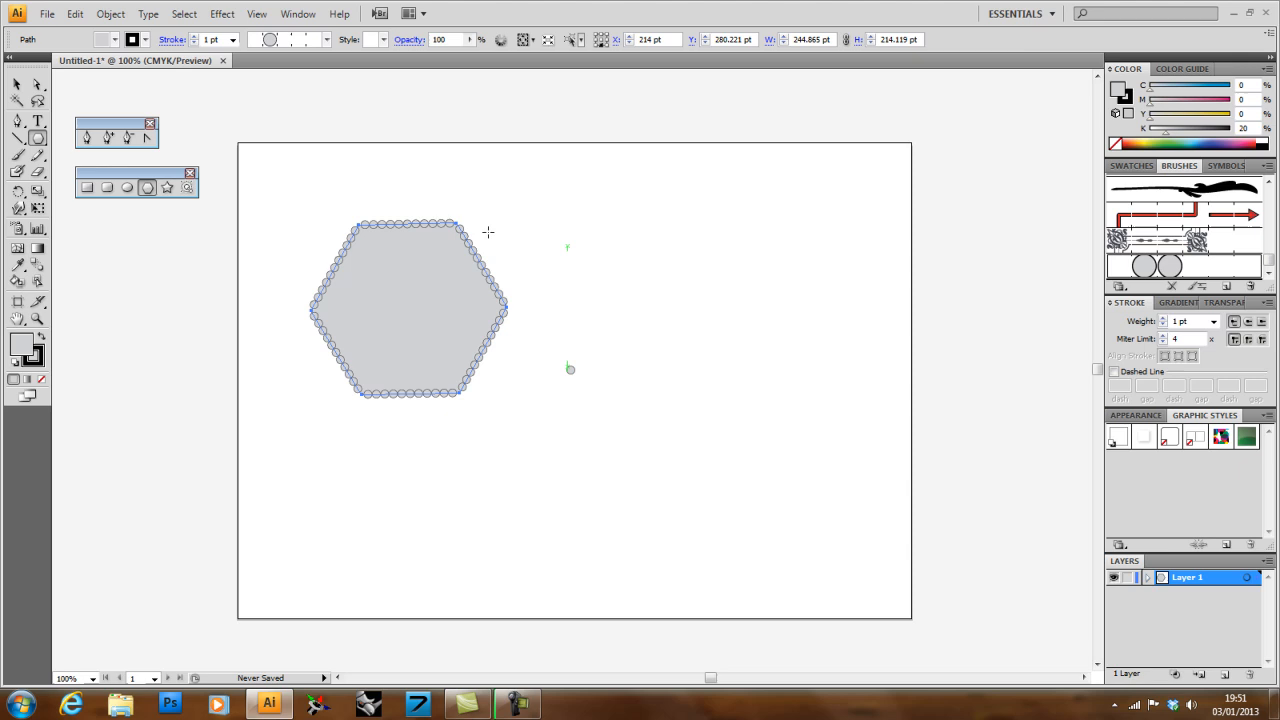
click(615, 374)
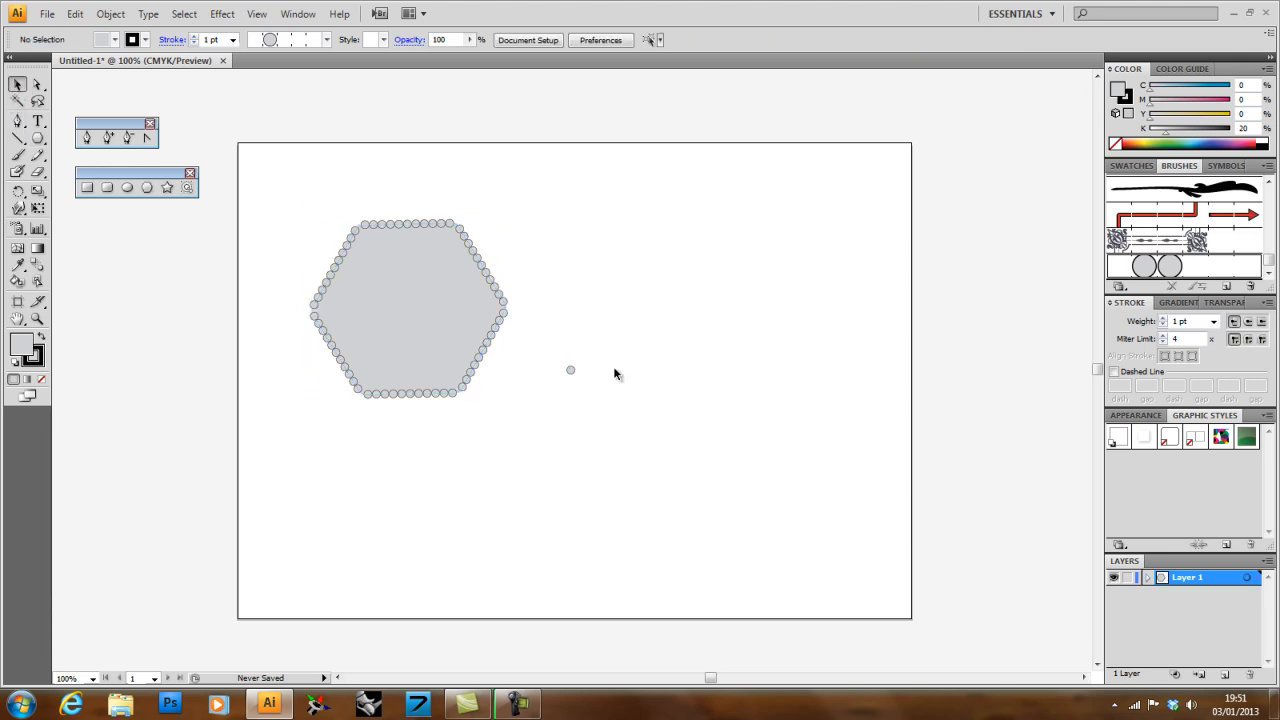
mouse_move(618, 425)
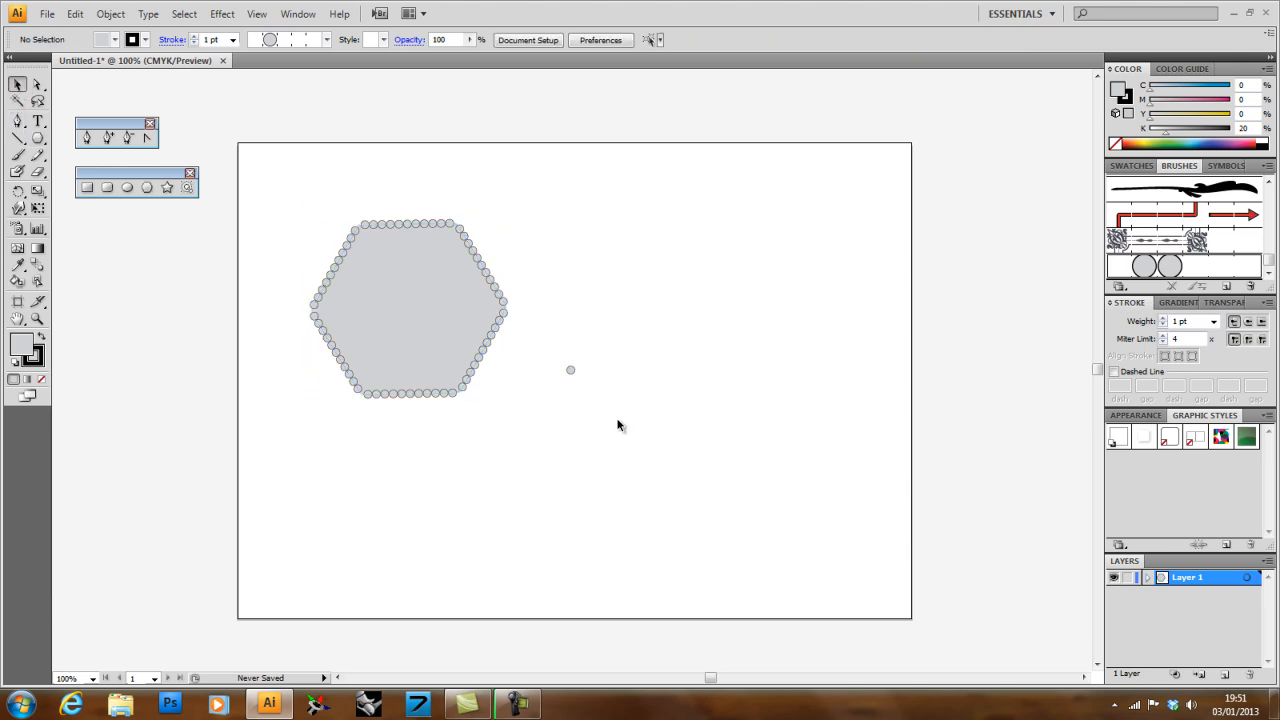
mouse_move(704, 495)
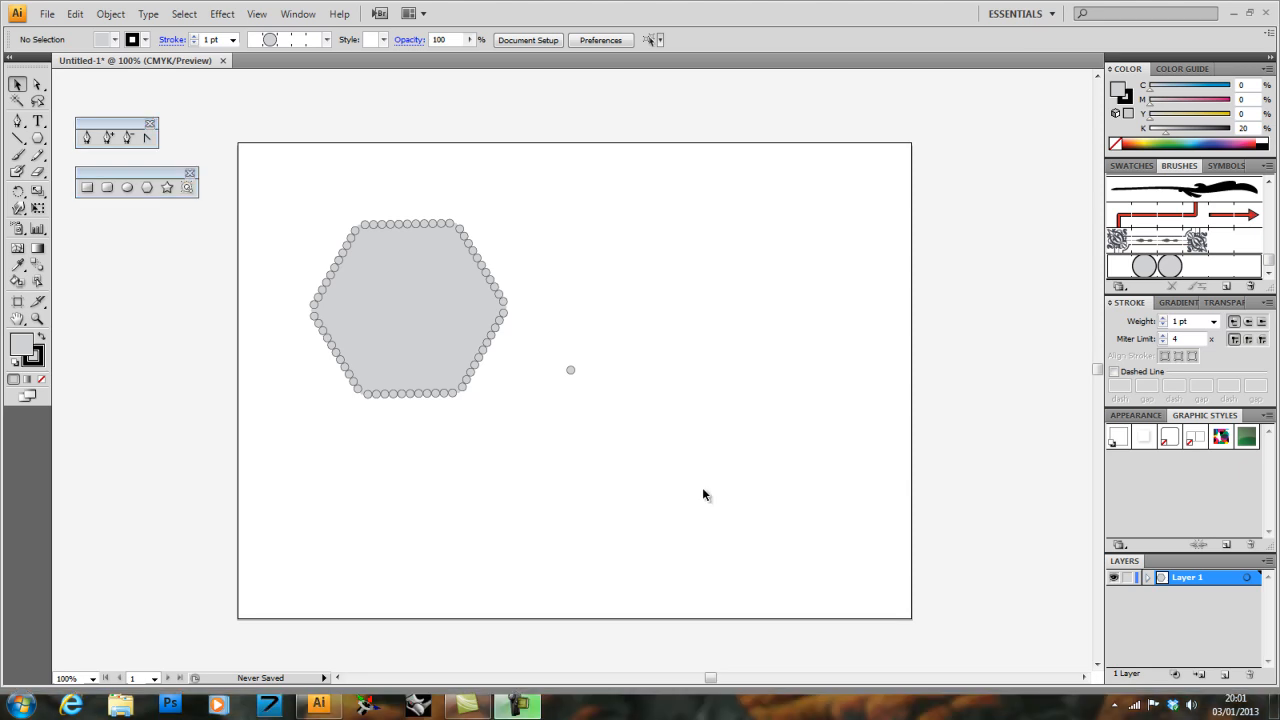
mouse_move(647, 291)
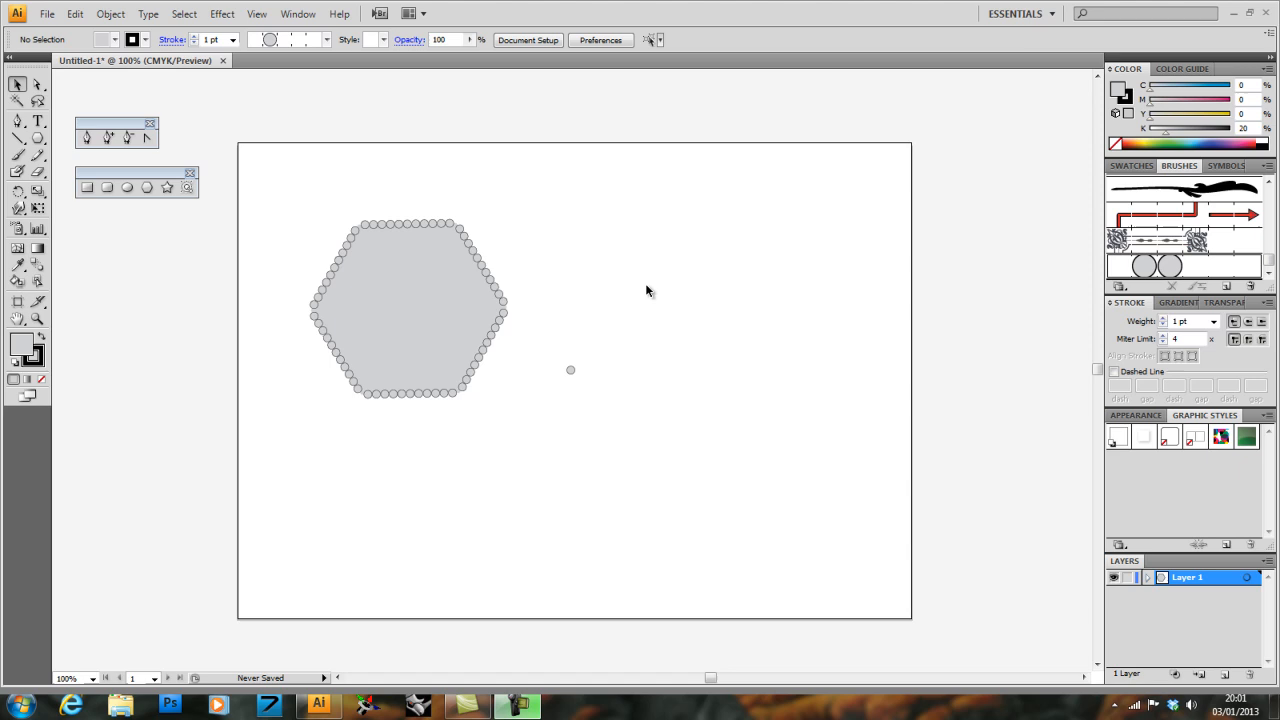
mouse_move(245, 68)
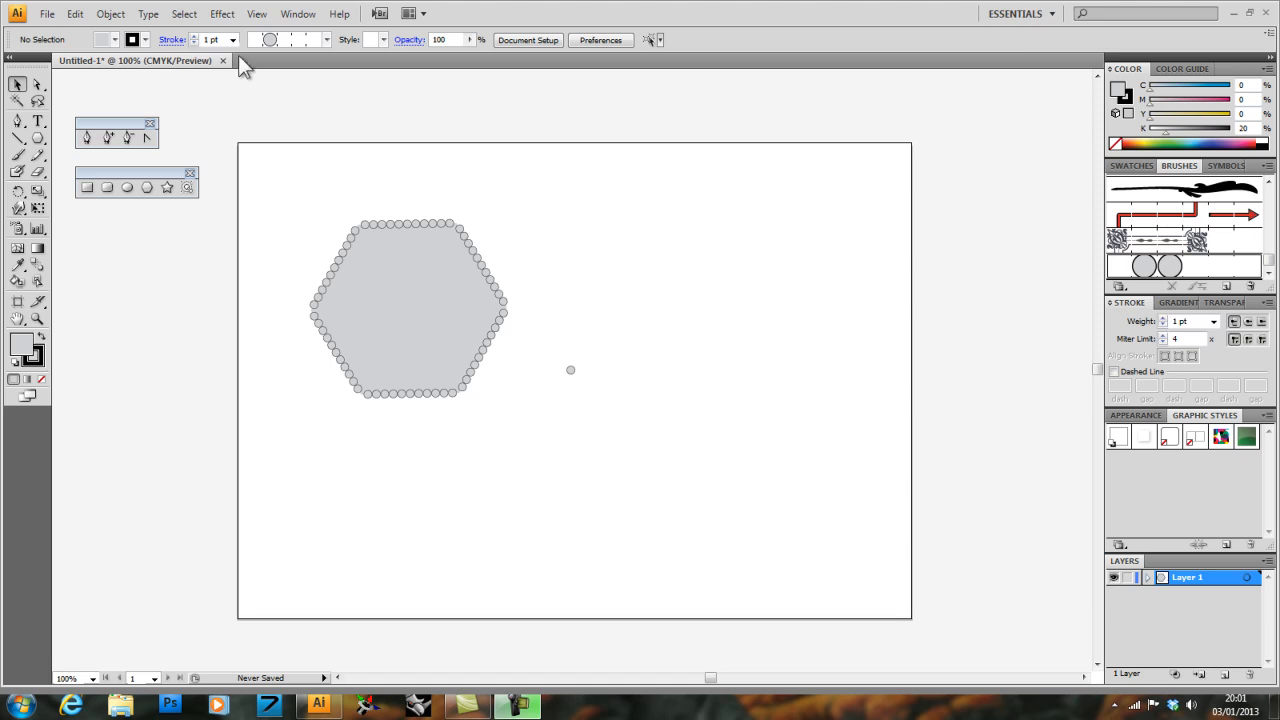
Step: Close Untitled-1 without saving and create a new A4 document in millimeters
click(223, 61)
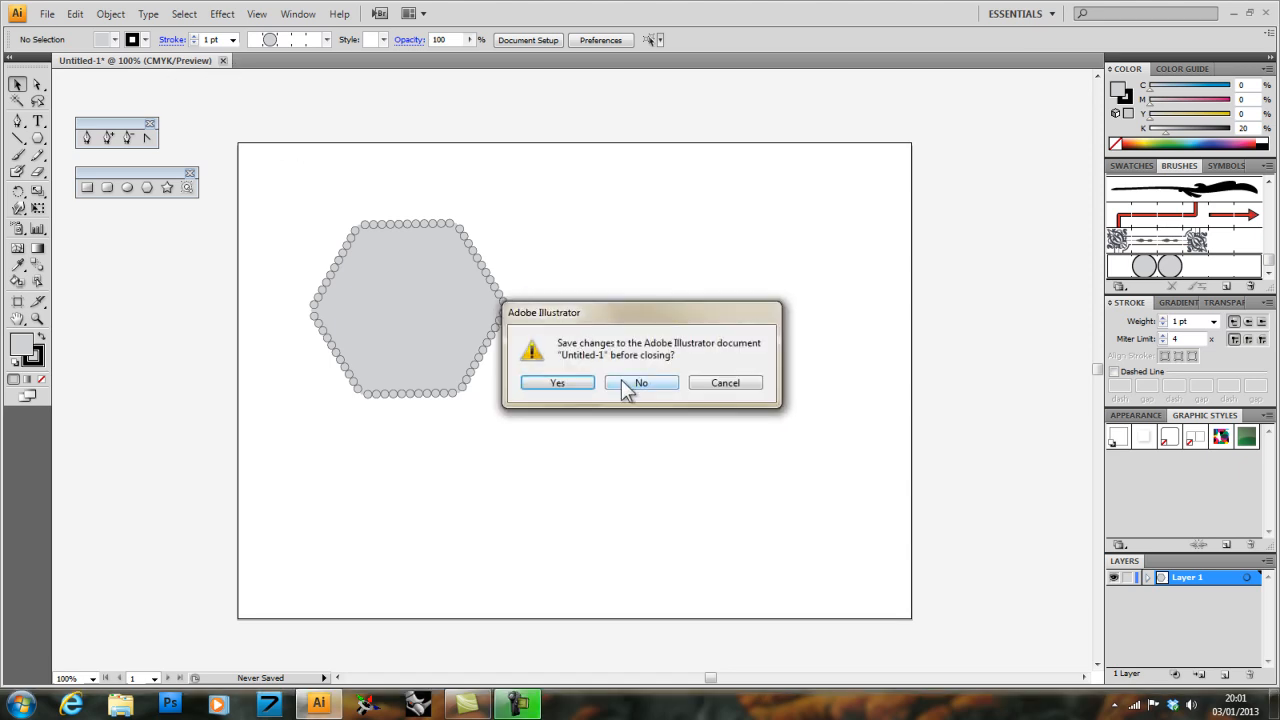
click(641, 383)
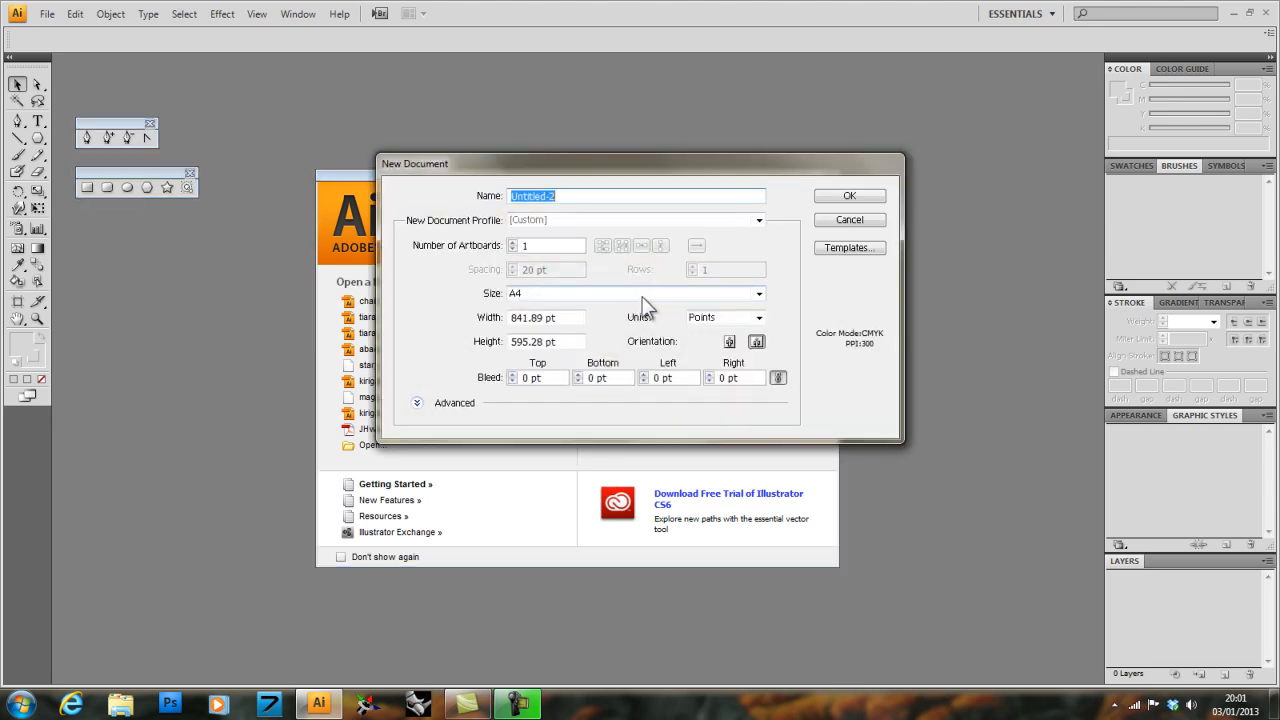
mouse_move(650, 305)
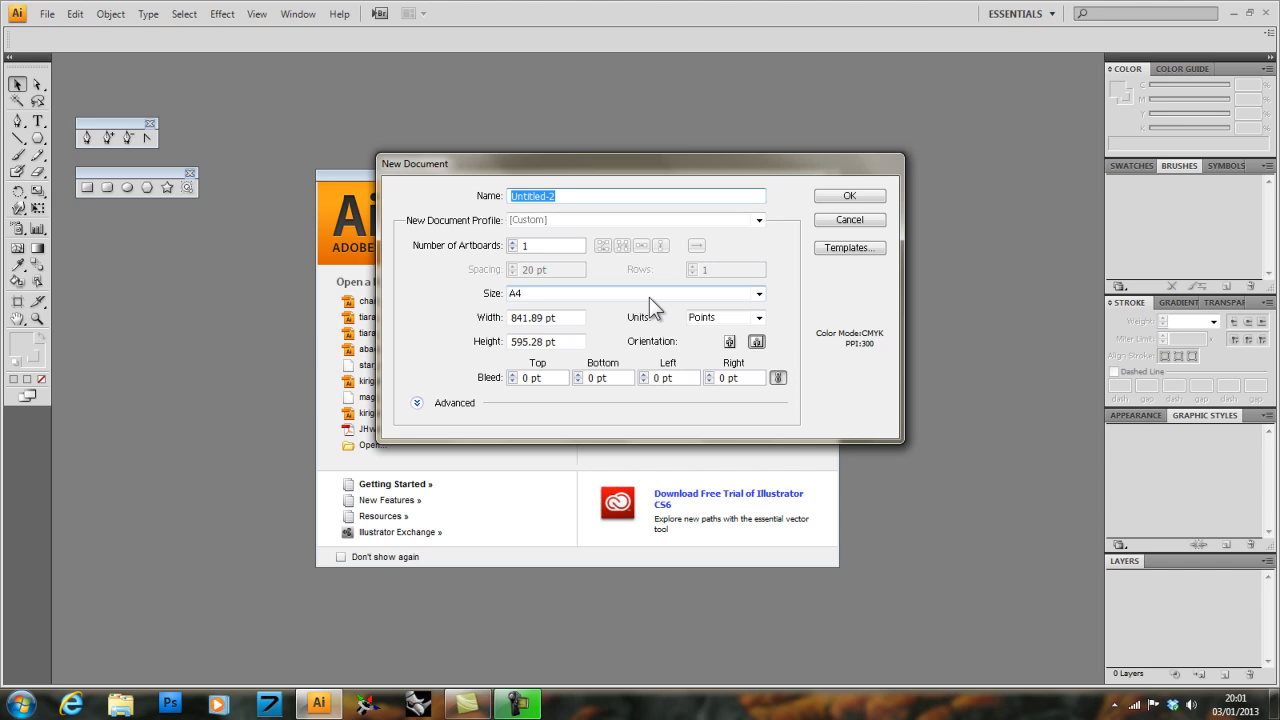
click(758, 317)
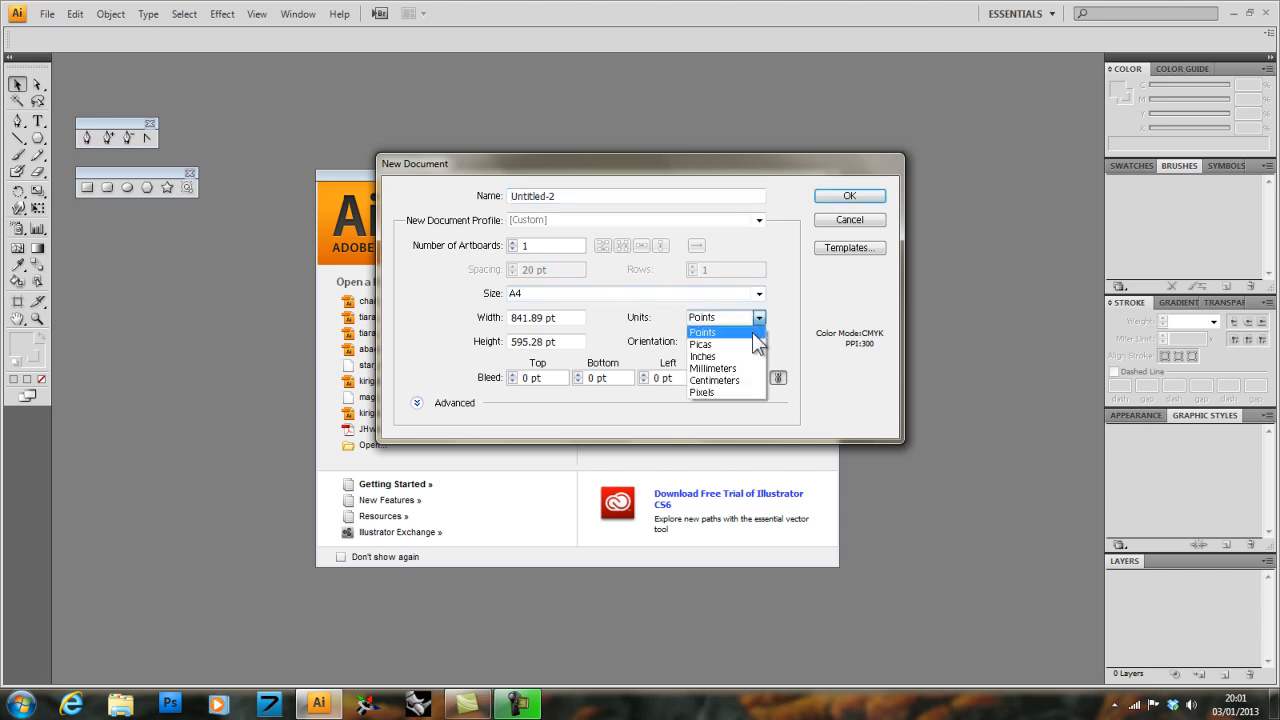
click(712, 368)
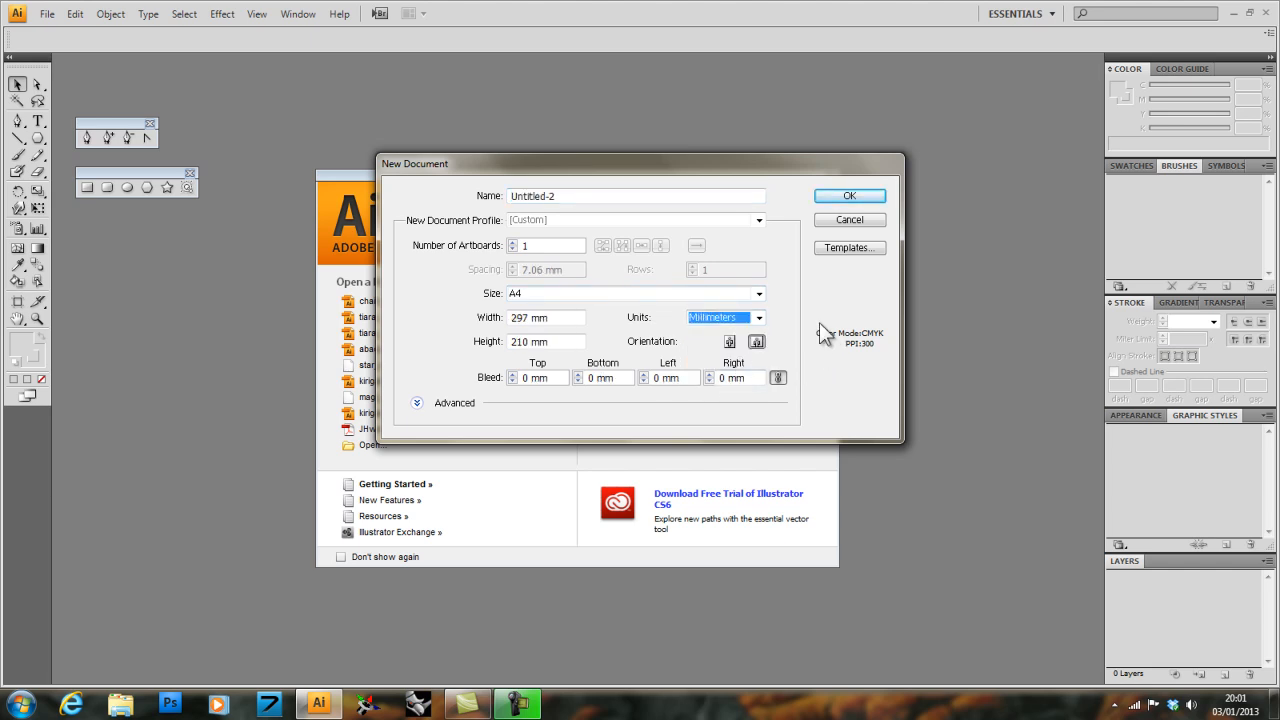
click(849, 195)
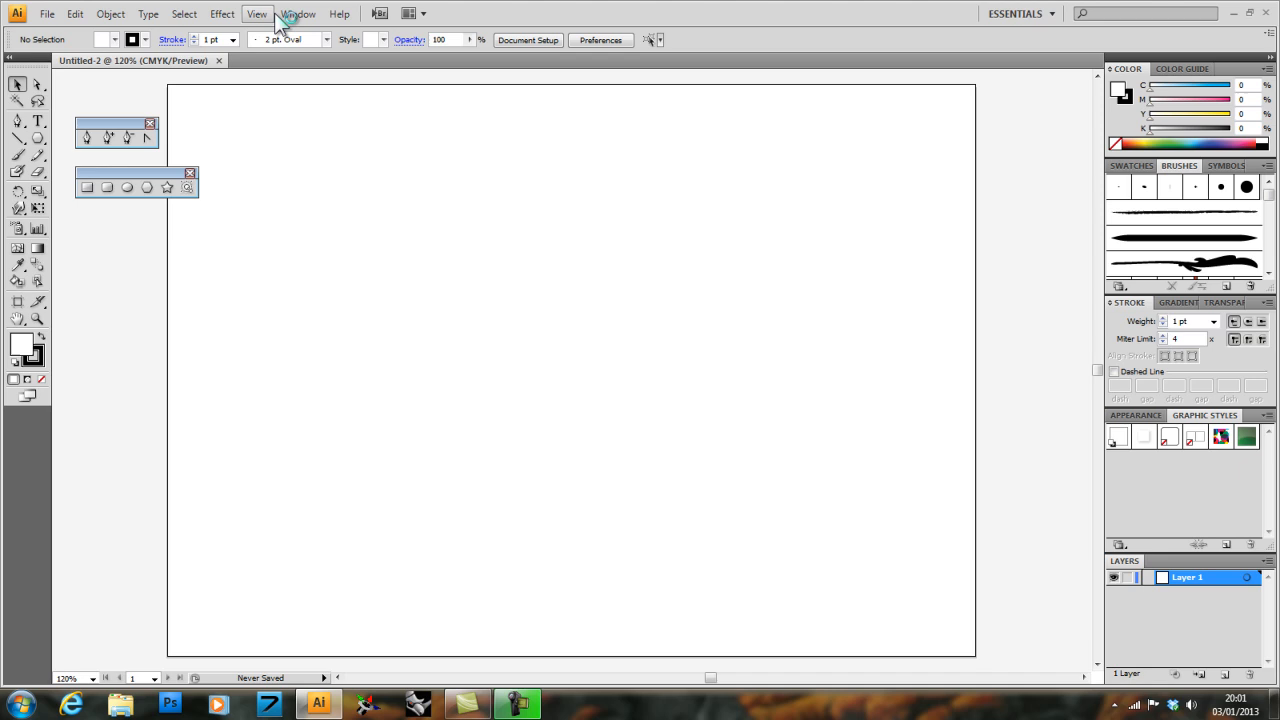
Step: Turn on View > Show Rulers for Untitled-2
click(257, 13)
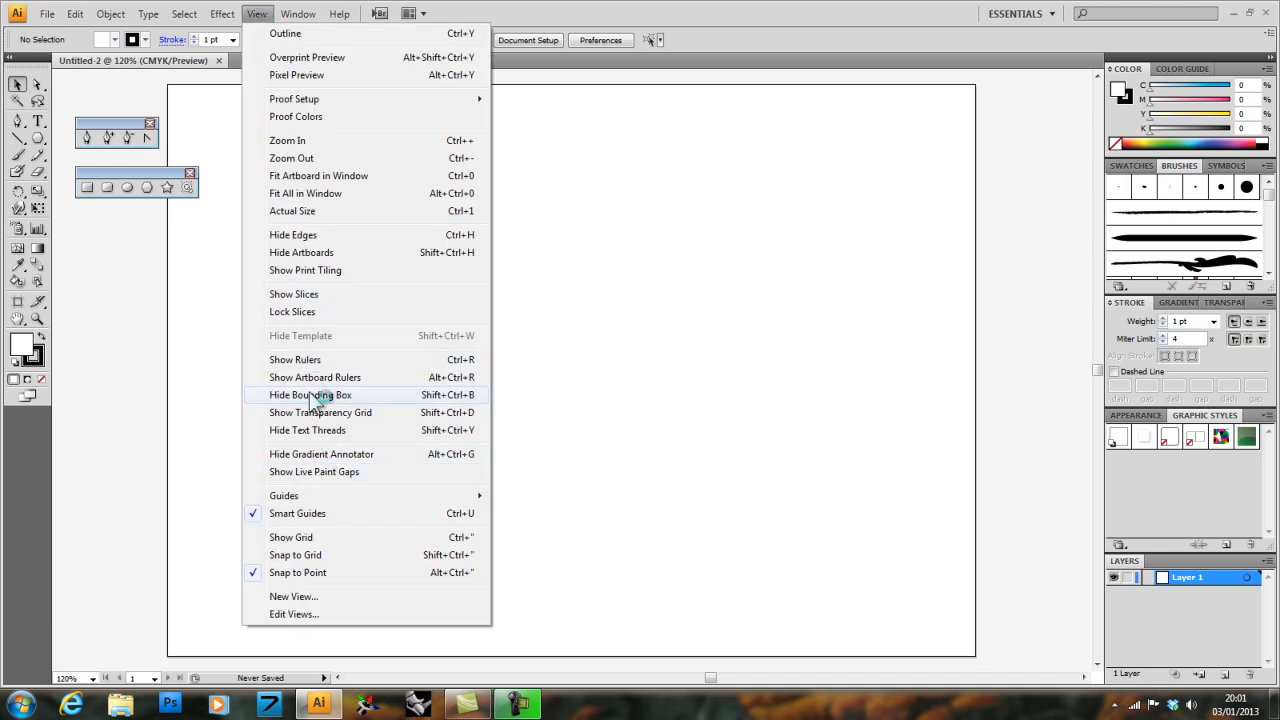
click(294, 359)
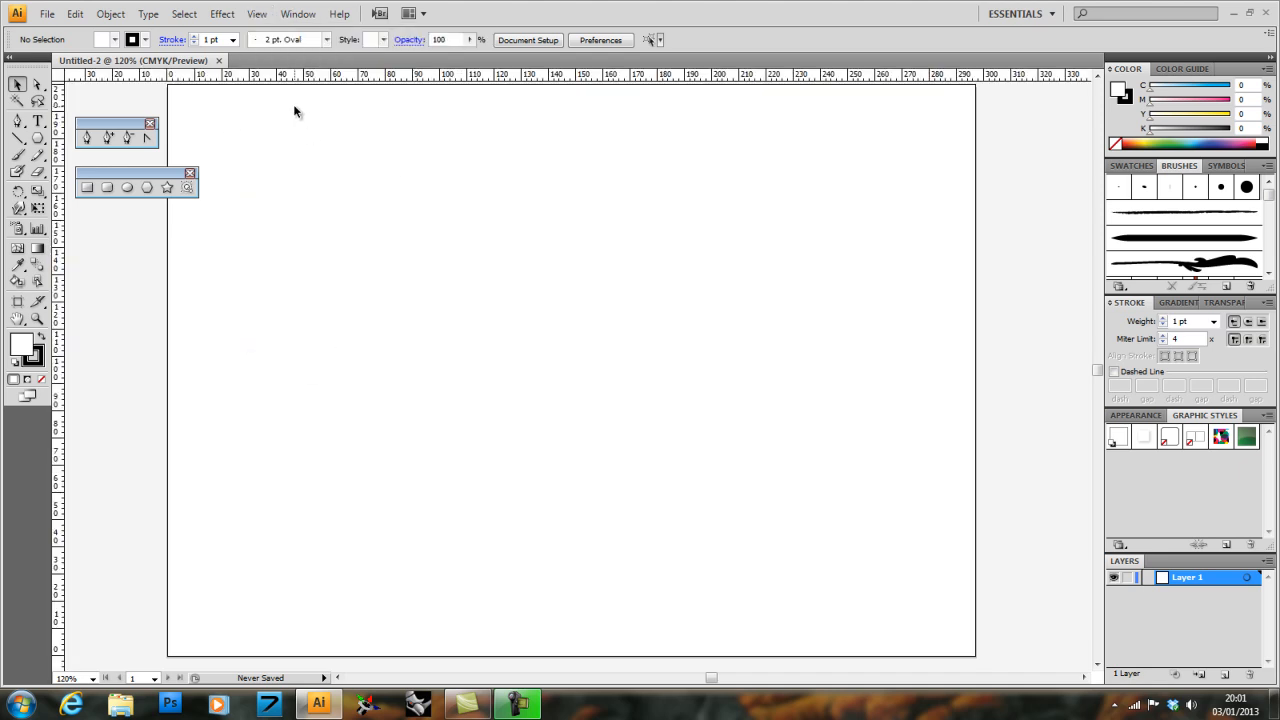
mouse_move(330, 111)
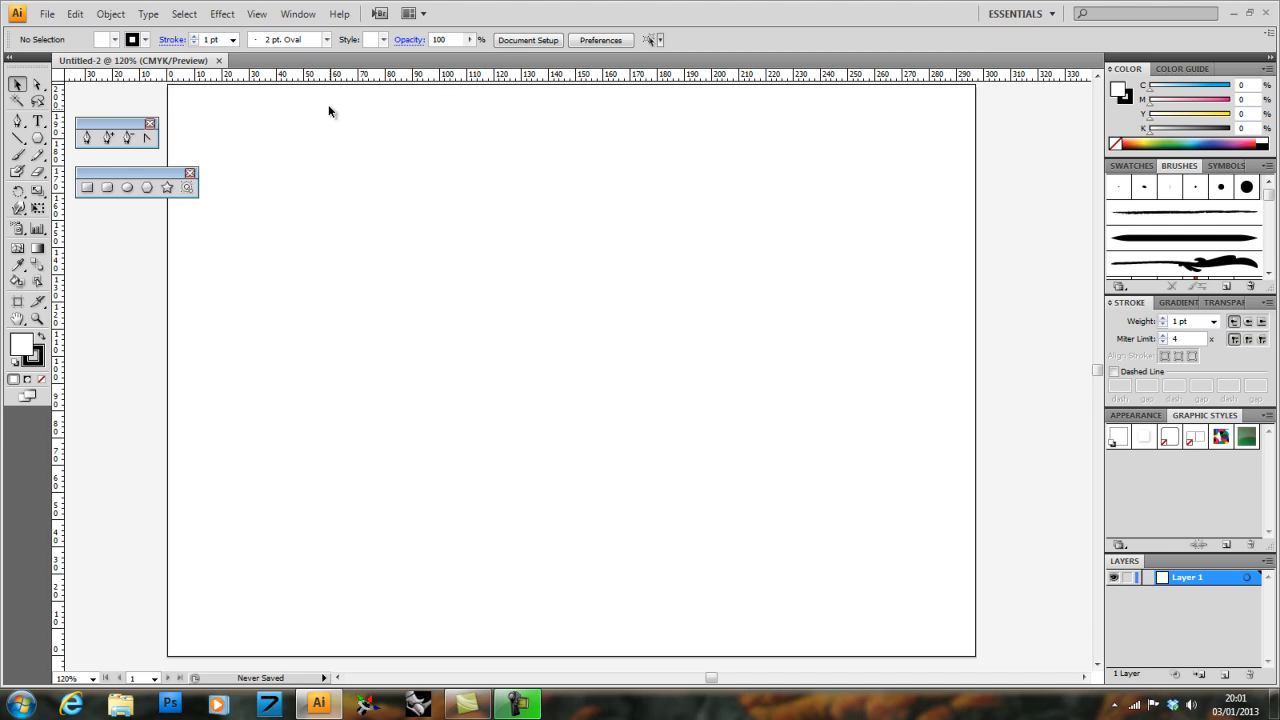
mouse_move(458, 280)
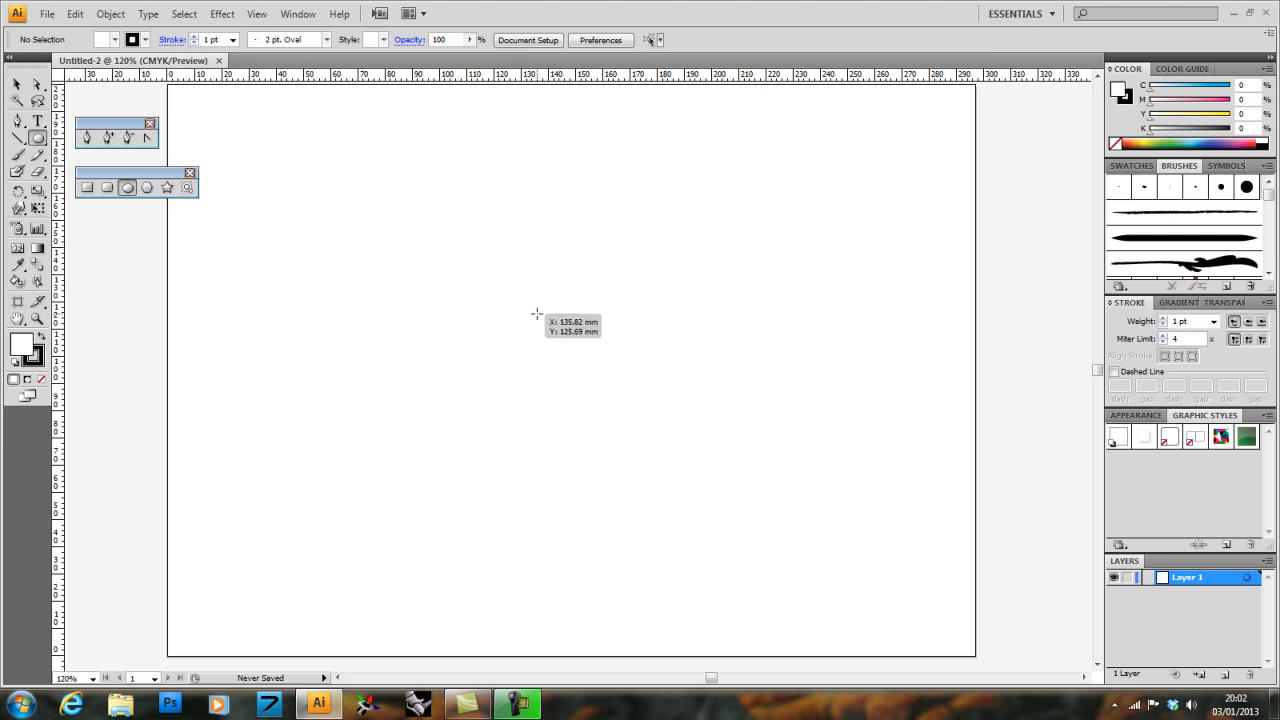
Step: Draw a black-outlined circle about 17.6 mm across near the page centre
drag(537, 314, 611, 384)
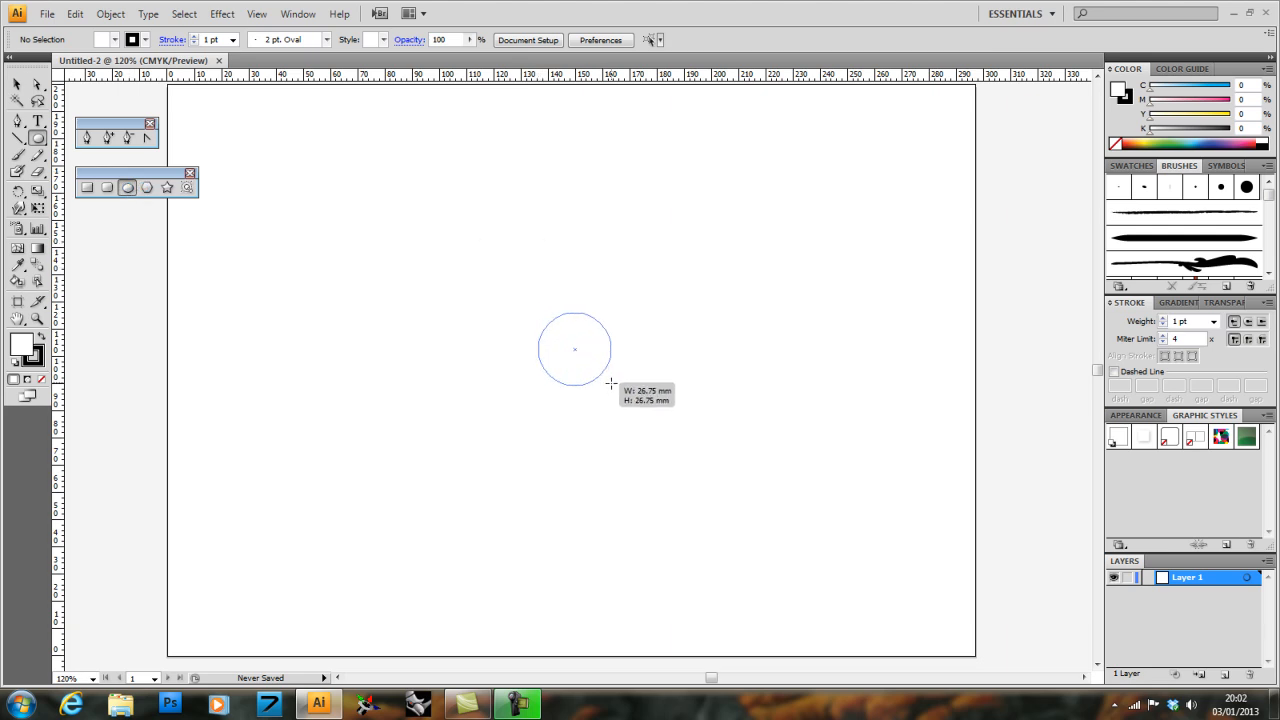
drag(610, 385, 583, 343)
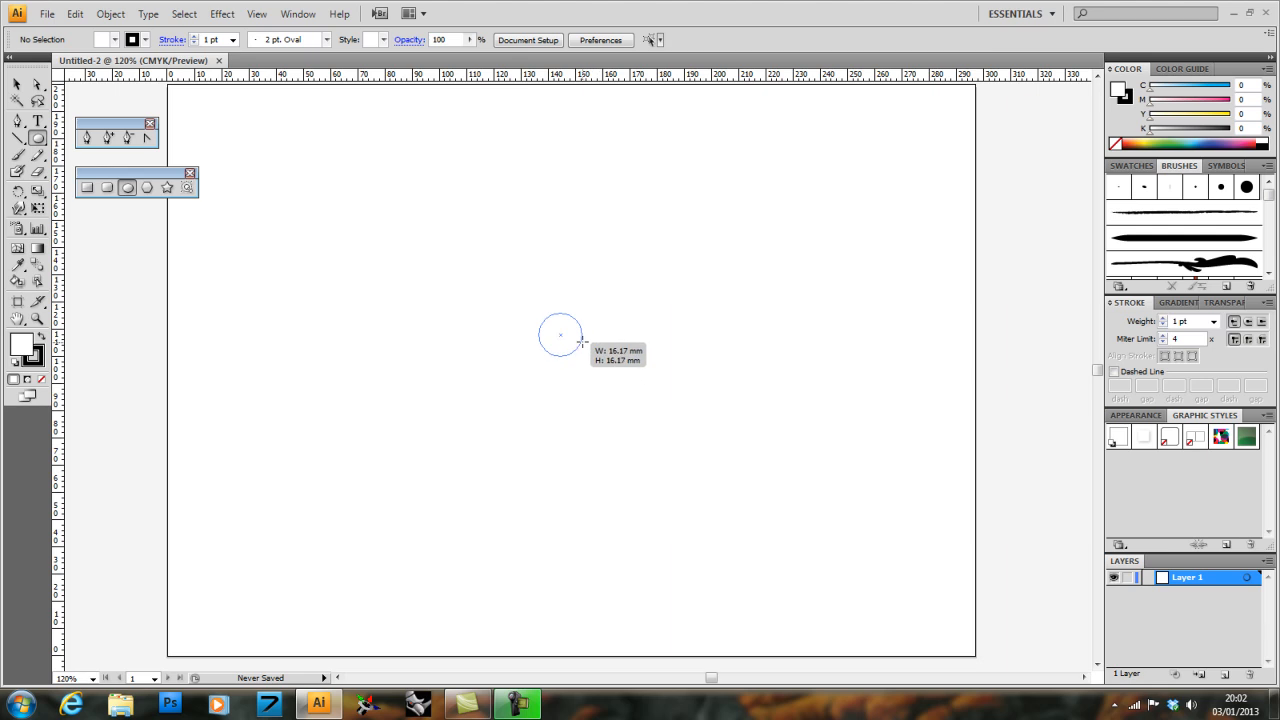
drag(560, 335, 590, 355)
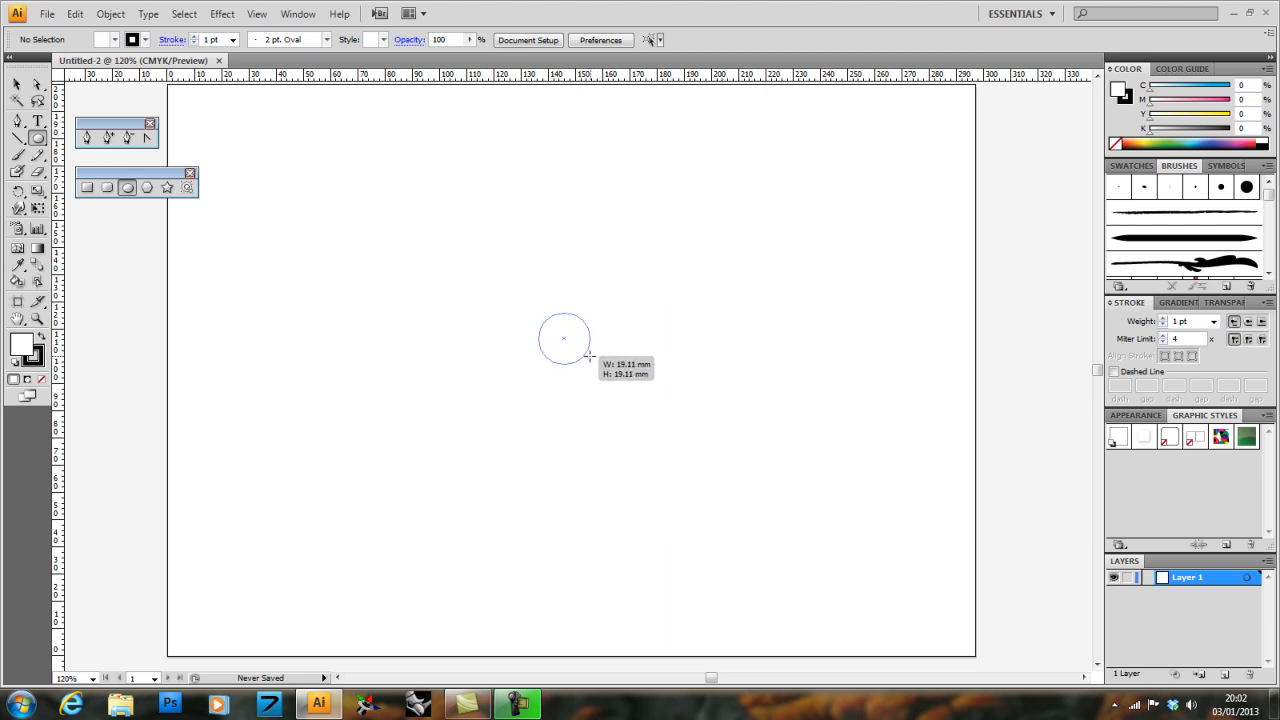
drag(563, 338, 590, 360)
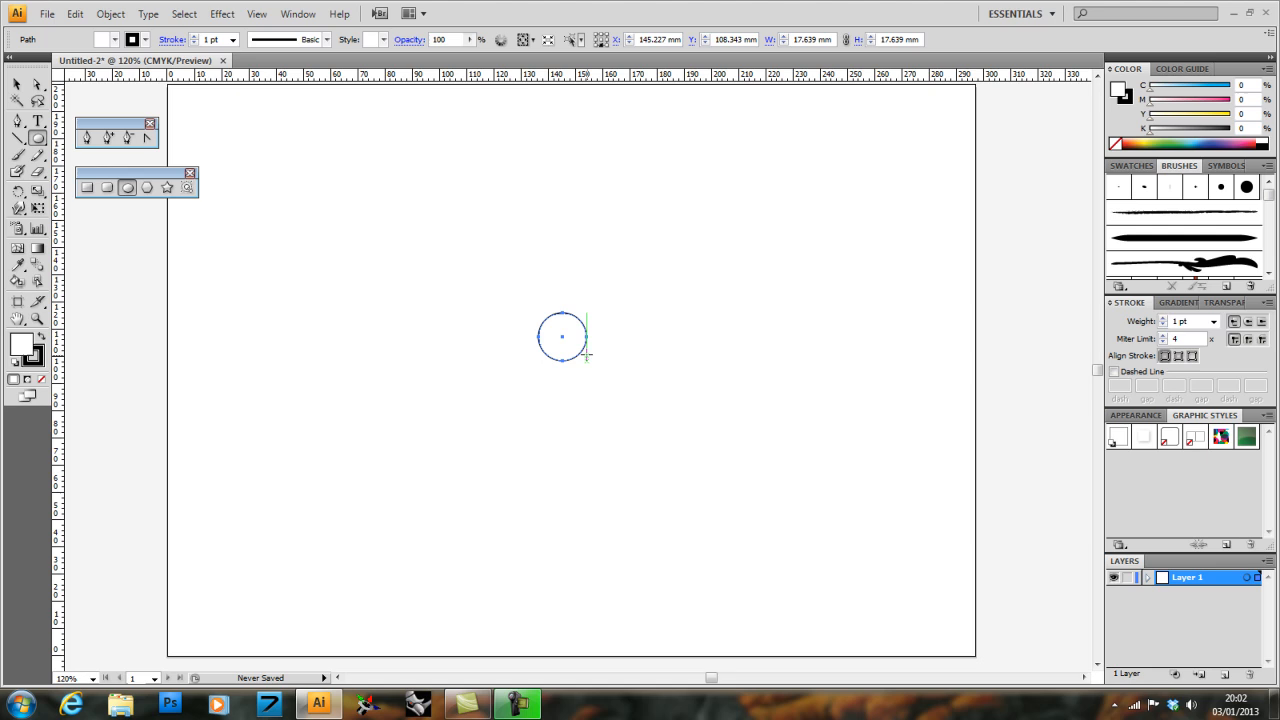
mouse_move(738, 82)
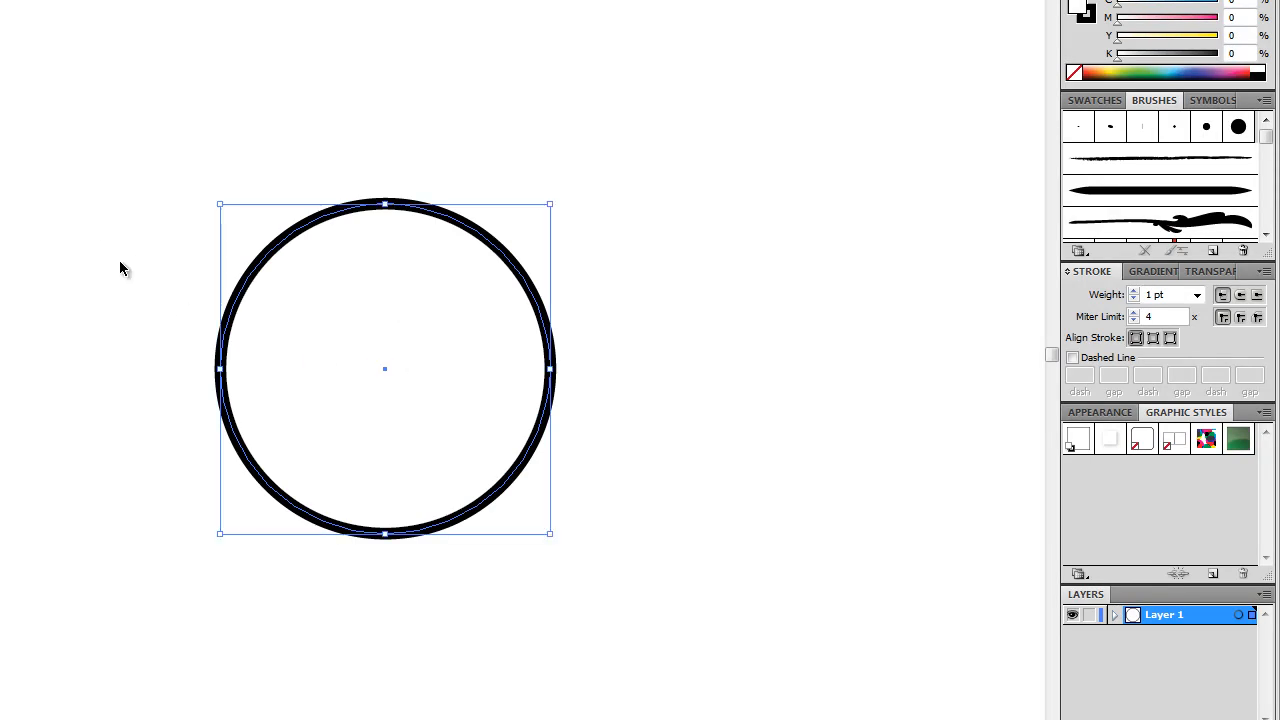
click(1094, 100)
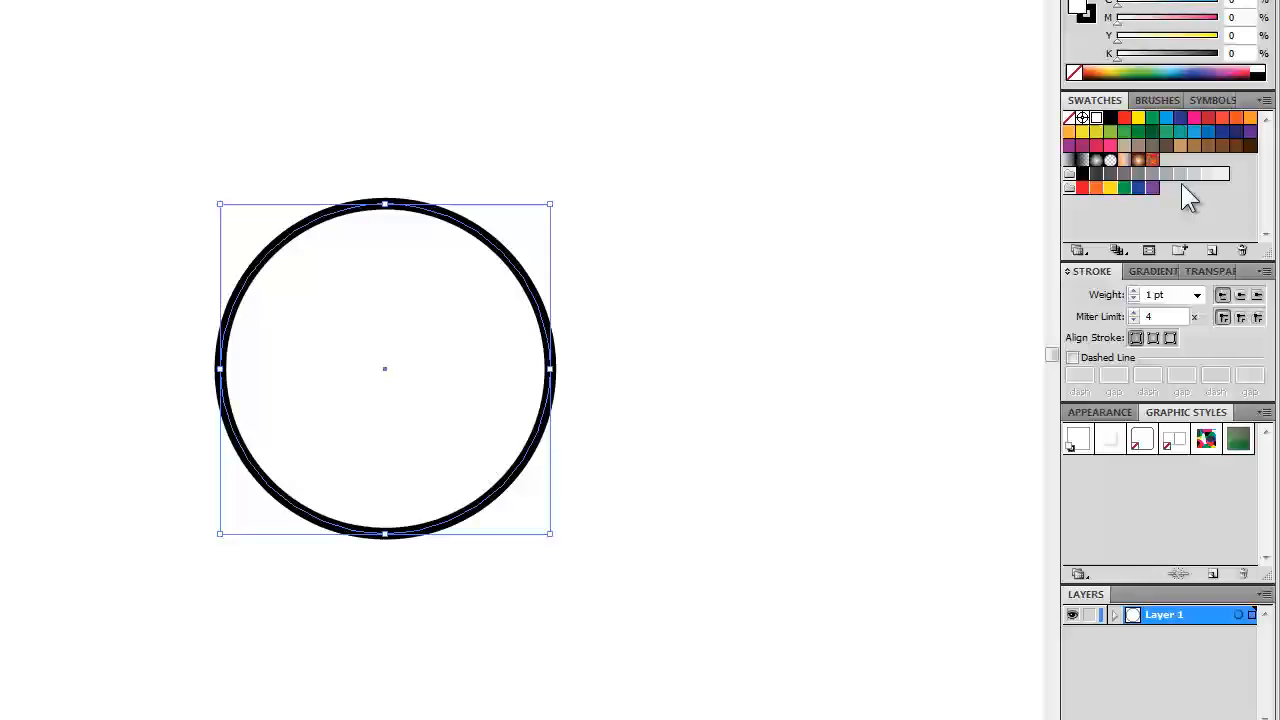
Step: Fill the circle with 20% gray (K 20) and open the Object menu
click(1188, 173)
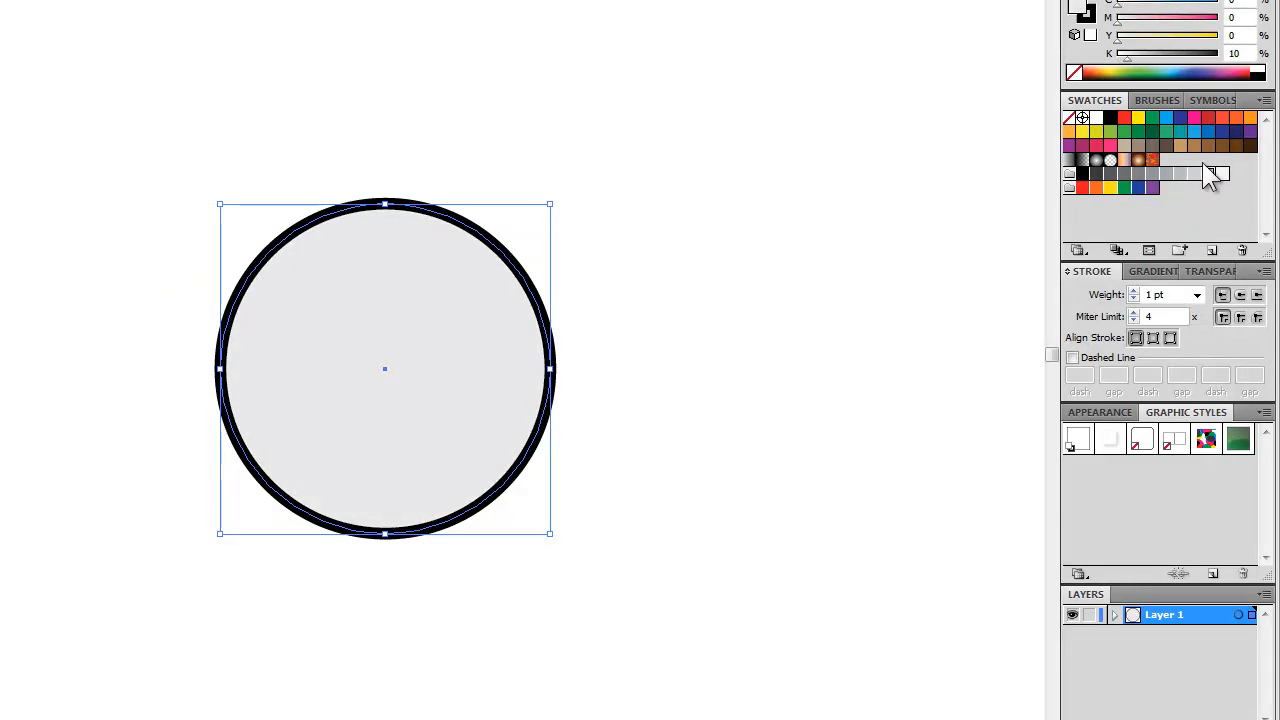
click(1194, 173)
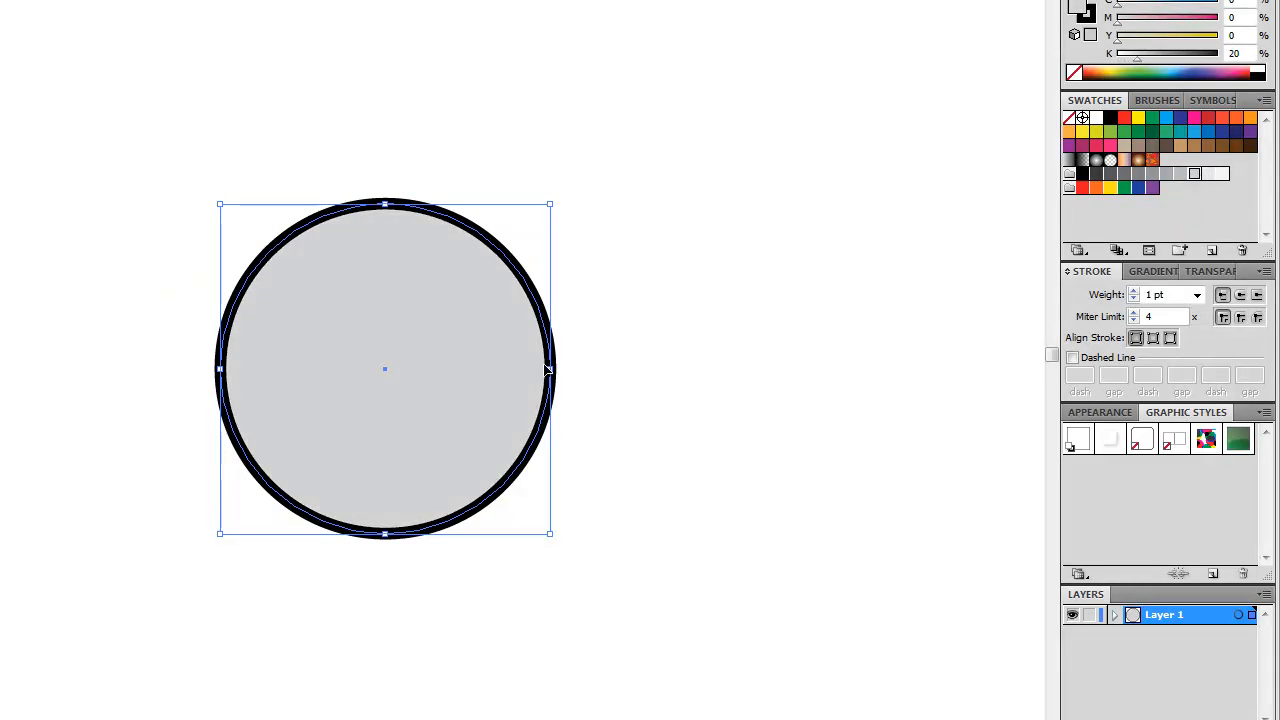
mouse_move(470, 420)
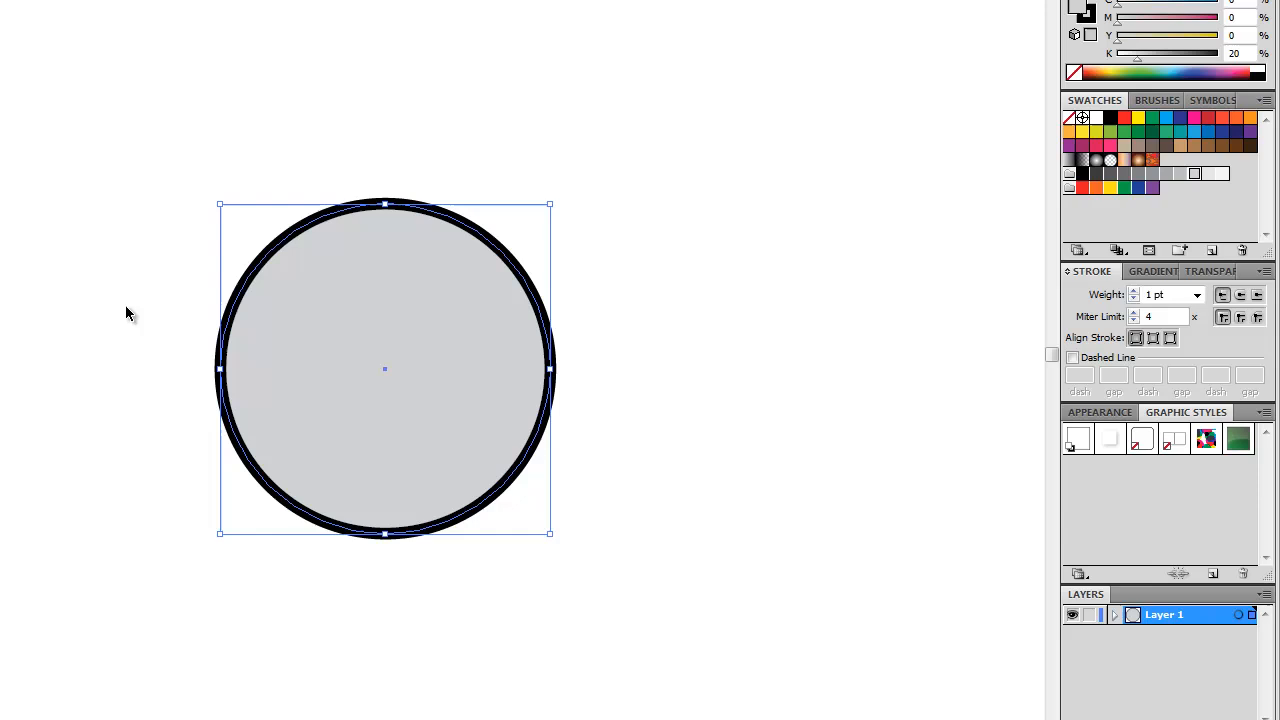
mouse_move(414, 338)
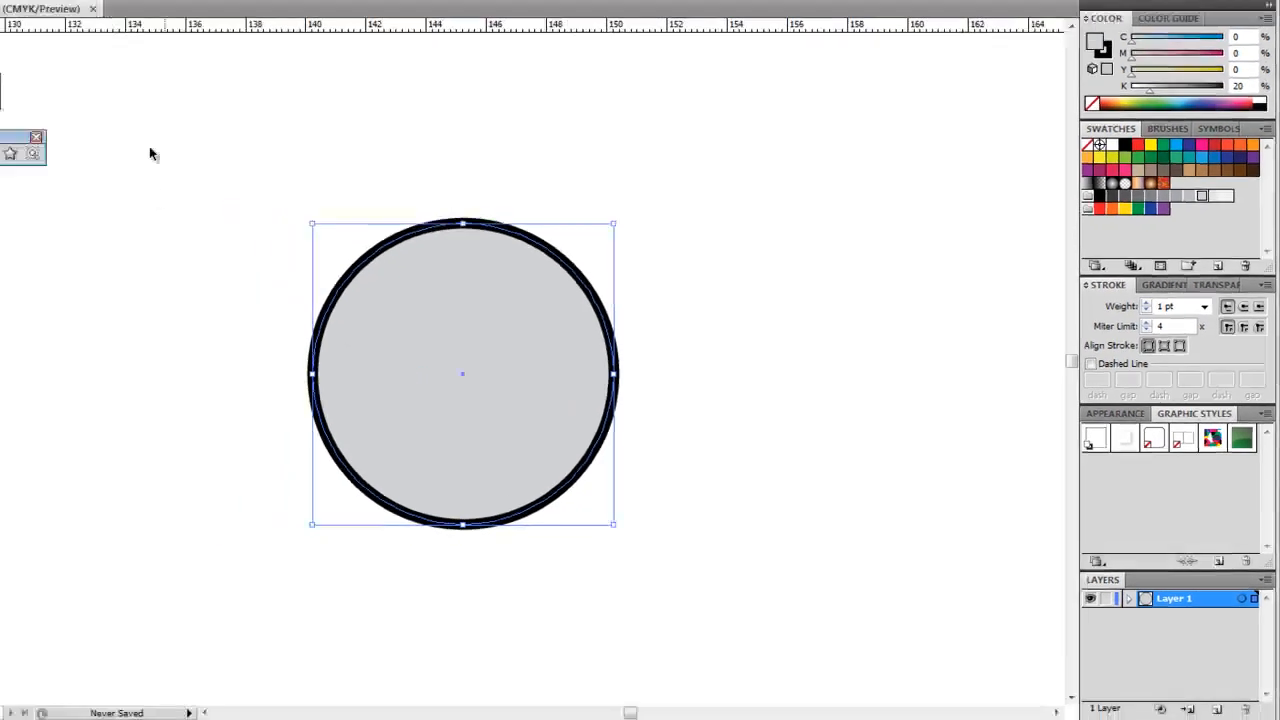
click(110, 13)
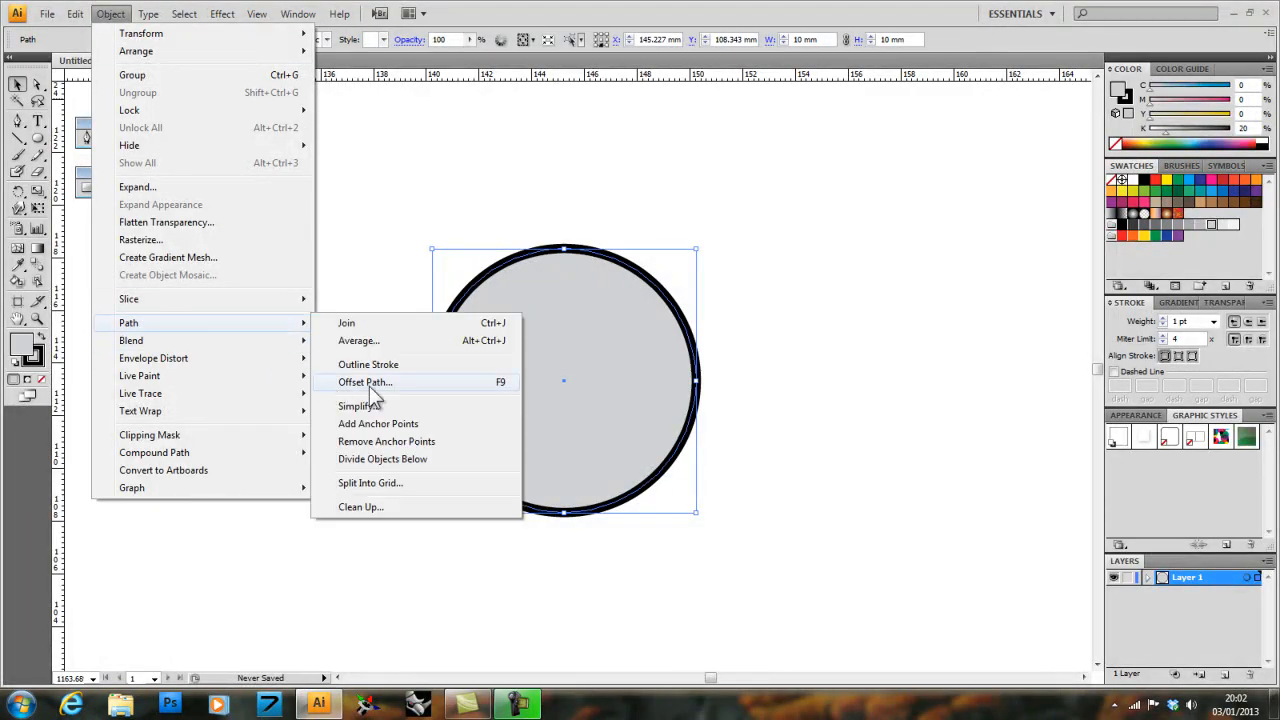
Step: Offset the circle's path by -2 mm to add a 6 mm inner circle, then deselect
click(366, 382)
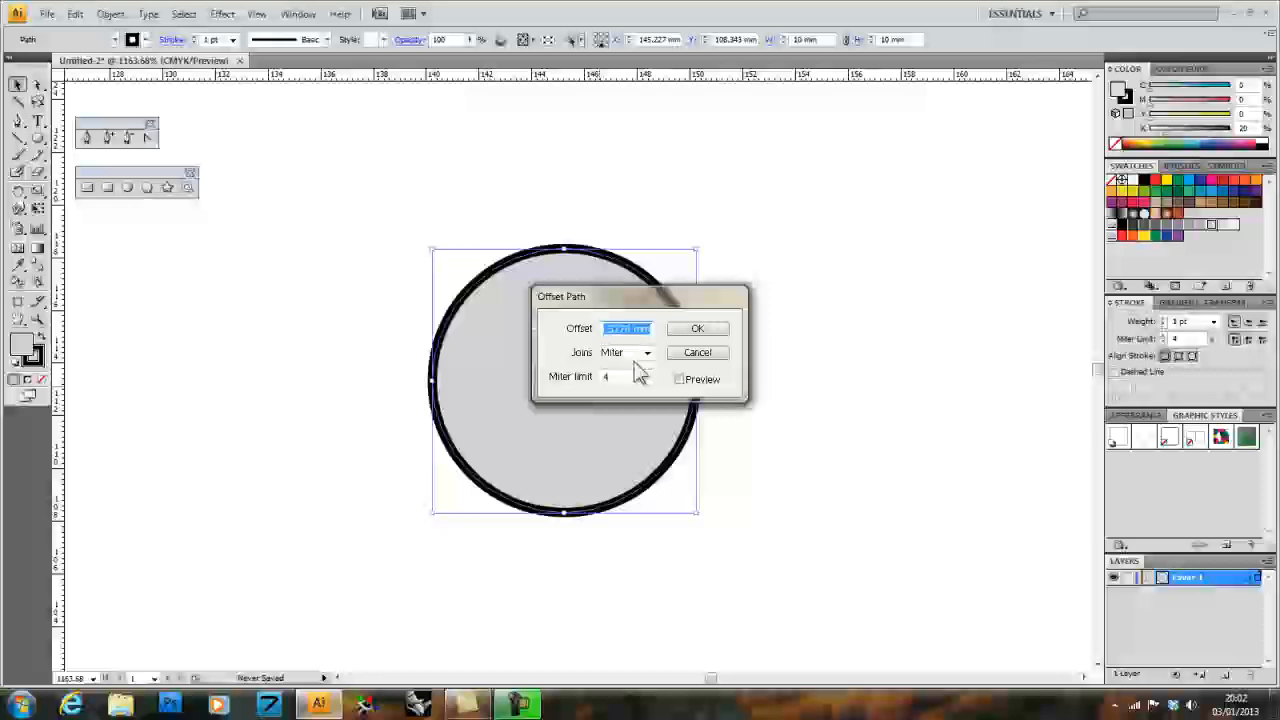
text(-2)
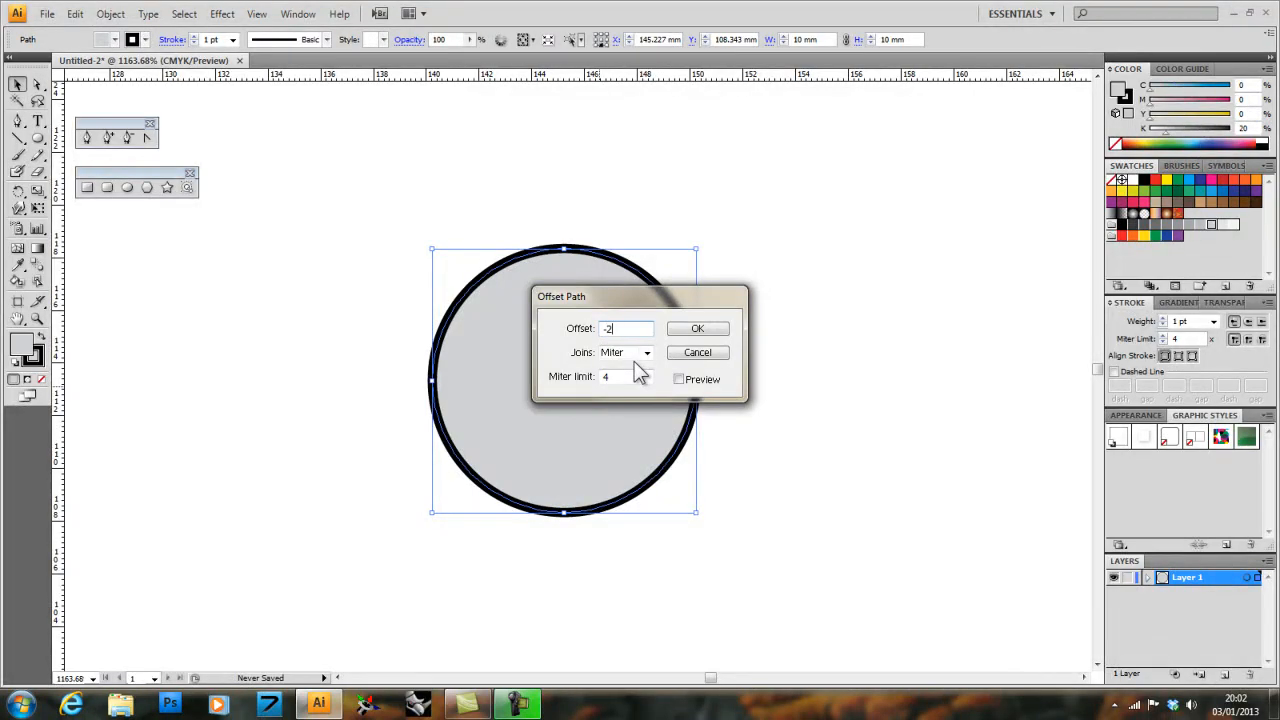
click(697, 328)
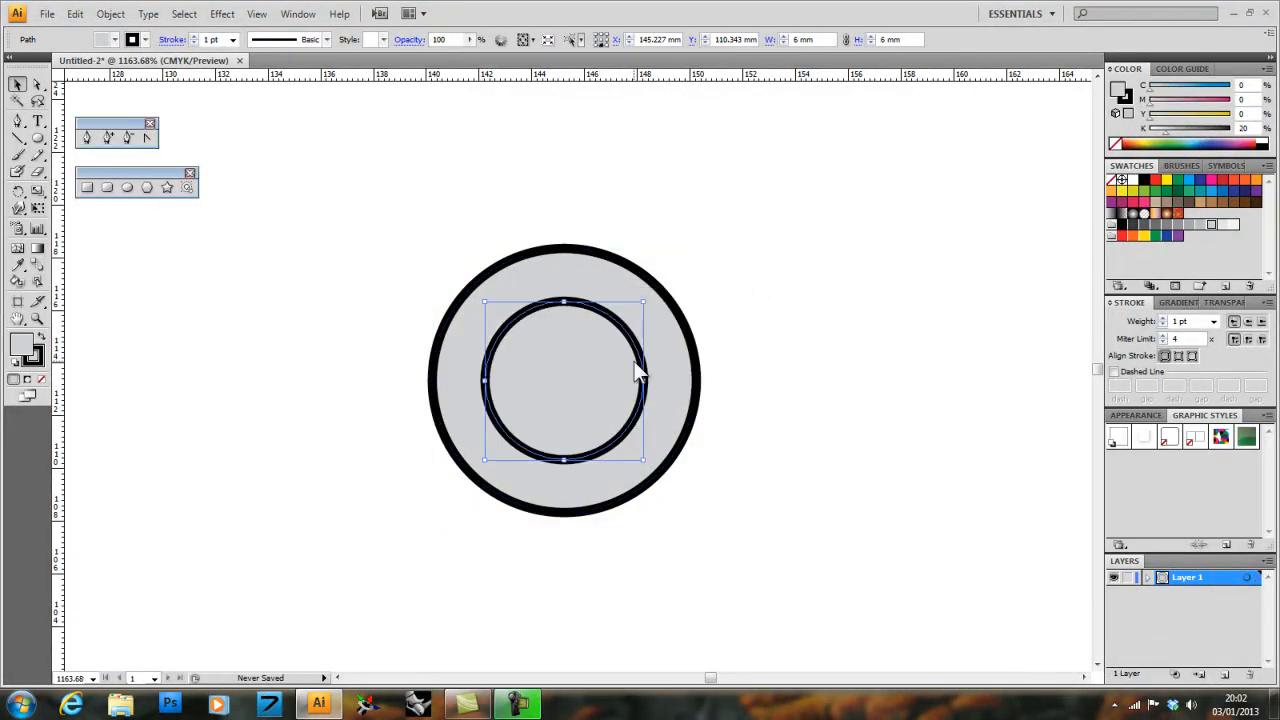
mouse_move(422, 307)
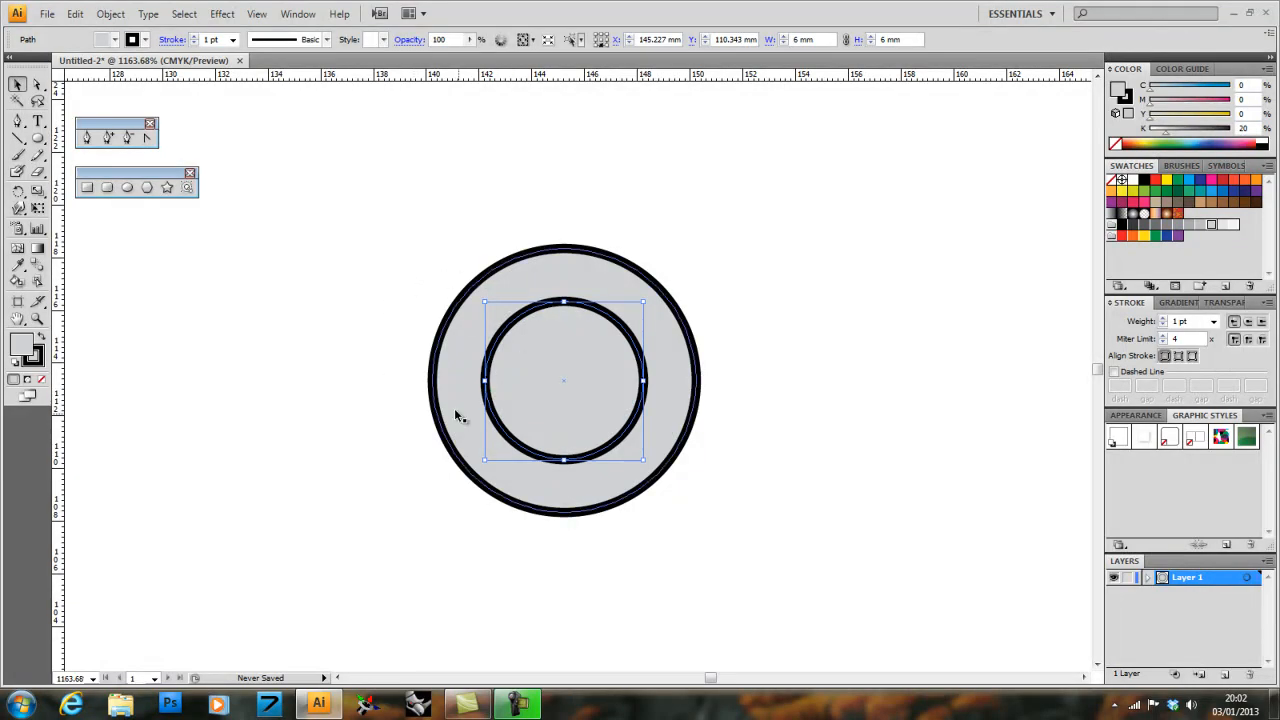
mouse_move(500, 280)
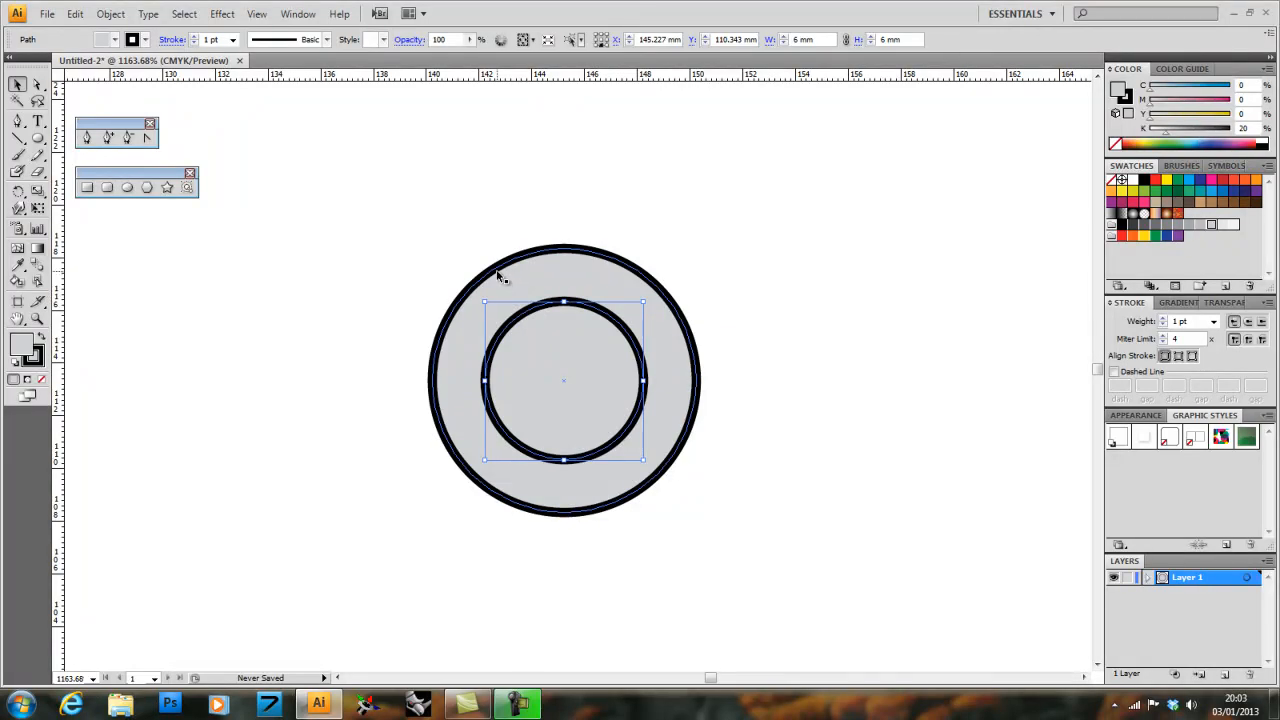
click(520, 350)
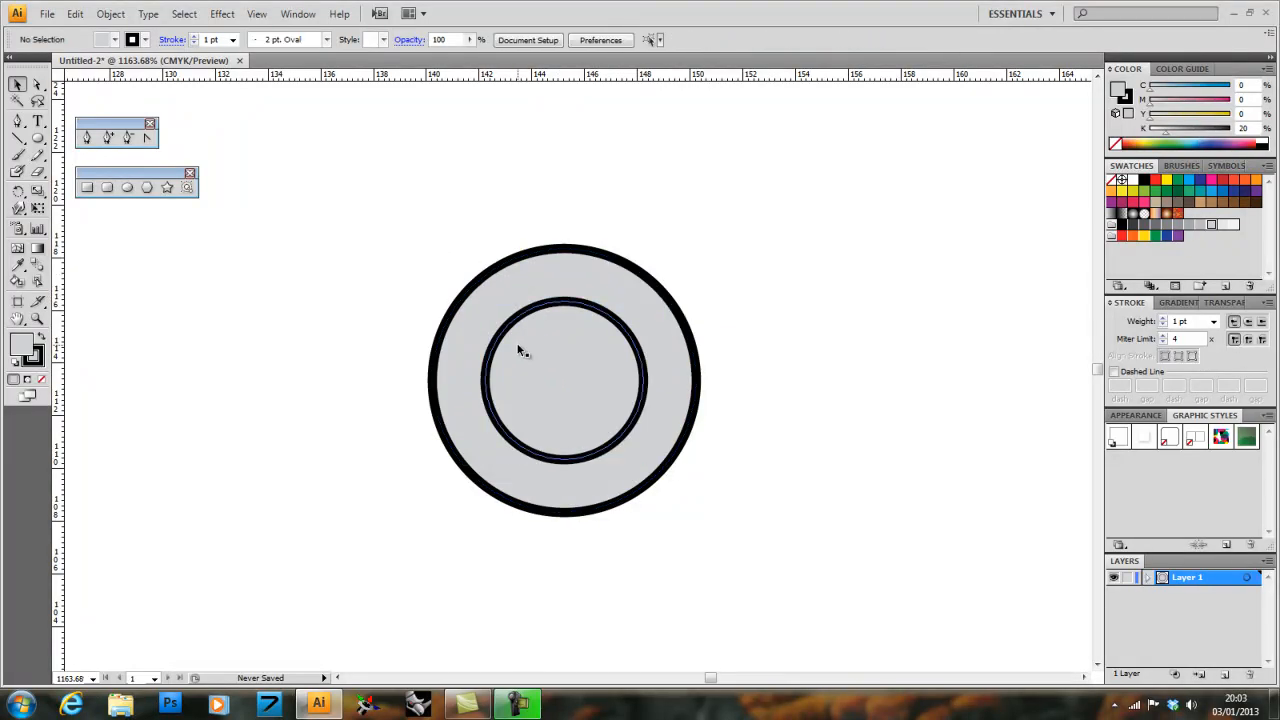
Step: Check the inner circle's selection and show the Pathfinder panel from the Window menu
click(563, 380)
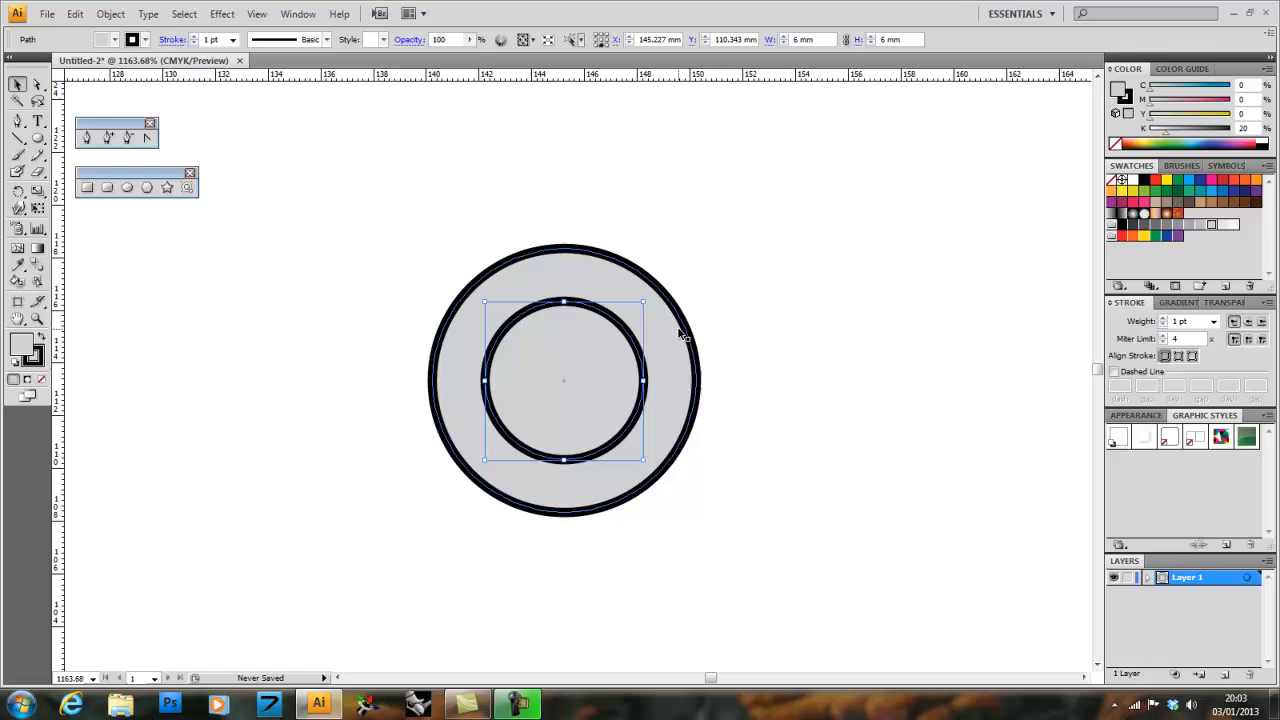
click(530, 365)
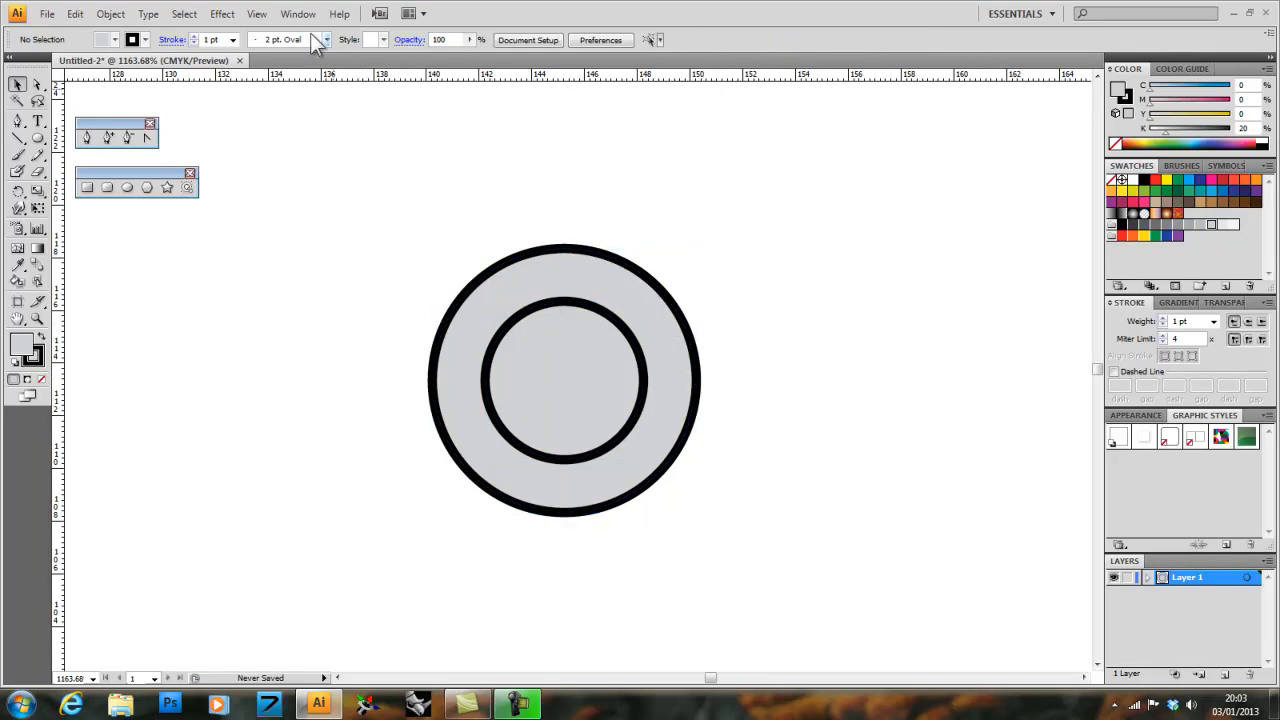
click(298, 13)
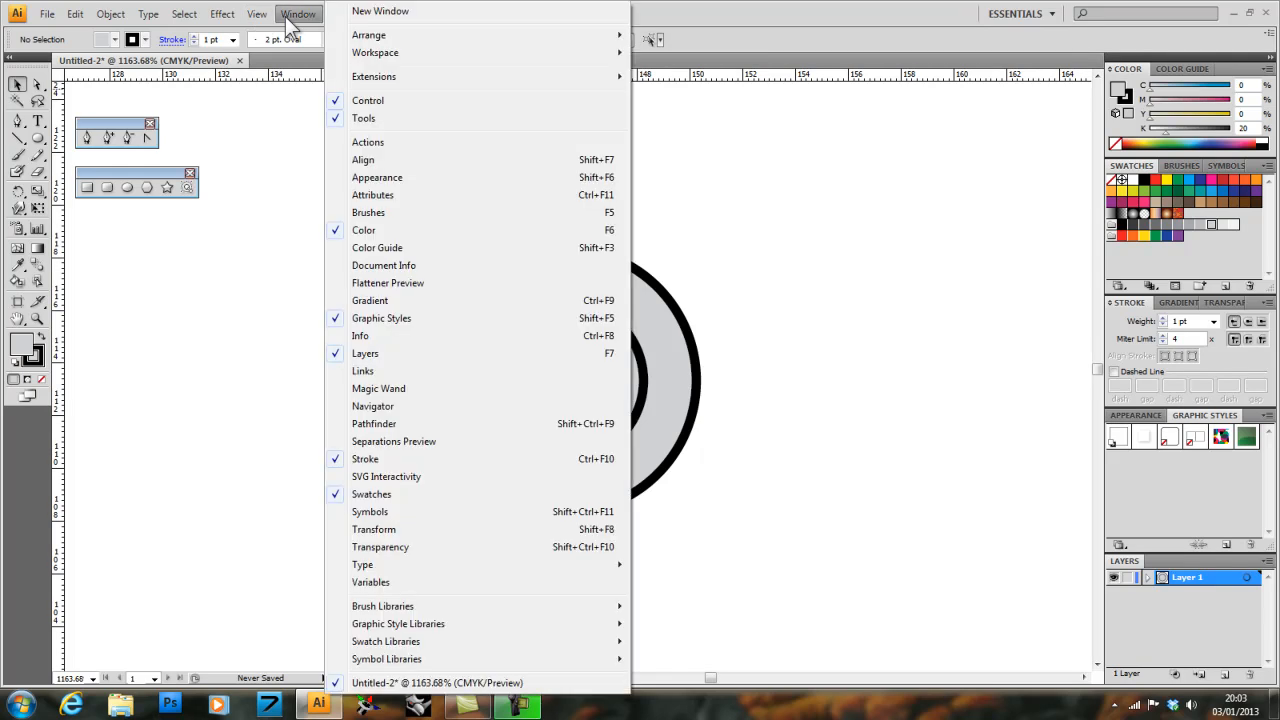
mouse_move(430, 340)
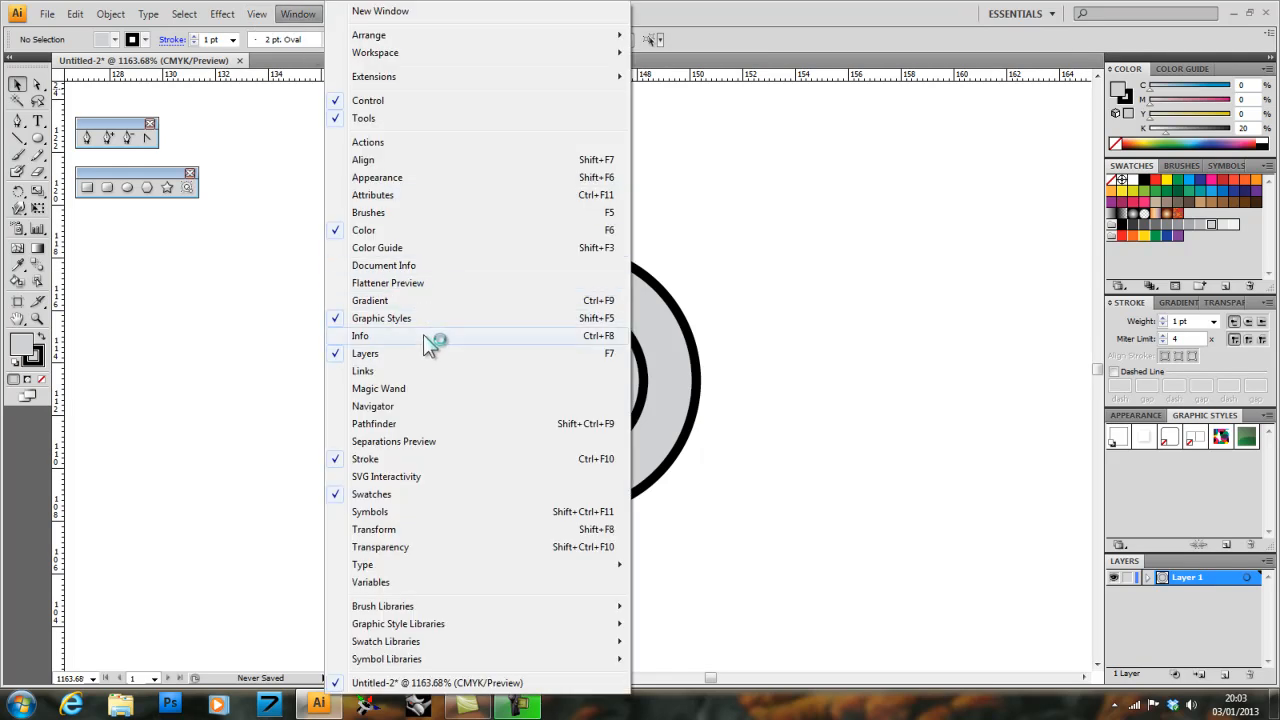
click(374, 423)
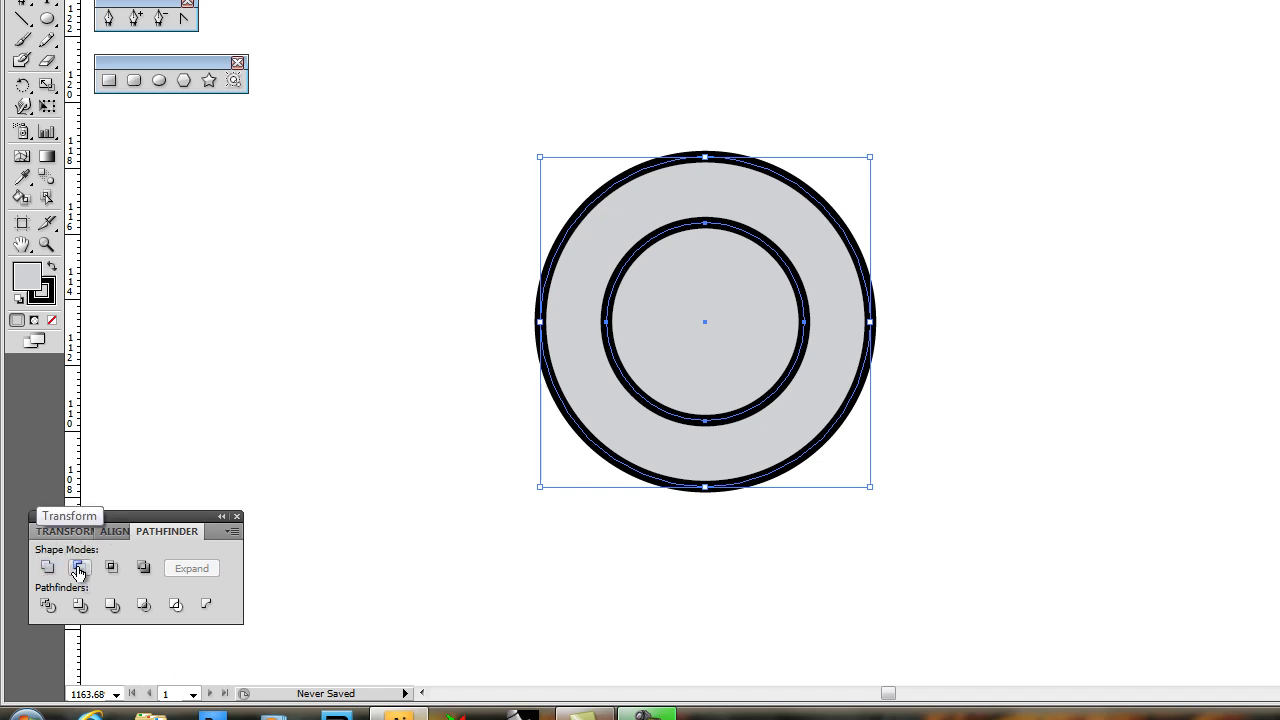
Step: Move the small circle up-left over the rim and subtract it with Minus Front
click(79, 567)
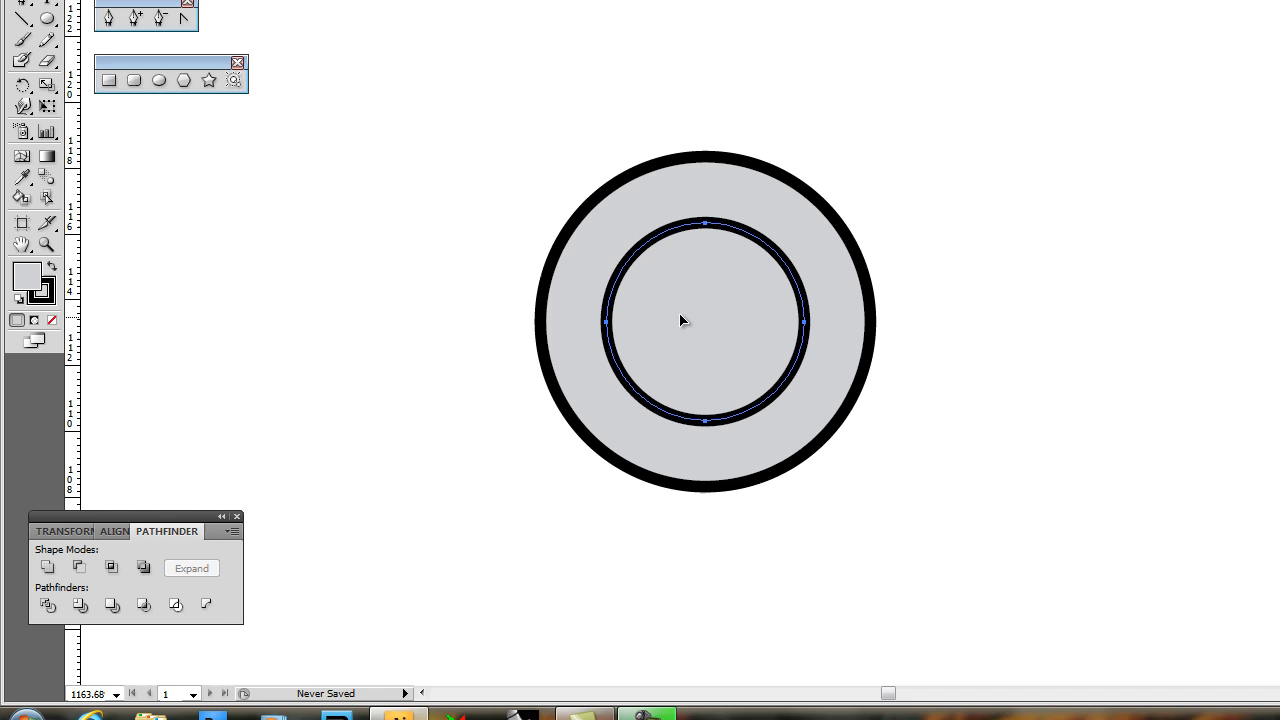
drag(705, 320, 585, 245)
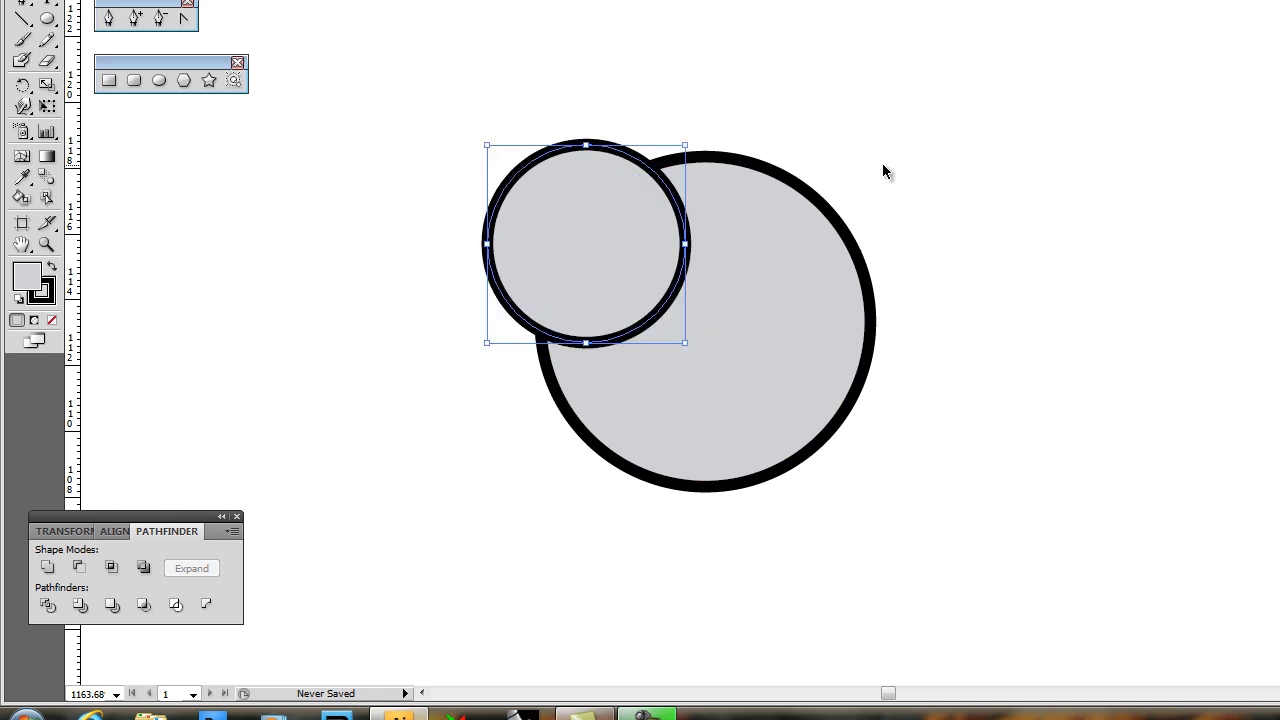
mouse_move(782, 100)
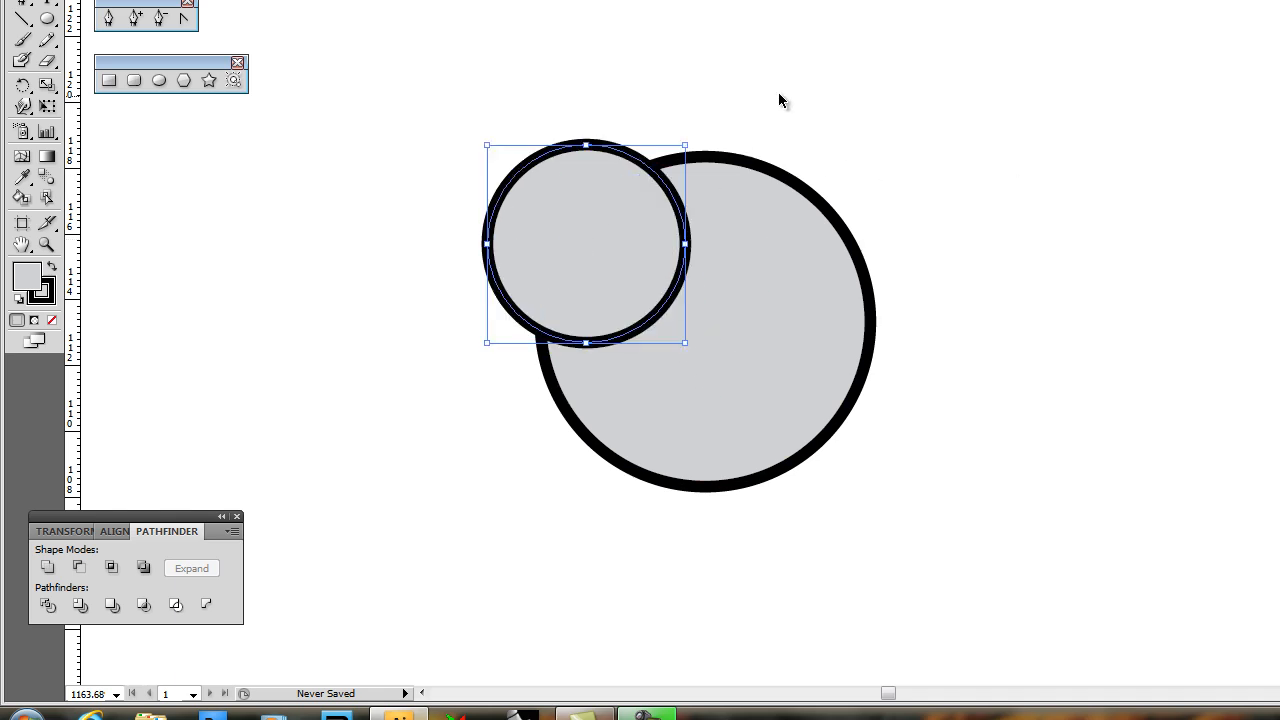
click(79, 567)
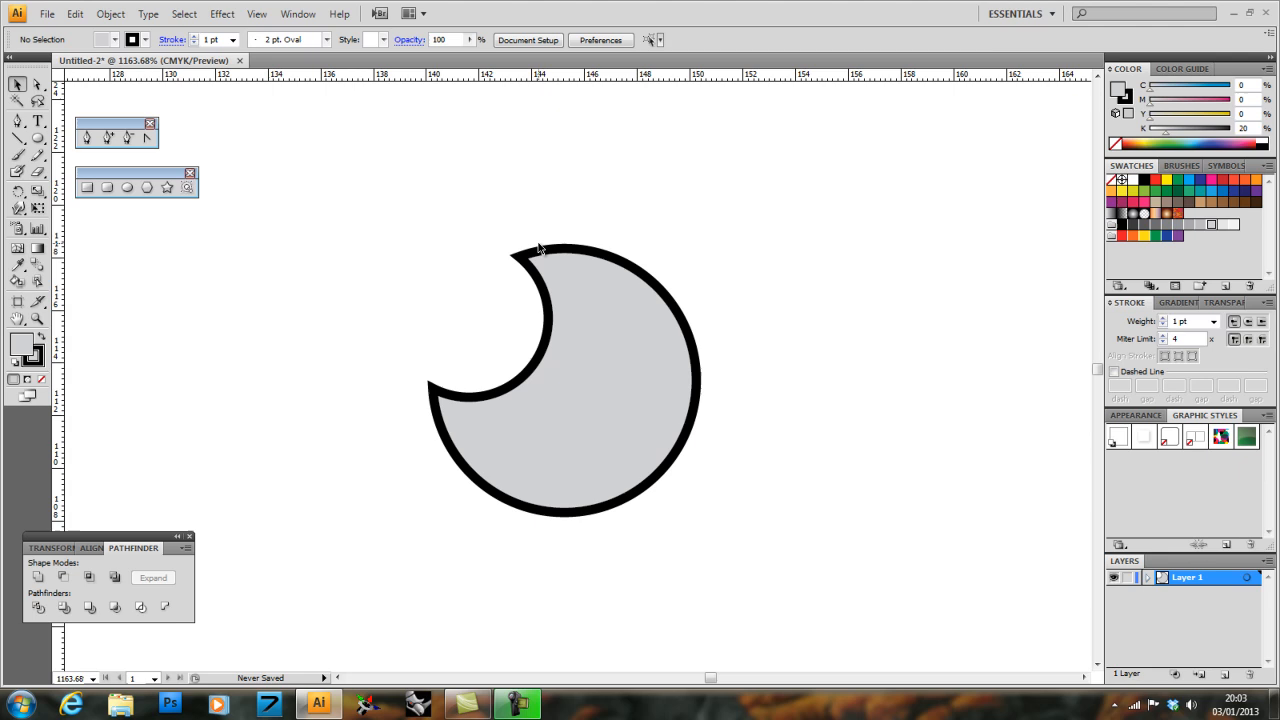
click(74, 13)
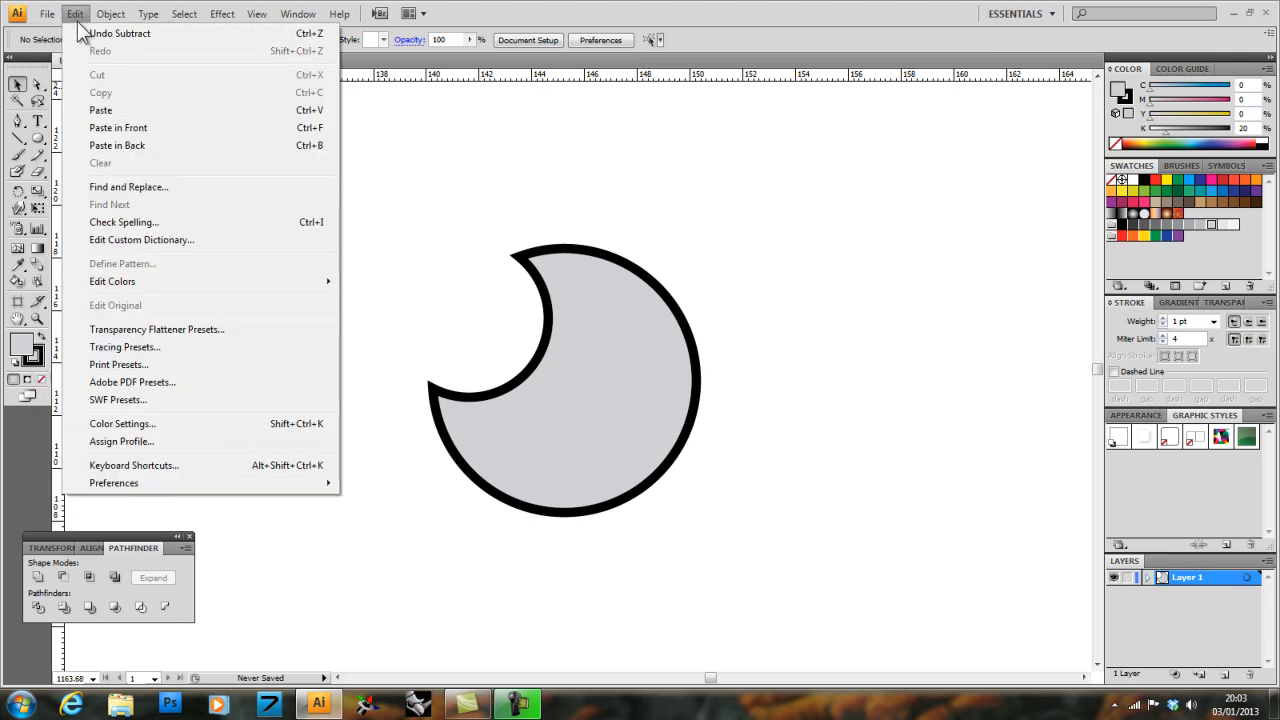
Step: Undo the crescent subtraction, then draw a rectangle over the ring and send it backward
click(120, 33)
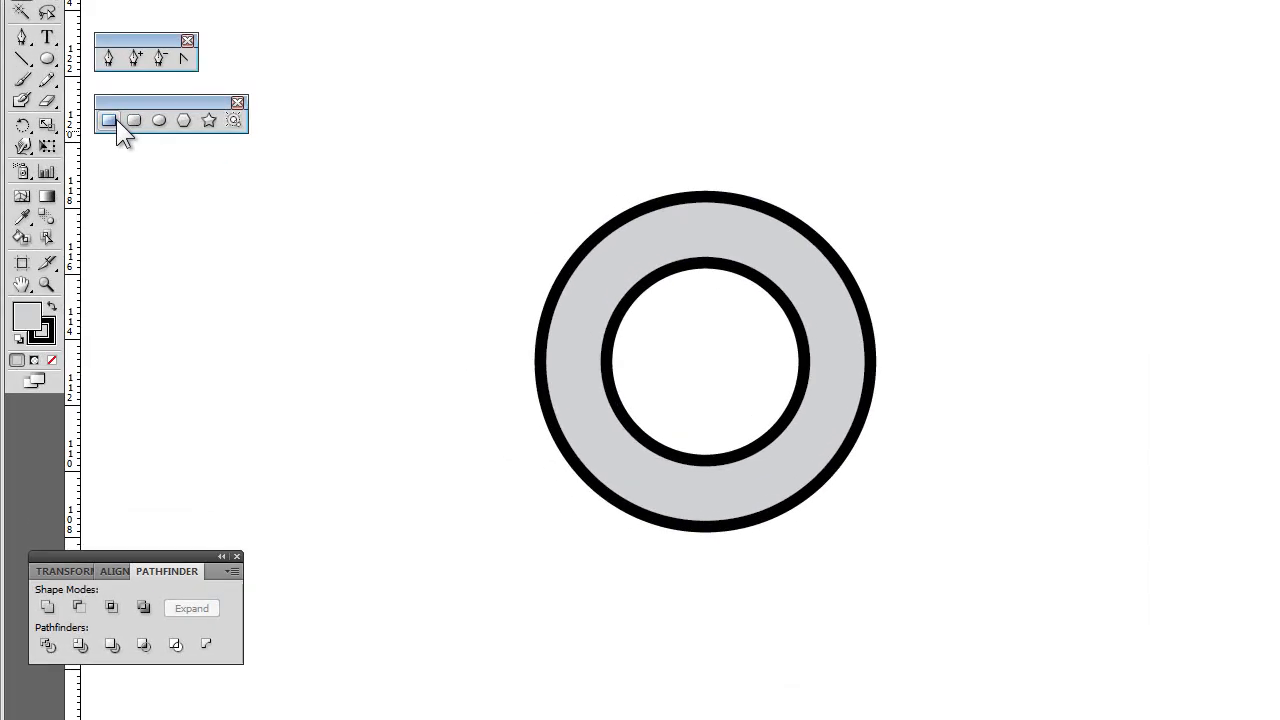
drag(478, 150, 745, 432)
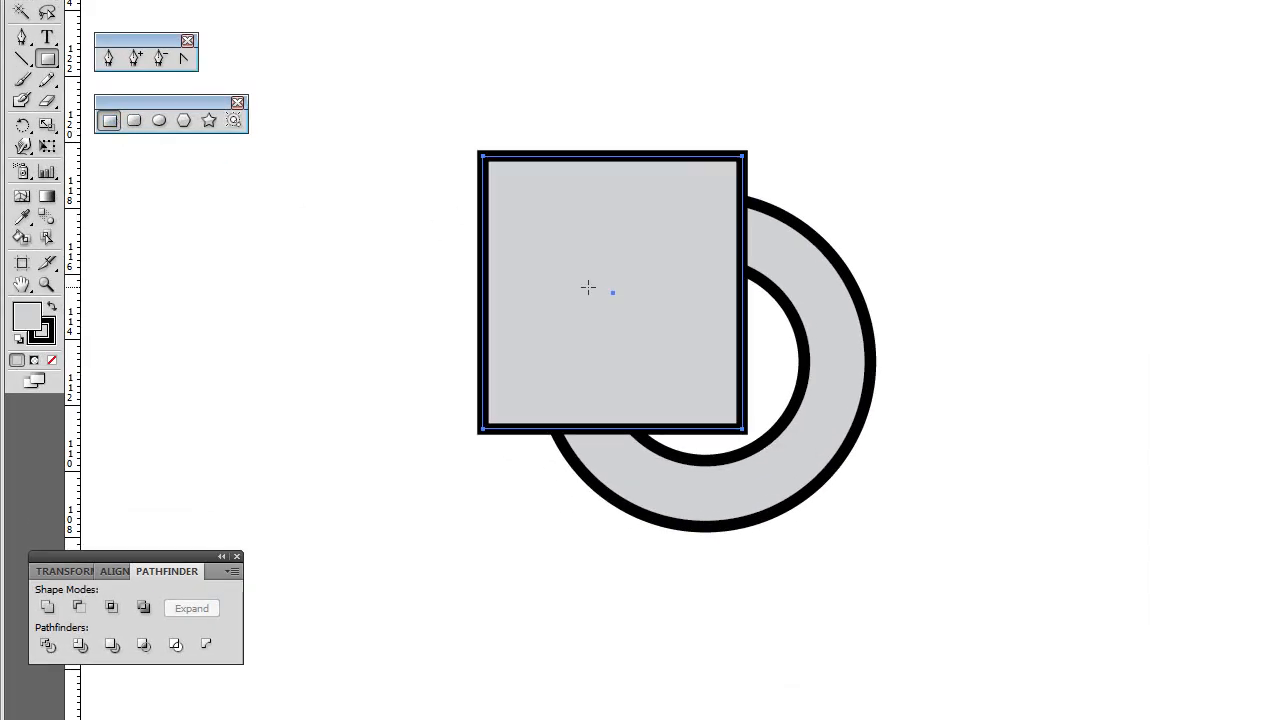
right_click(588, 288)
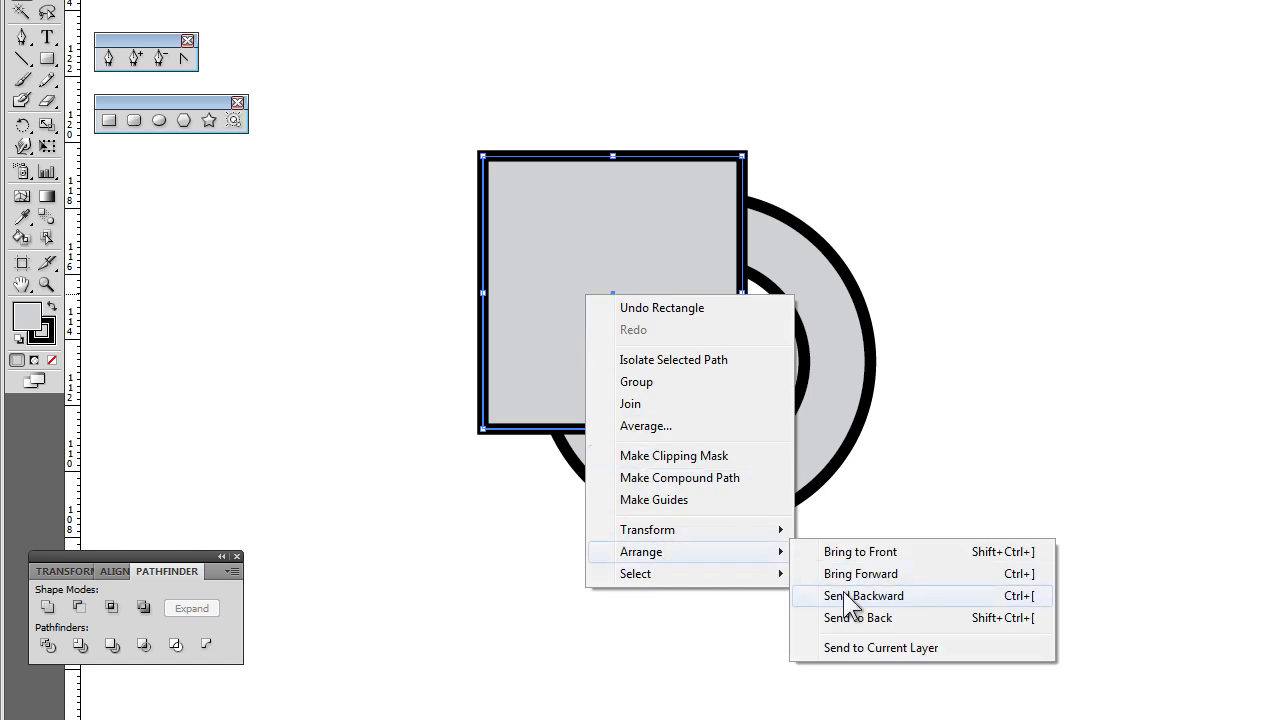
click(863, 595)
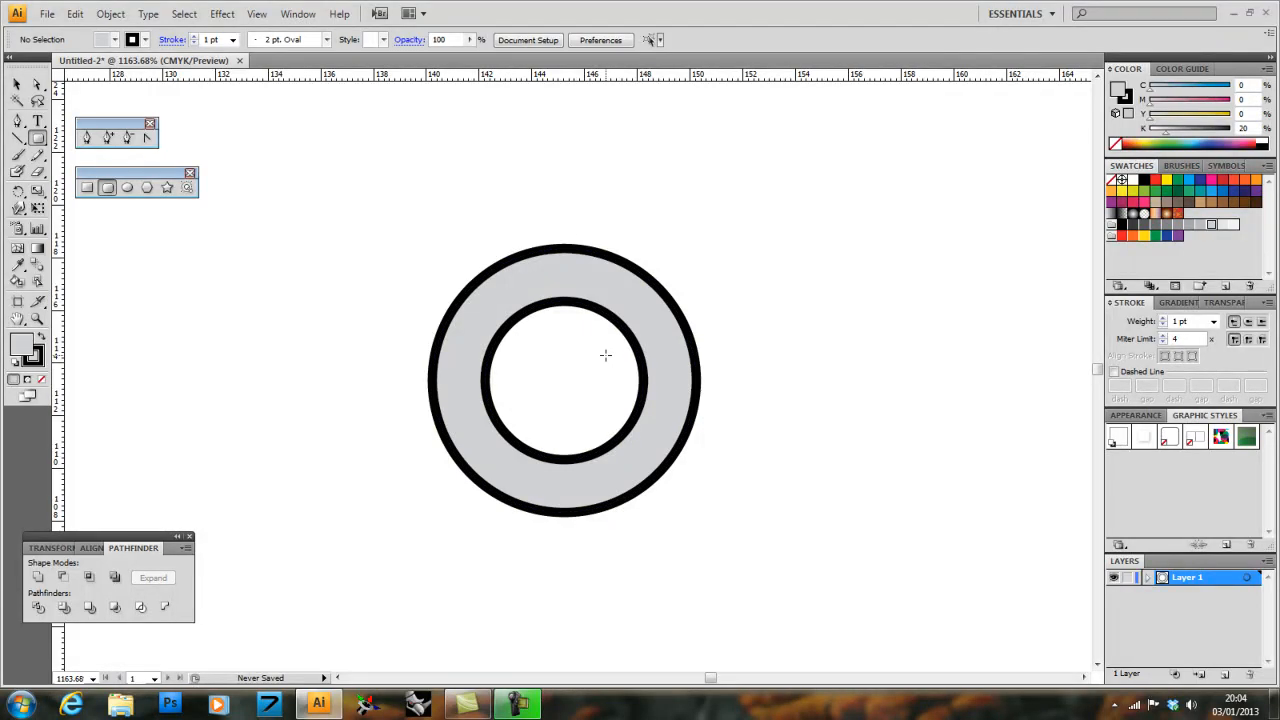
Step: Draw a rounded bar across the ring's right edge and set its height to 2.5 mm
drag(605, 355, 838, 418)
text(10)
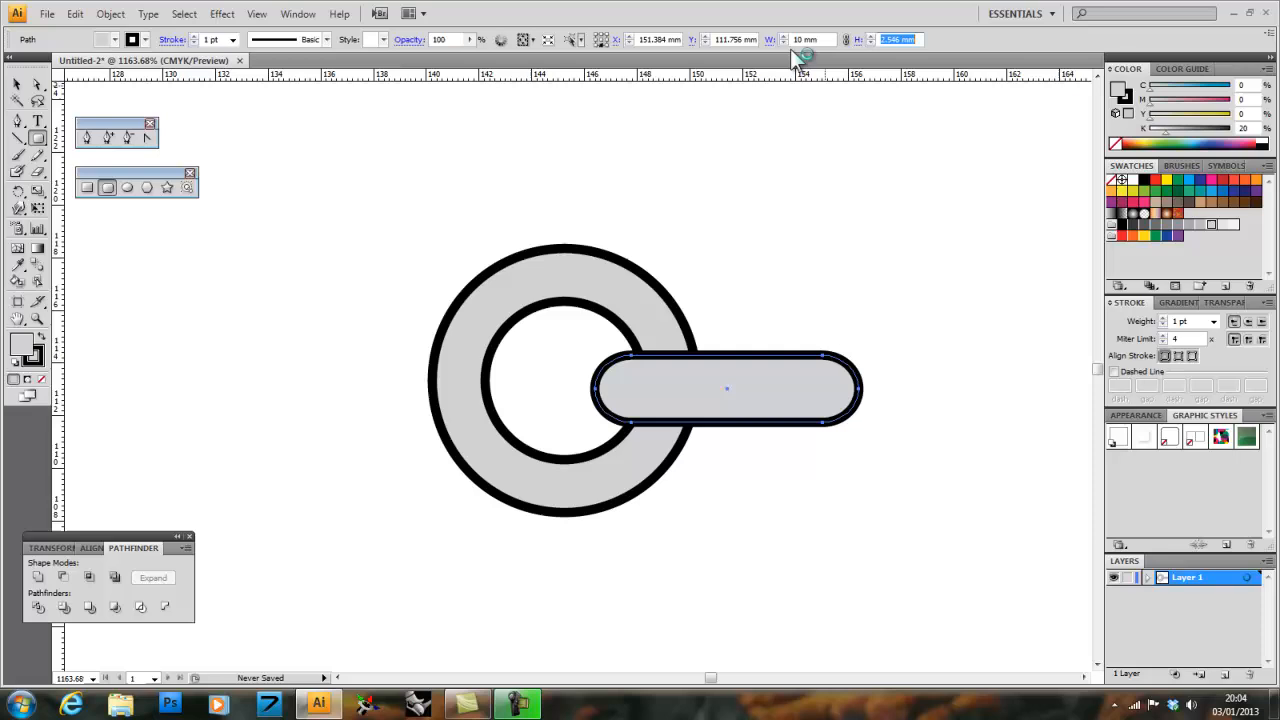
text(2.5)
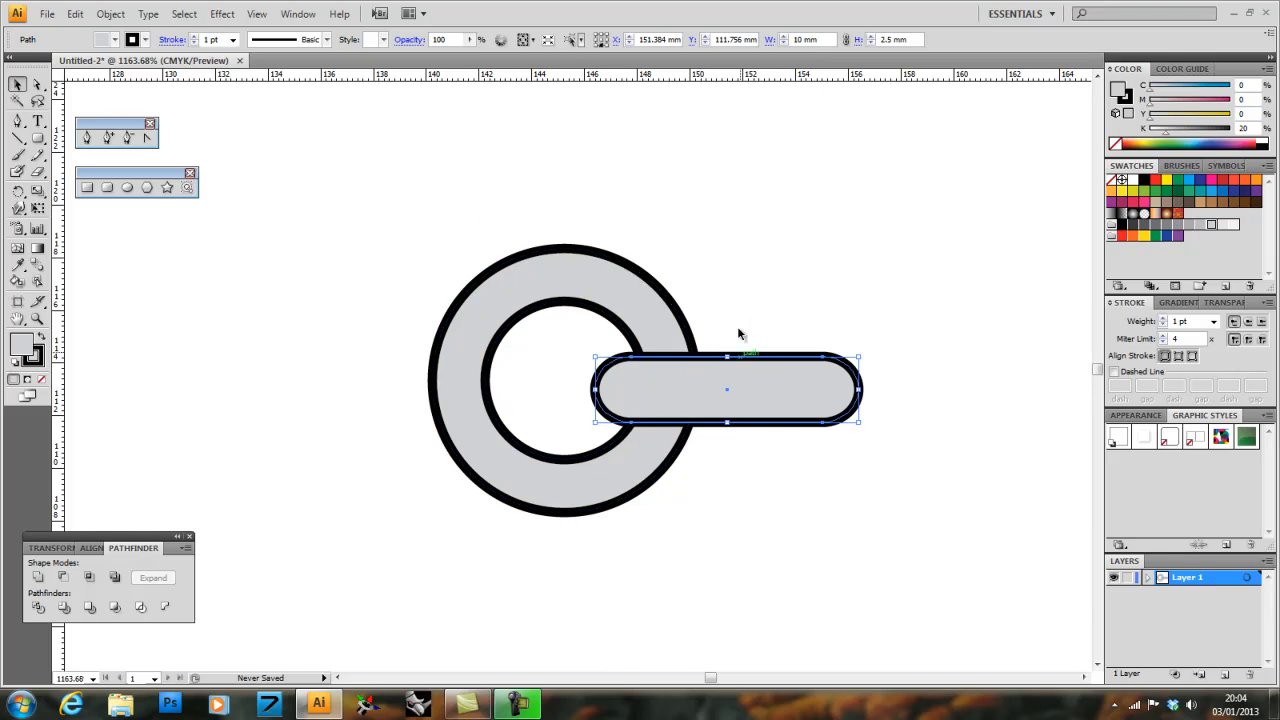
mouse_move(938, 560)
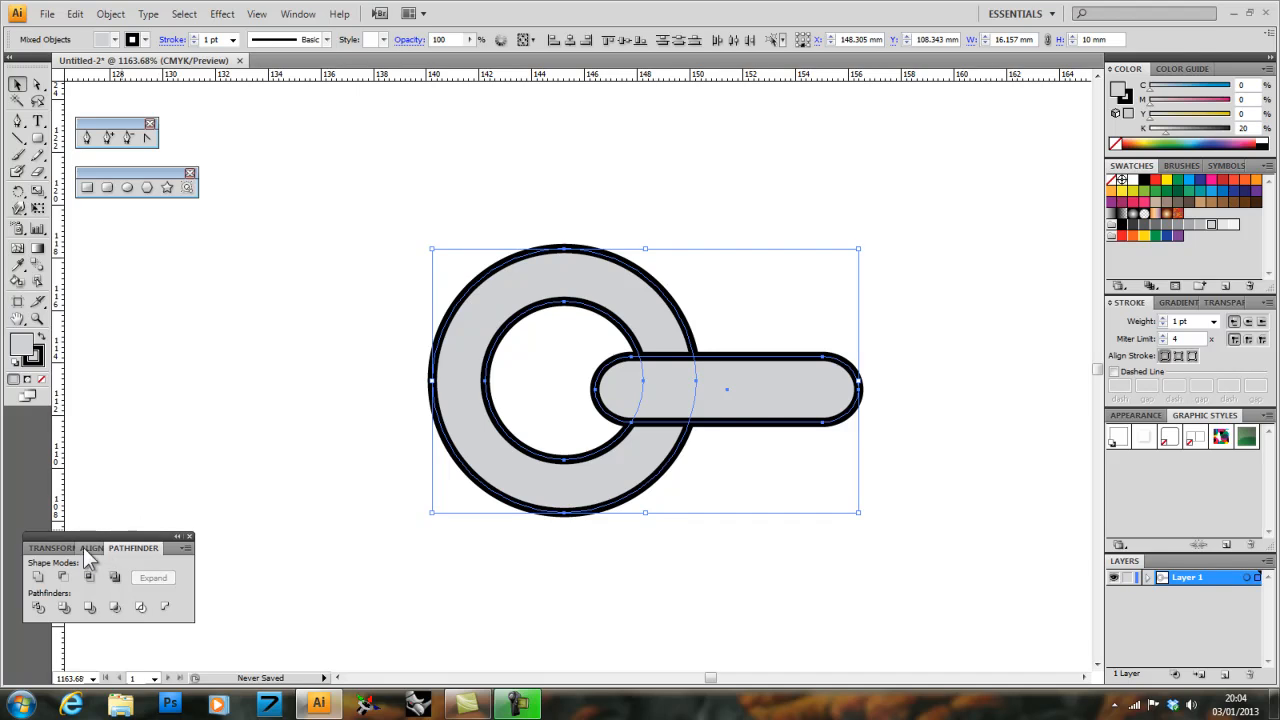
Step: Apply Vertical Align Center to the ring and bar, then select only the bar
click(92, 548)
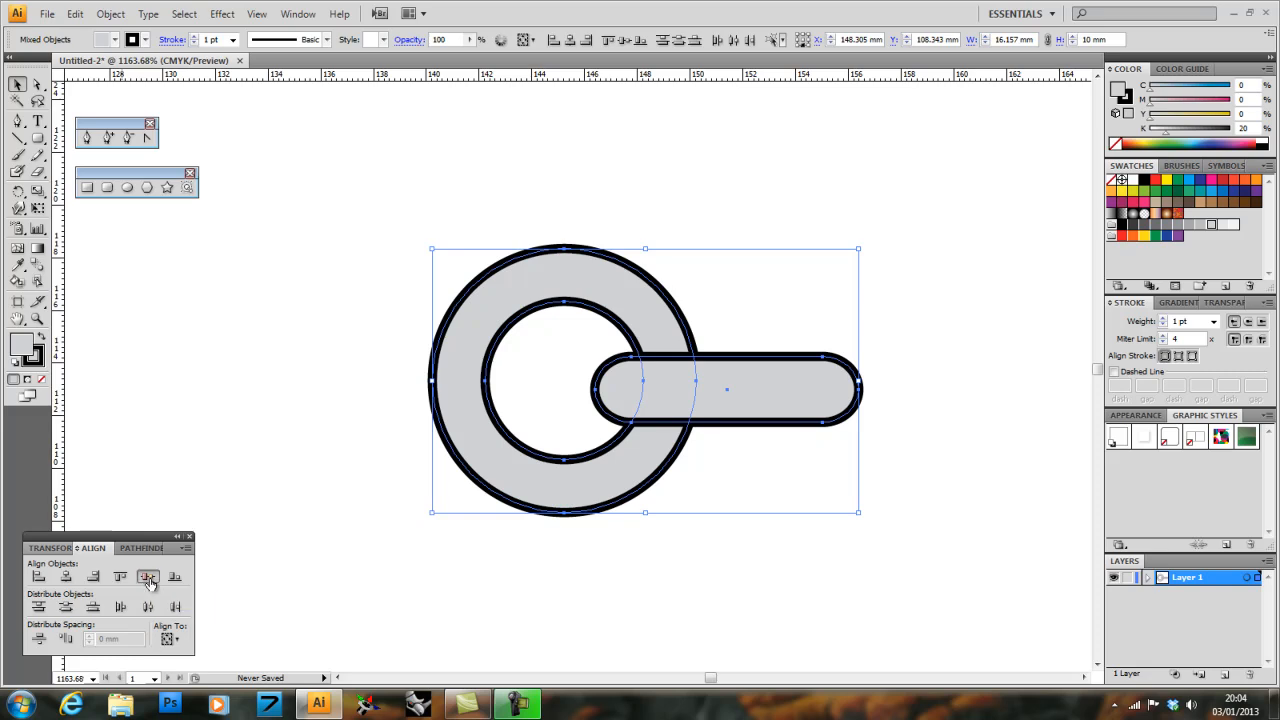
click(147, 576)
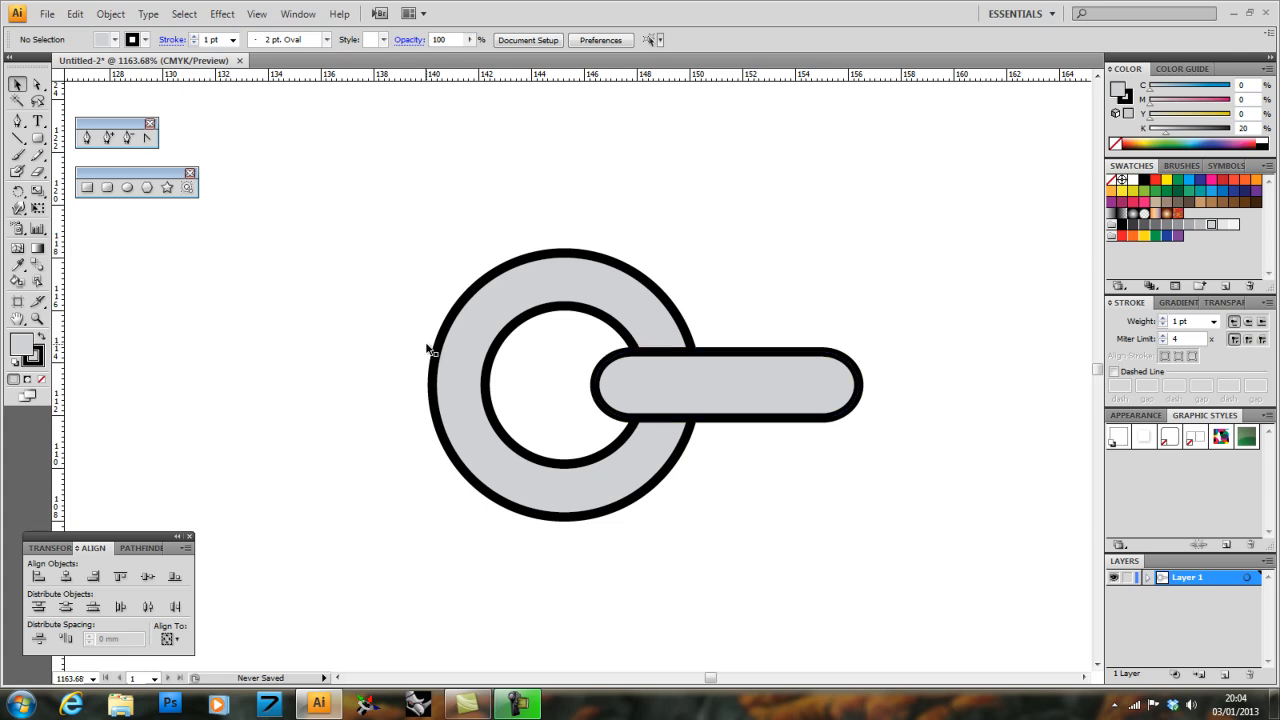
click(725, 355)
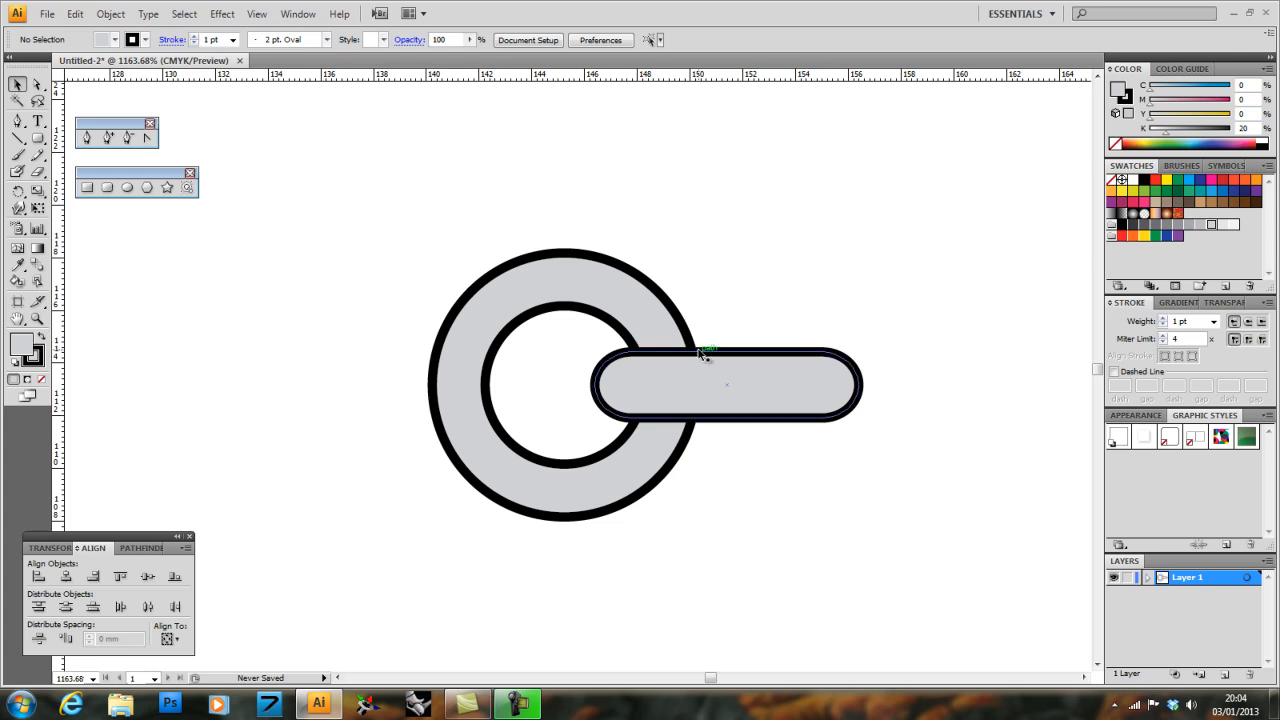
click(585, 340)
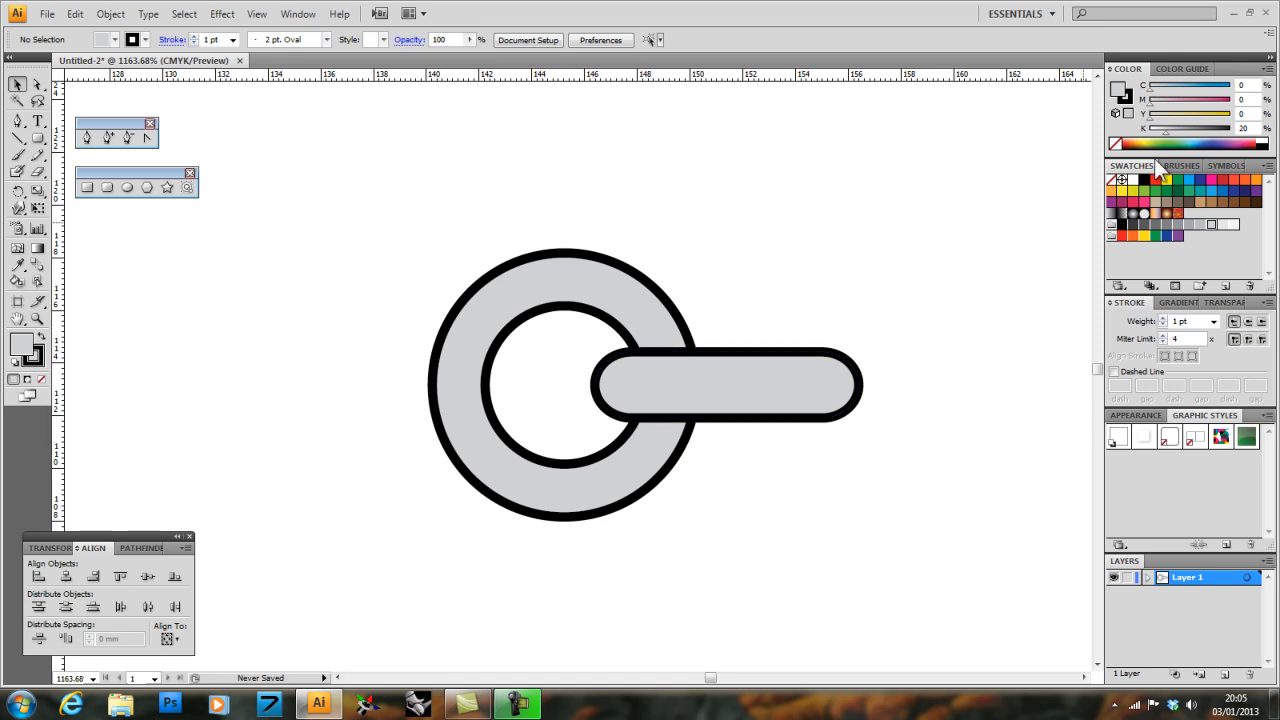
Step: Create a new pattern brush using the ring-and-bar link as its side tile
click(1178, 165)
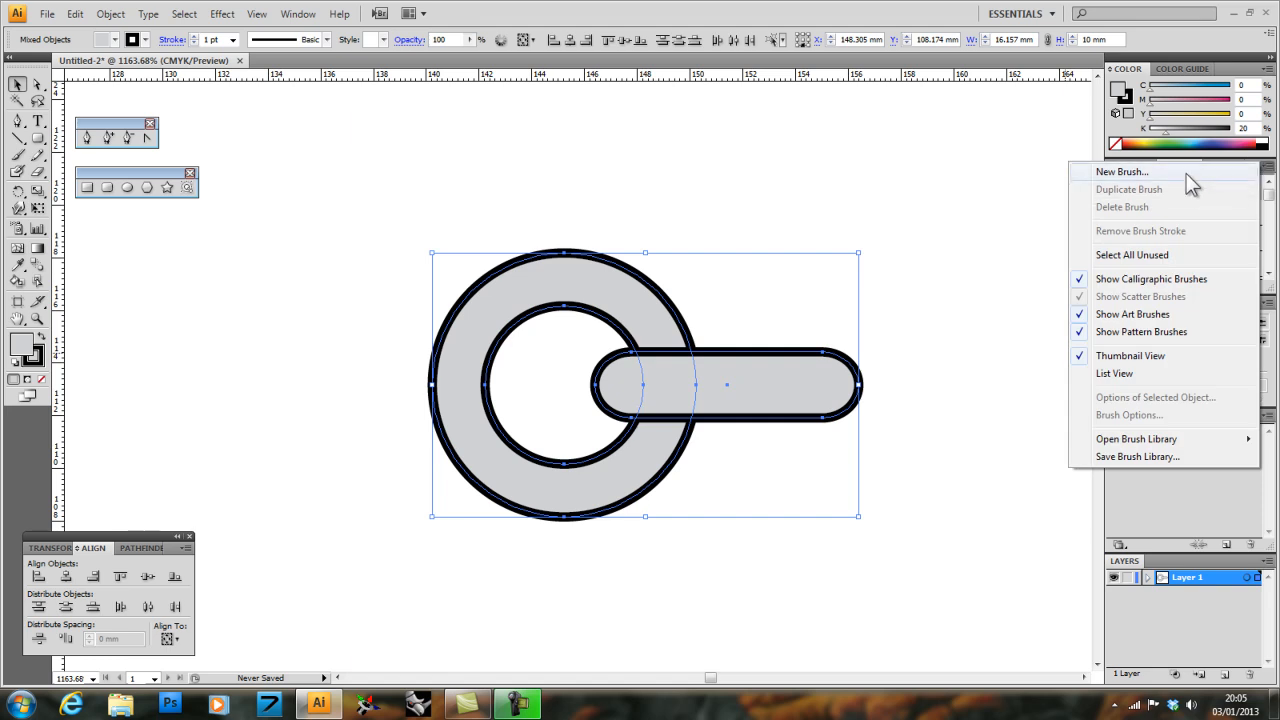
click(1122, 171)
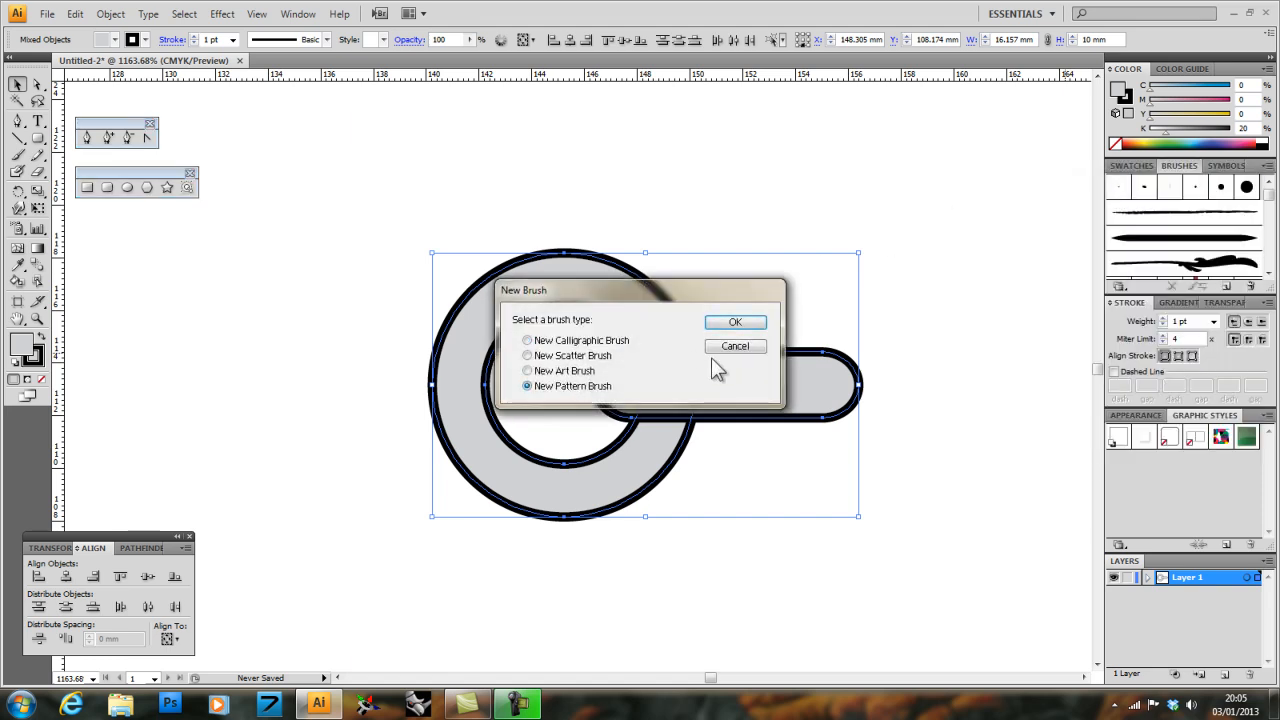
click(735, 321)
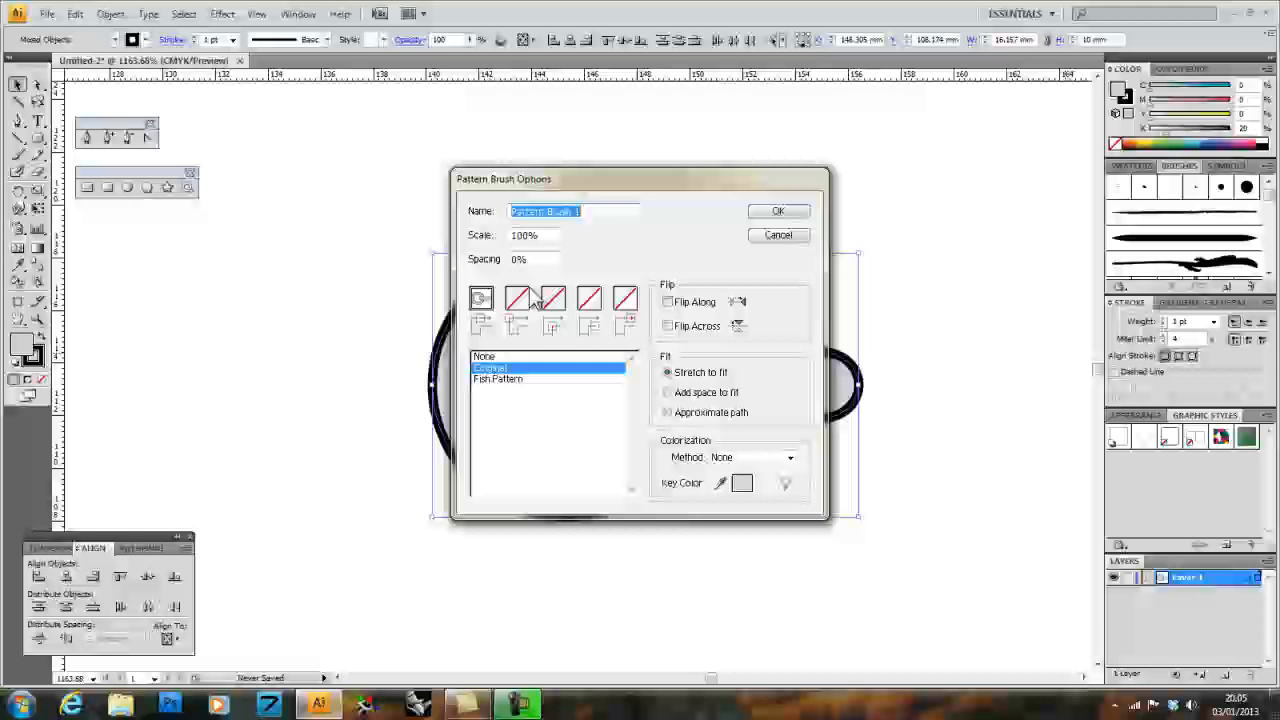
click(778, 211)
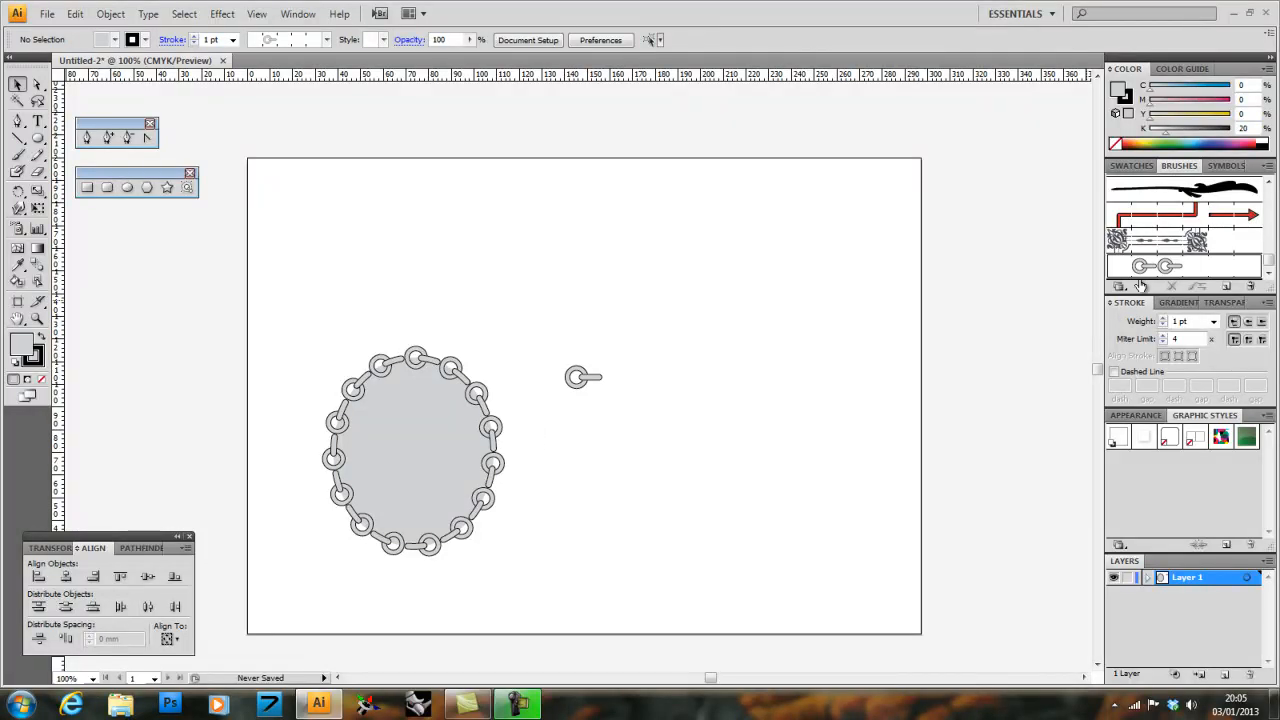
mouse_move(608, 374)
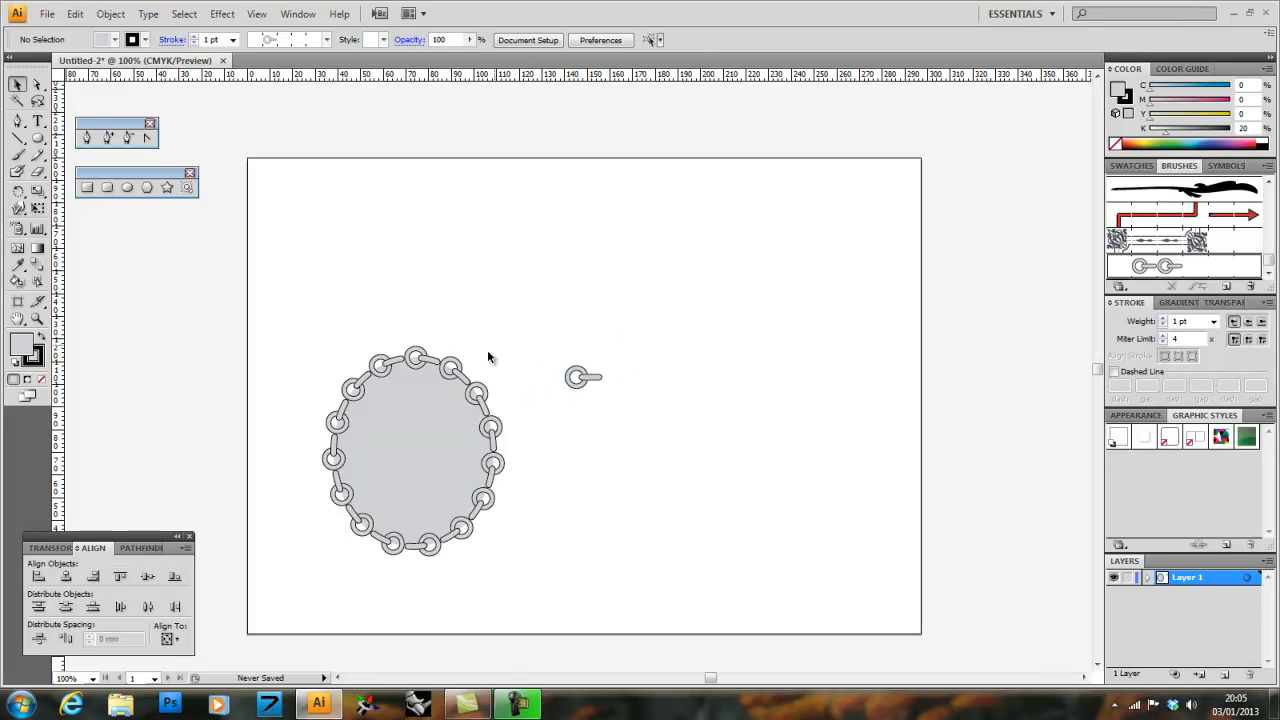
mouse_move(508, 368)
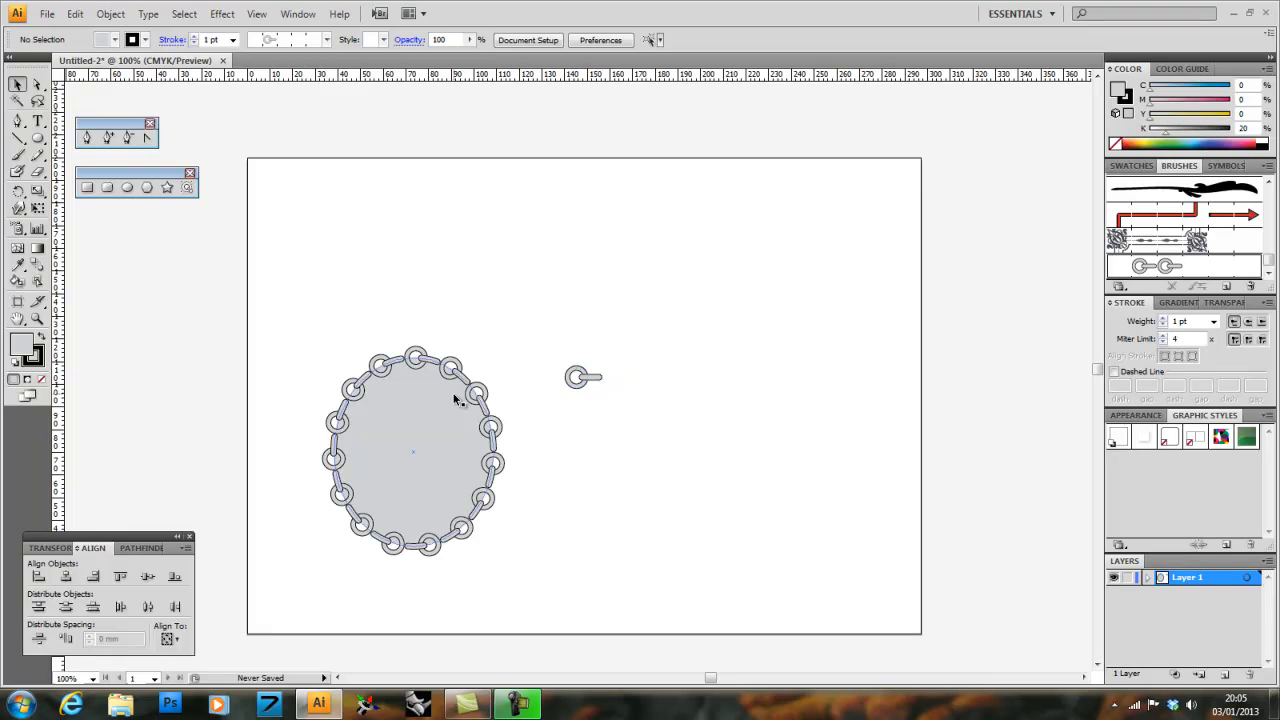
Step: Select the chain-outlined ellipse, zoom in on the original link tile, and open the View menu
click(410, 450)
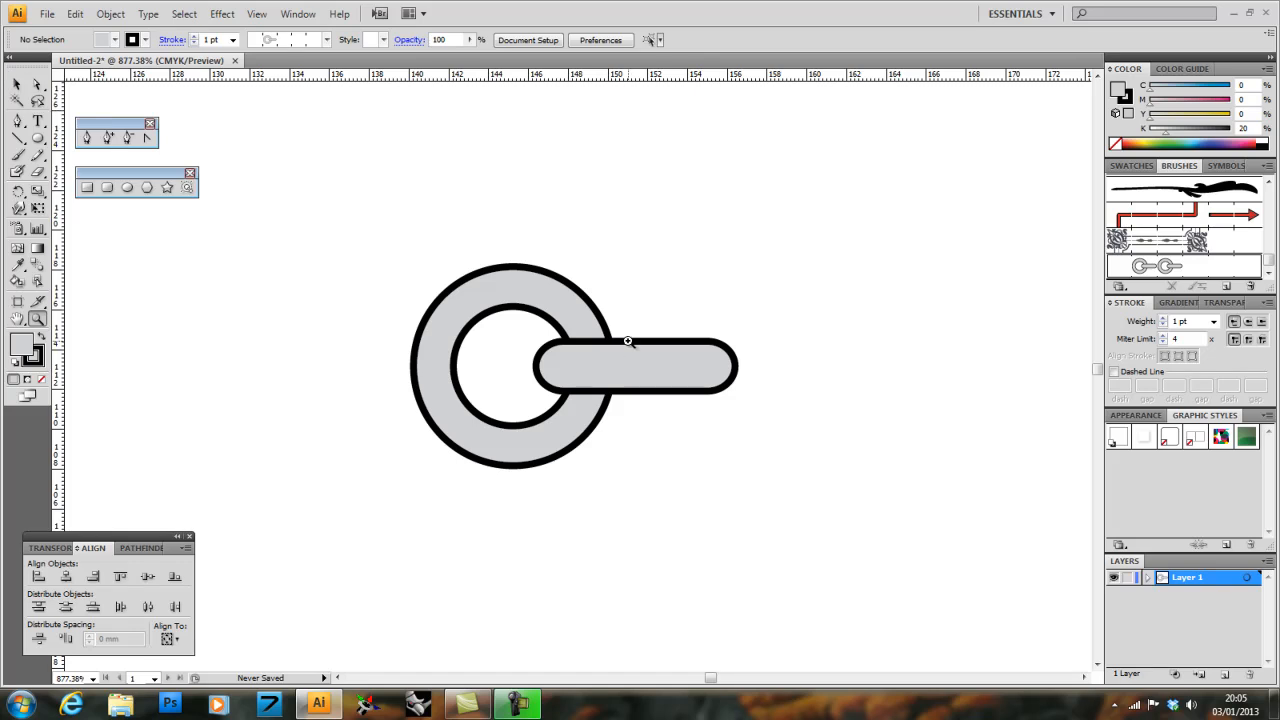
mouse_move(744, 345)
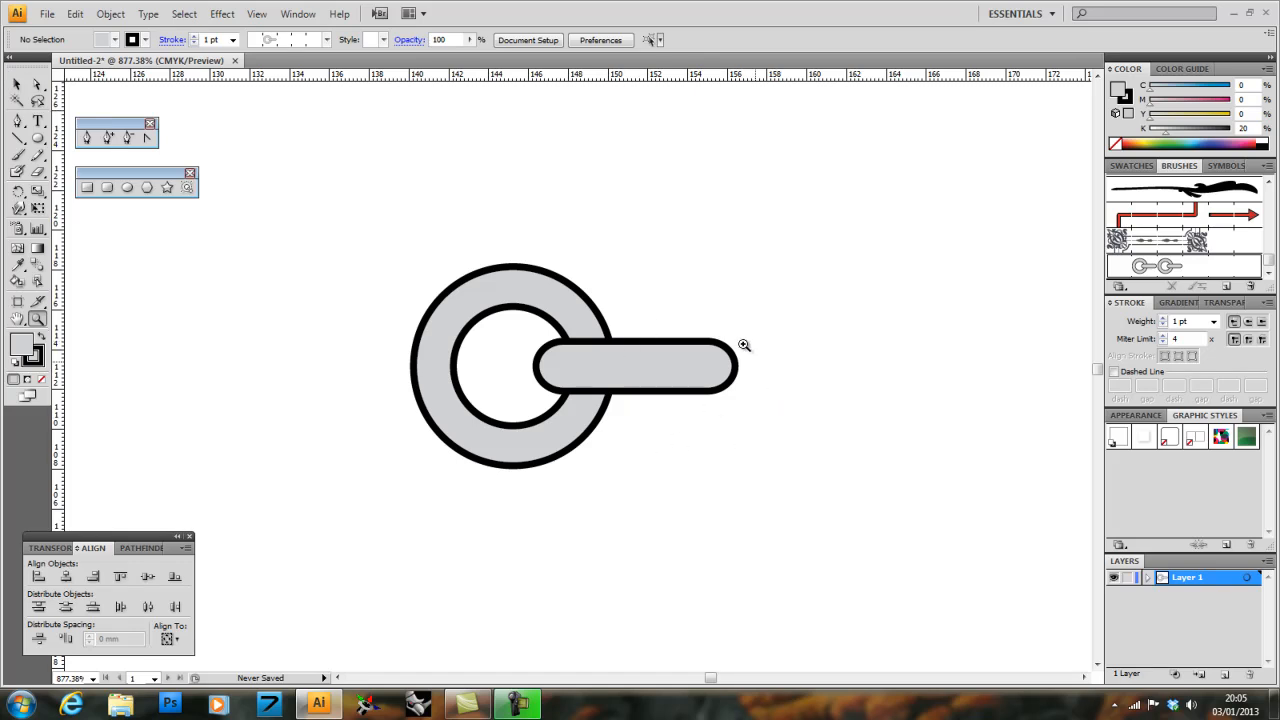
mouse_move(627, 365)
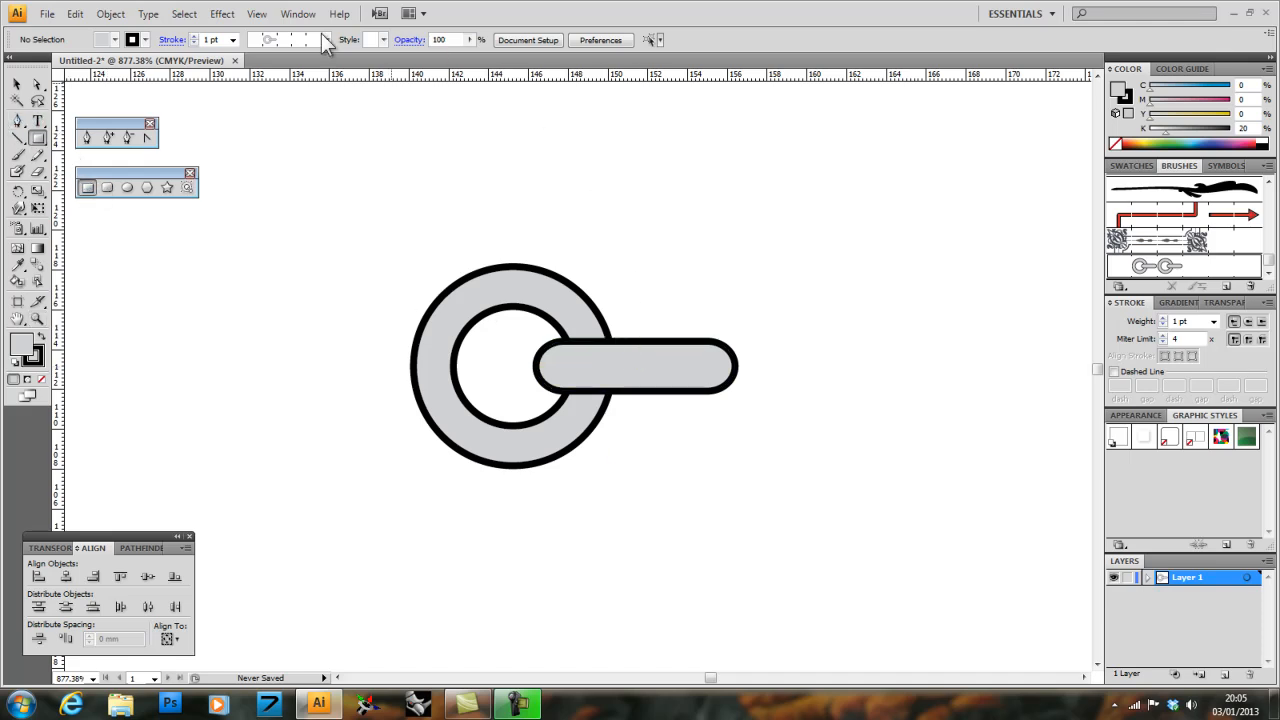
click(257, 13)
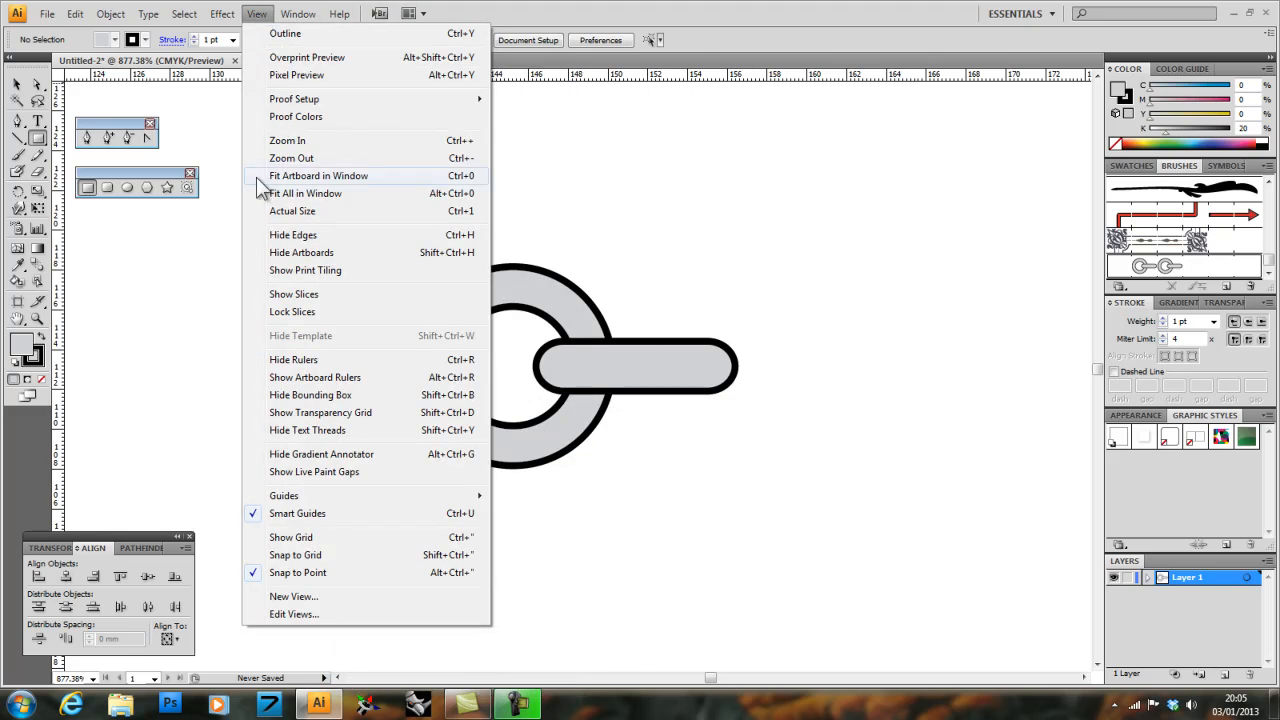
mouse_move(291, 537)
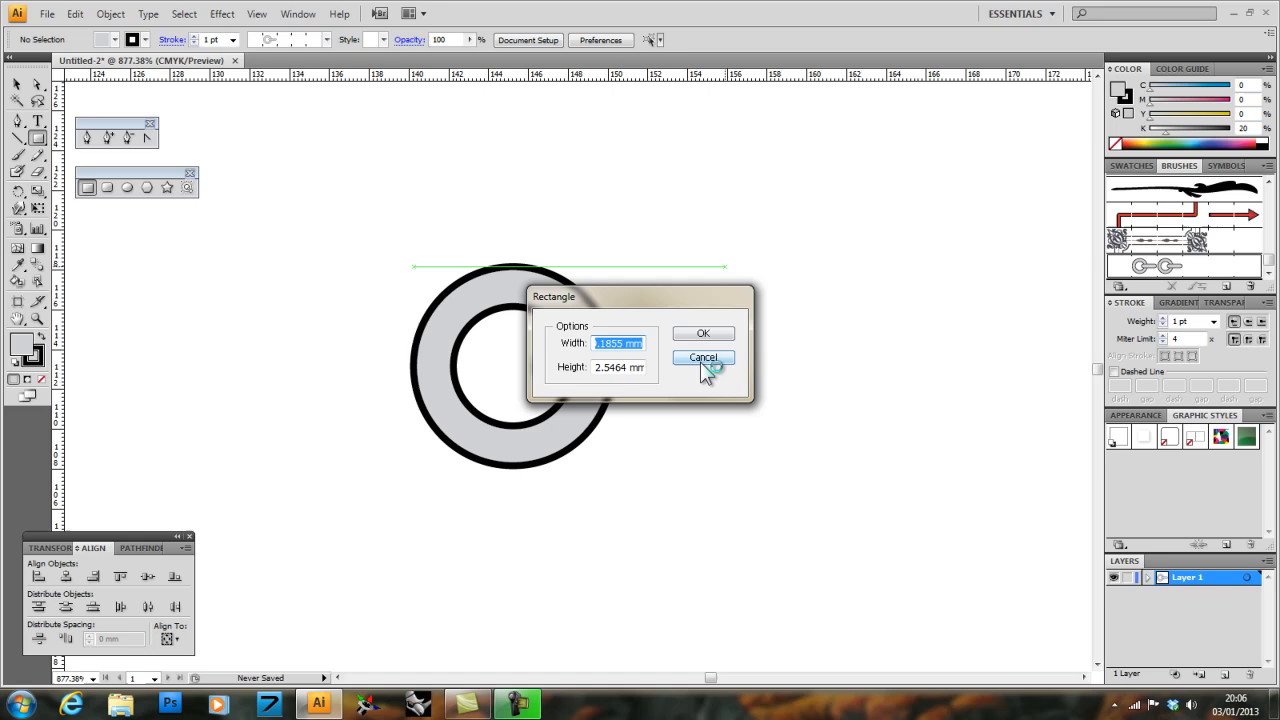
Step: Draw a gray square, lower it over the bar's rounded right end, then deselect
click(703, 333)
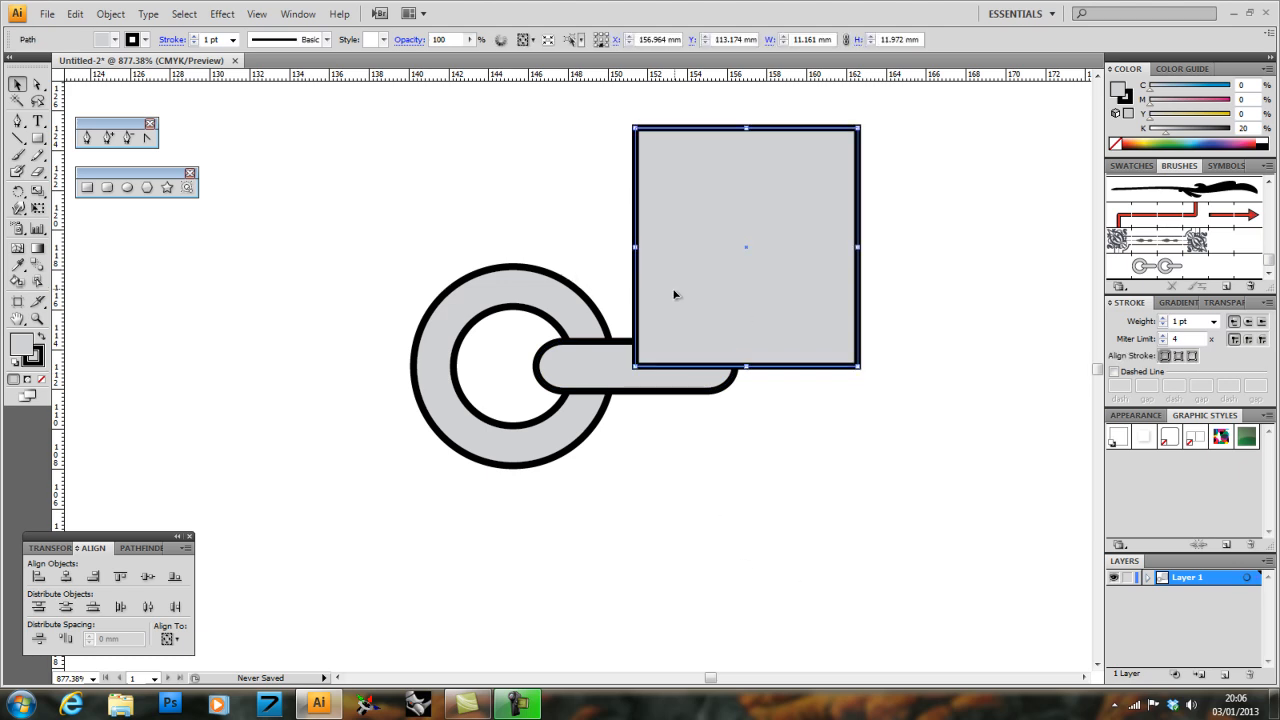
drag(745, 247, 745, 275)
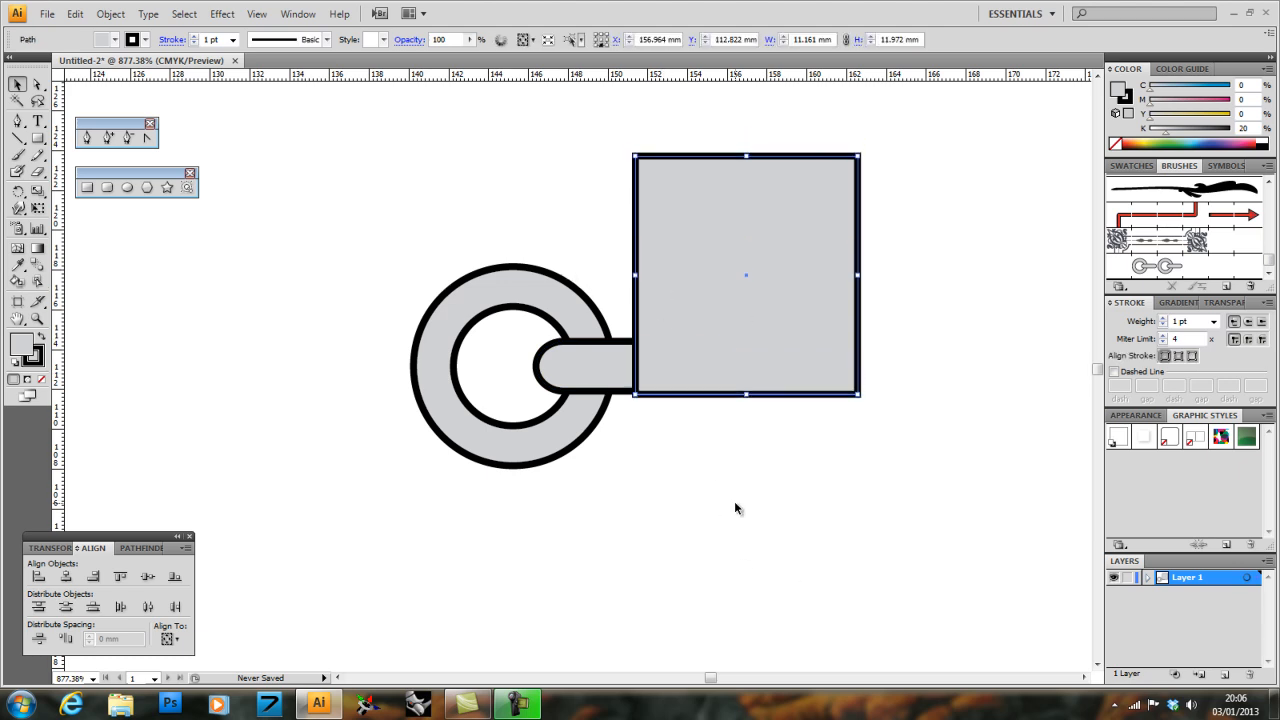
drag(745, 275, 745, 317)
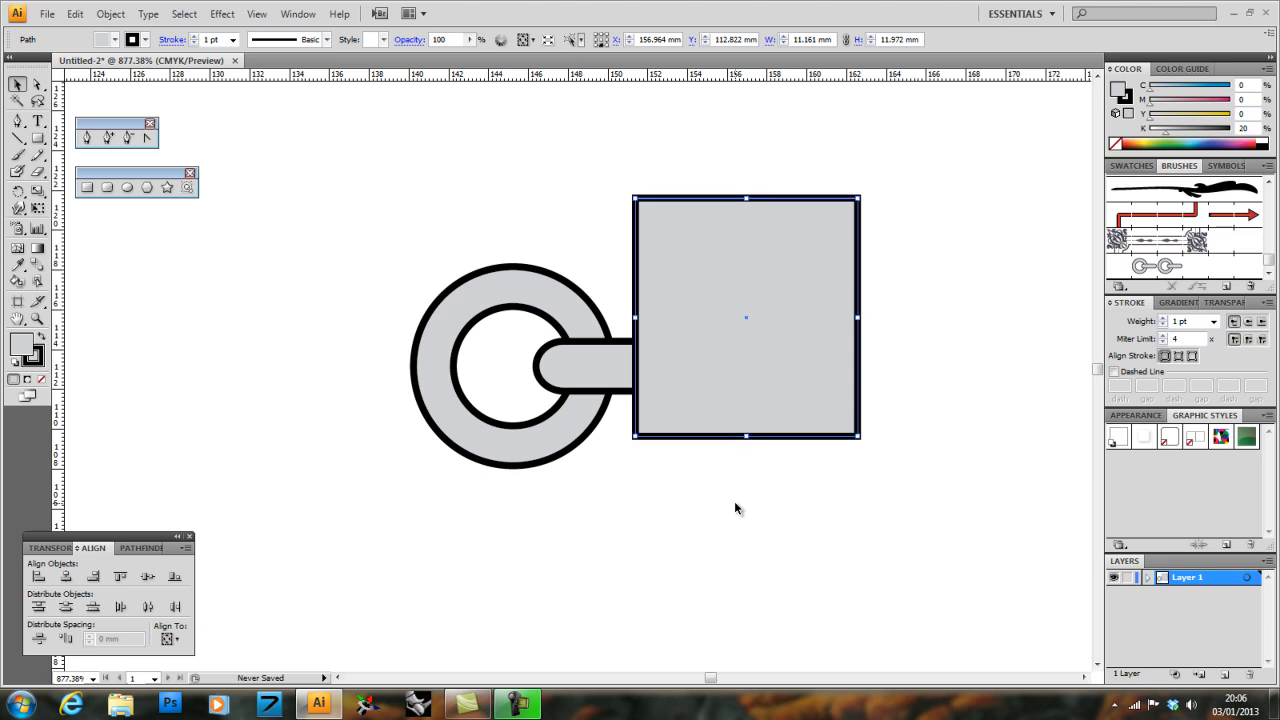
click(617, 434)
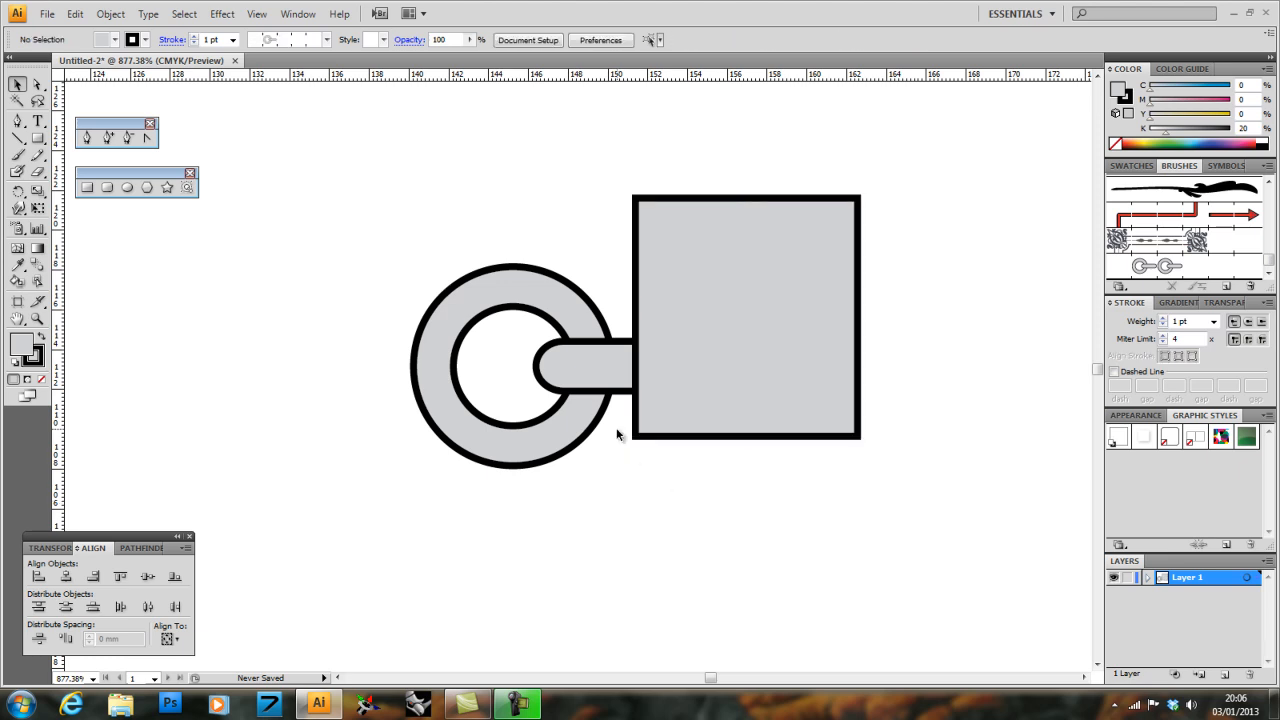
Step: Subtract the square from the link bar with Minus Front, then select the trimmed bar
click(133, 548)
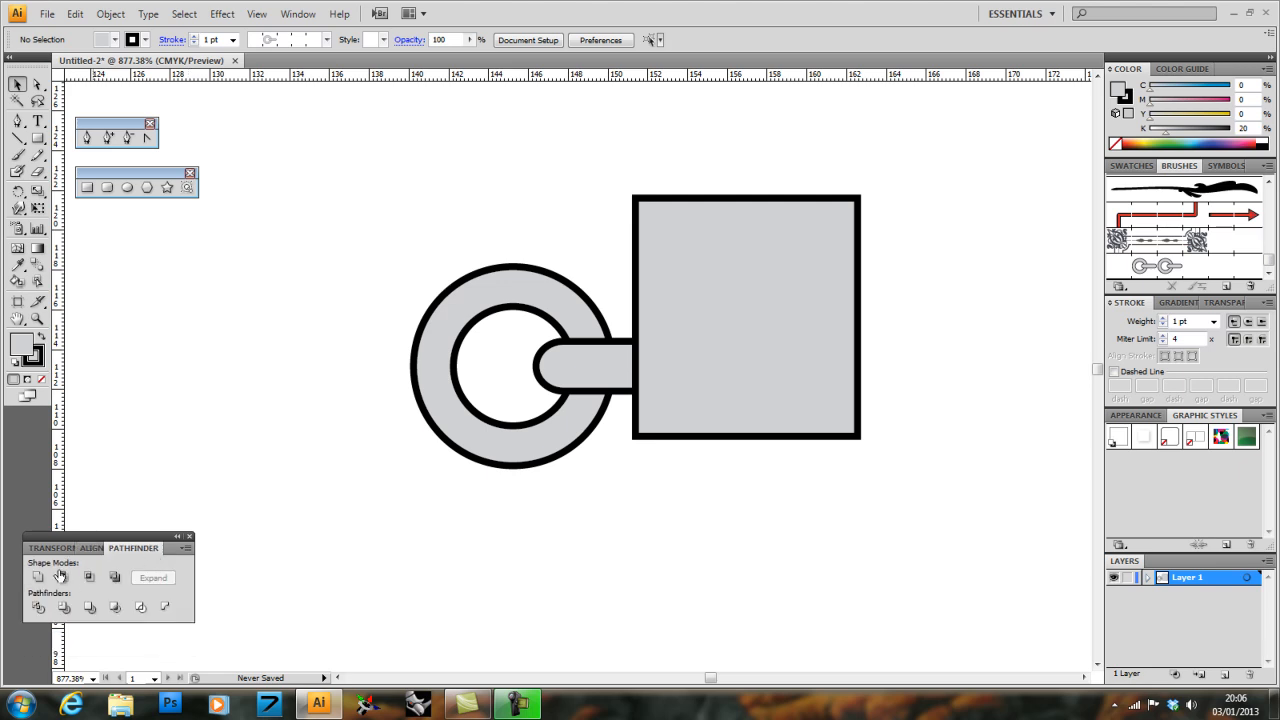
mouse_move(63, 578)
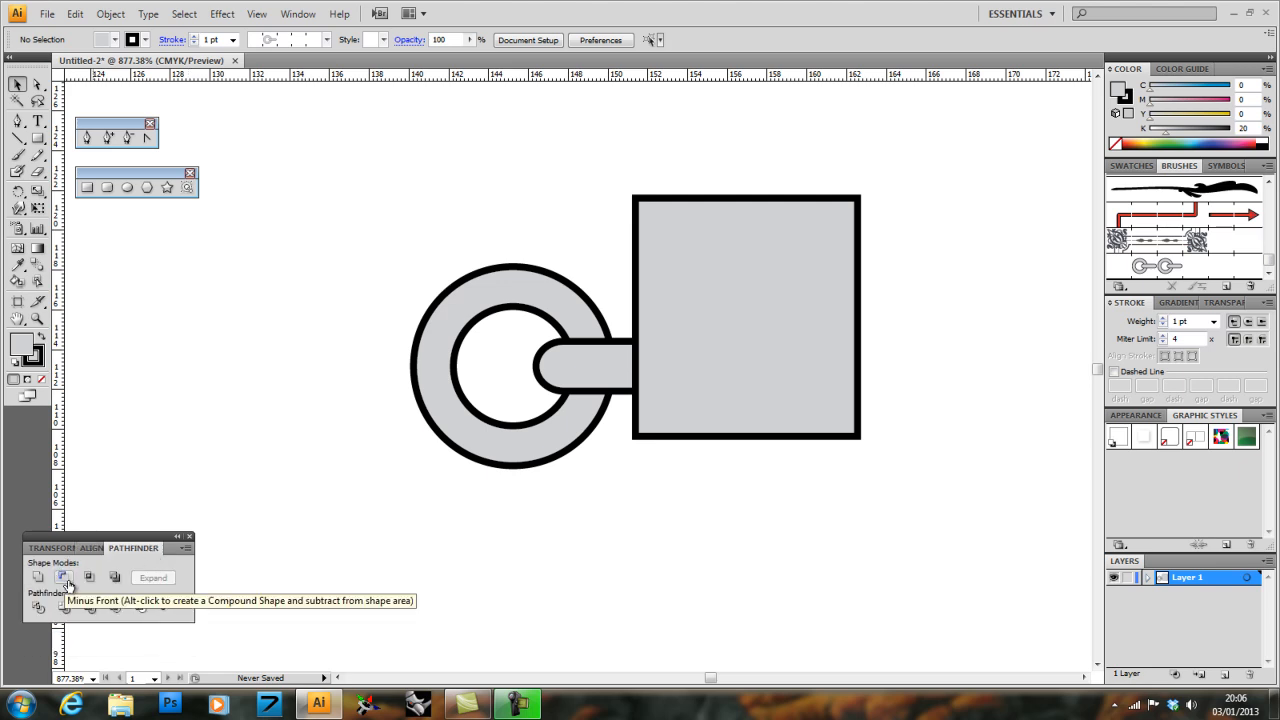
click(585, 365)
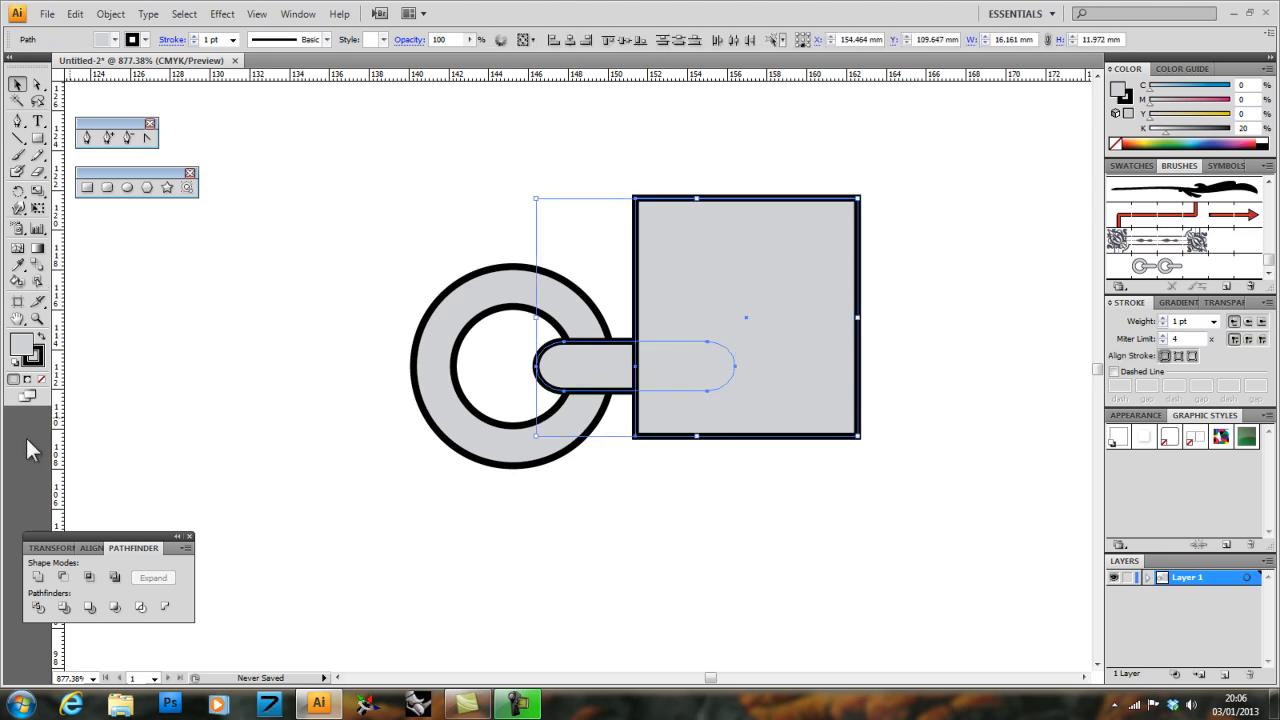
mouse_move(63, 578)
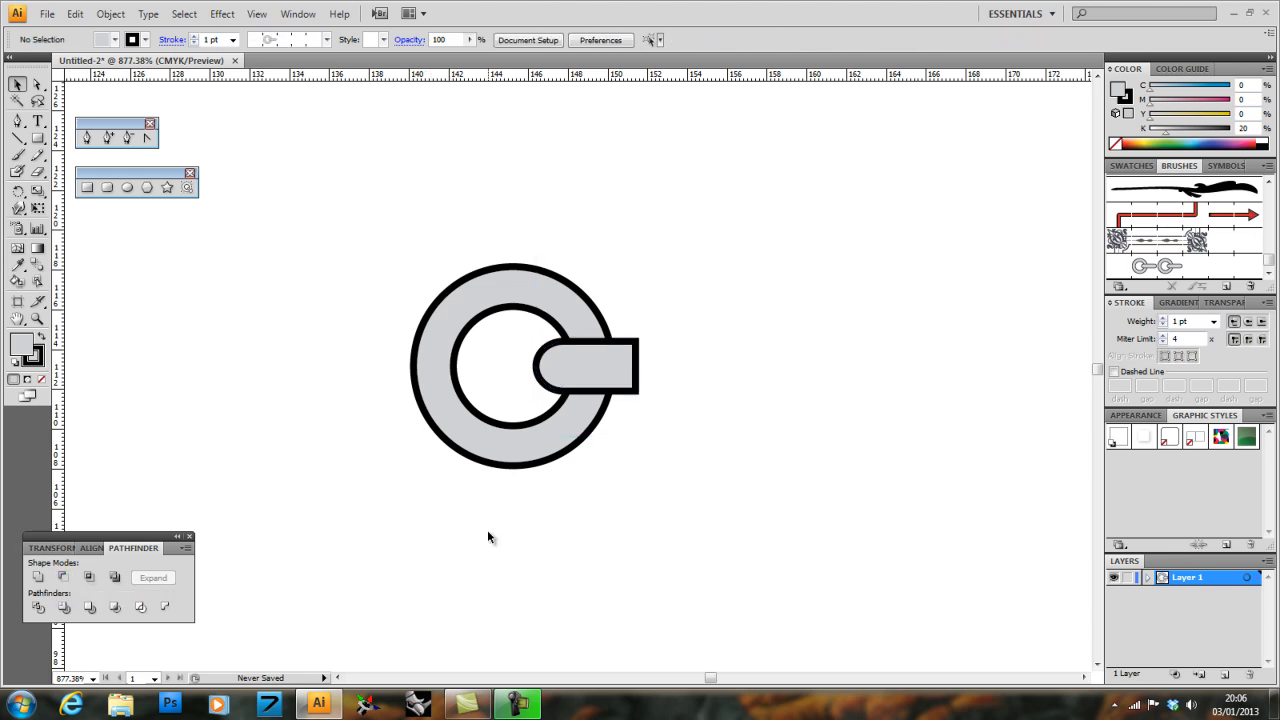
click(590, 365)
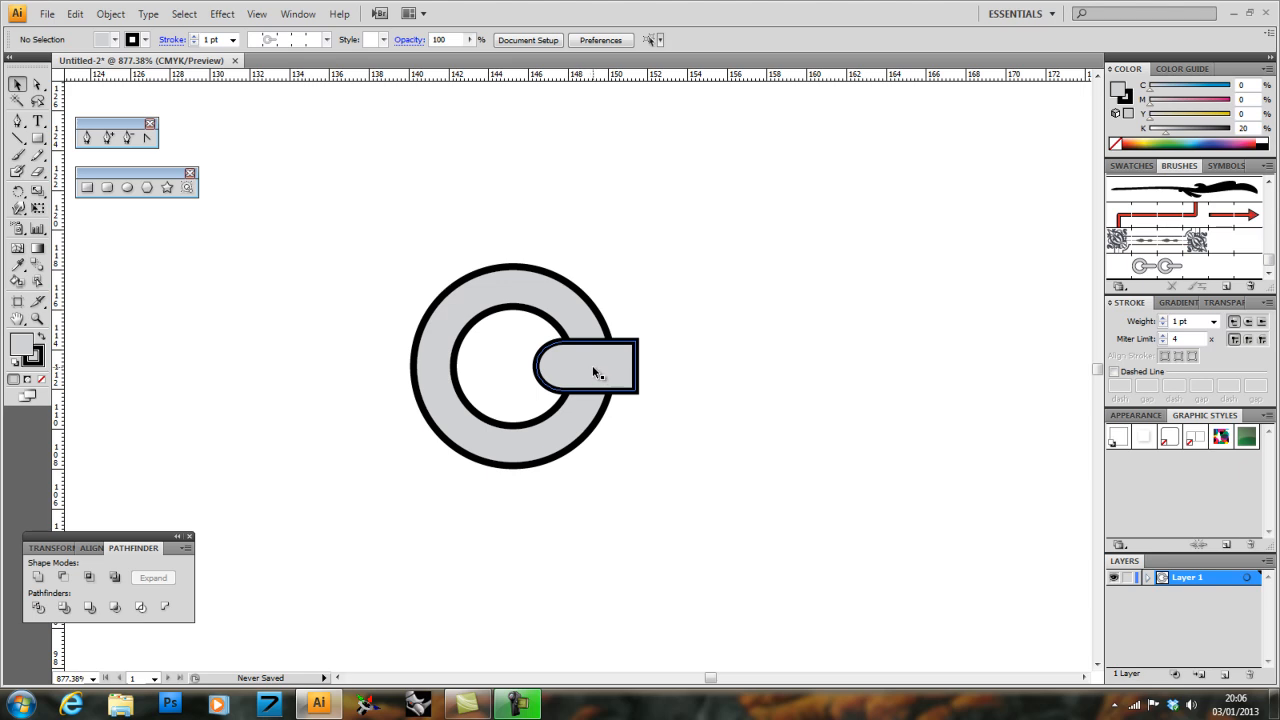
click(587, 367)
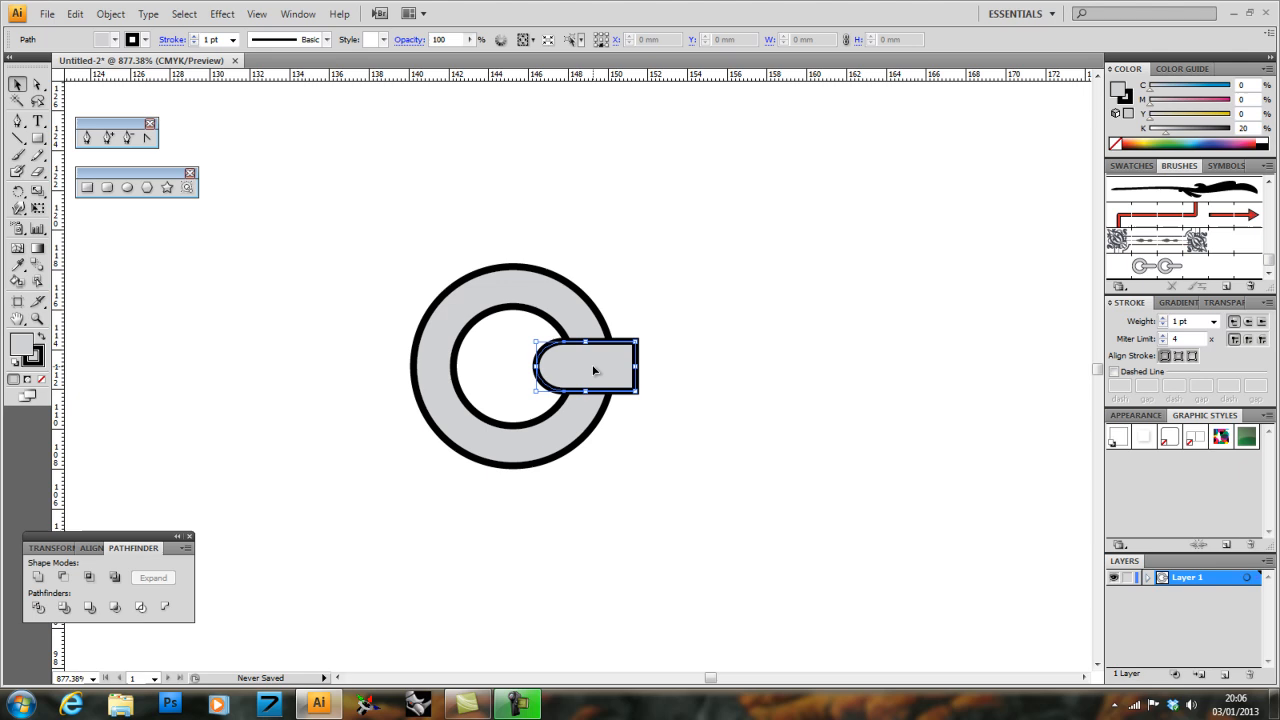
Step: Copy the flat-ended bar to the ring's left side and mirror it inward
click(74, 13)
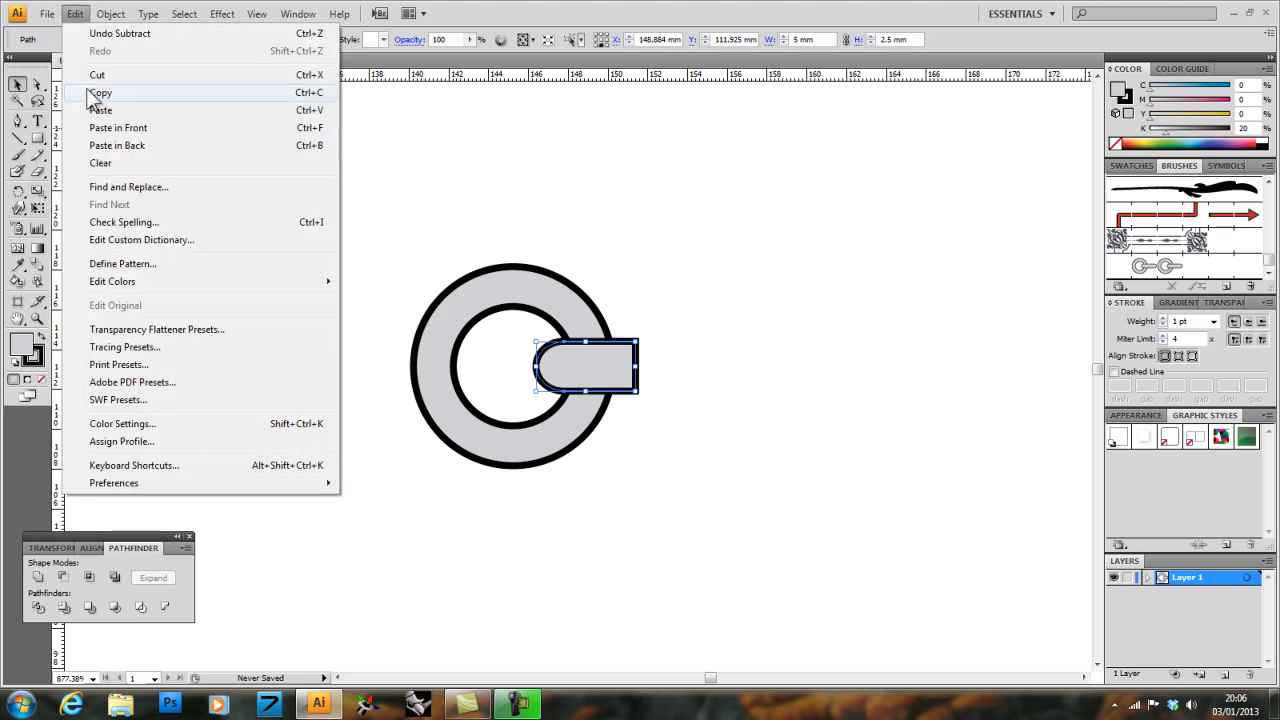
mouse_move(119, 33)
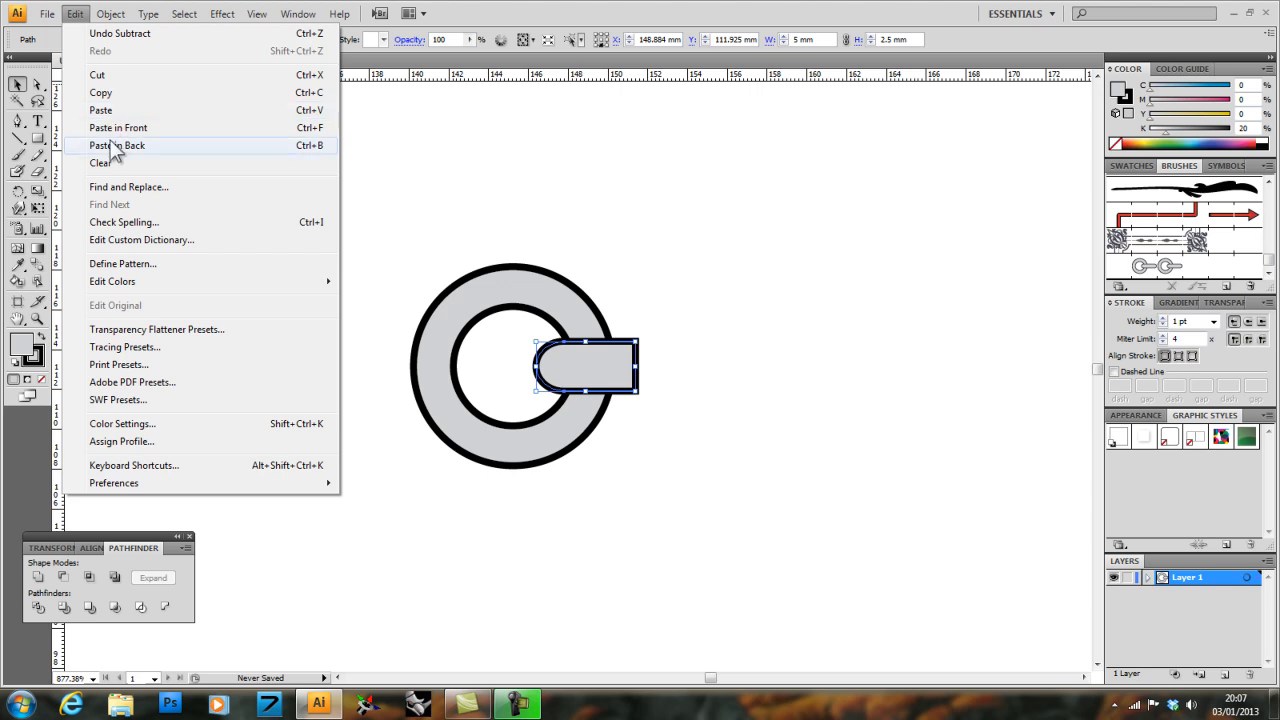
mouse_move(118, 127)
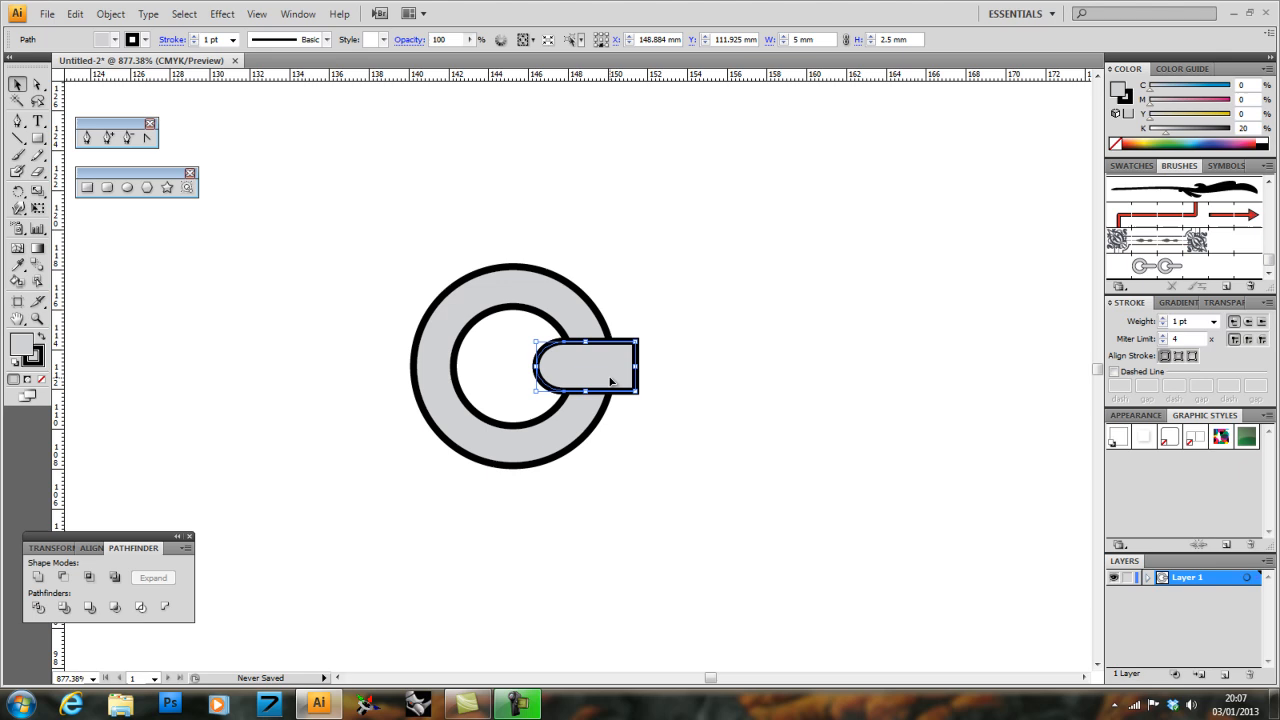
drag(610, 365, 530, 365)
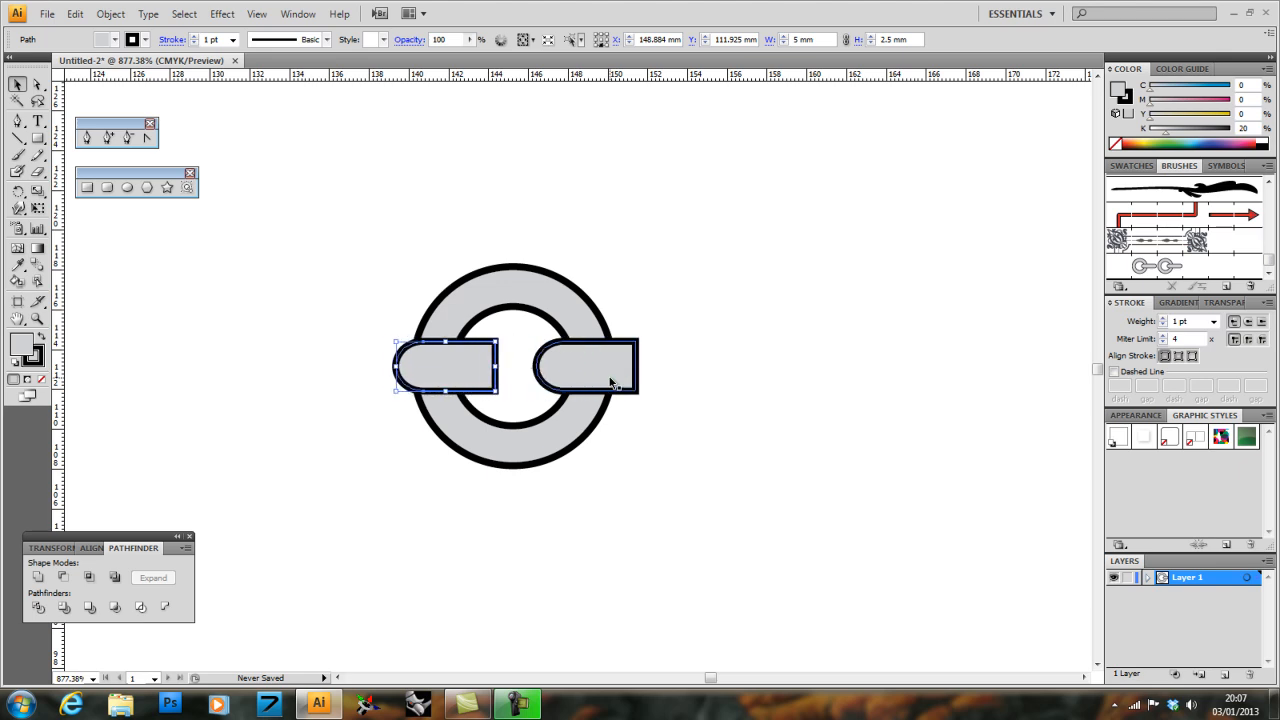
drag(445, 365, 432, 365)
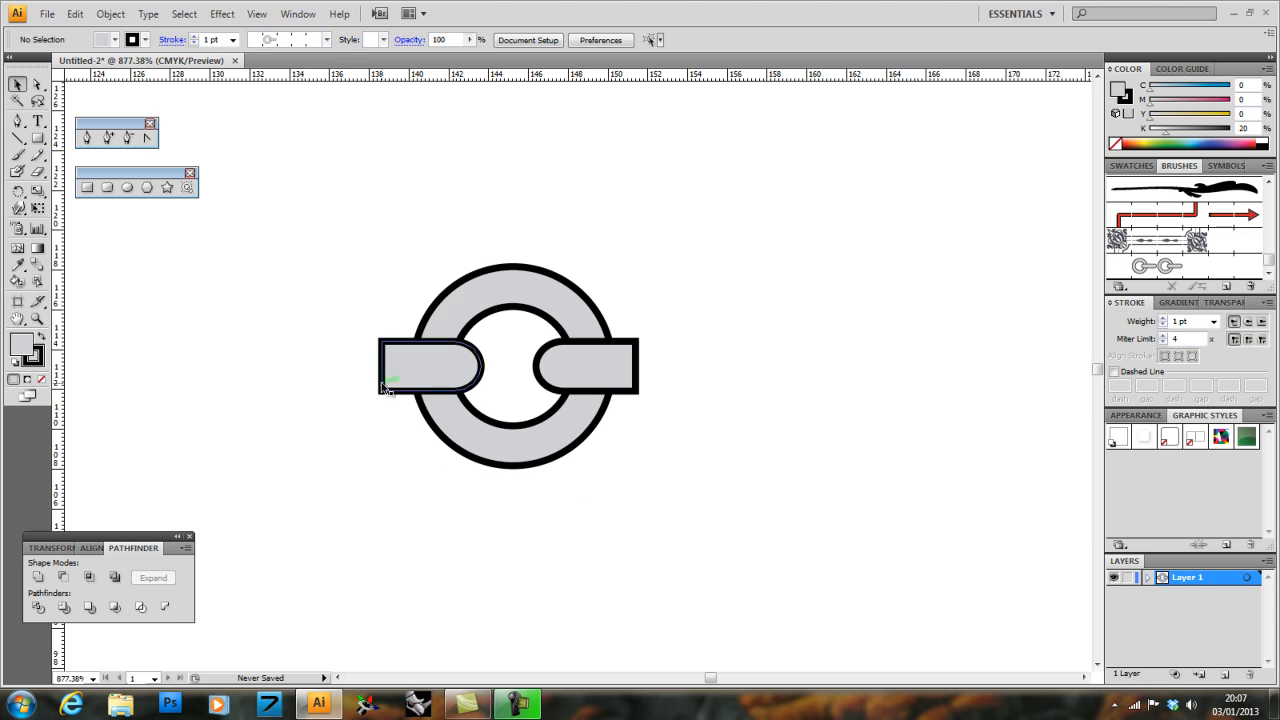
click(430, 365)
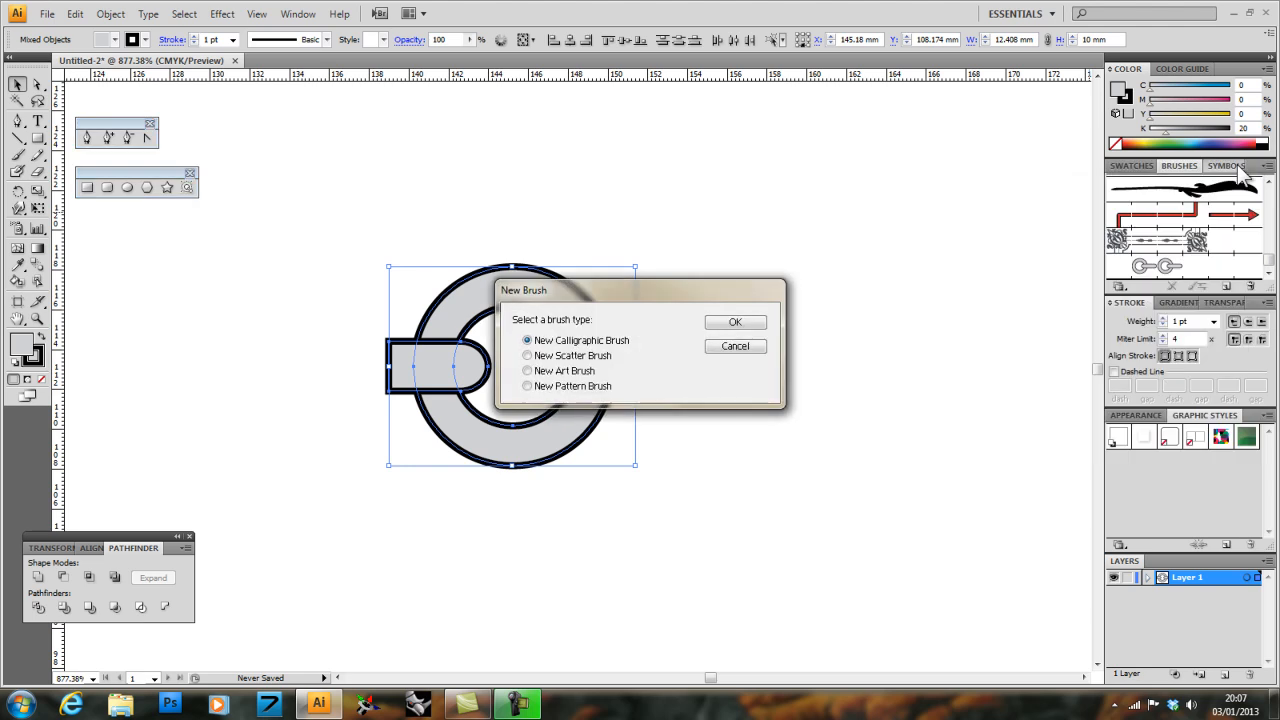
Step: Save the two-bar link artwork as a new pattern brush
click(527, 386)
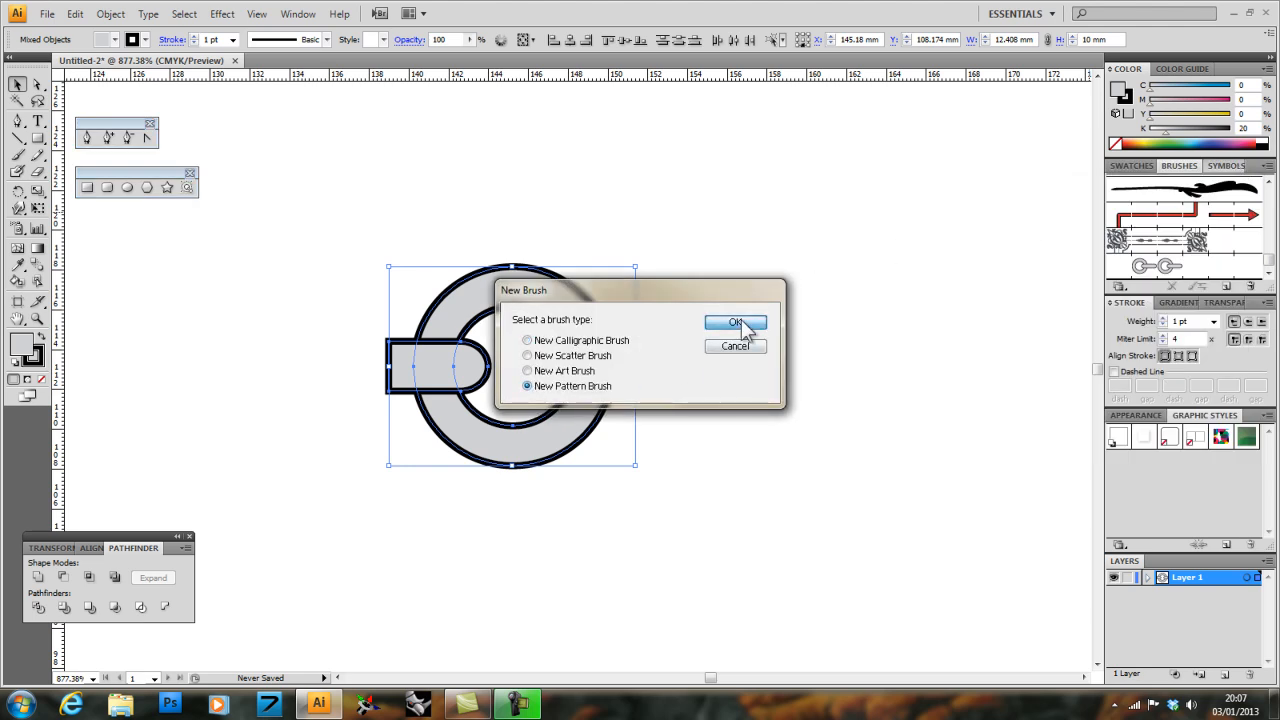
click(736, 323)
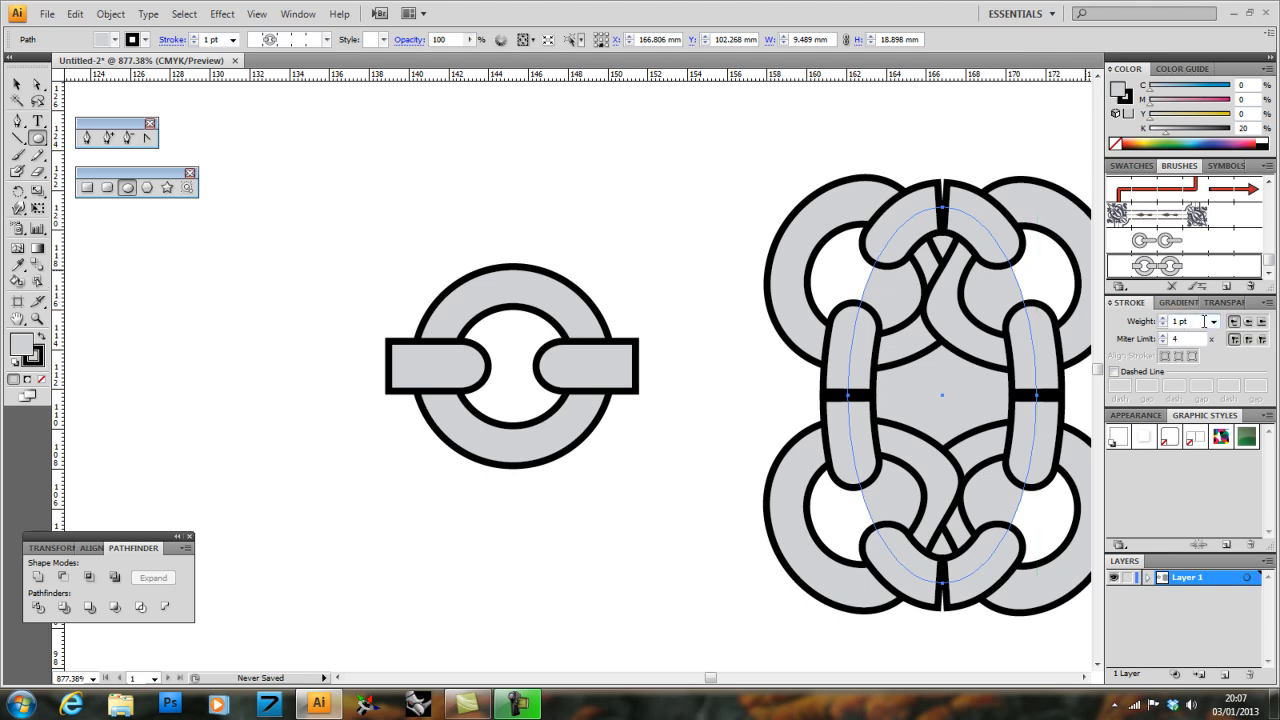
Step: Thin the chain-brushed ellipse's stroke weight to 0.5 pt, then 0.25 pt
click(1217, 321)
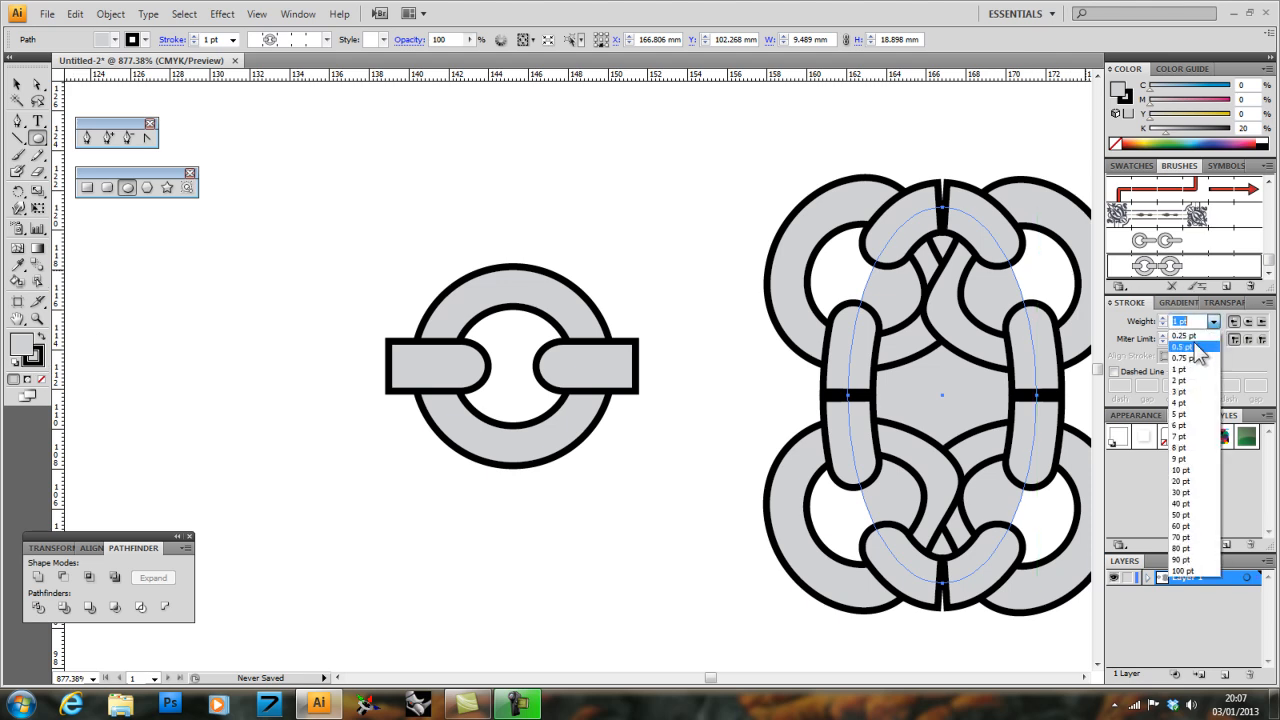
click(1182, 346)
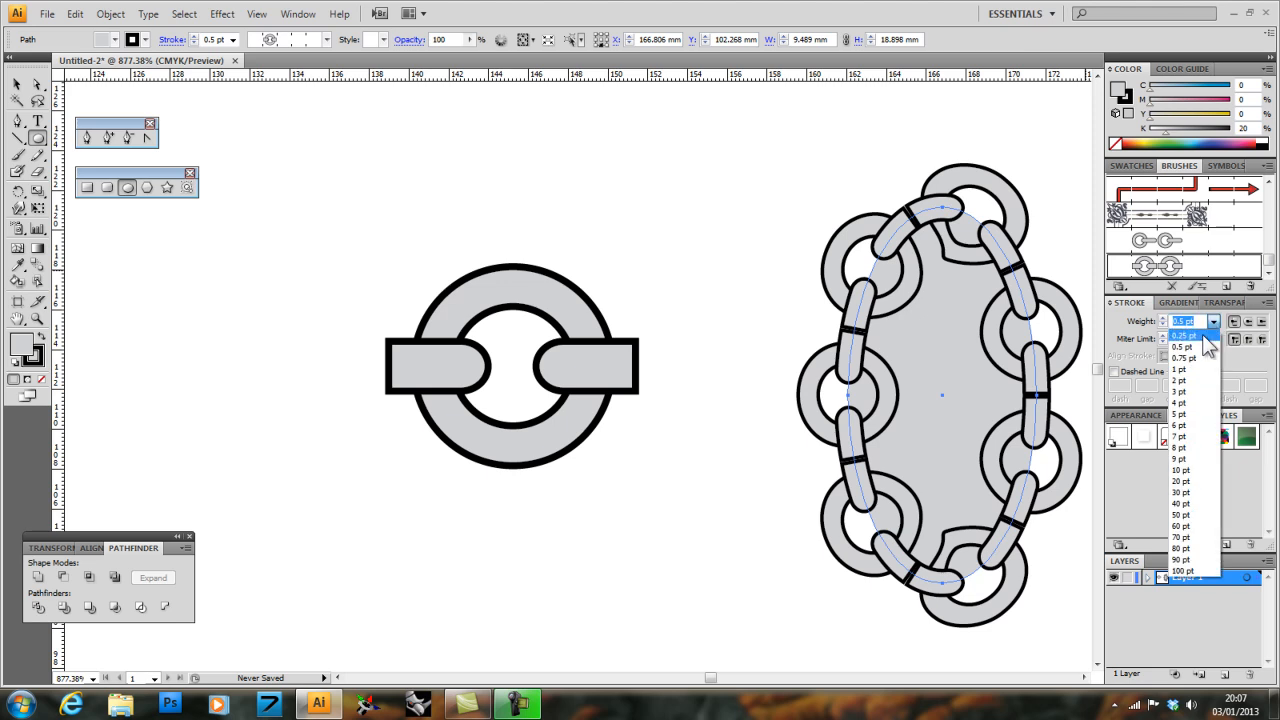
click(1182, 347)
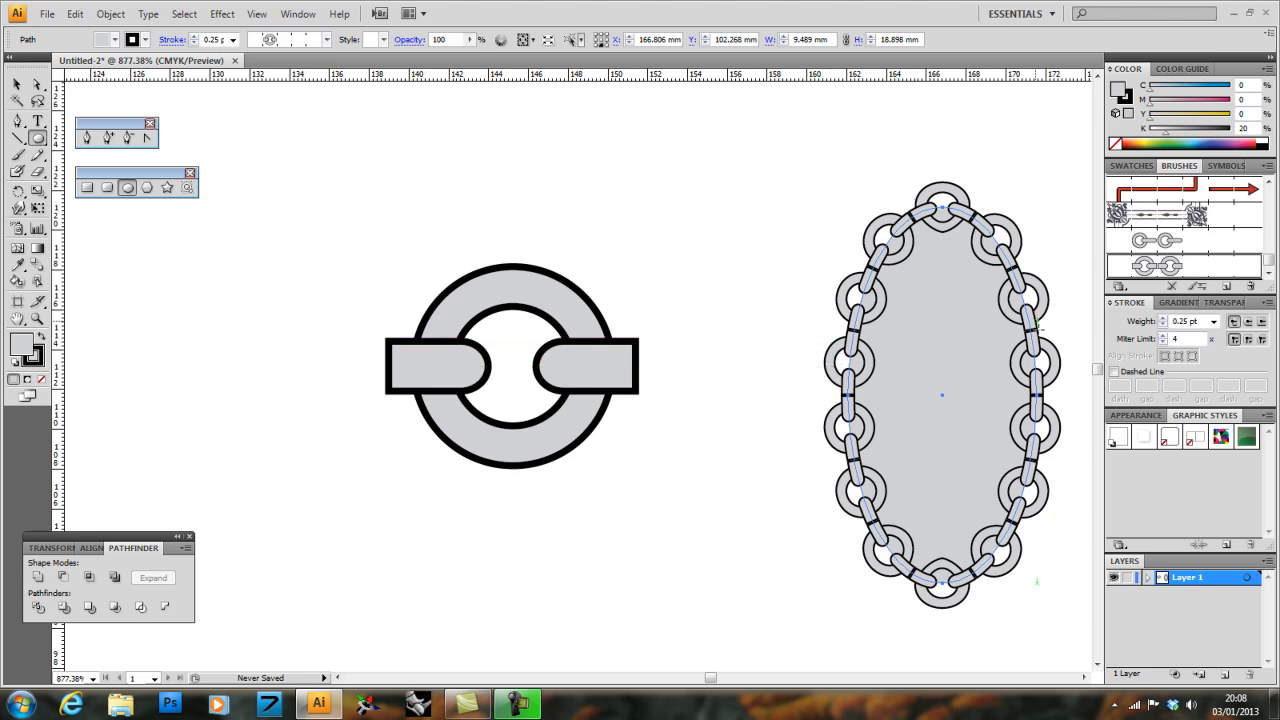
mouse_move(851, 464)
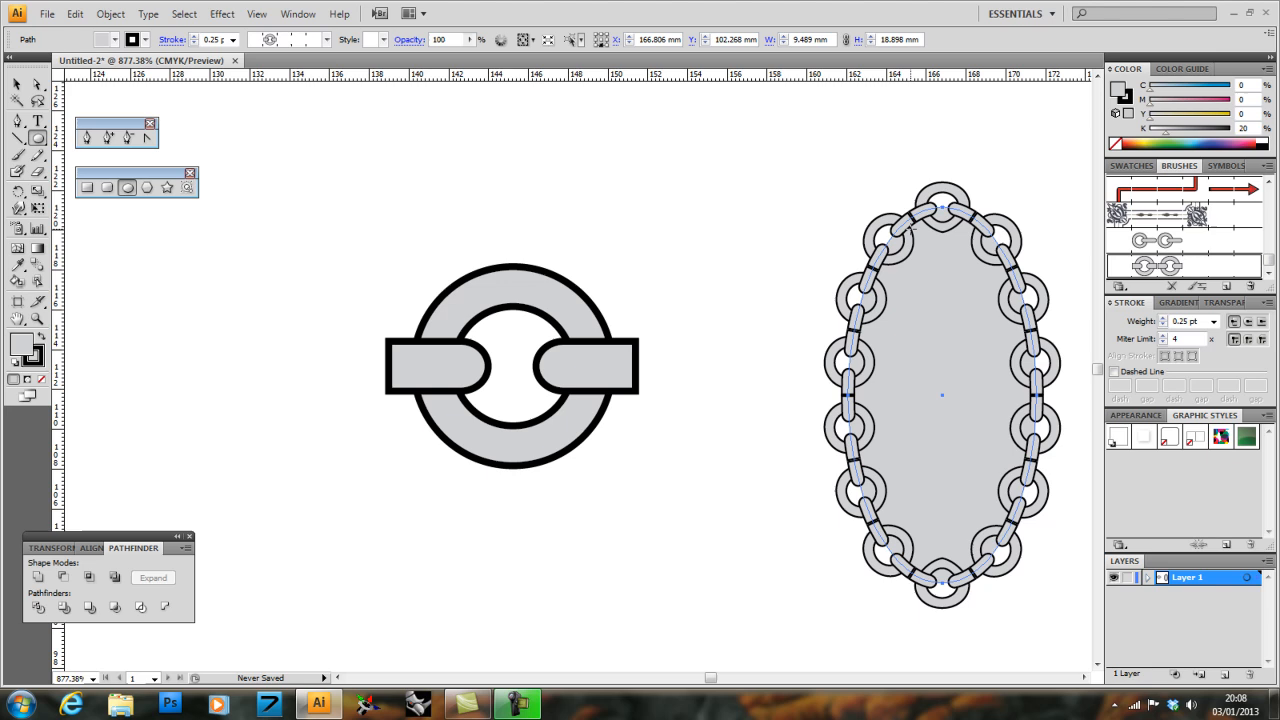
mouse_move(10, 100)
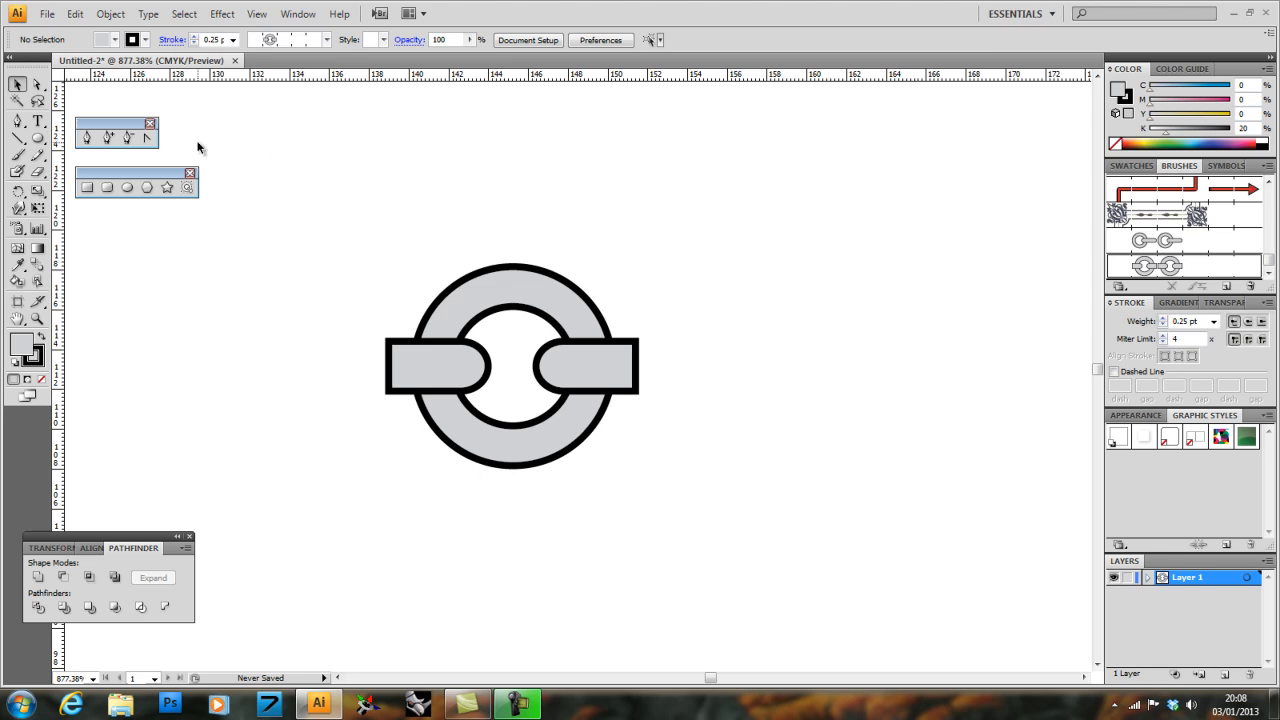
mouse_move(38, 88)
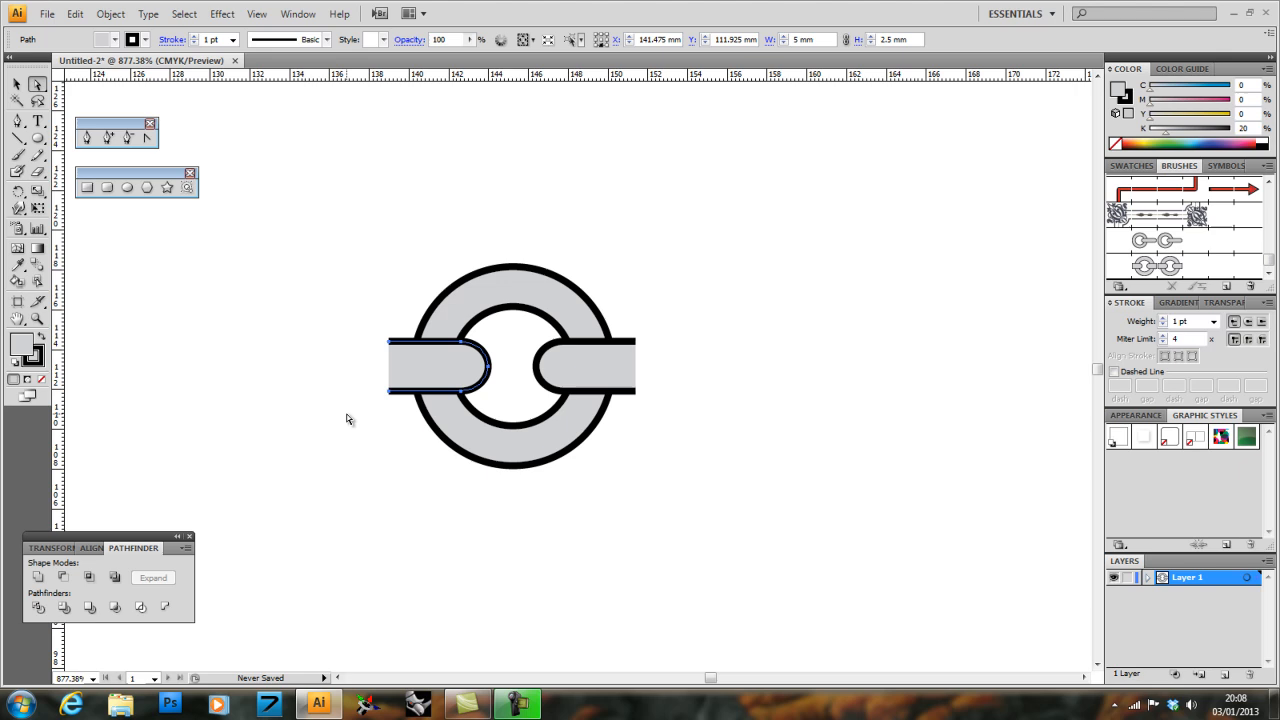
Step: Marquee-select the refined link and save it as a new pattern brush
drag(320, 238, 388, 310)
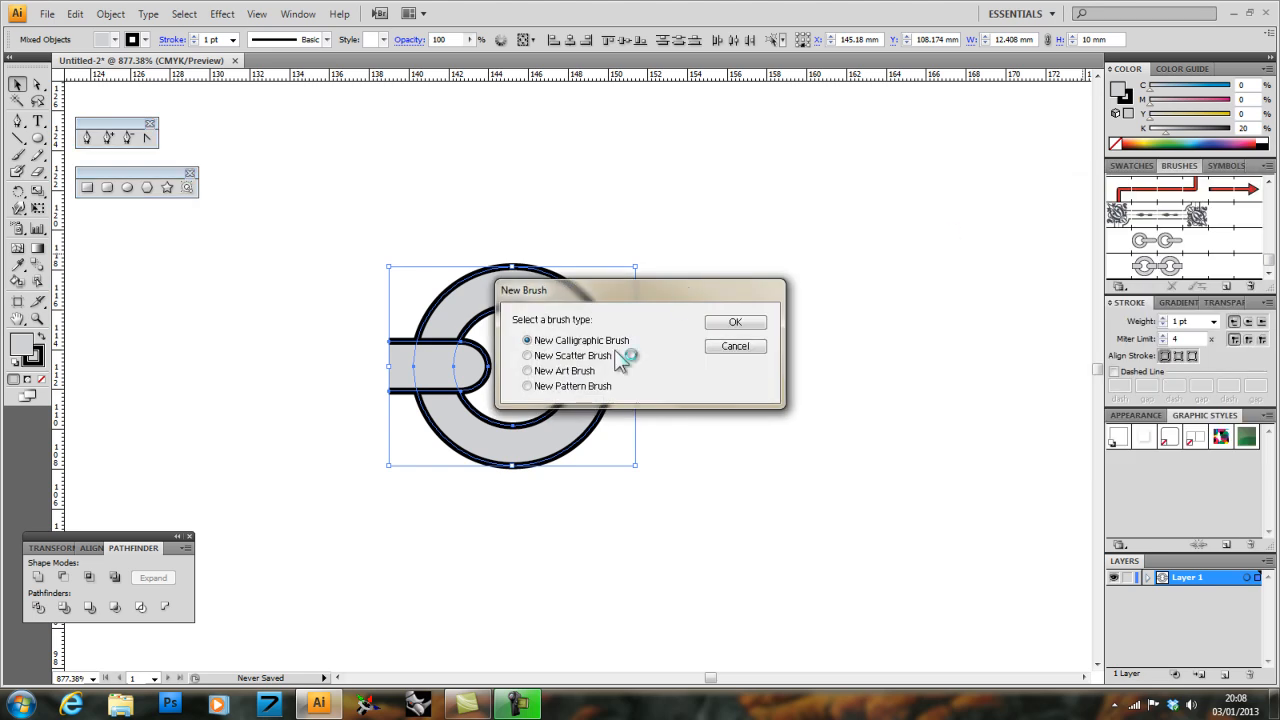
click(527, 386)
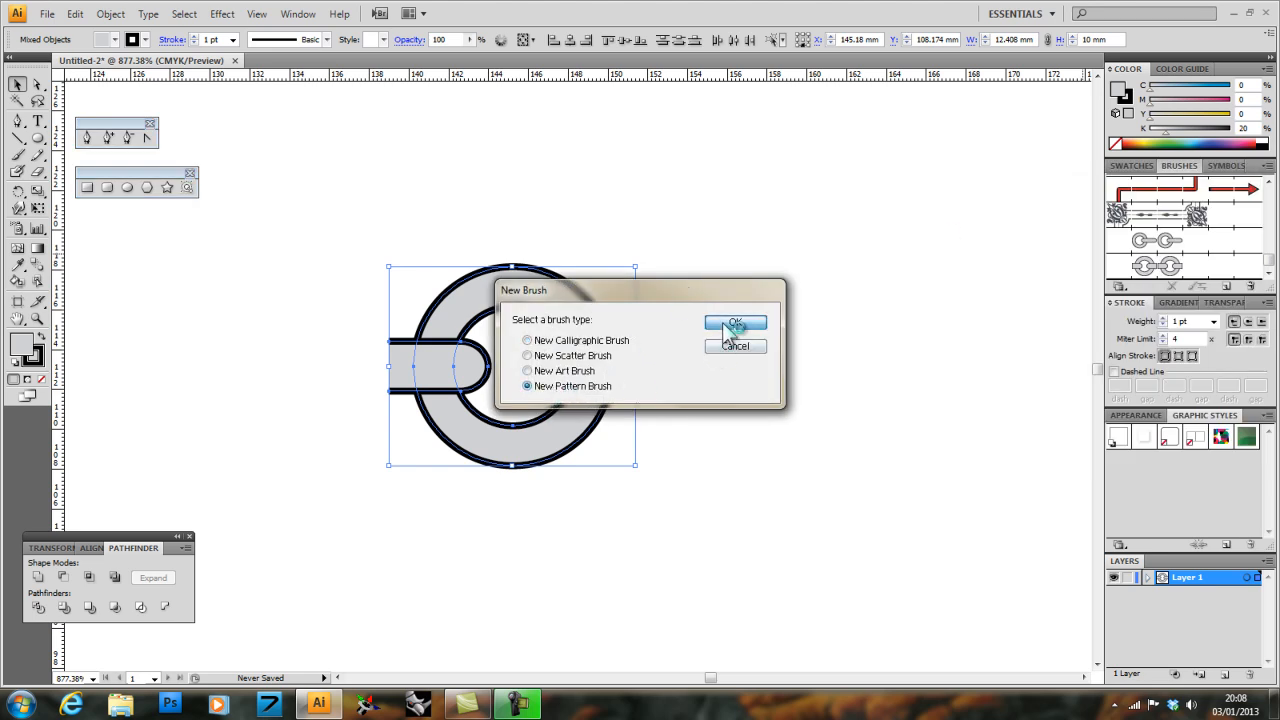
click(735, 326)
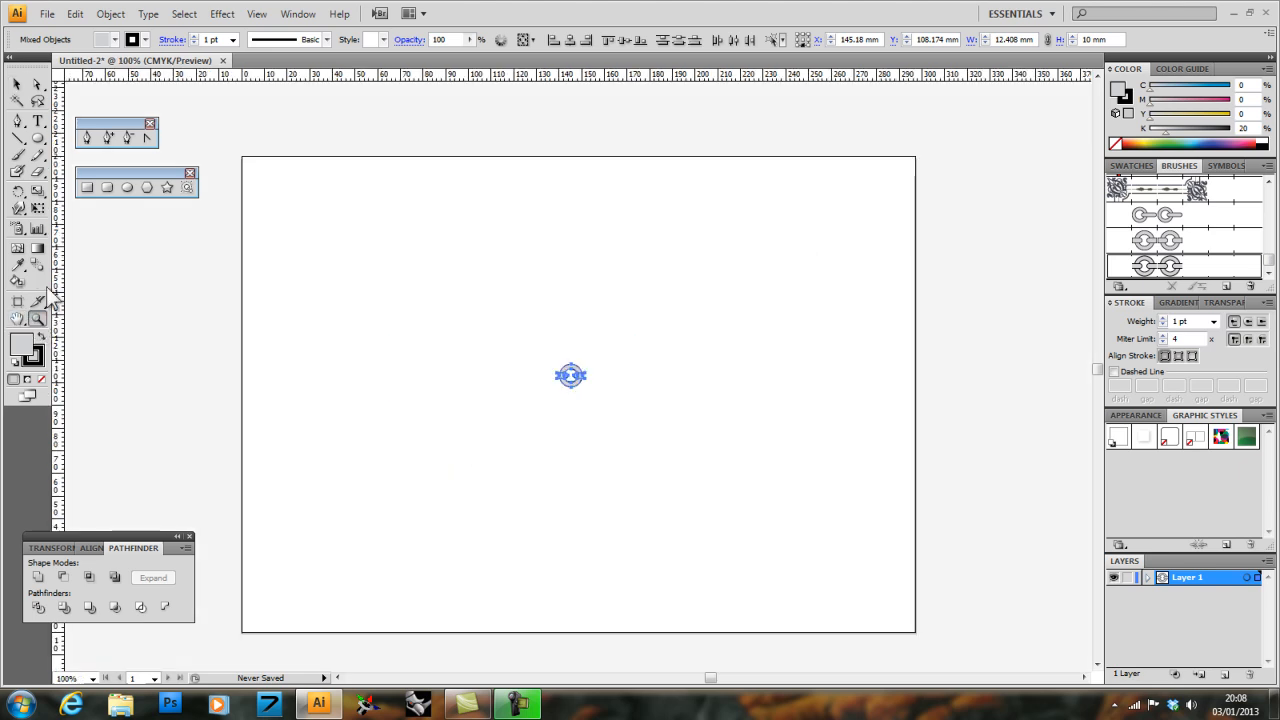
Step: Draw a tall ellipse on the right and apply the newest chain brush to it
drag(570, 375, 822, 360)
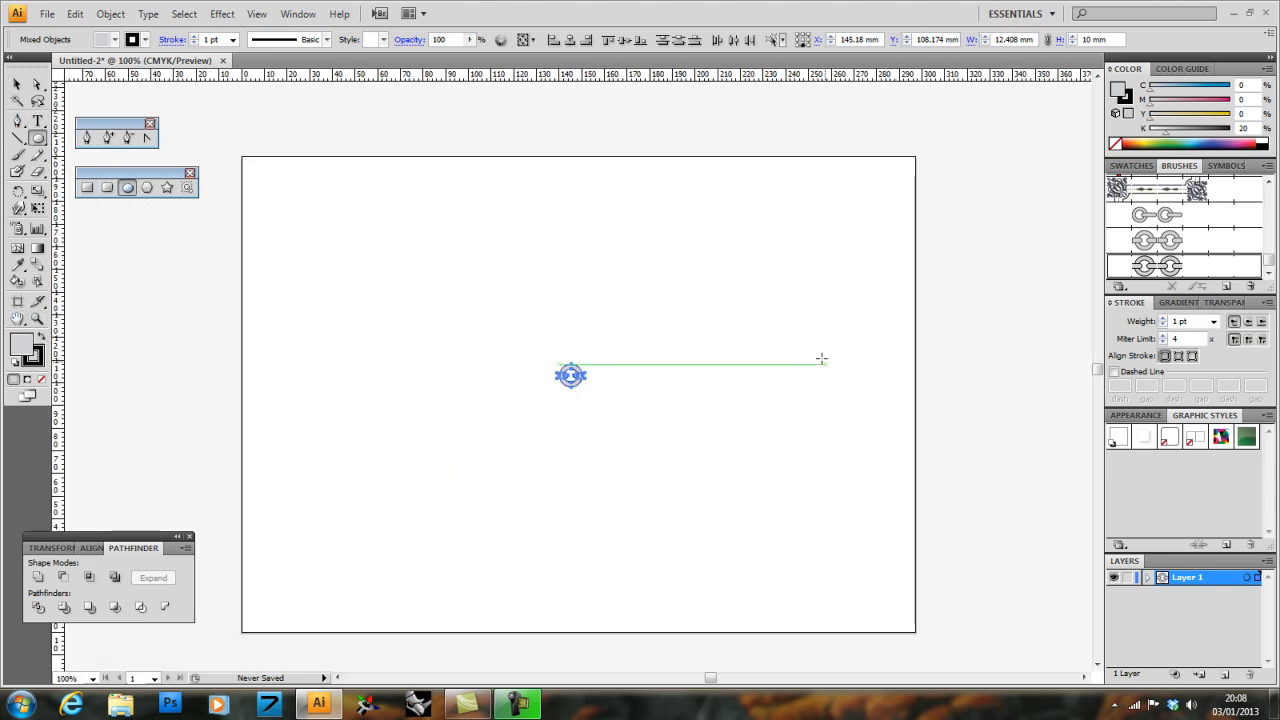
drag(755, 300, 865, 520)
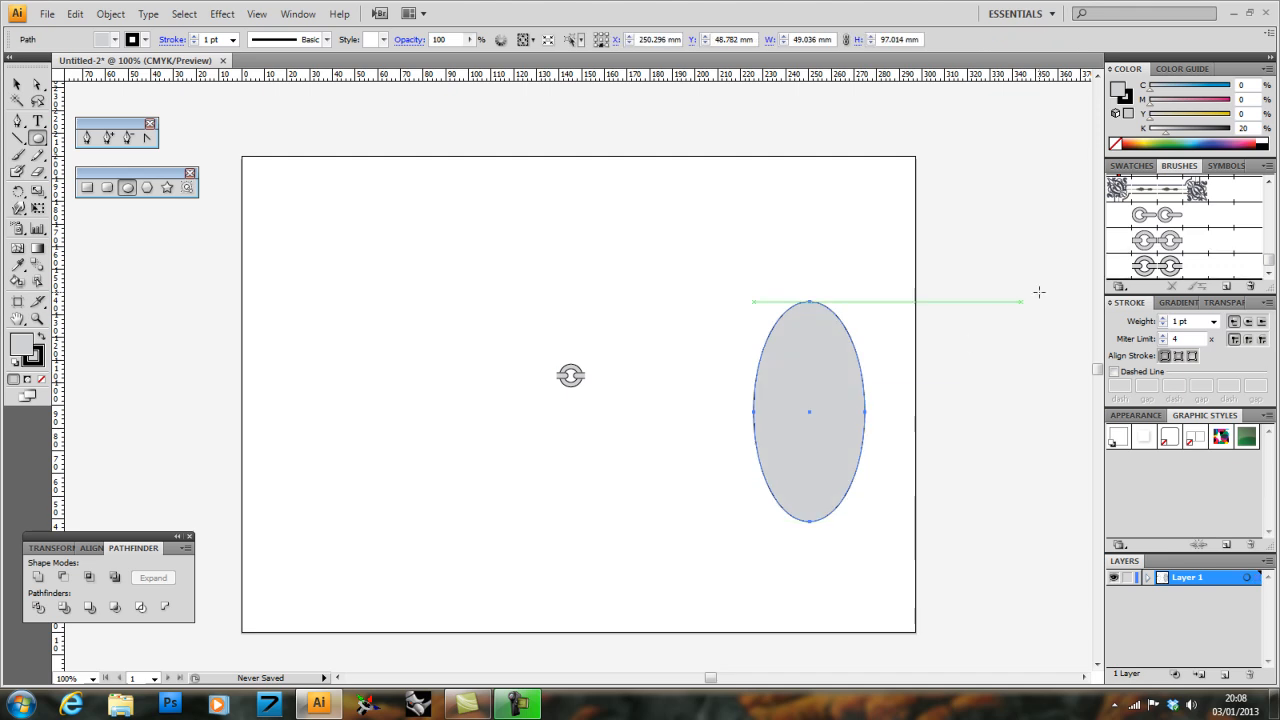
click(1155, 265)
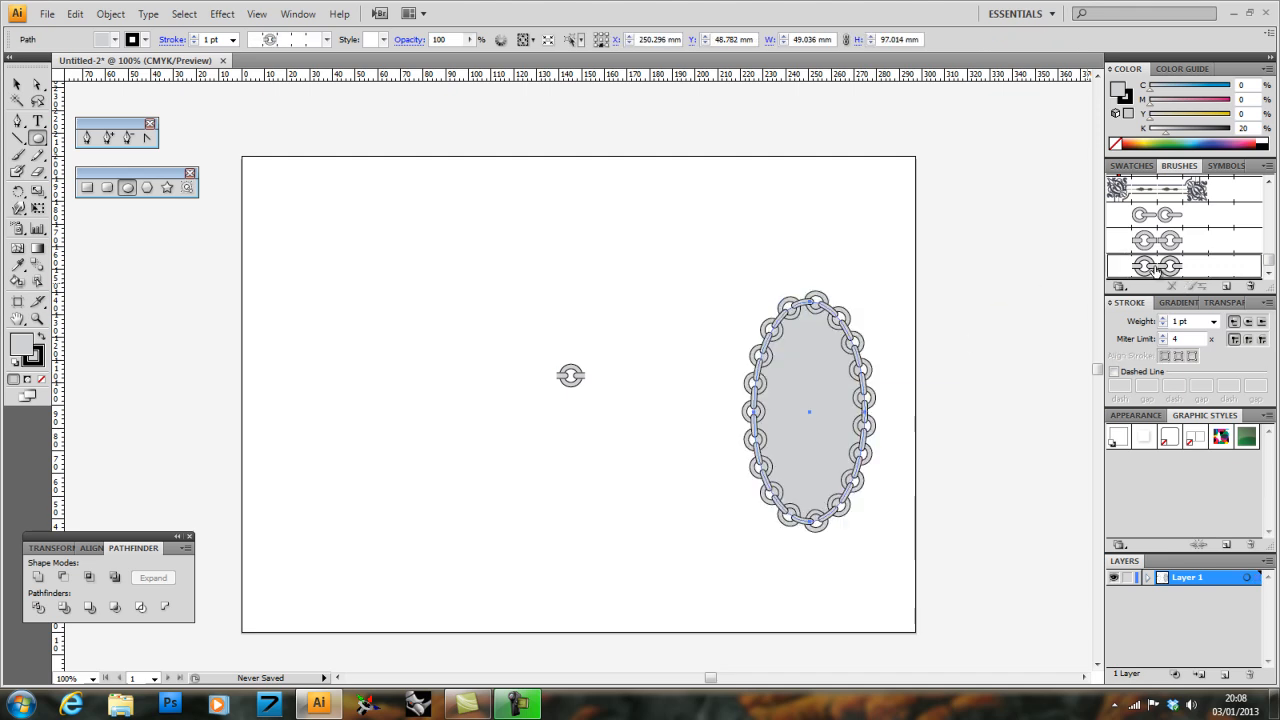
Step: Move the chained ellipse left of the link and zoom in on it
click(810, 410)
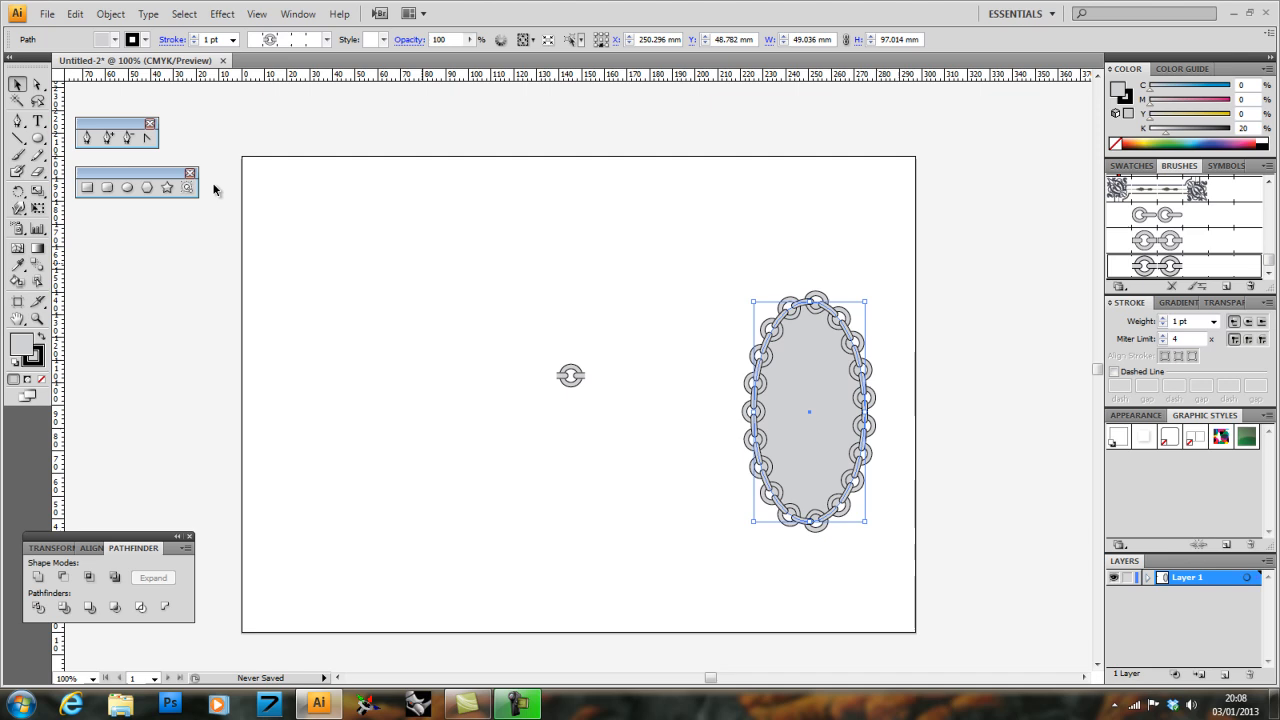
drag(810, 410, 421, 363)
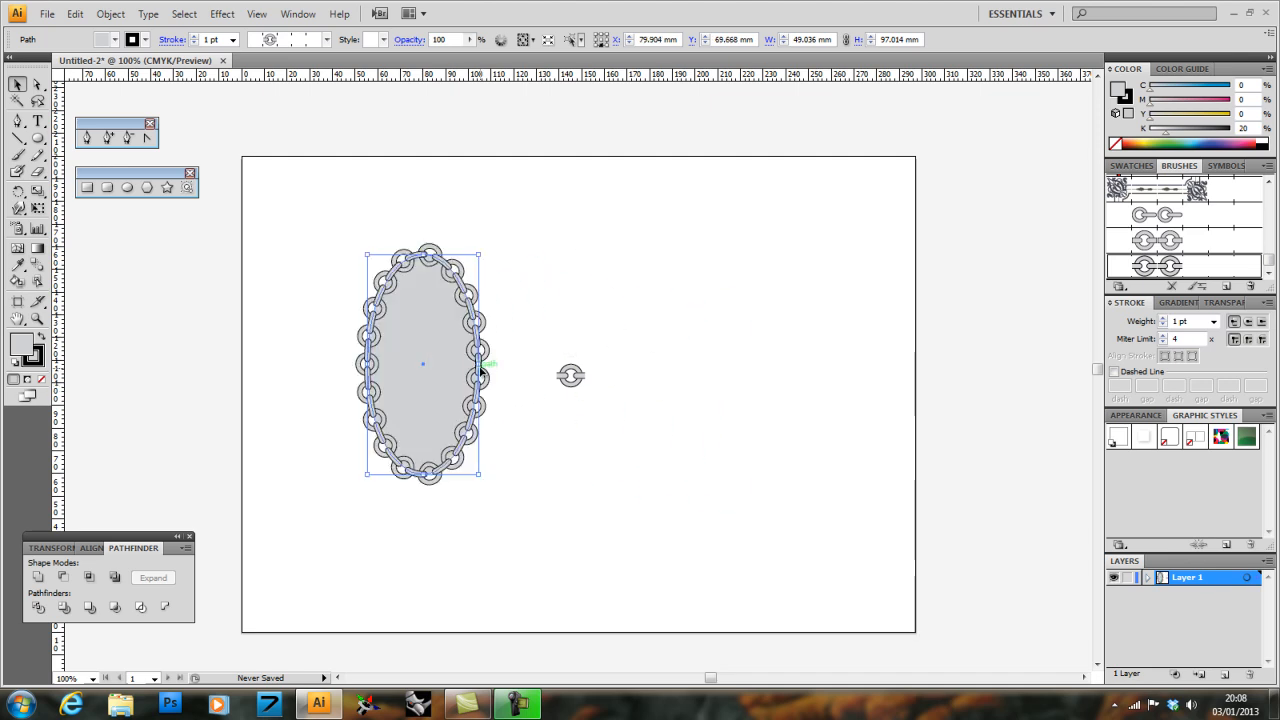
drag(479, 362, 519, 362)
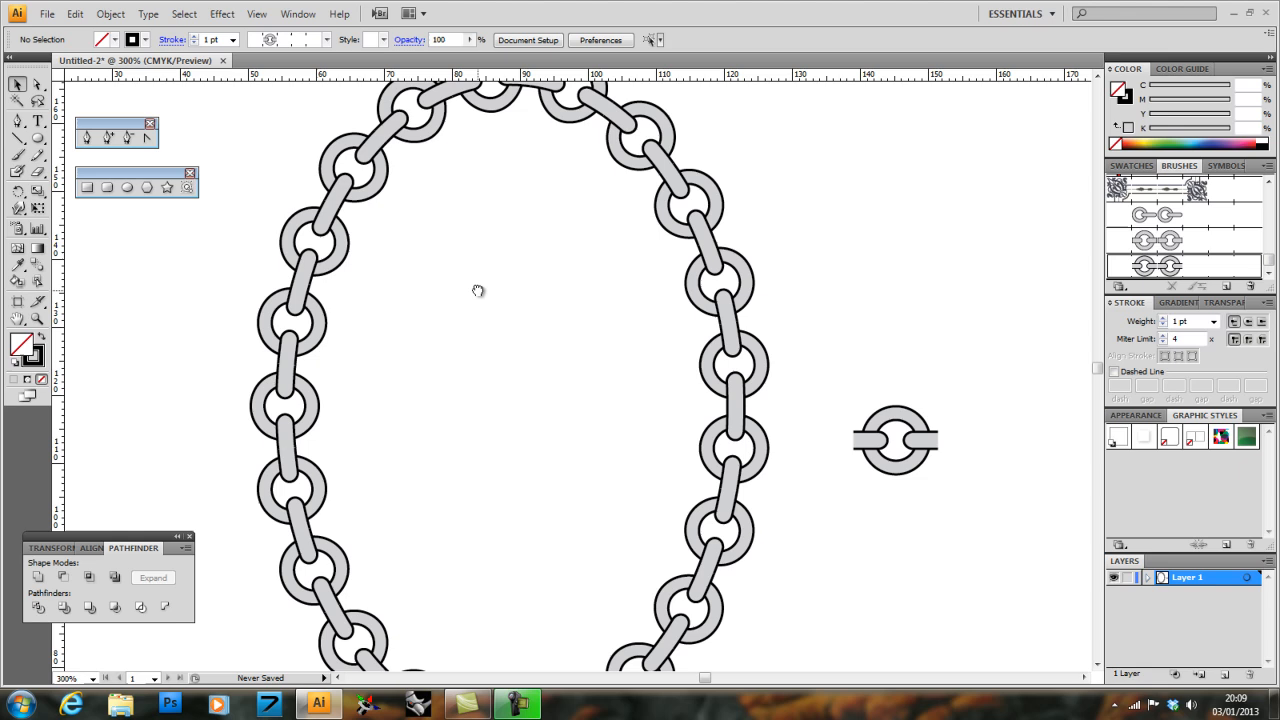
scroll(down, 3)
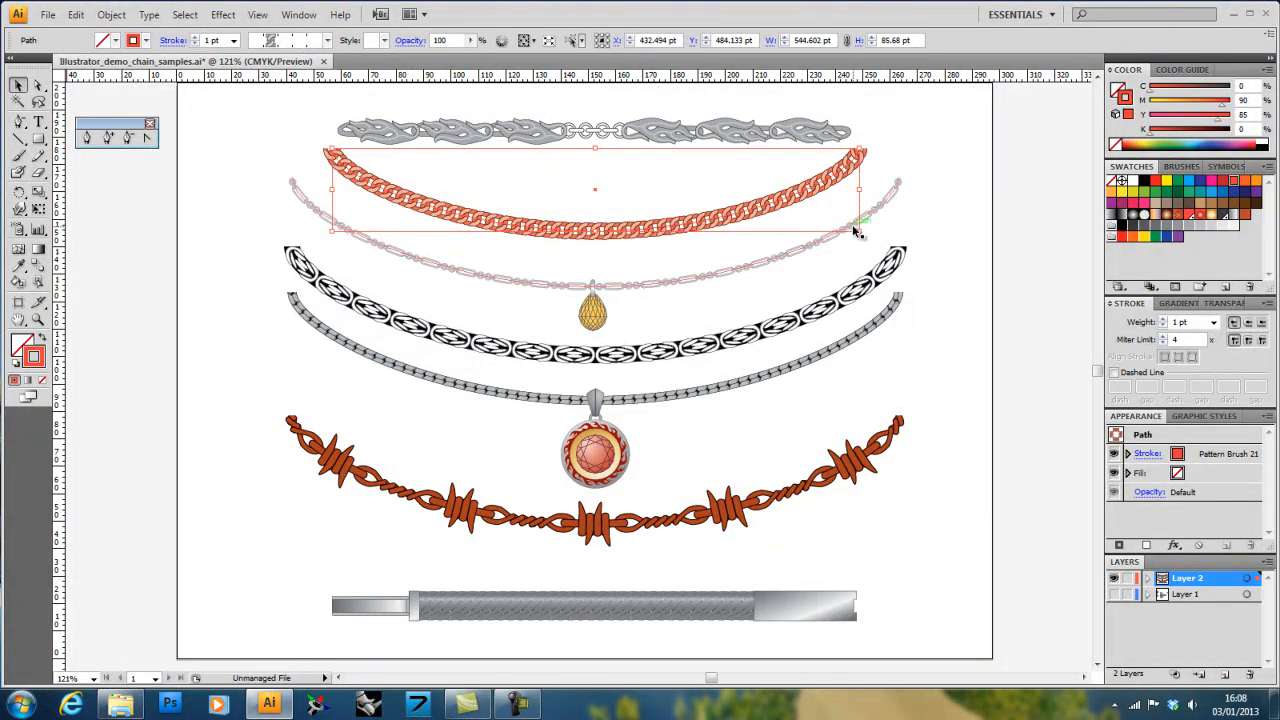
Step: Pick a new stroke weight for the copper link chain
click(1213, 322)
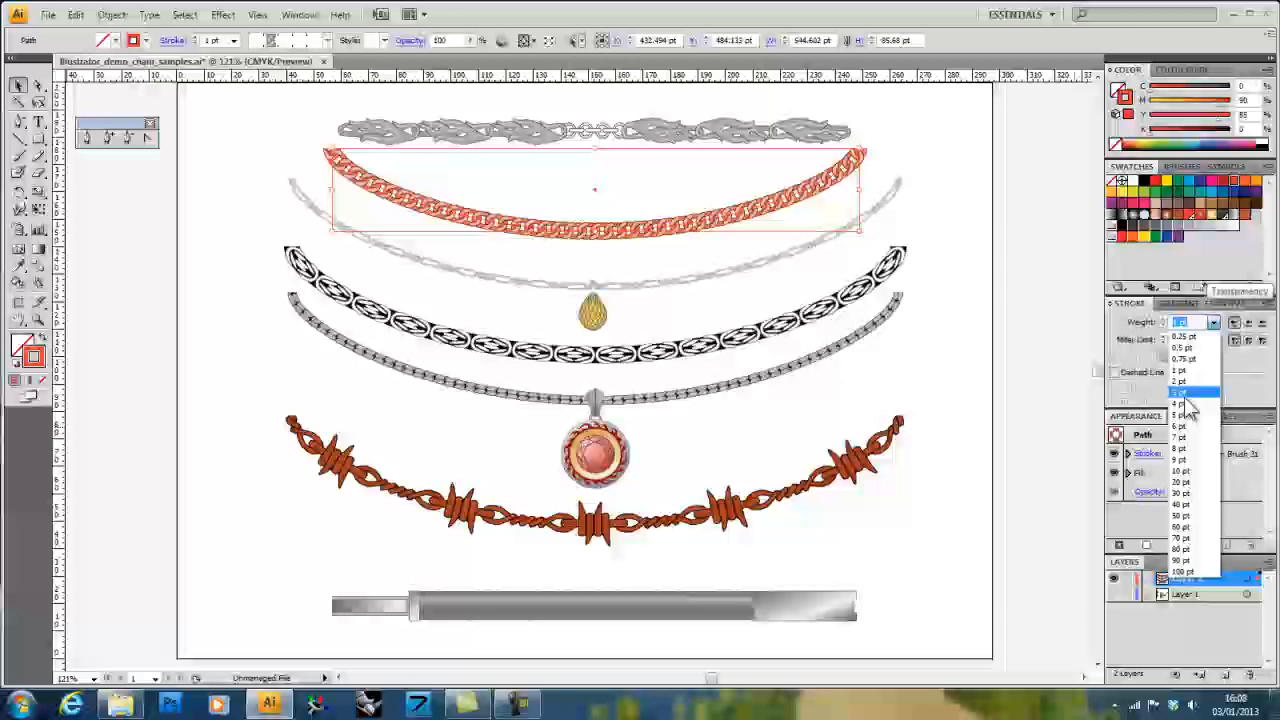
click(1182, 391)
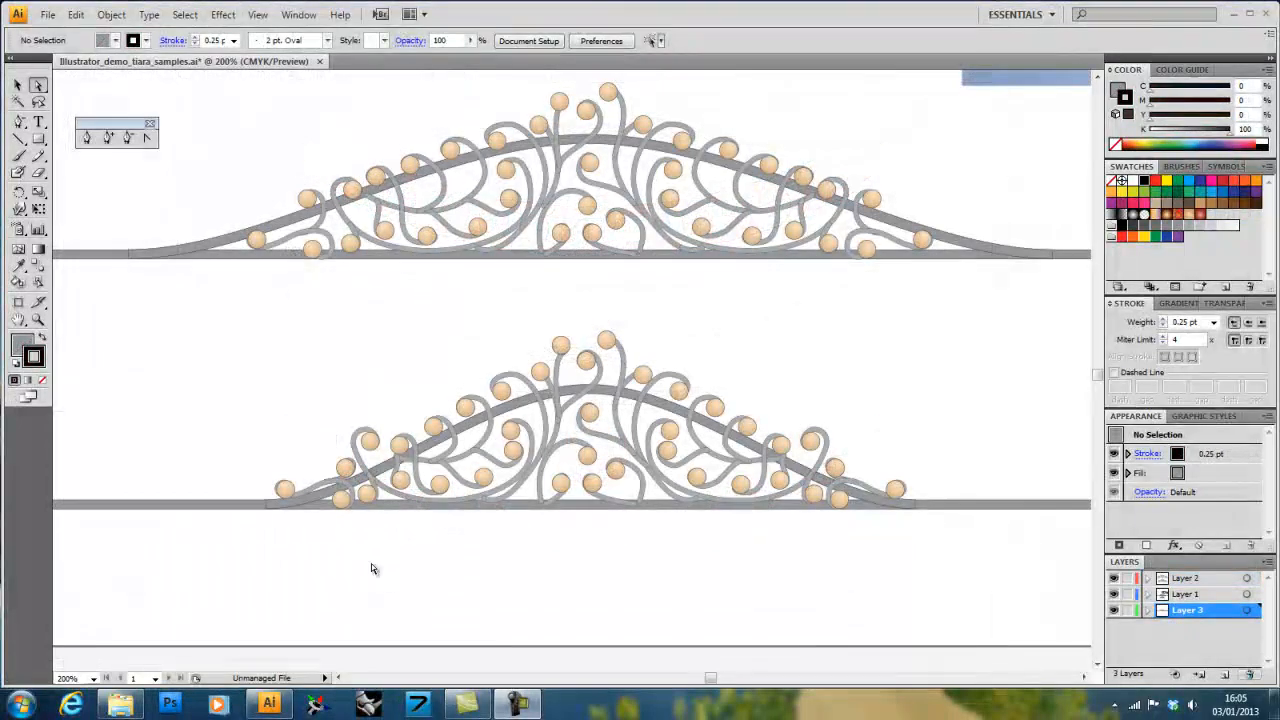
mouse_move(531, 316)
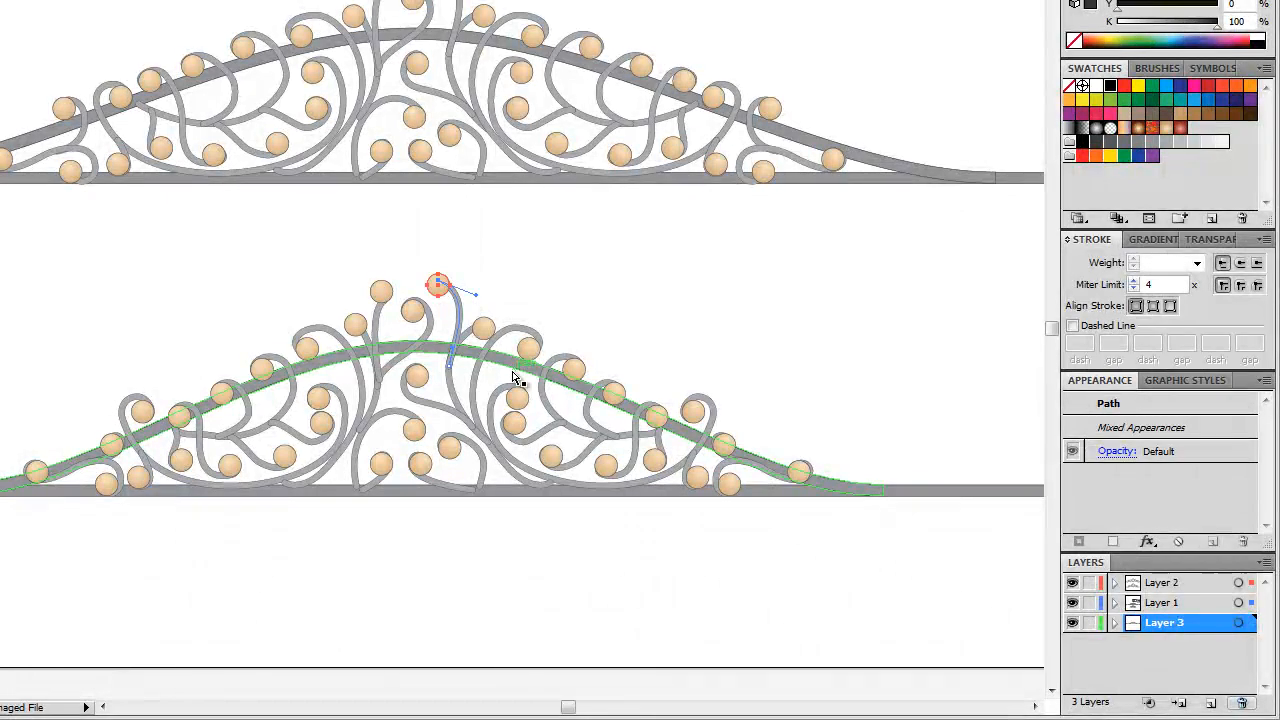
Step: Drag a curl's anchor point upward to reshape the lower tiara's filigree
drag(438, 285, 438, 268)
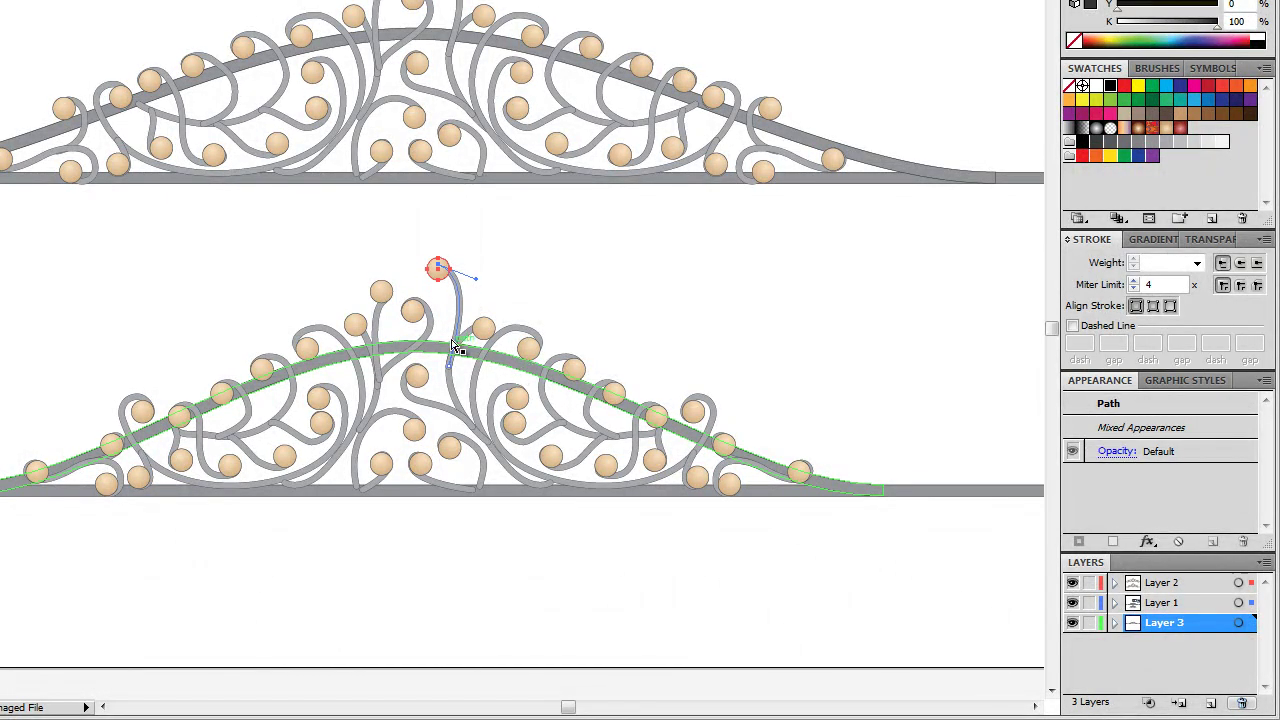